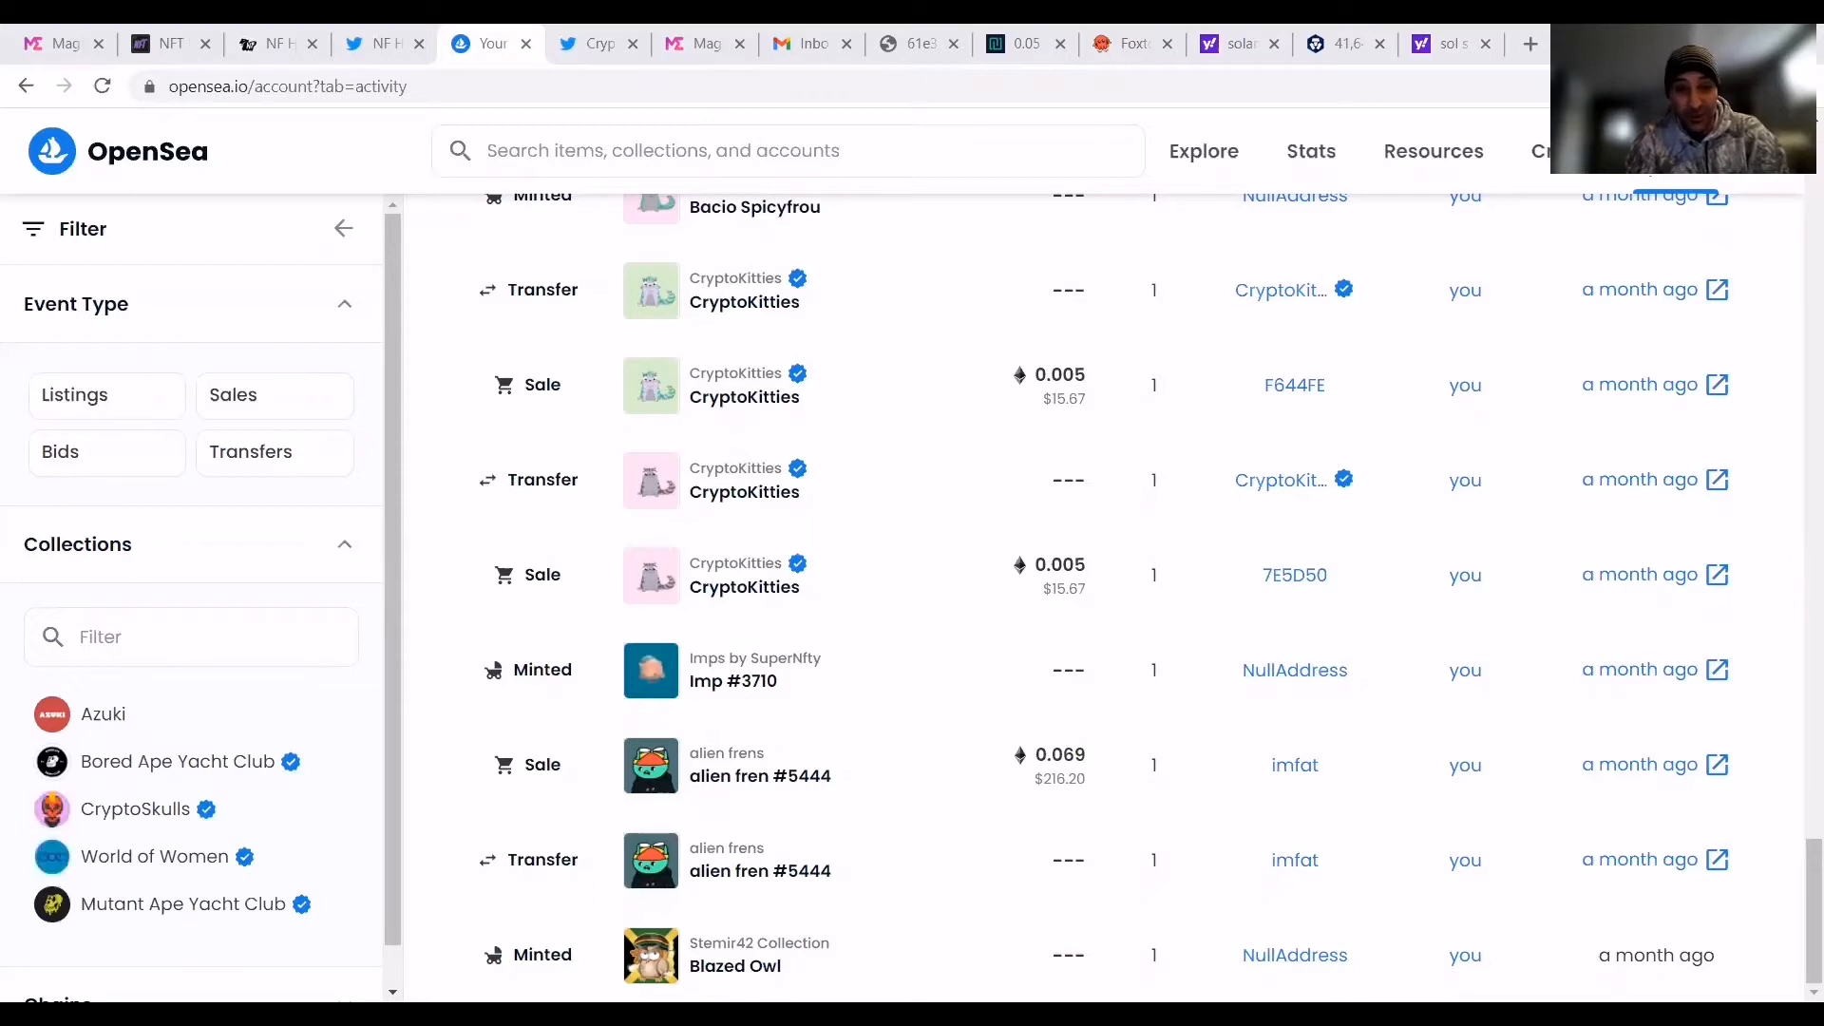
mouse_move(1798, 377)
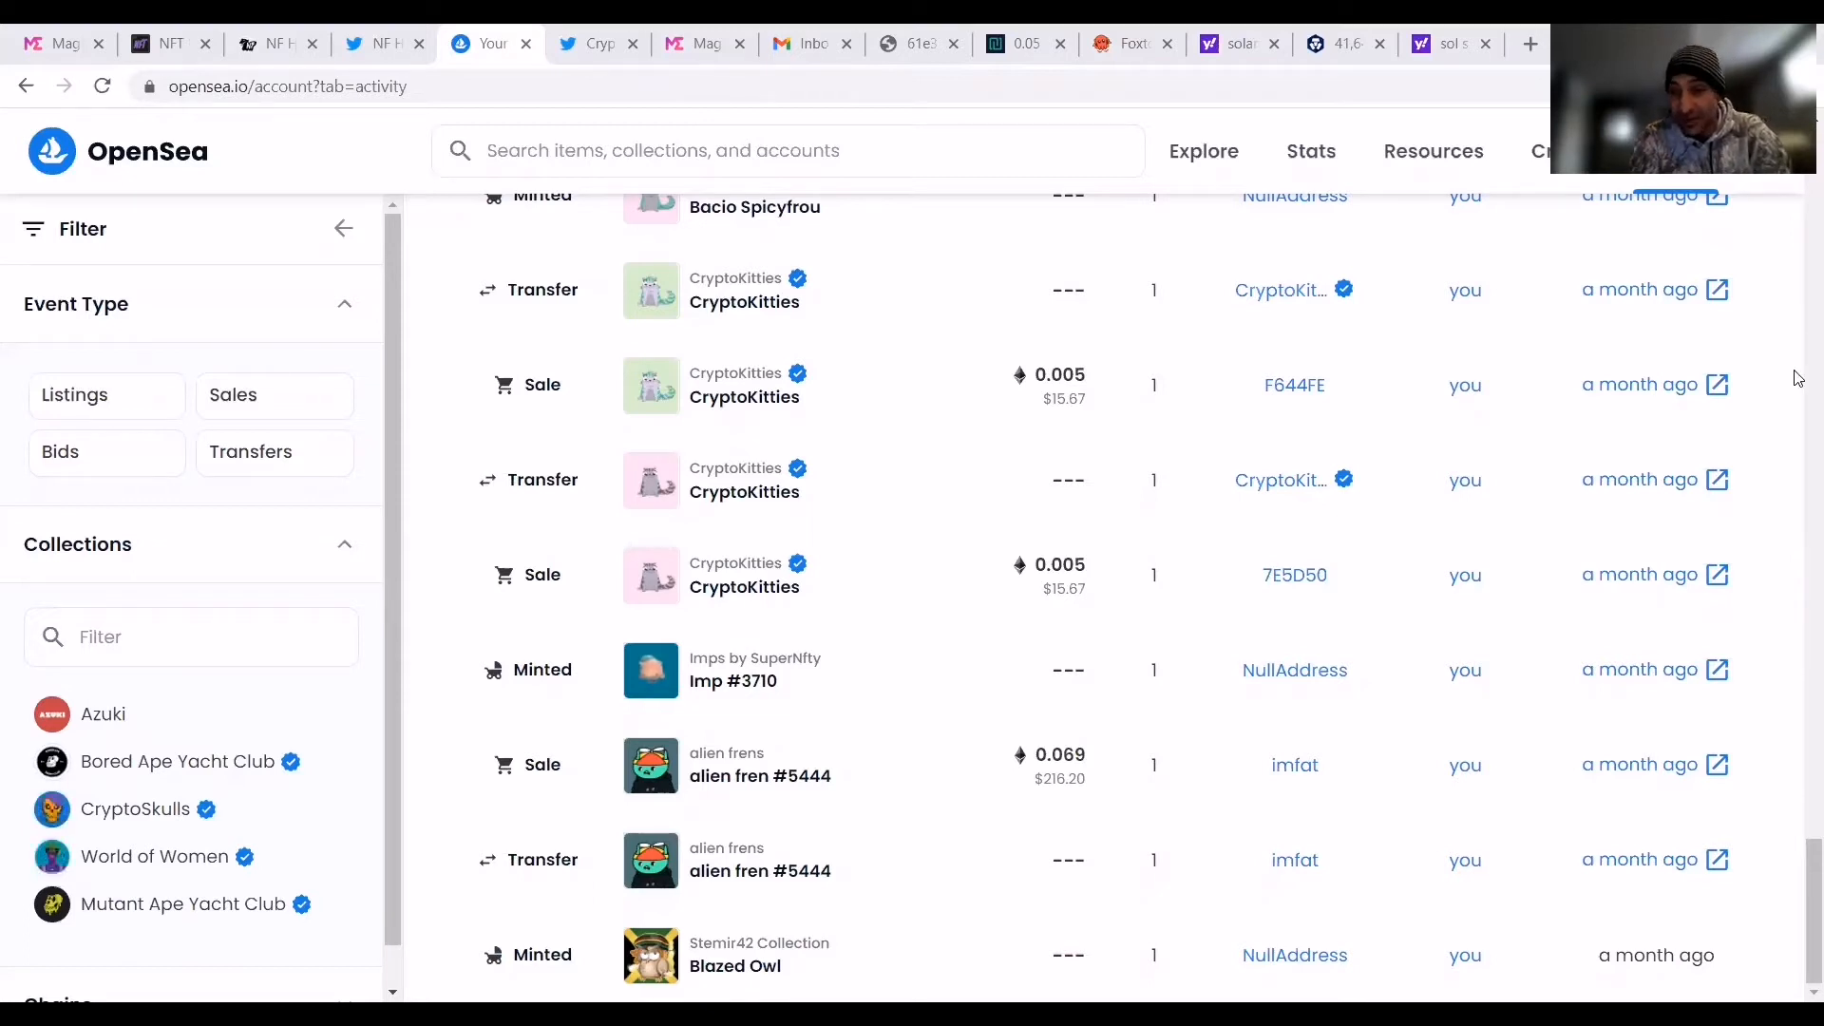
mouse_move(1035, 736)
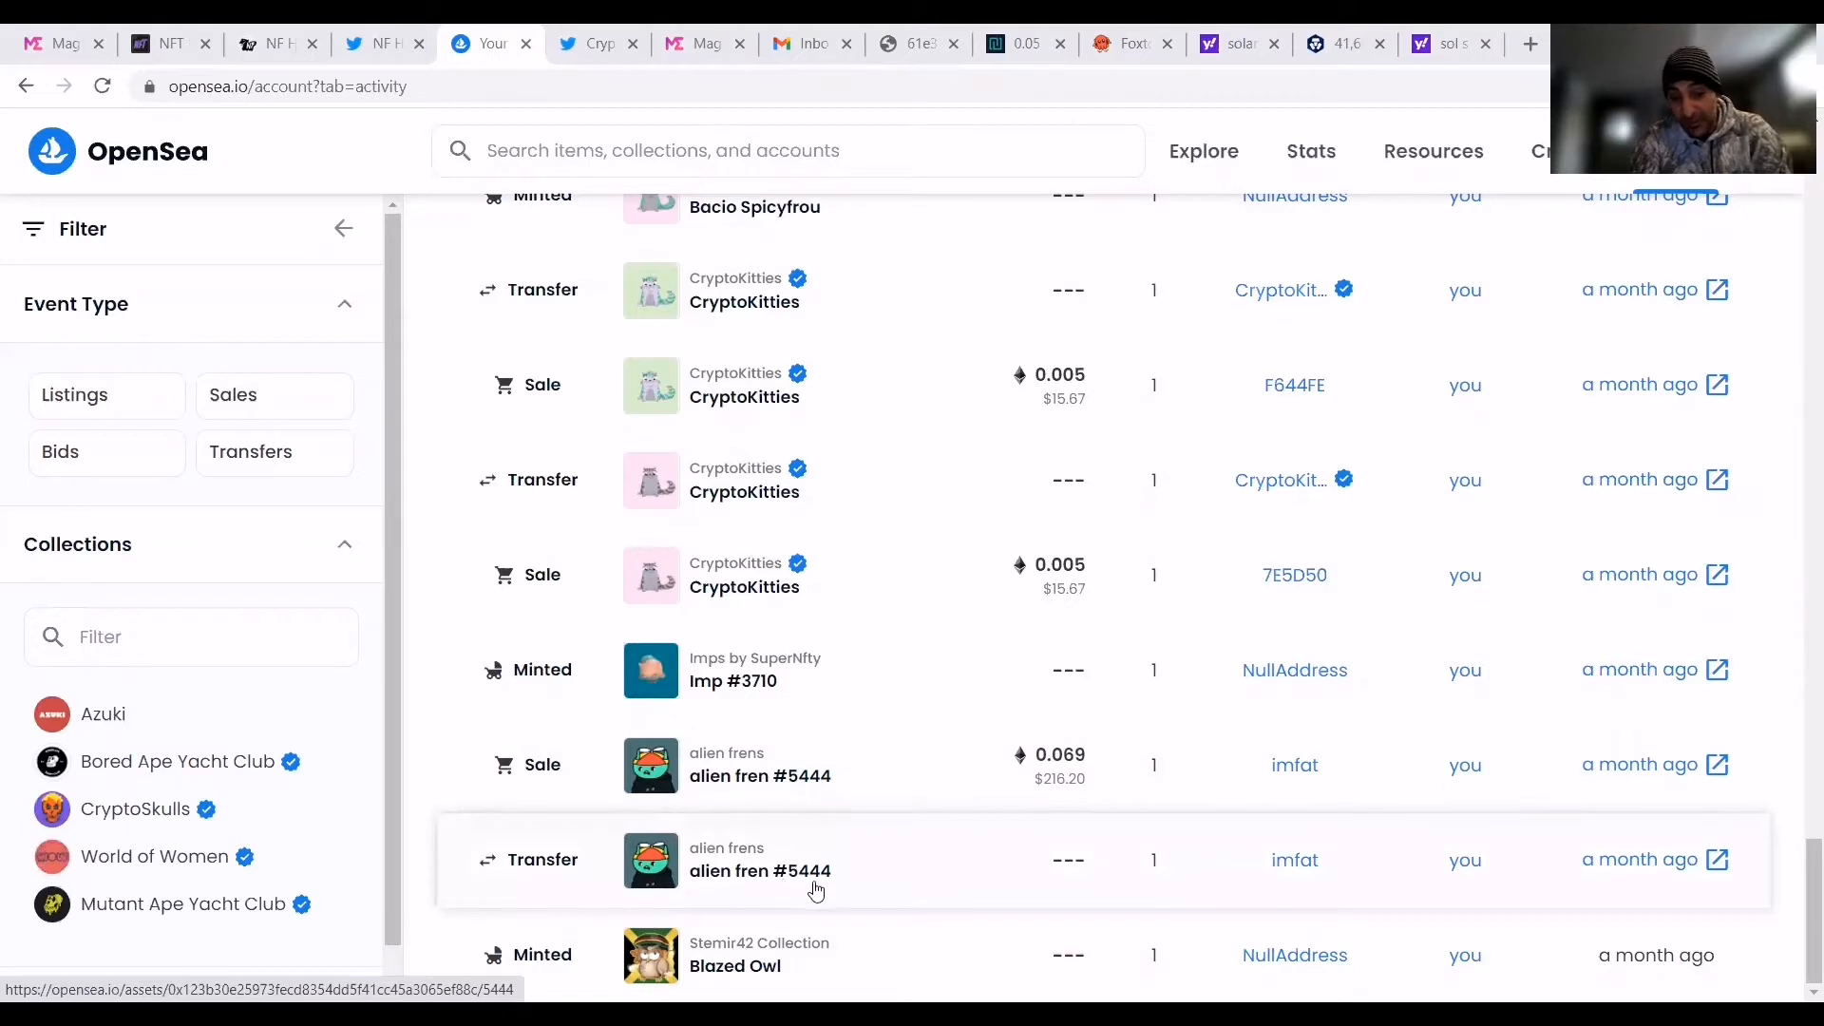
mouse_move(1462, 874)
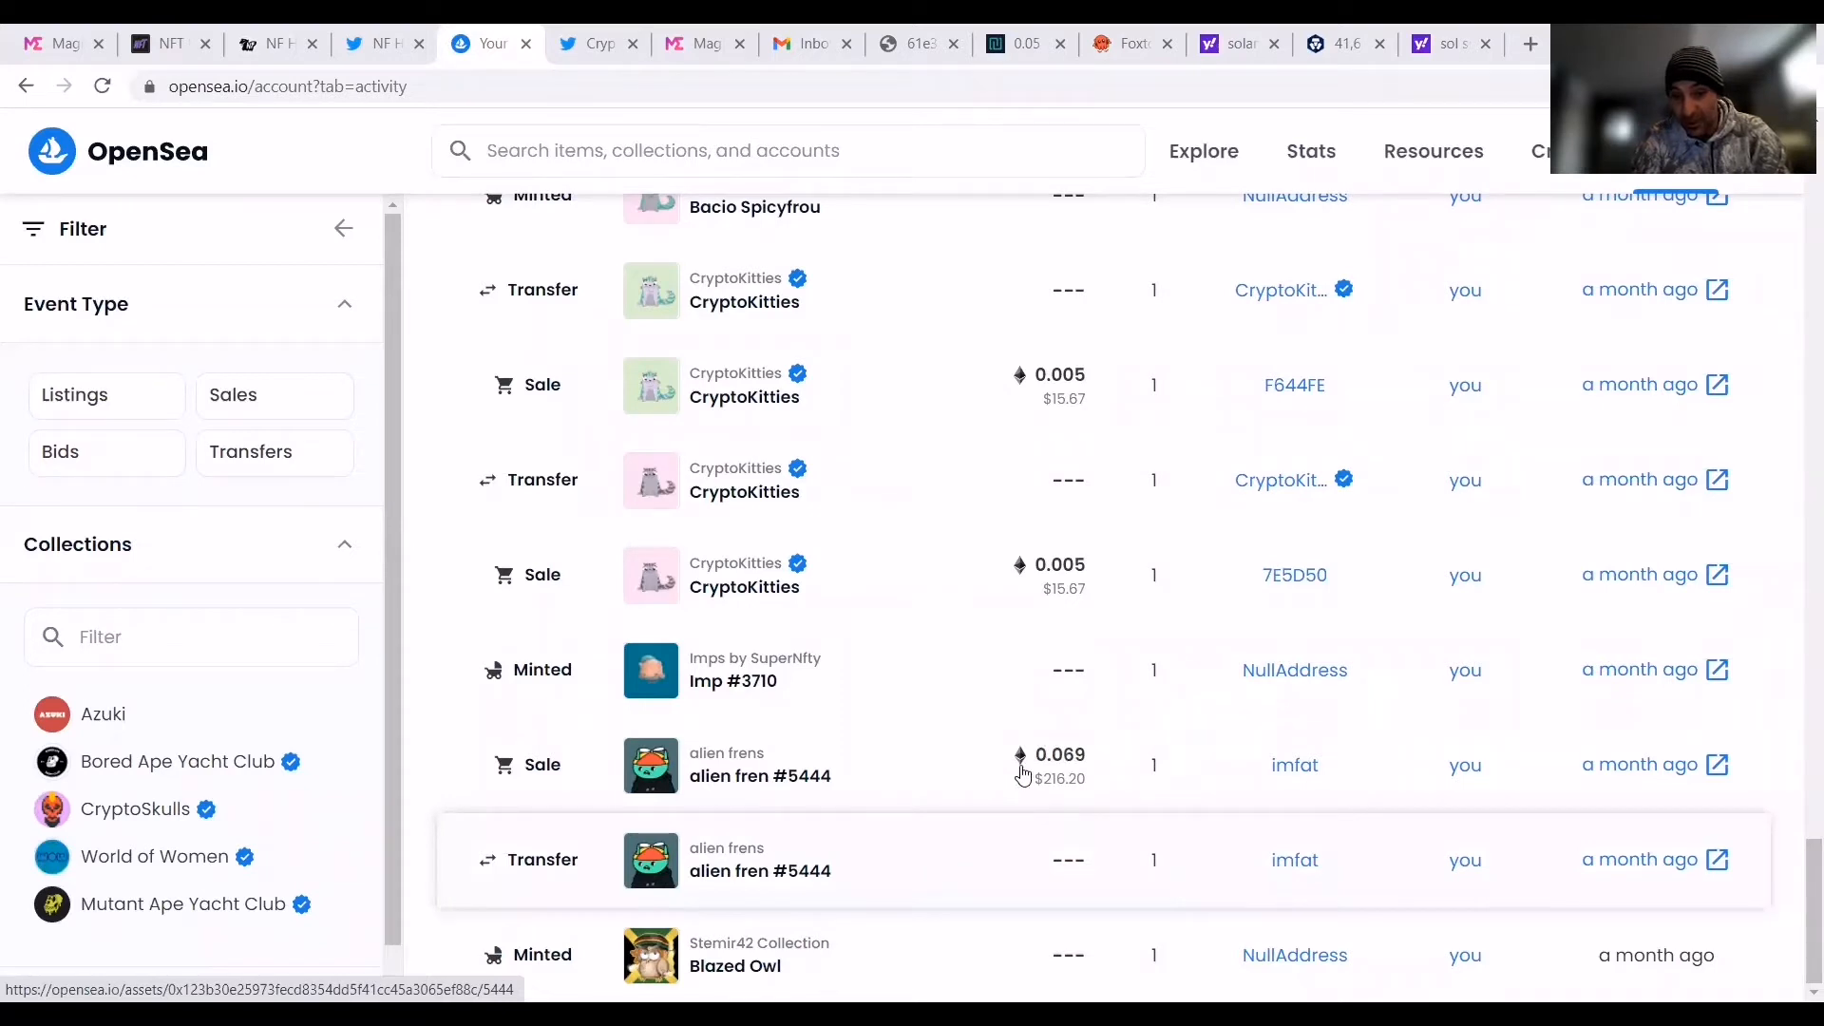
mouse_move(1103, 796)
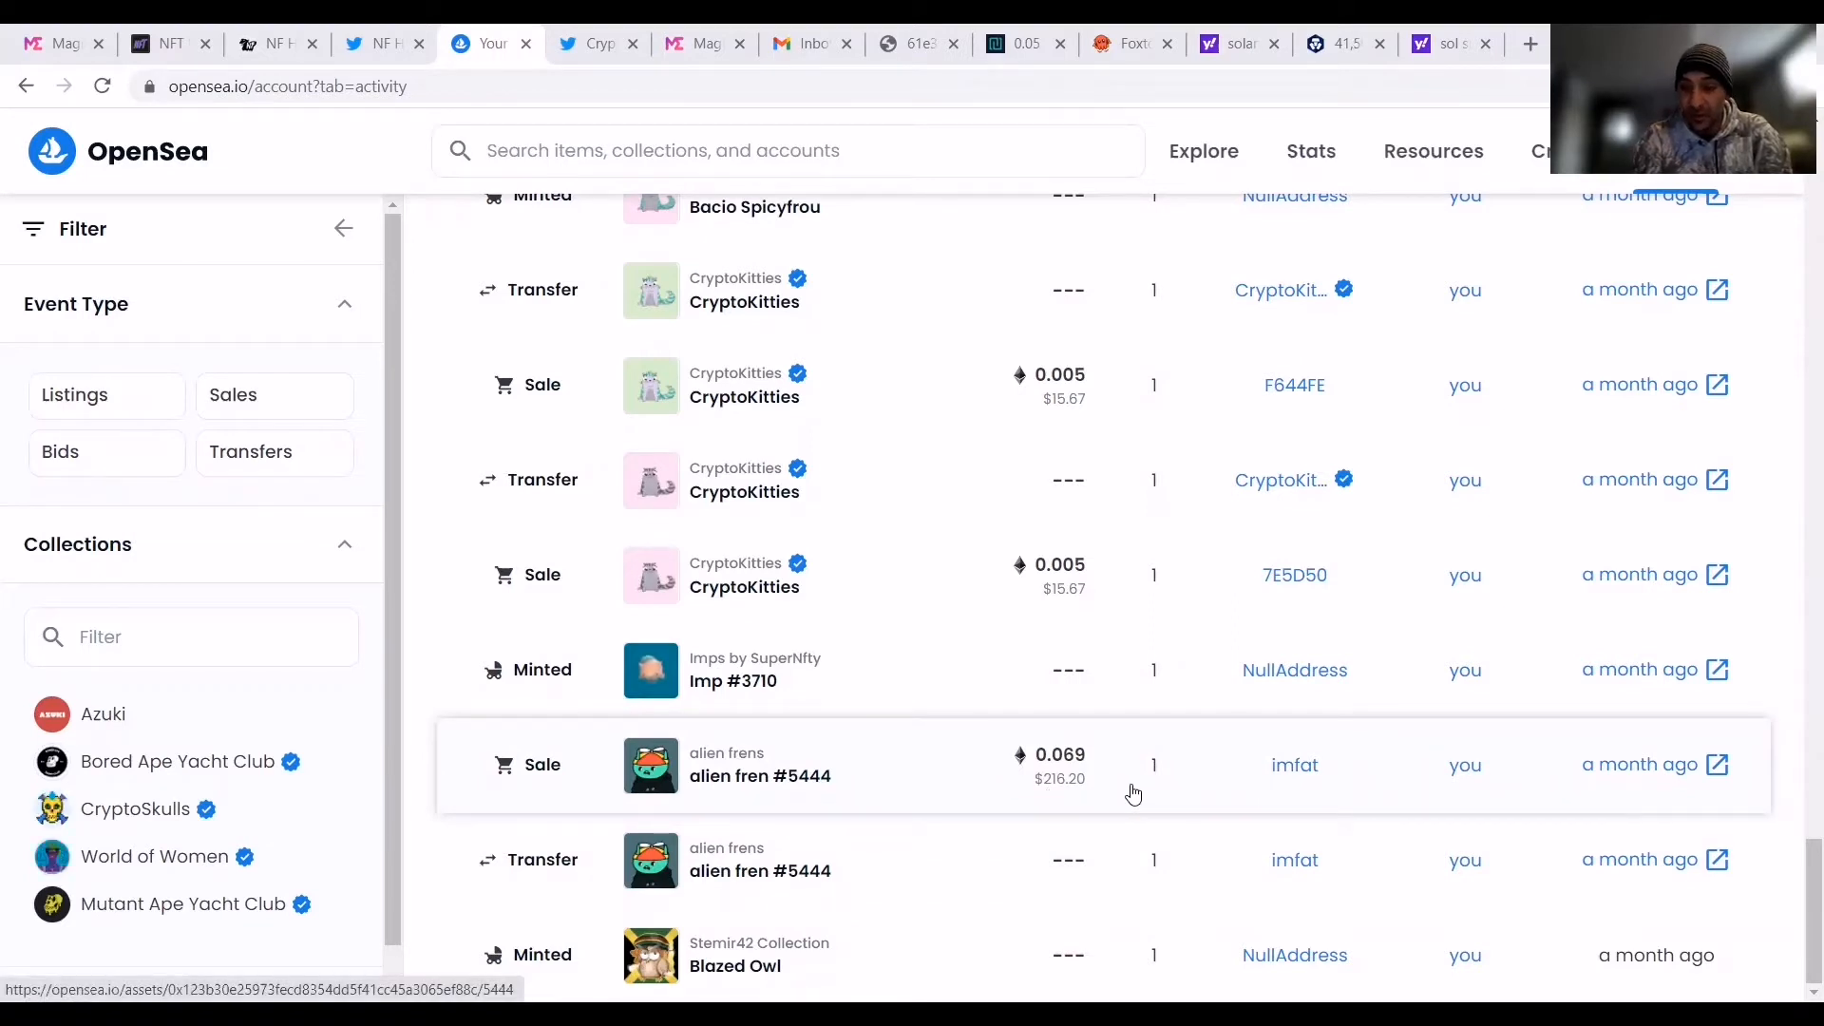
mouse_move(1102, 730)
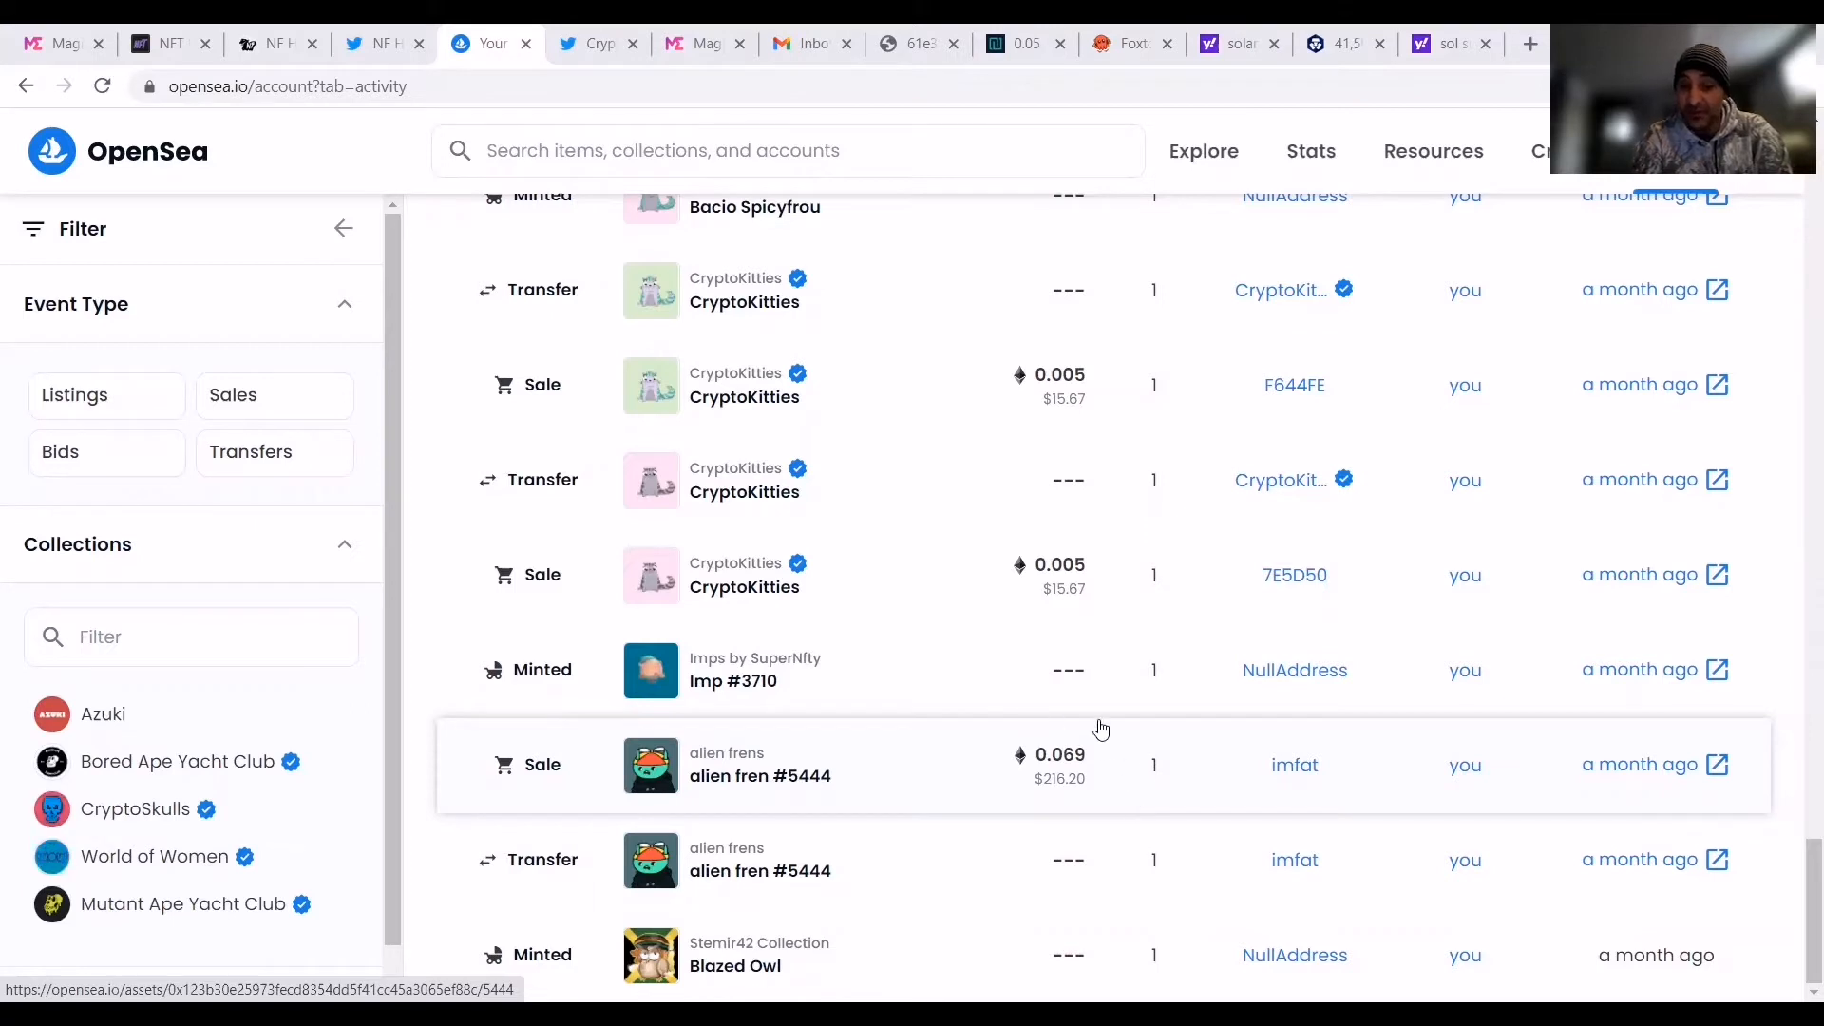
mouse_move(1797, 951)
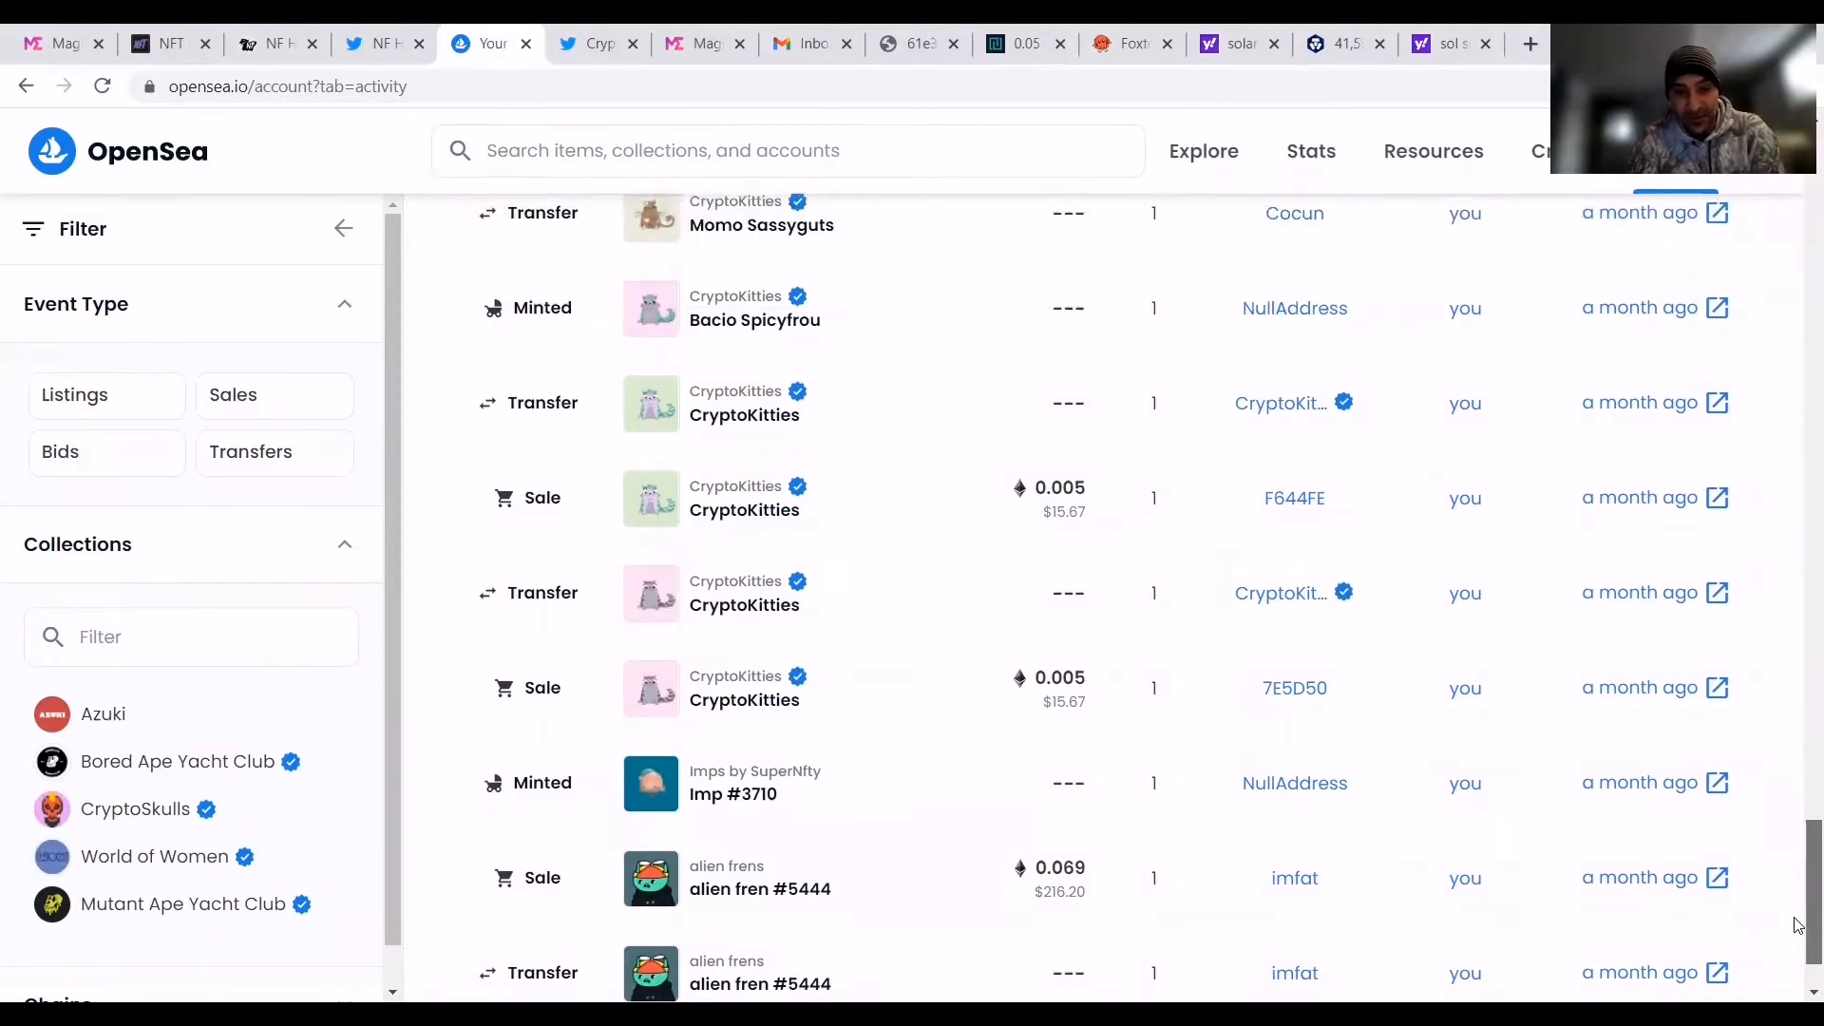
Scroll the OpenSea activity history to show alien fren #5444 listings and its 1.5 ETH sale.
scroll(down, 3)
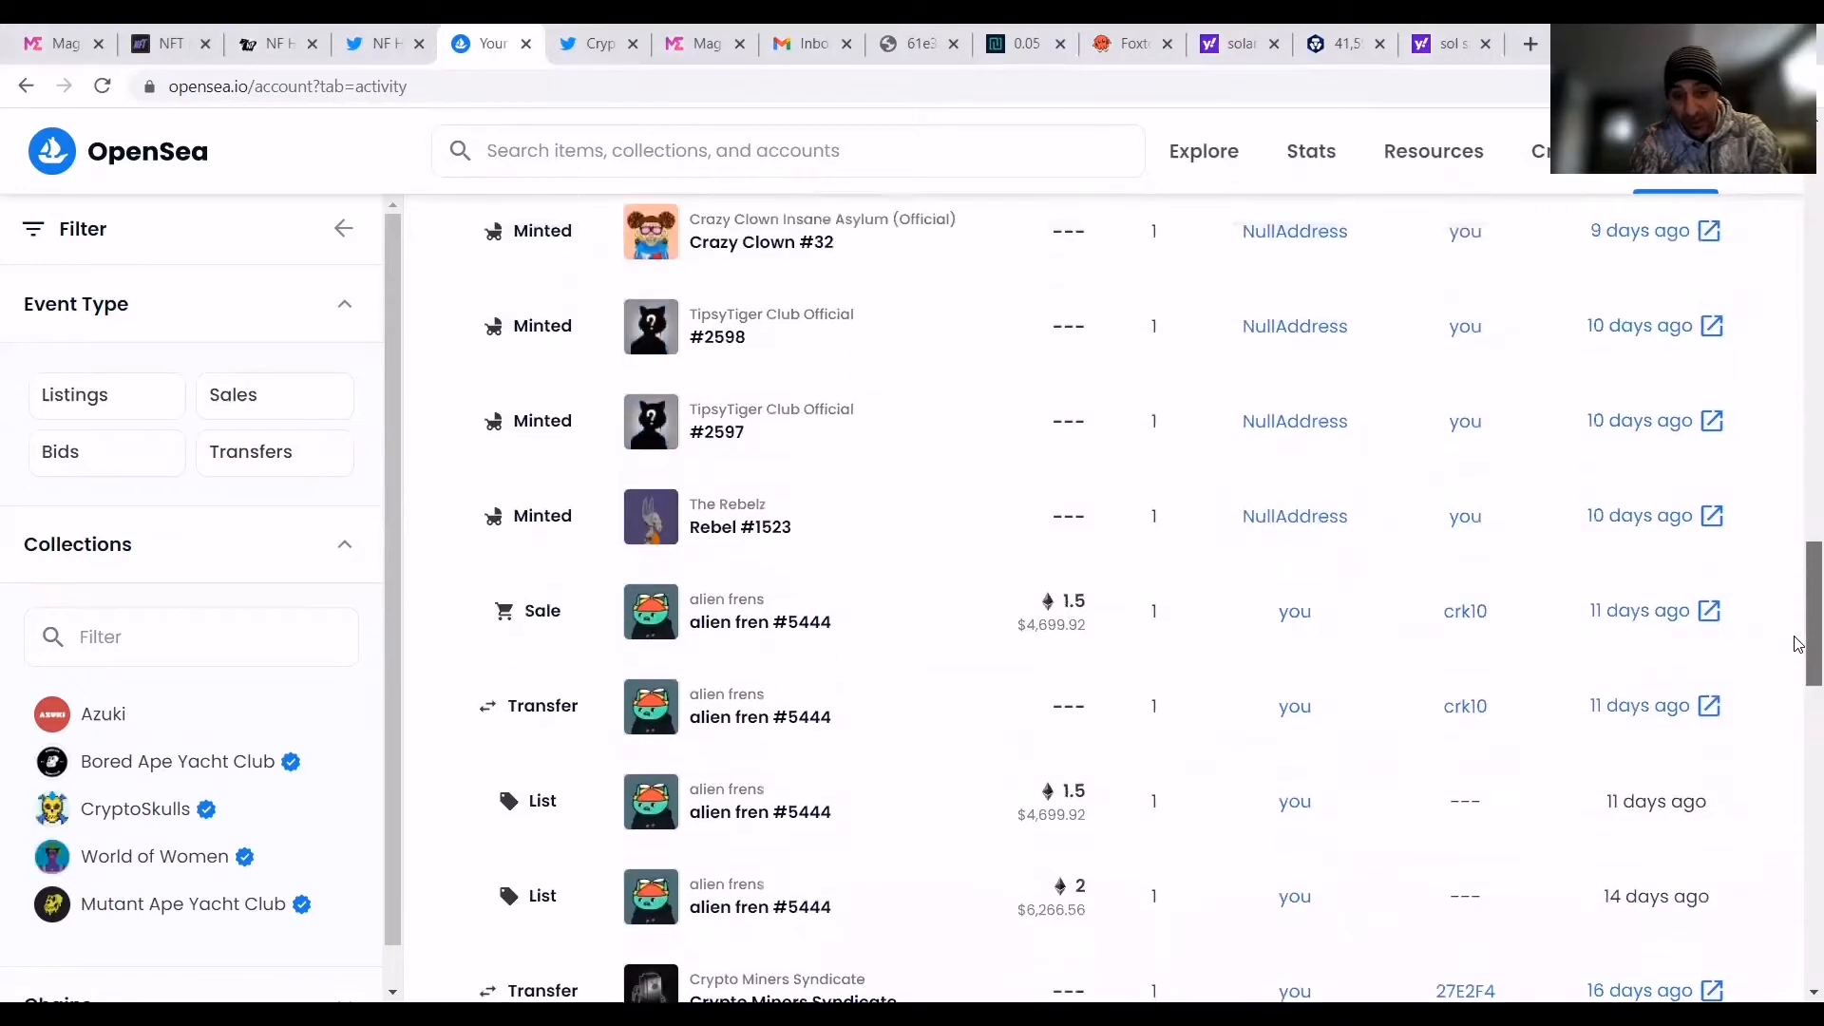
scroll(down, 3)
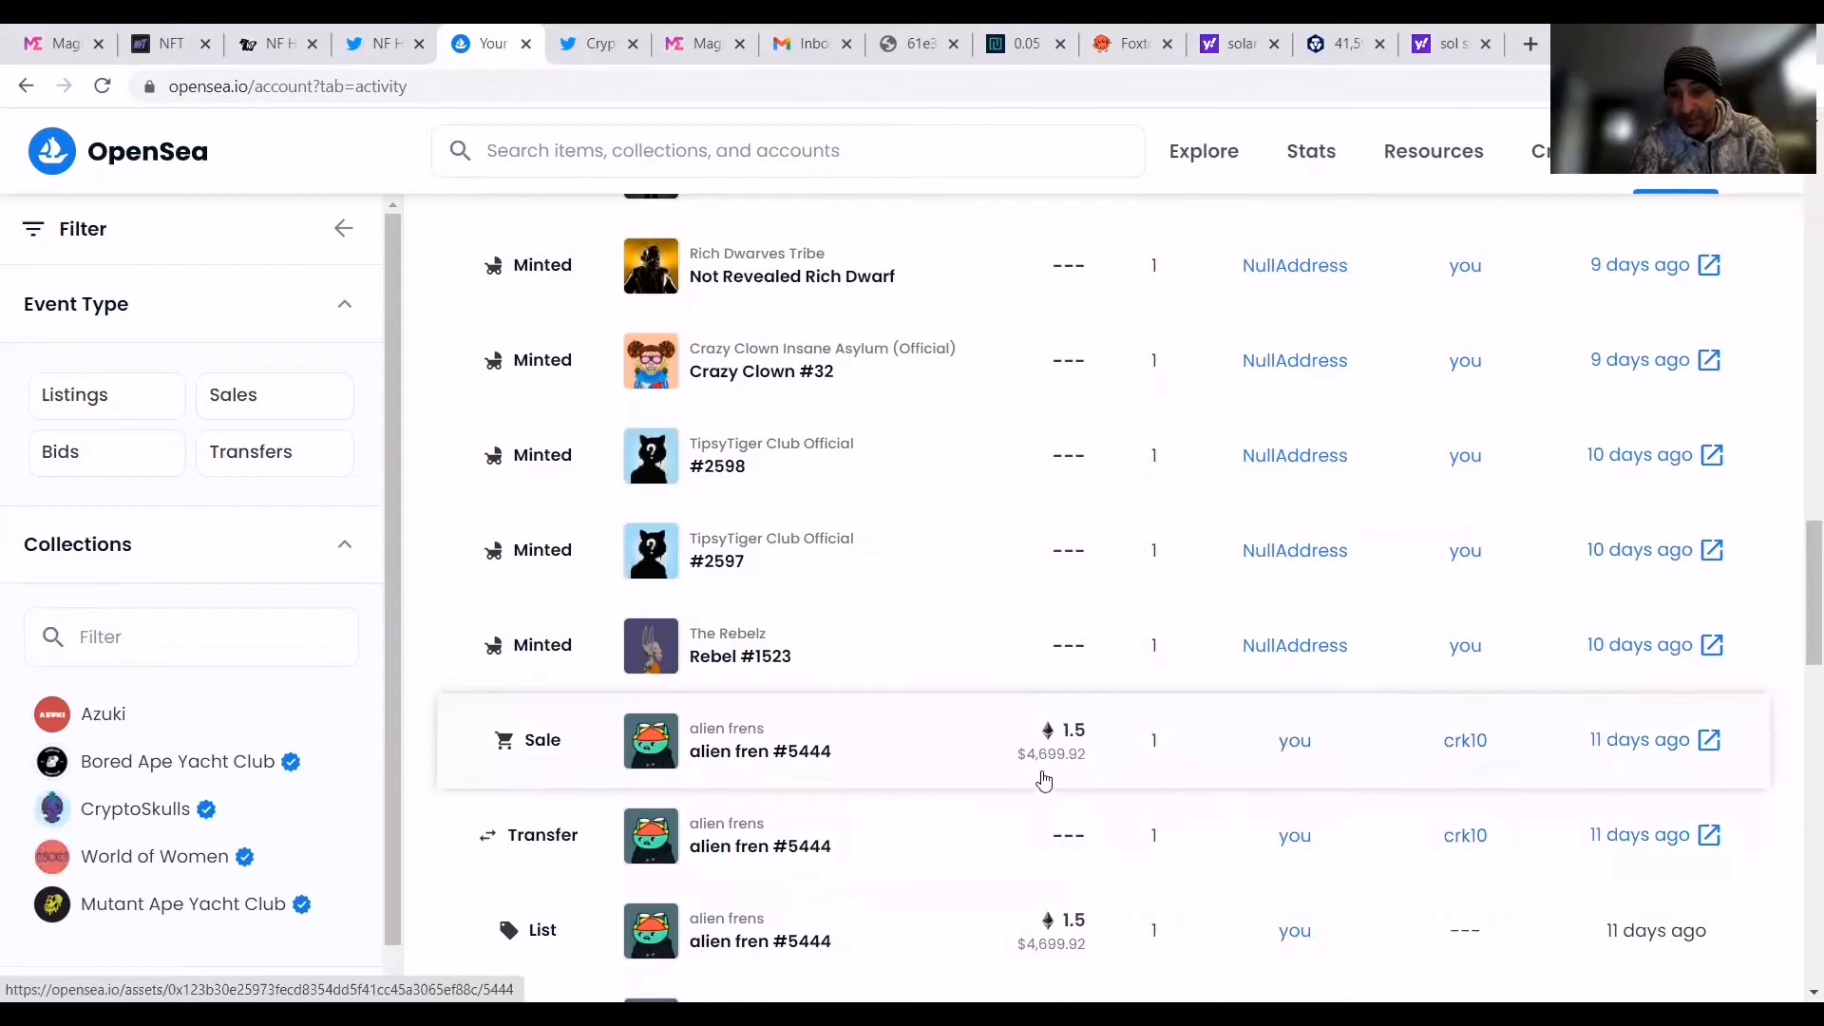
mouse_move(1058, 754)
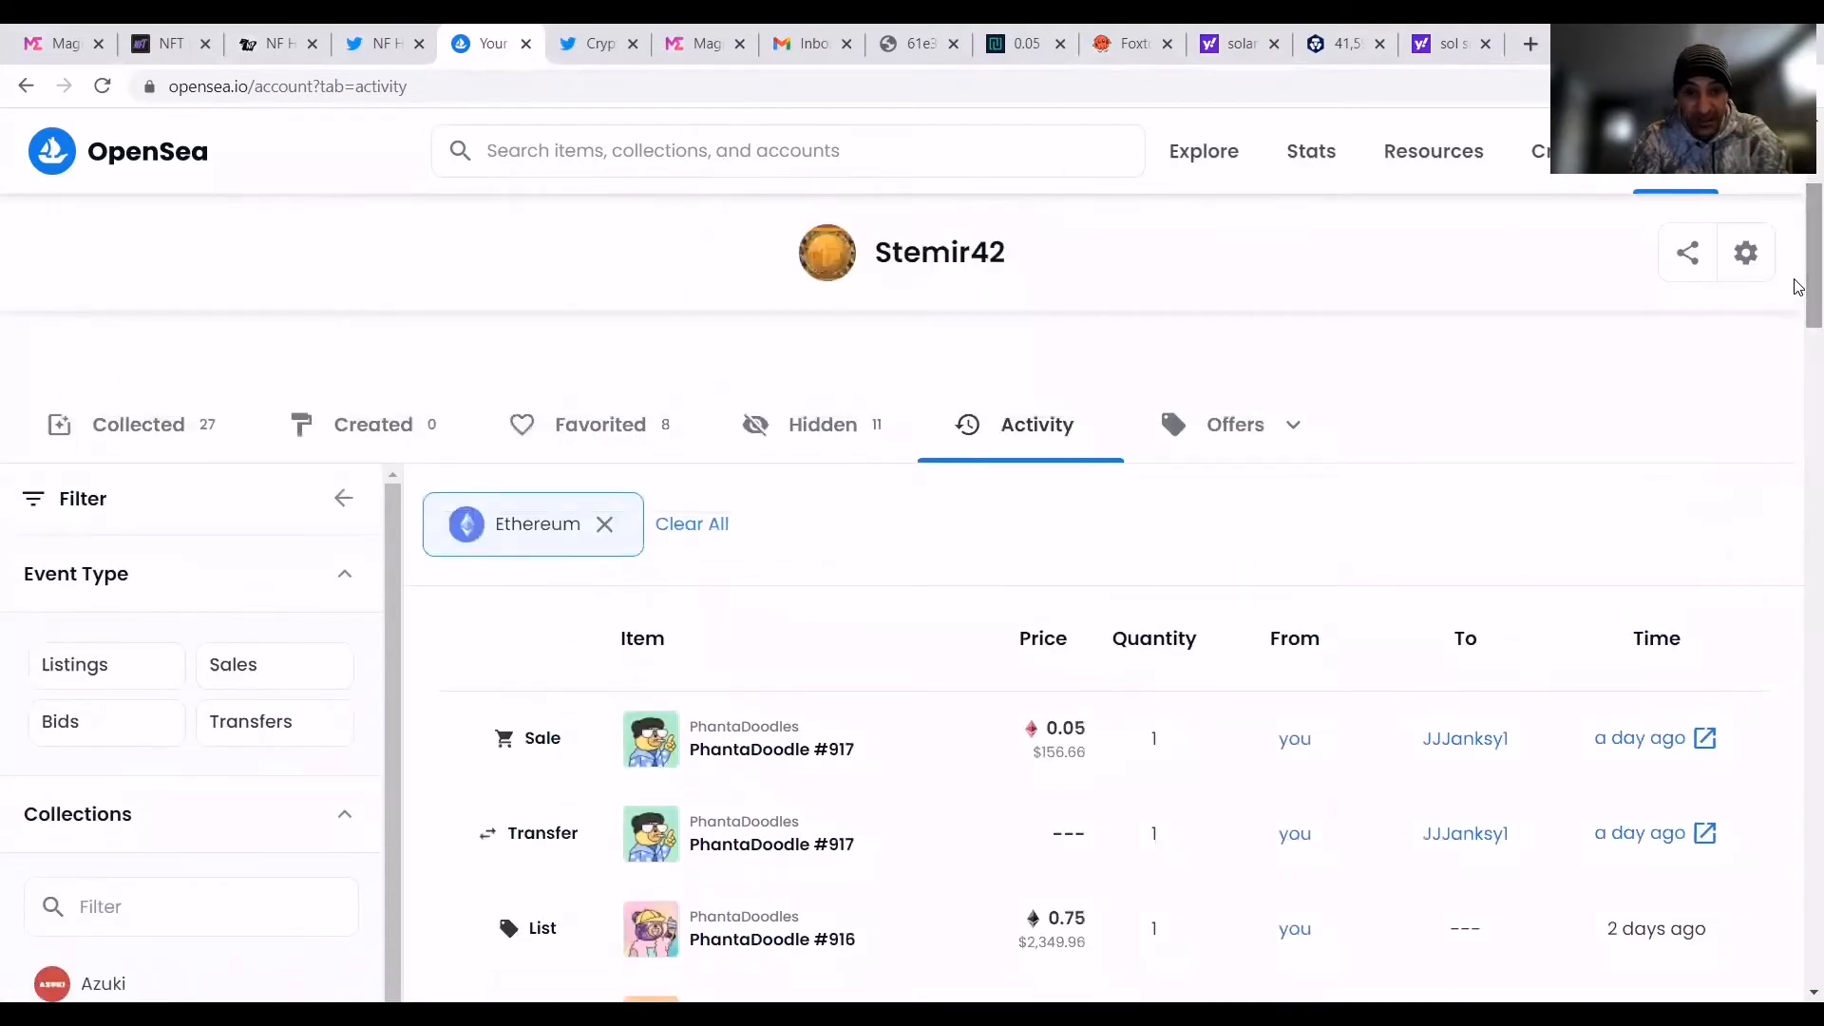
mouse_move(137, 424)
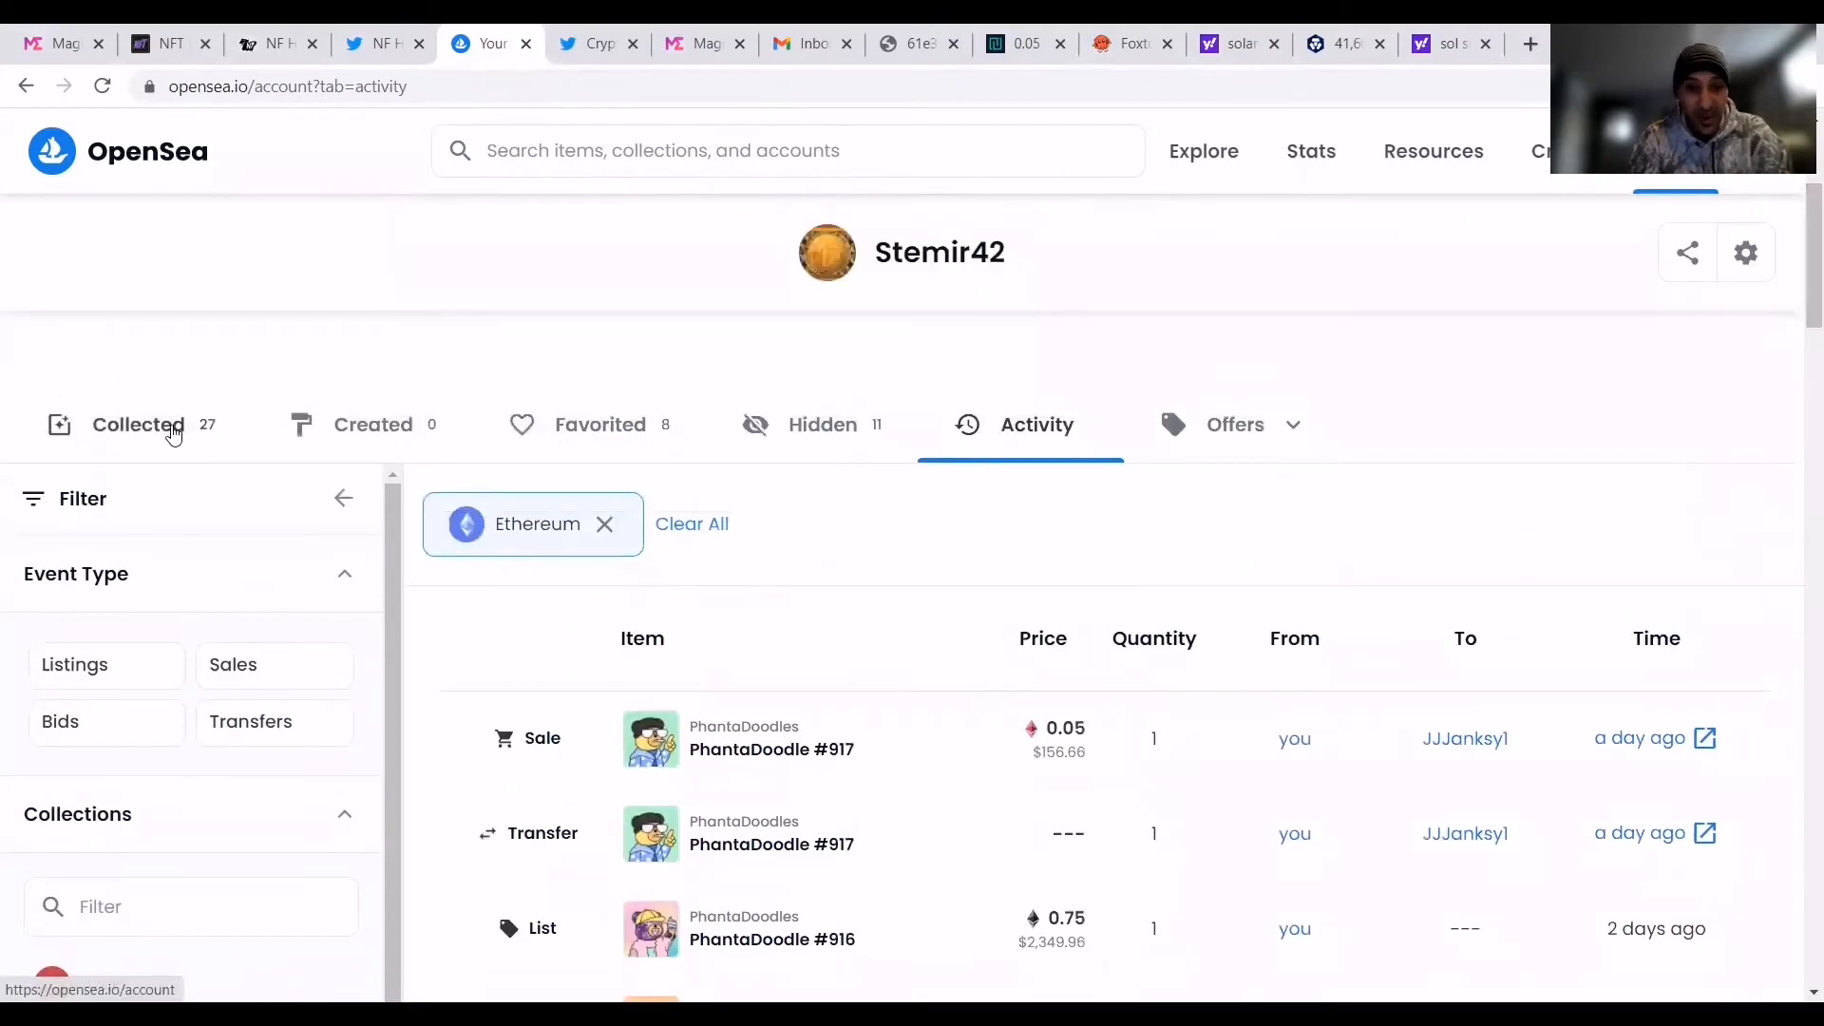
Show the Collected tab and browse owned PhantaDoodles #916, #915, #914 and Monkey Heist Club #426.
click(137, 424)
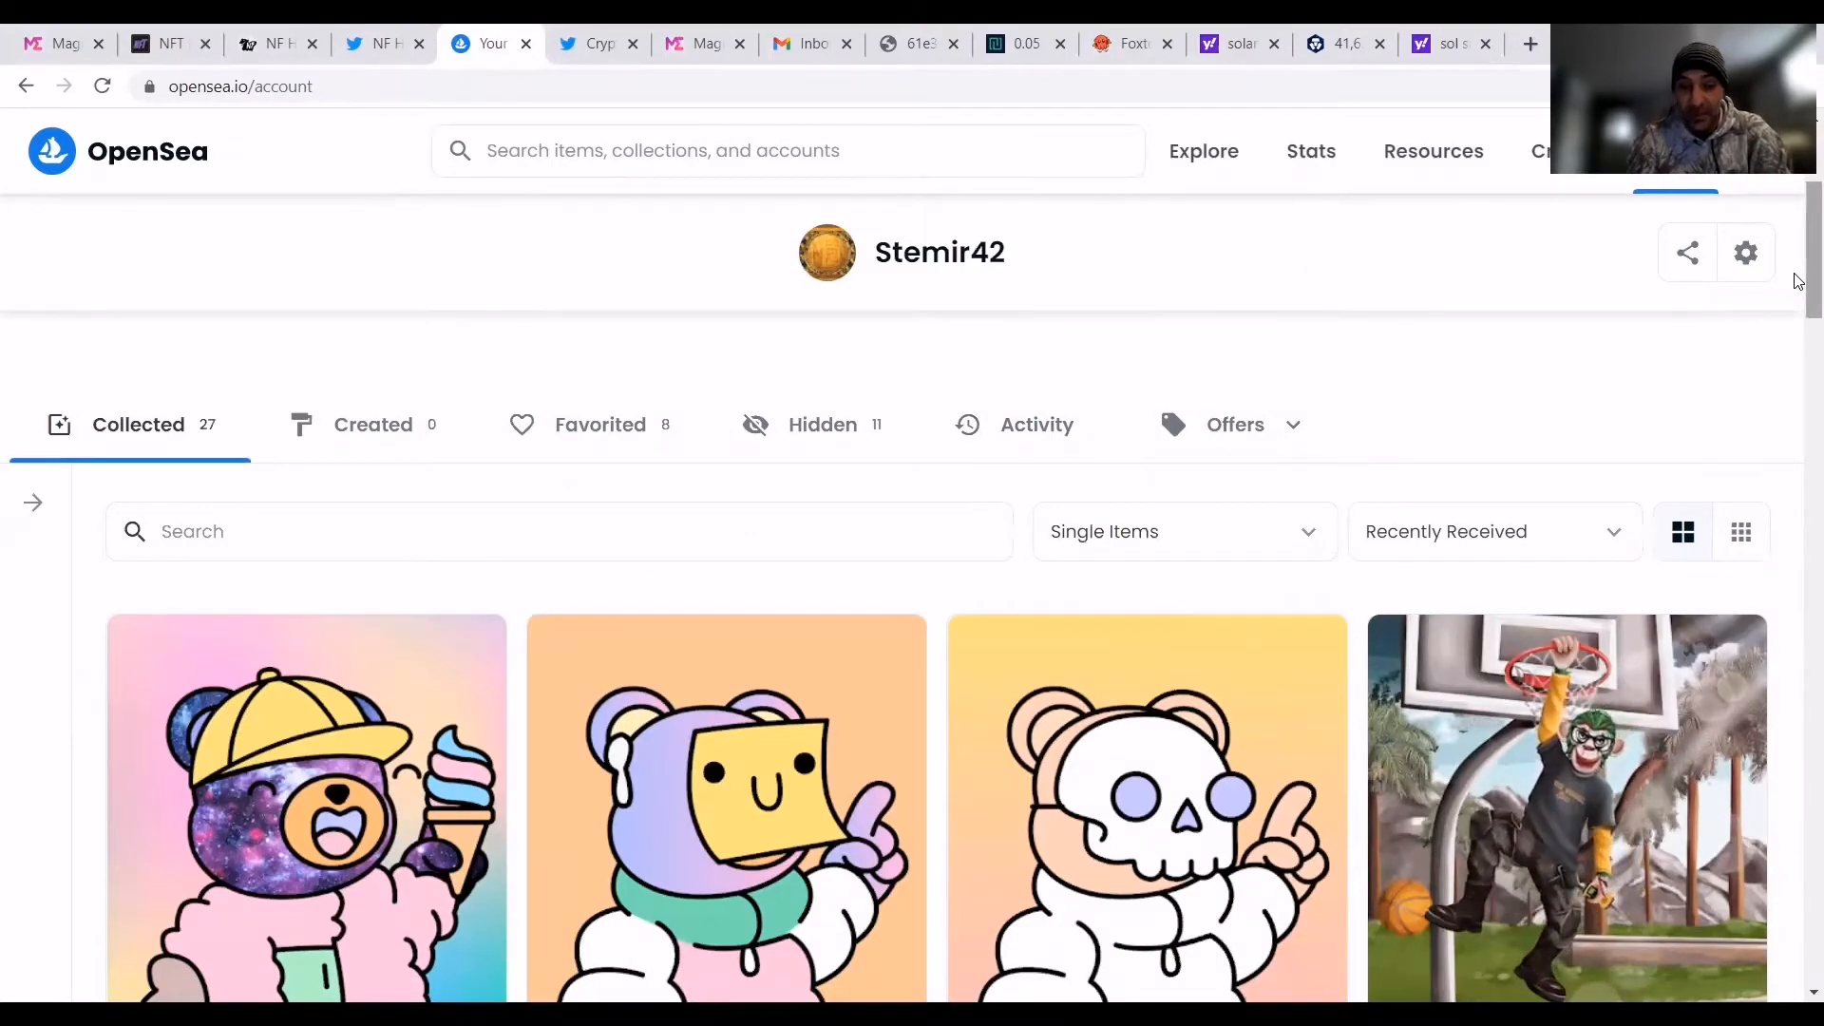
scroll(down, 3)
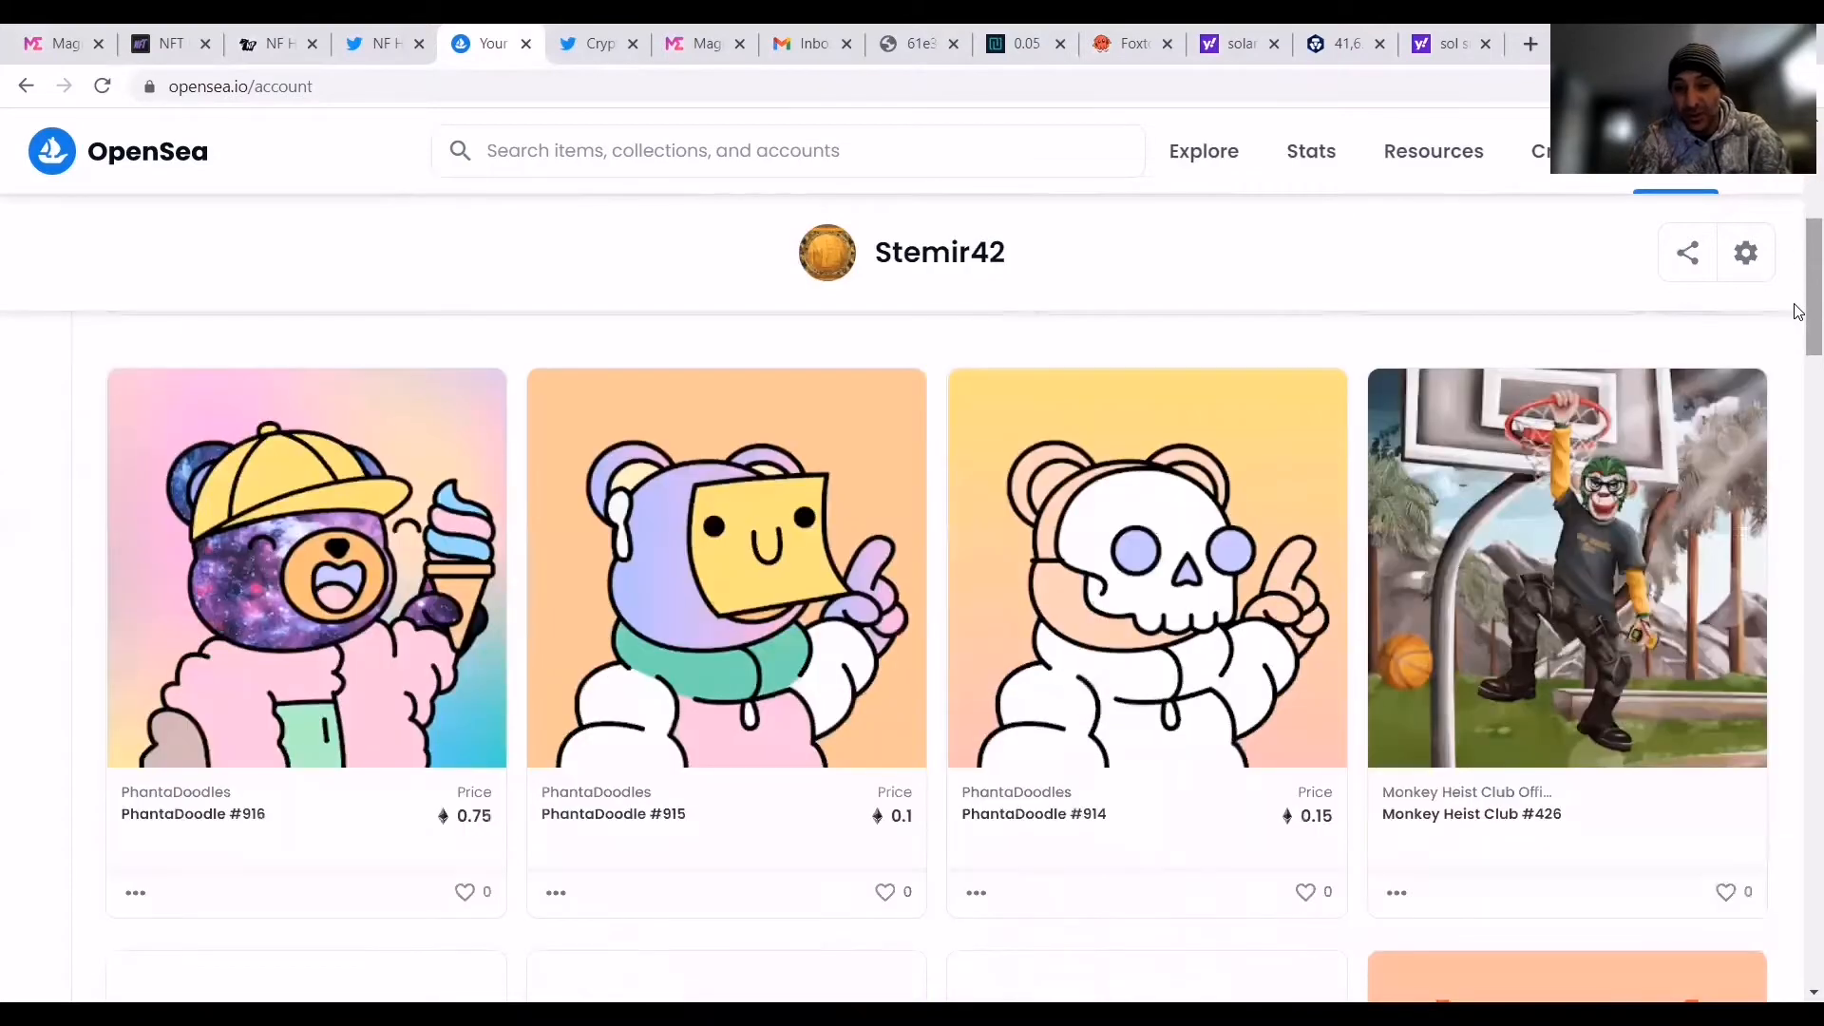
scroll(down, 3)
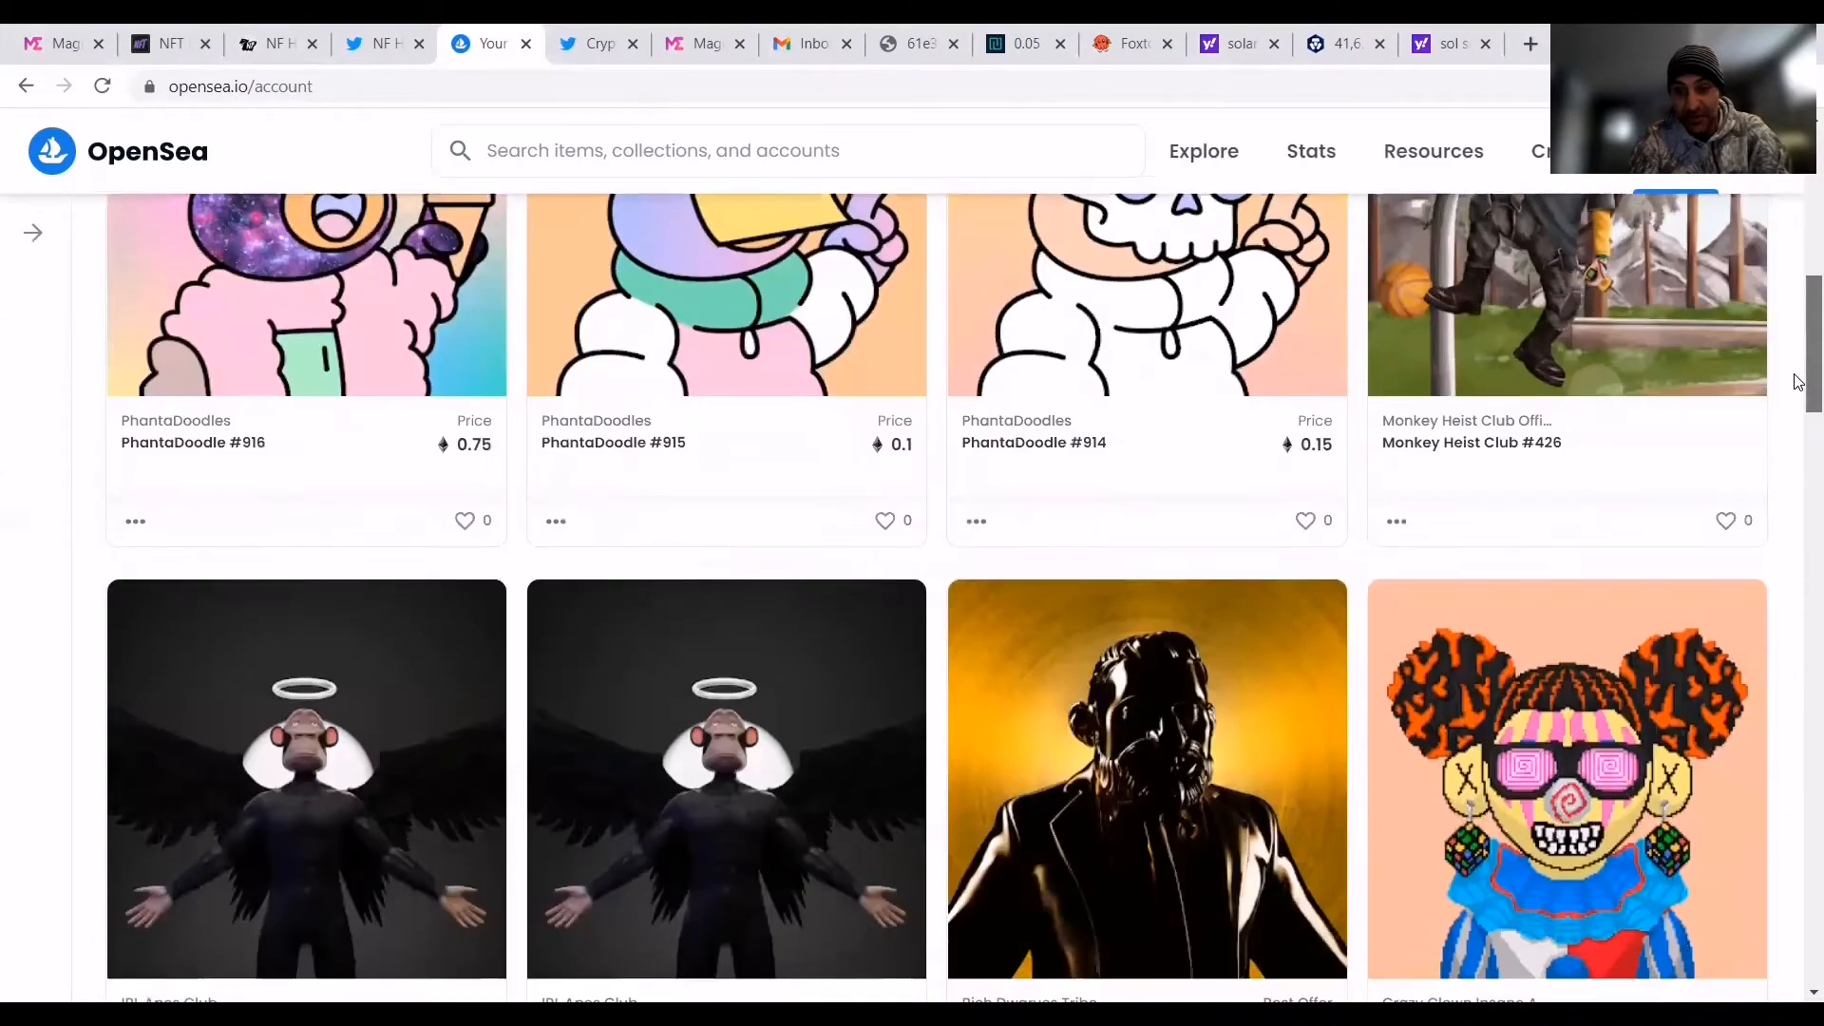
scroll(down, 3)
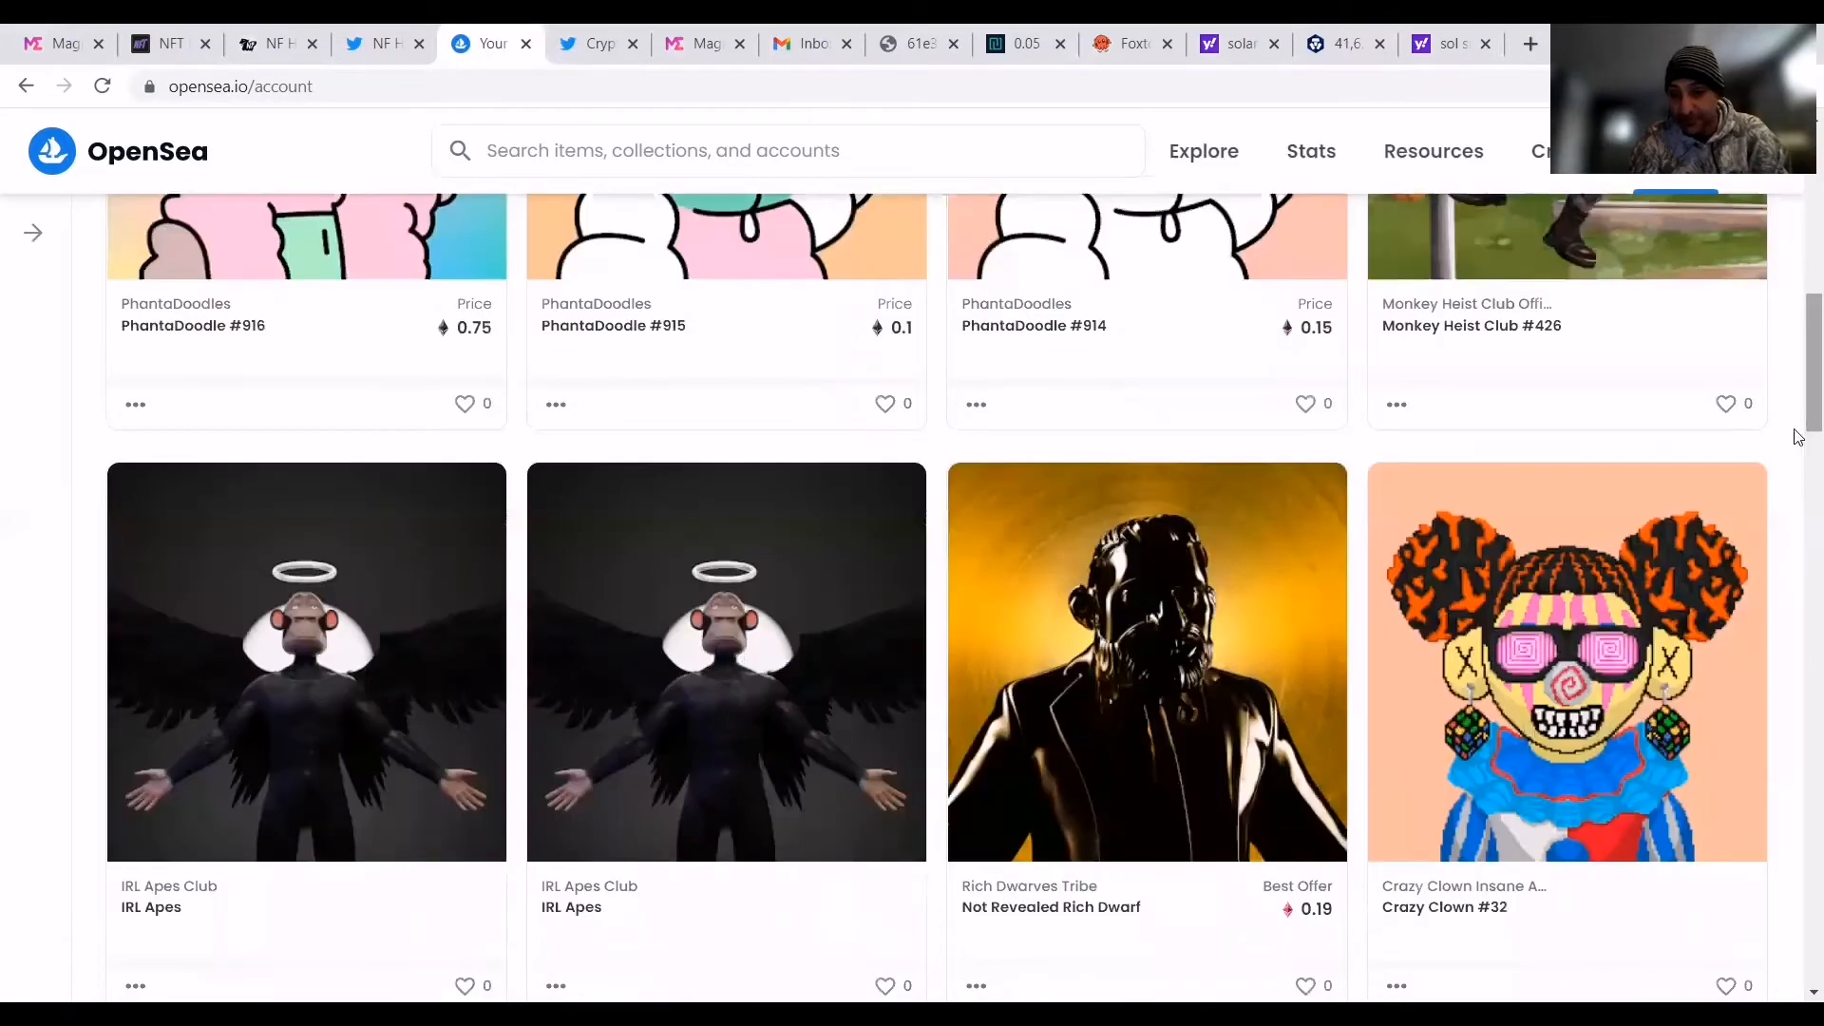
scroll(down, 3)
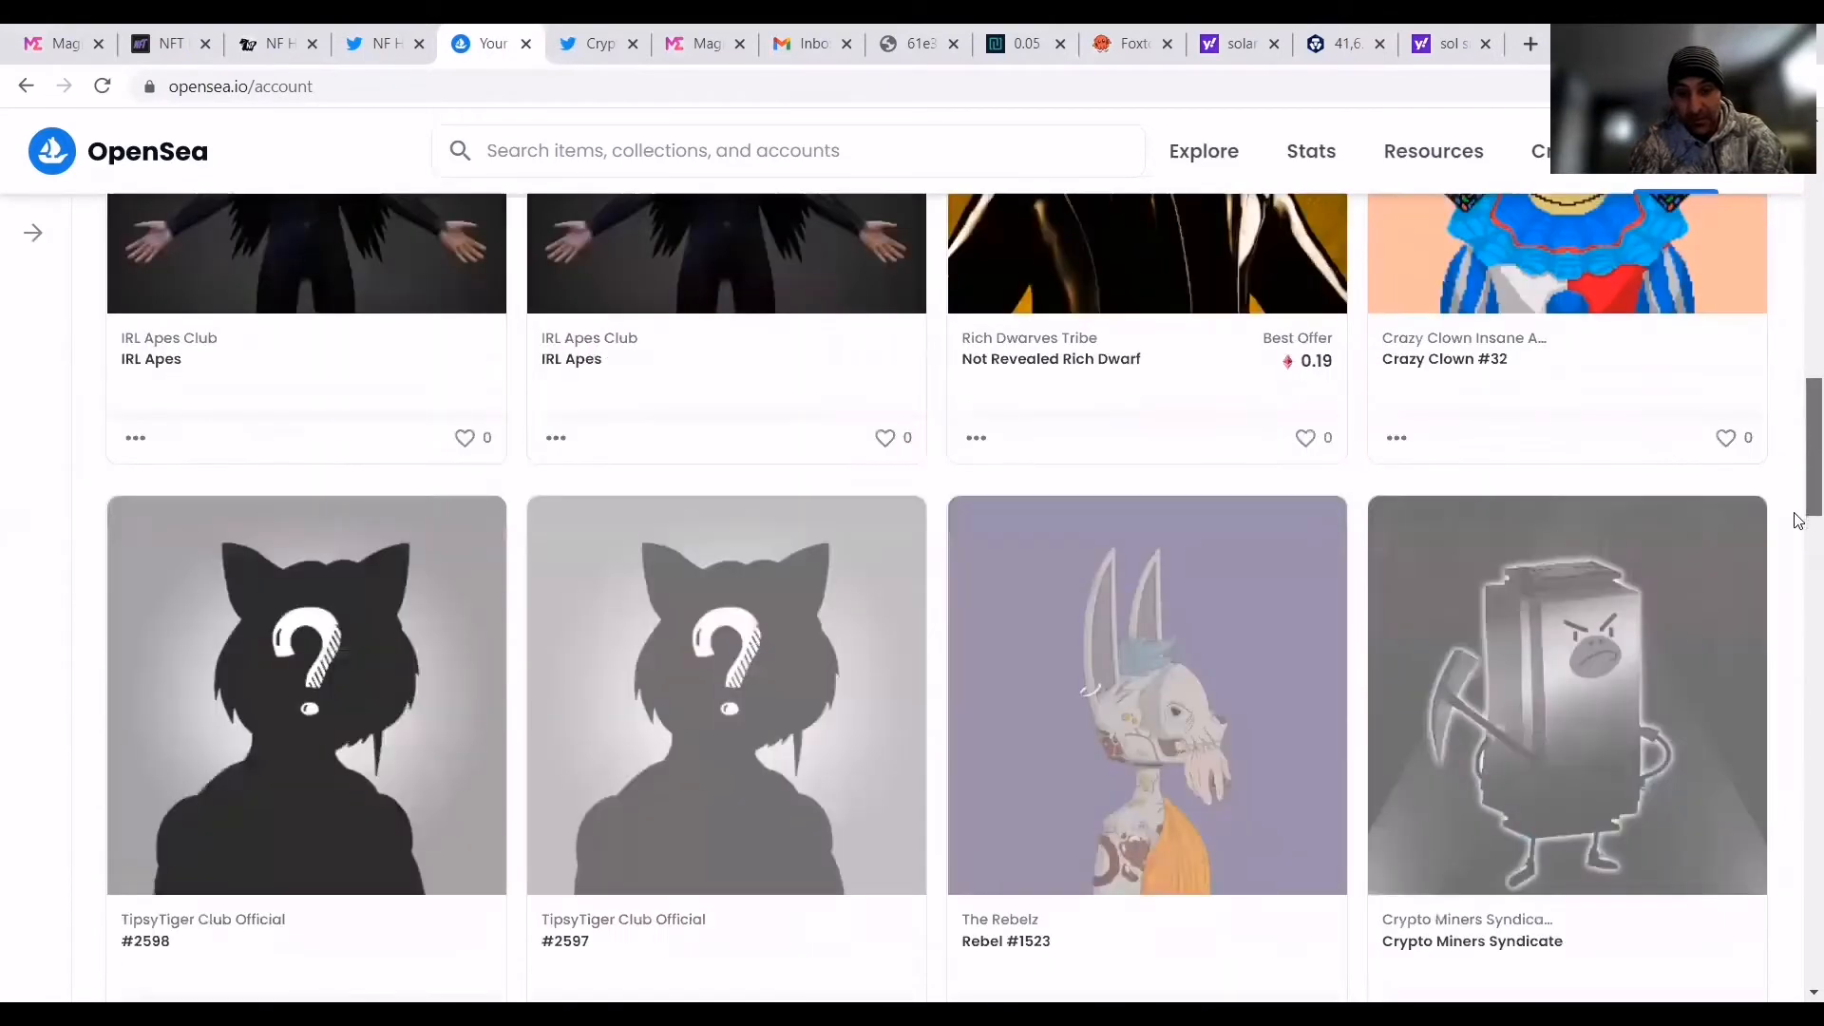
scroll(down, 3)
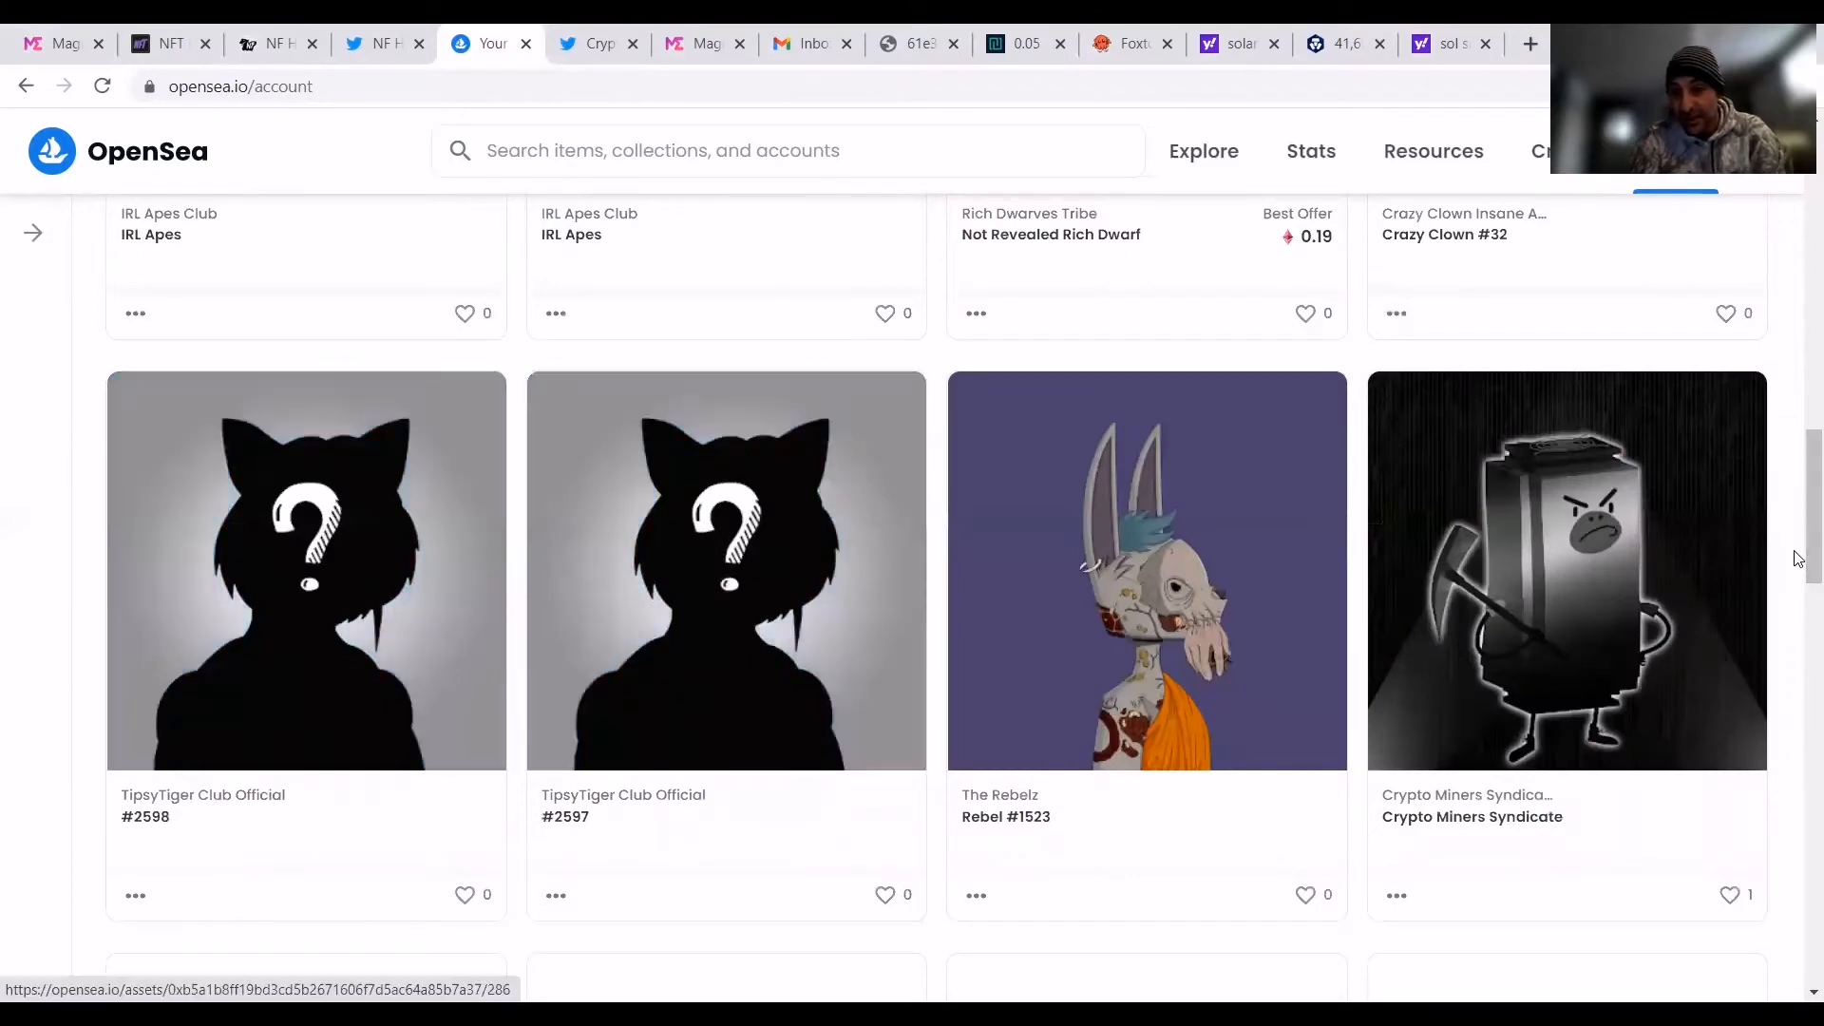
scroll(down, 3)
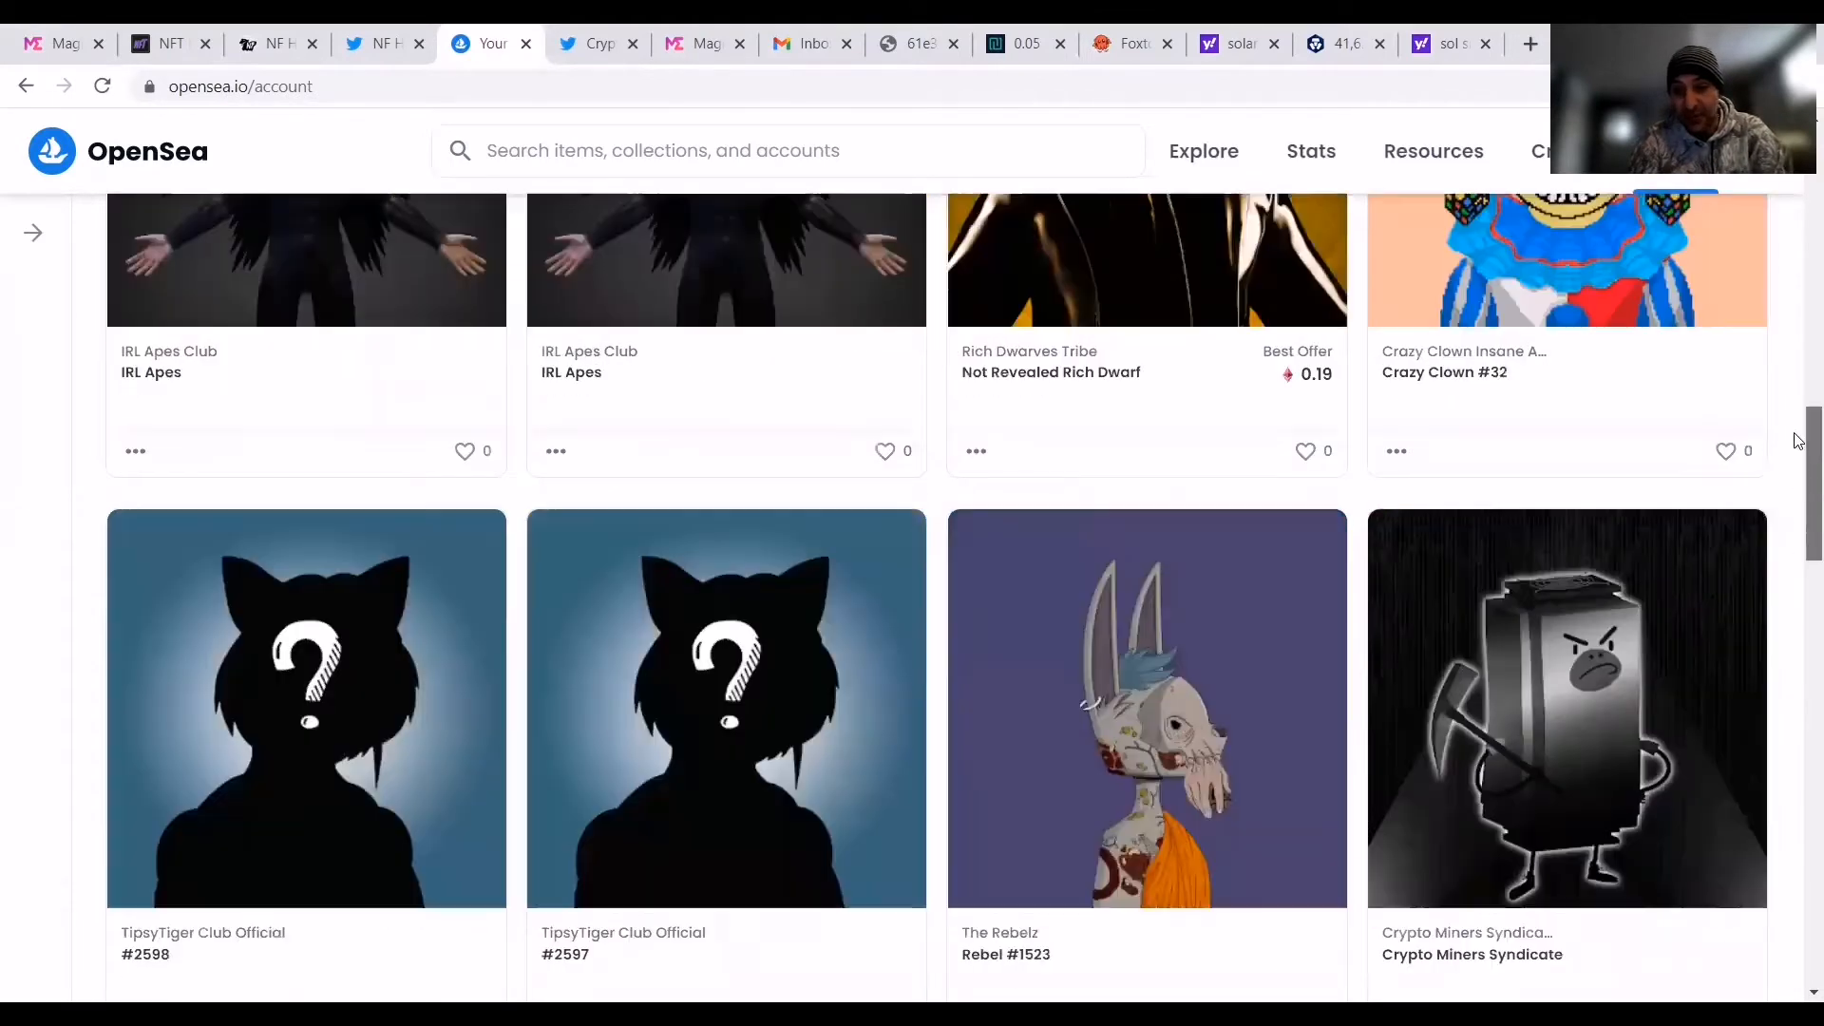
scroll(down, 3)
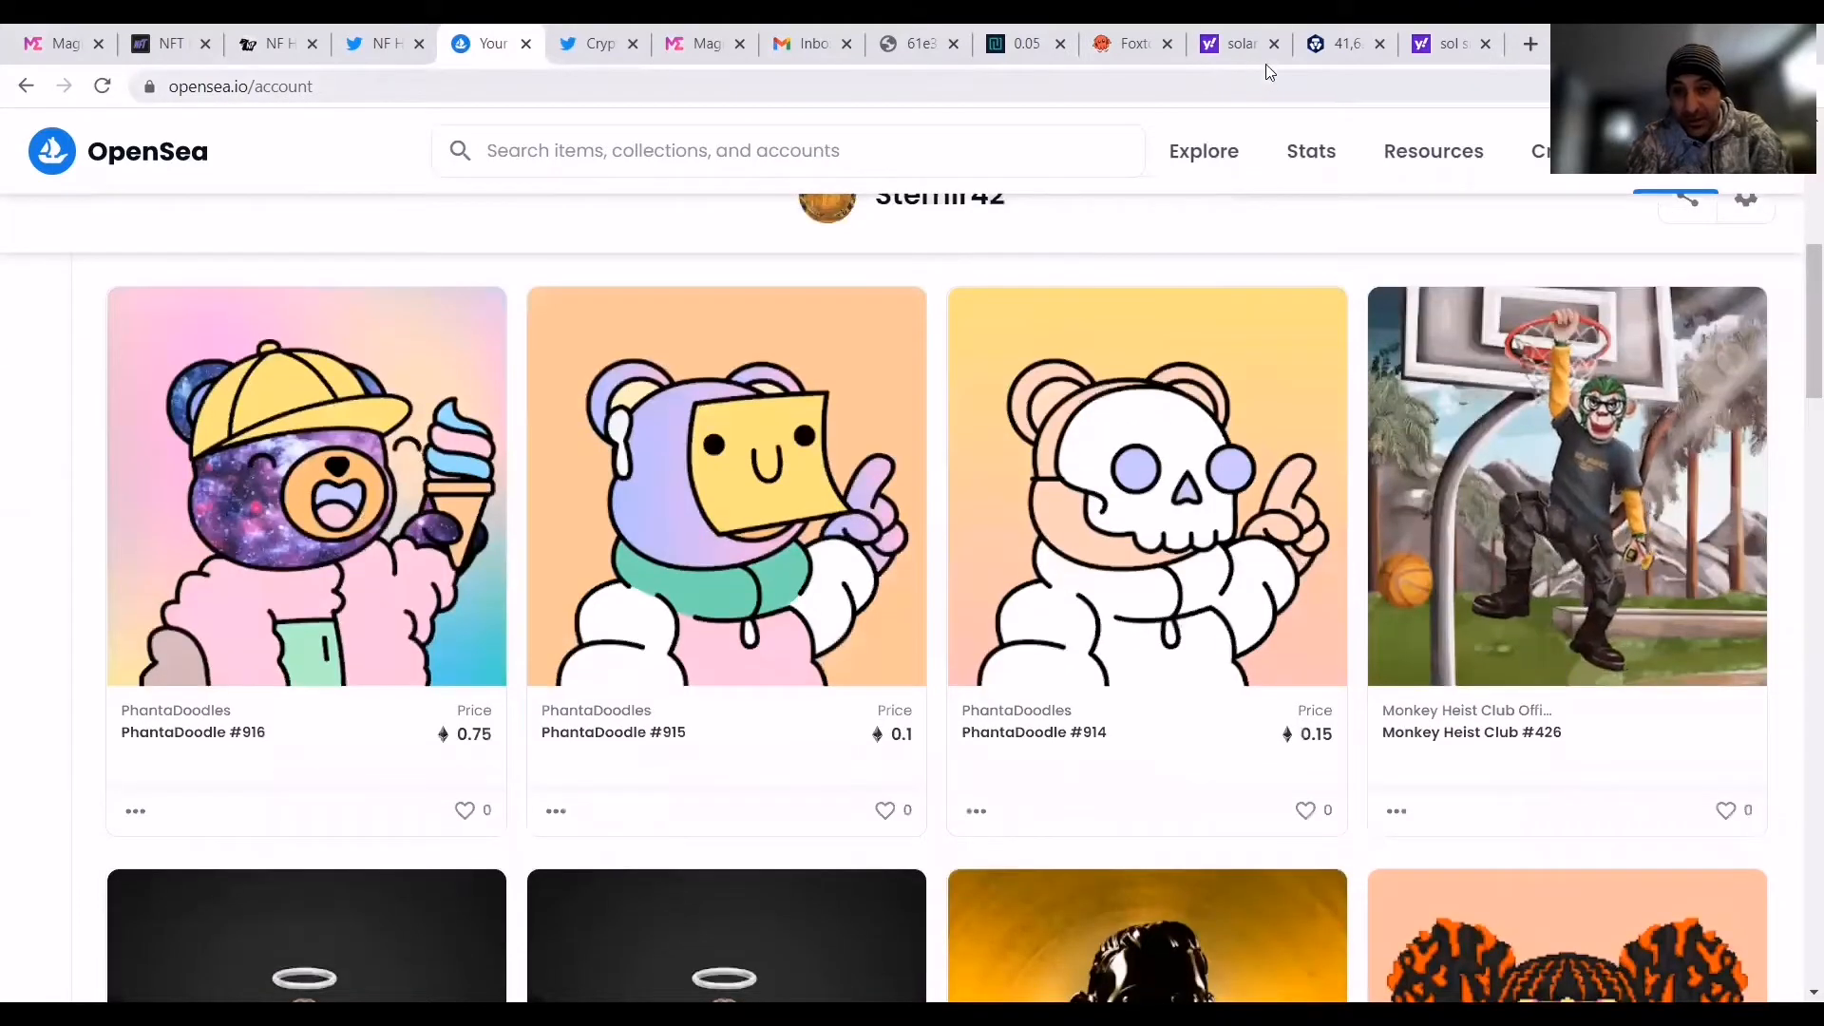
mouse_move(715, 72)
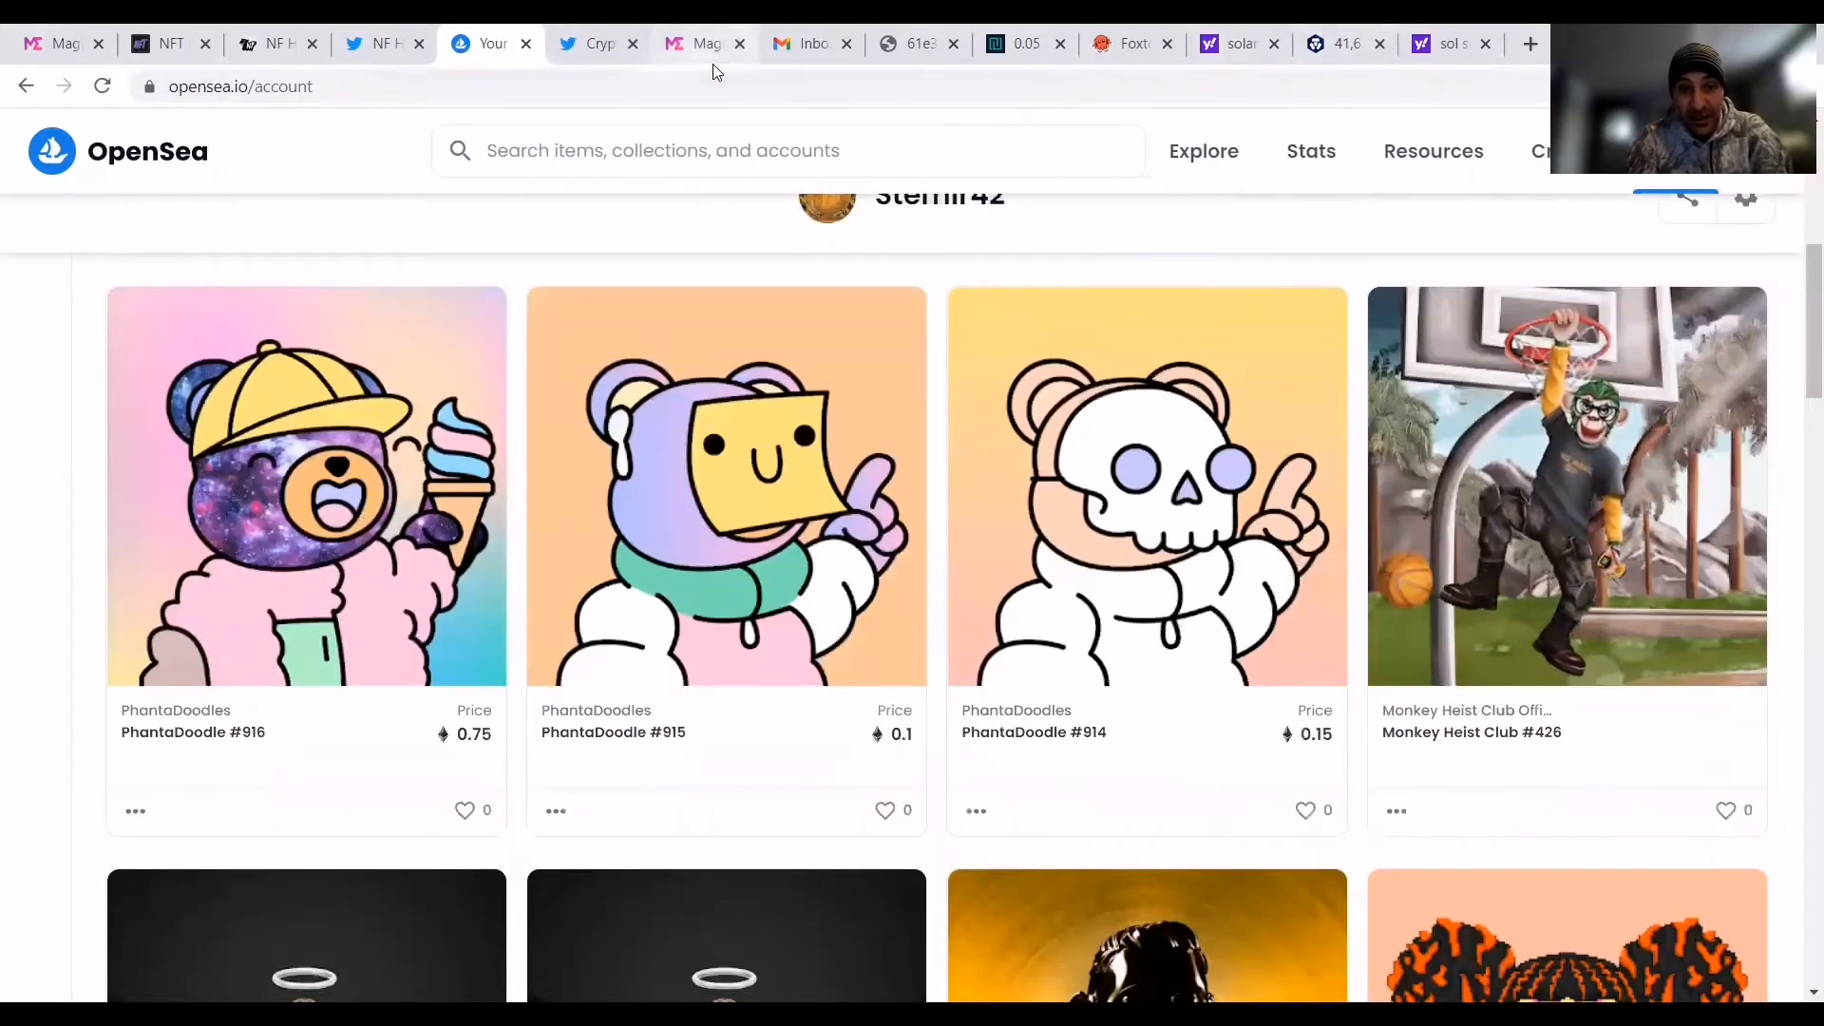
click(695, 43)
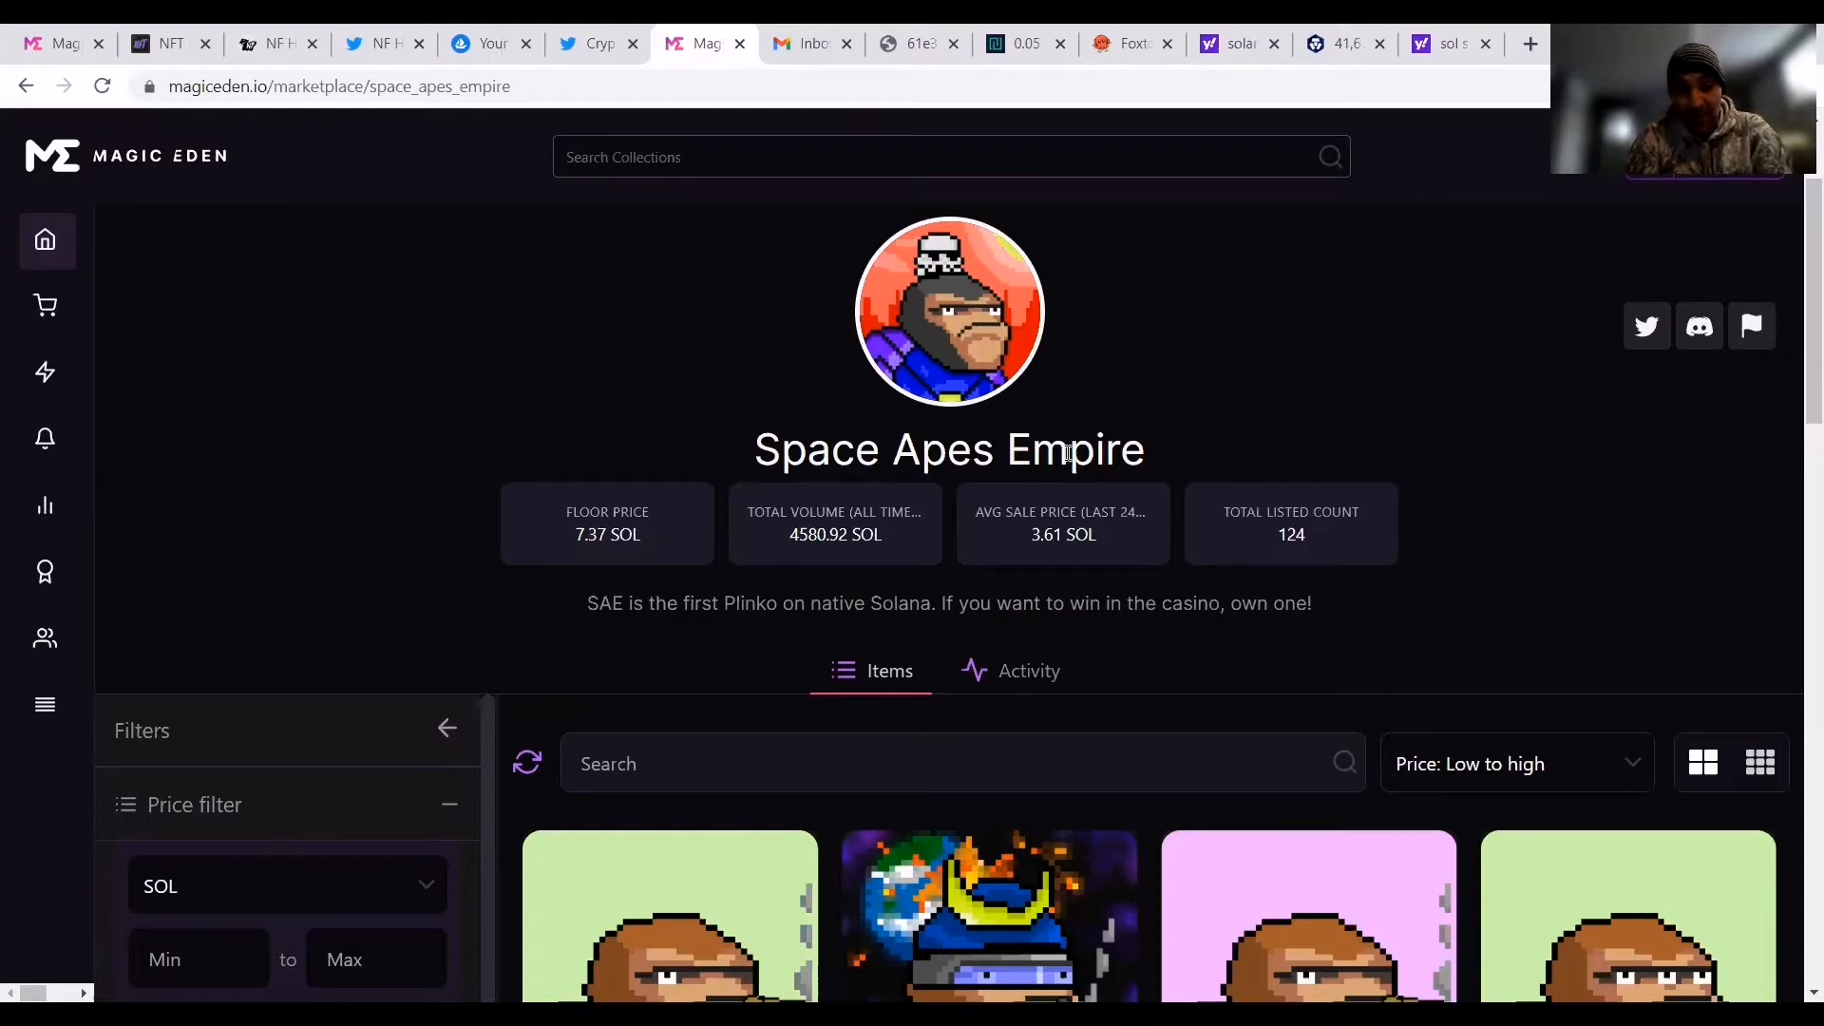
mouse_move(145, 179)
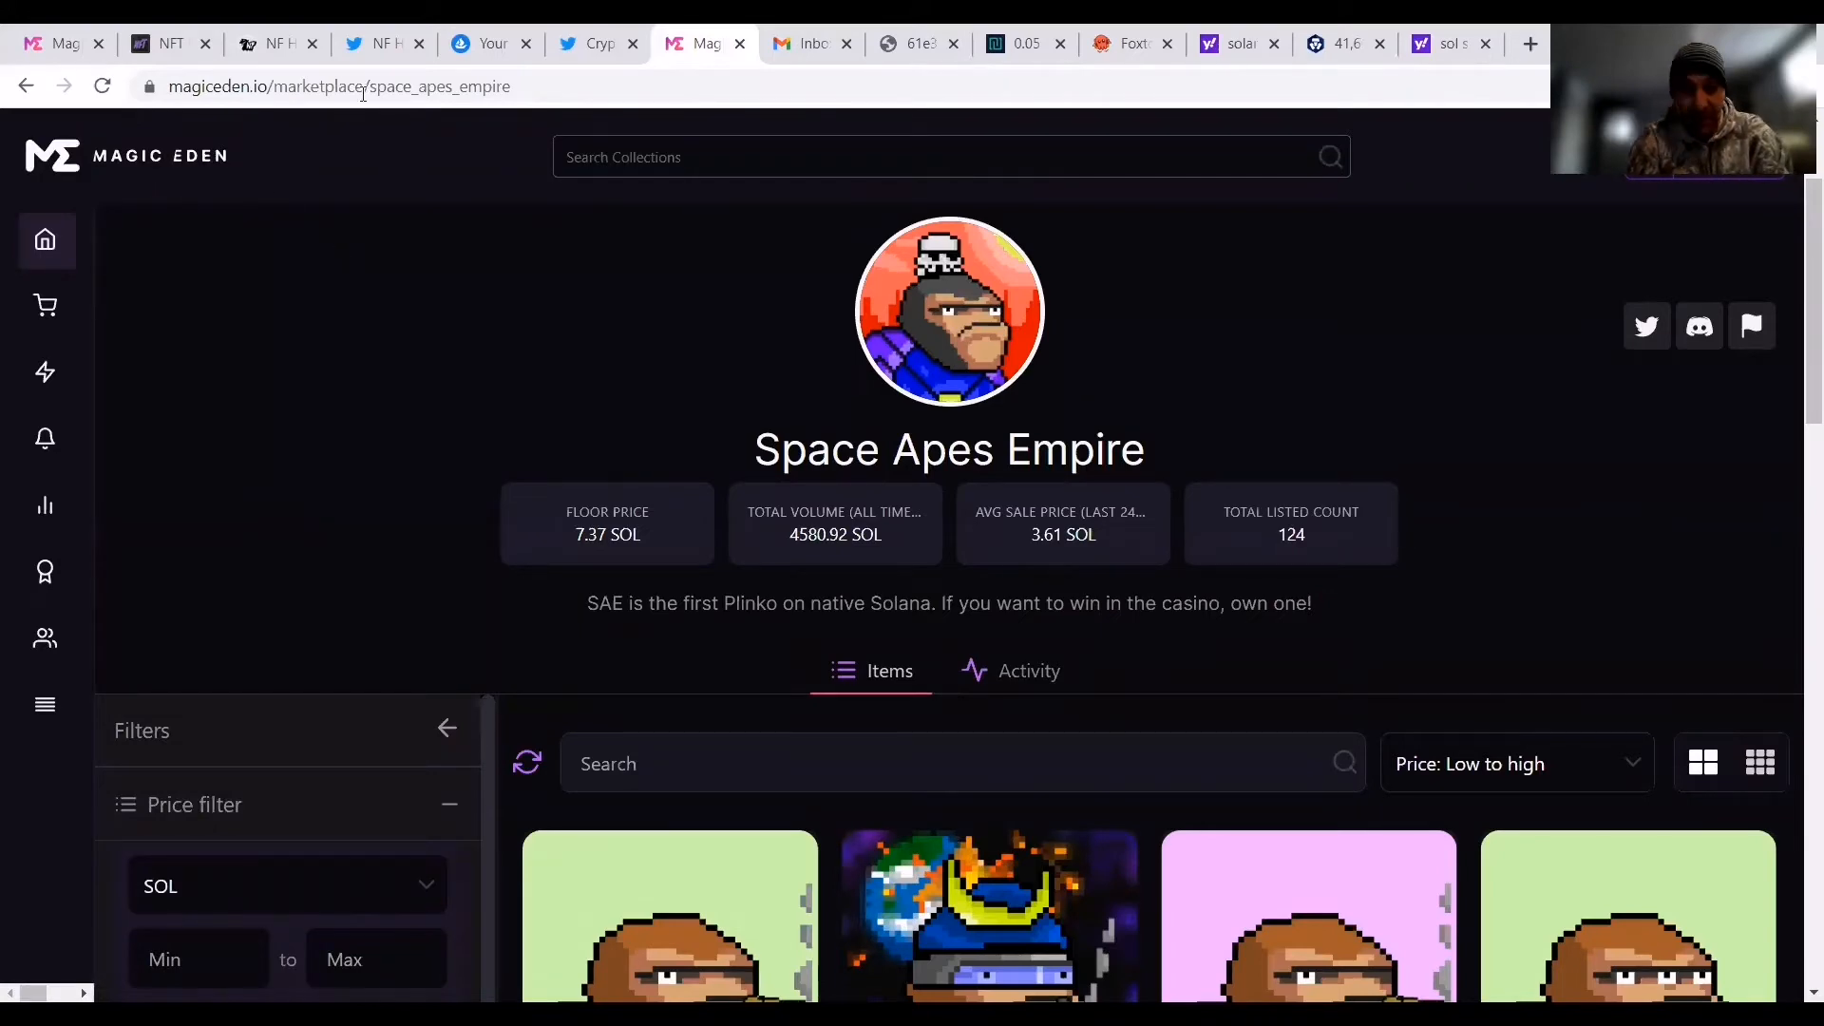
click(488, 43)
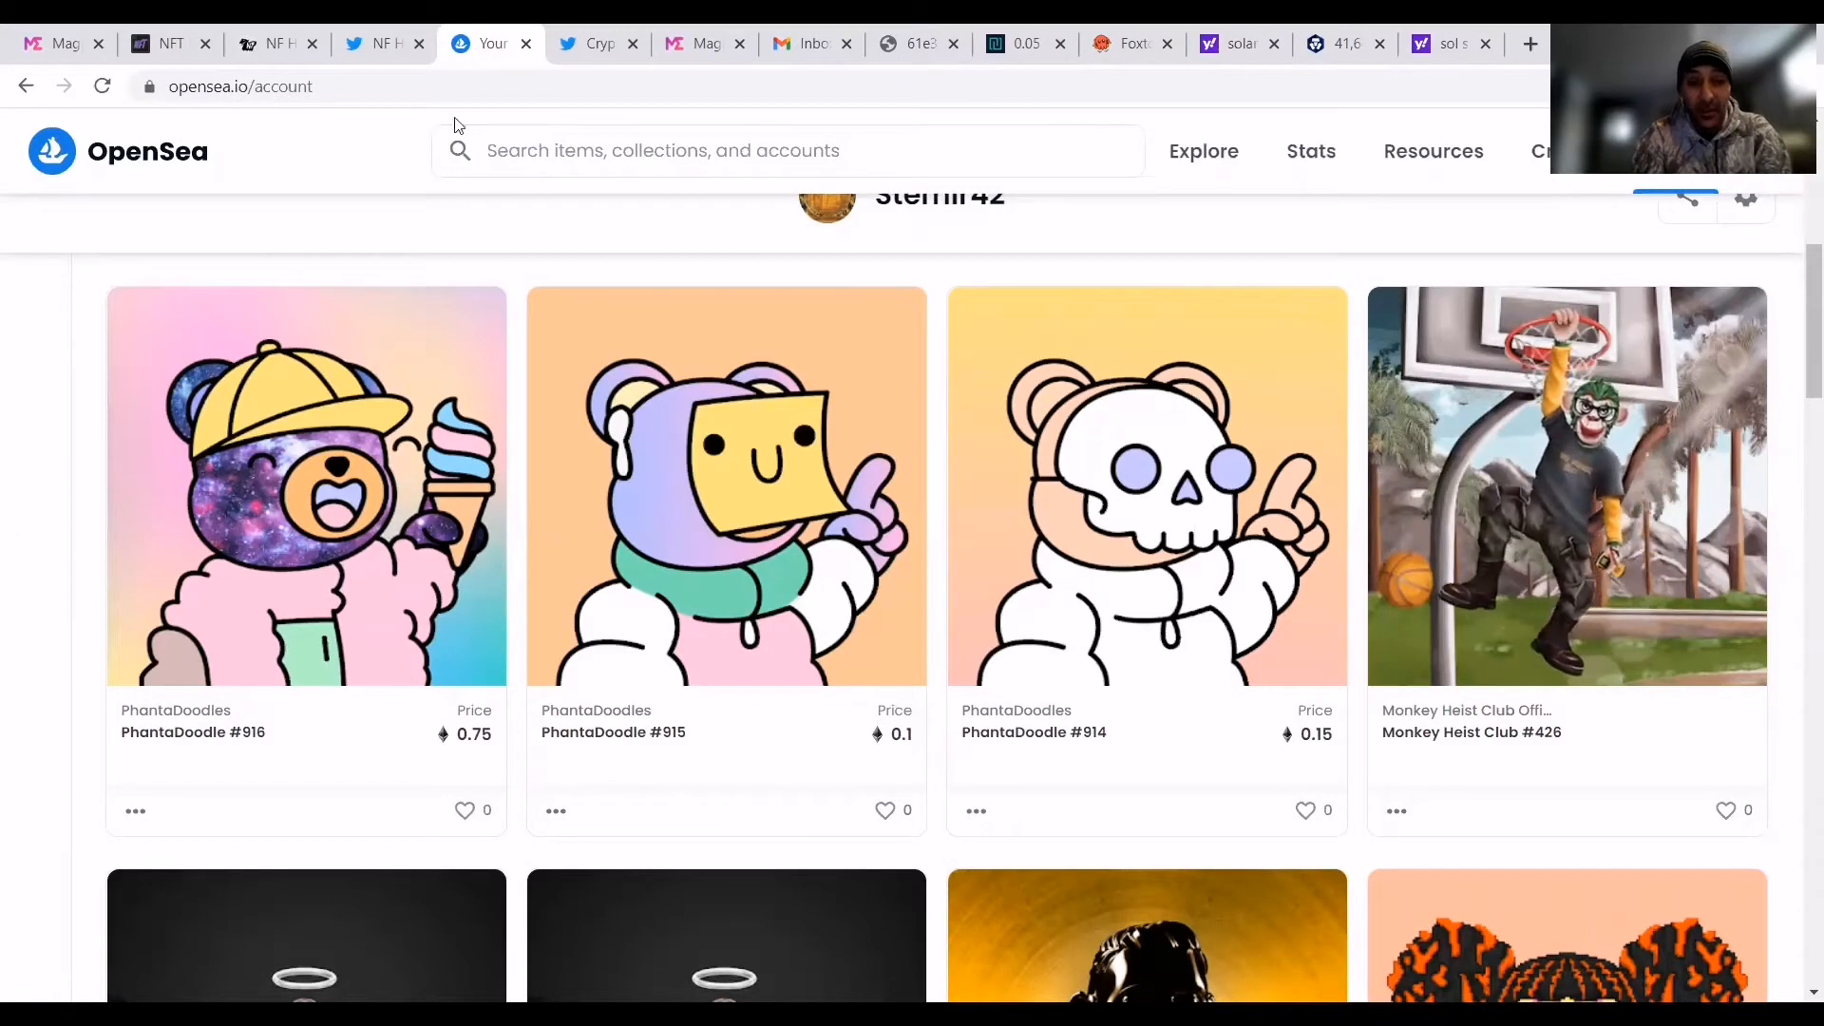
Switch to the Magic Eden Space Apes Empire page (7.37 SOL floor, 124 listed).
click(698, 43)
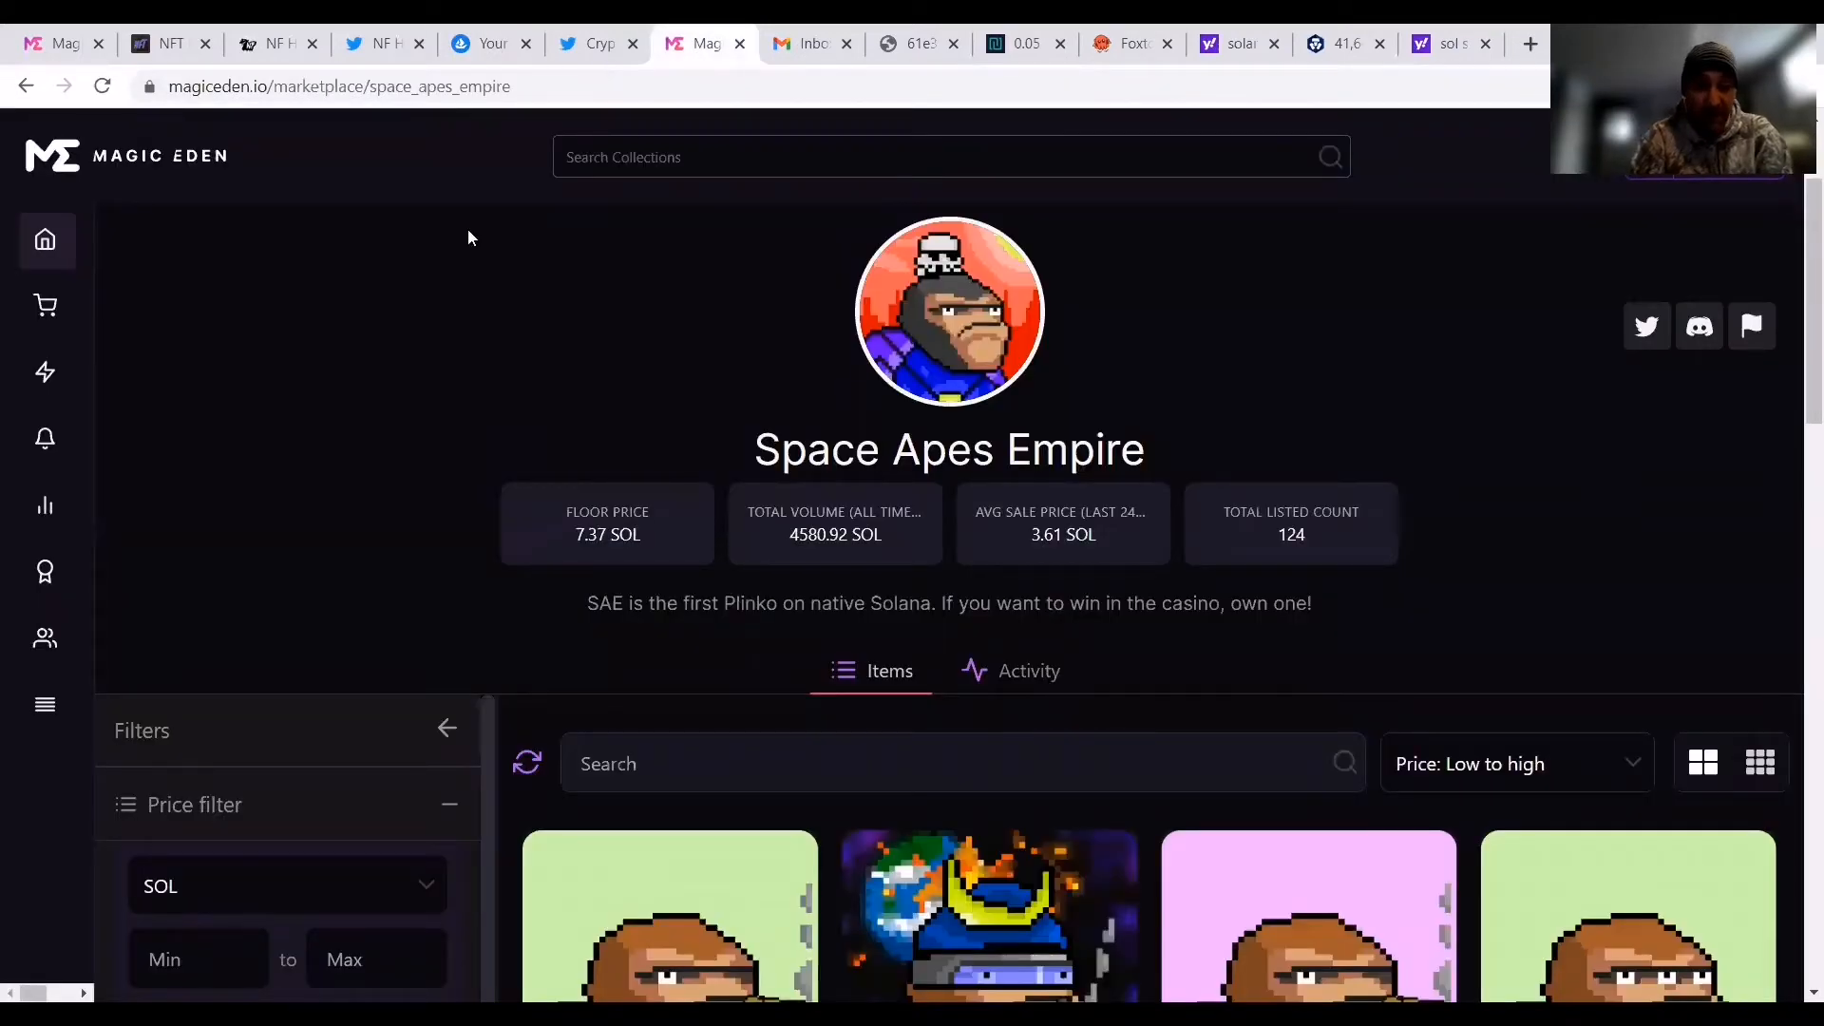
mouse_move(198, 198)
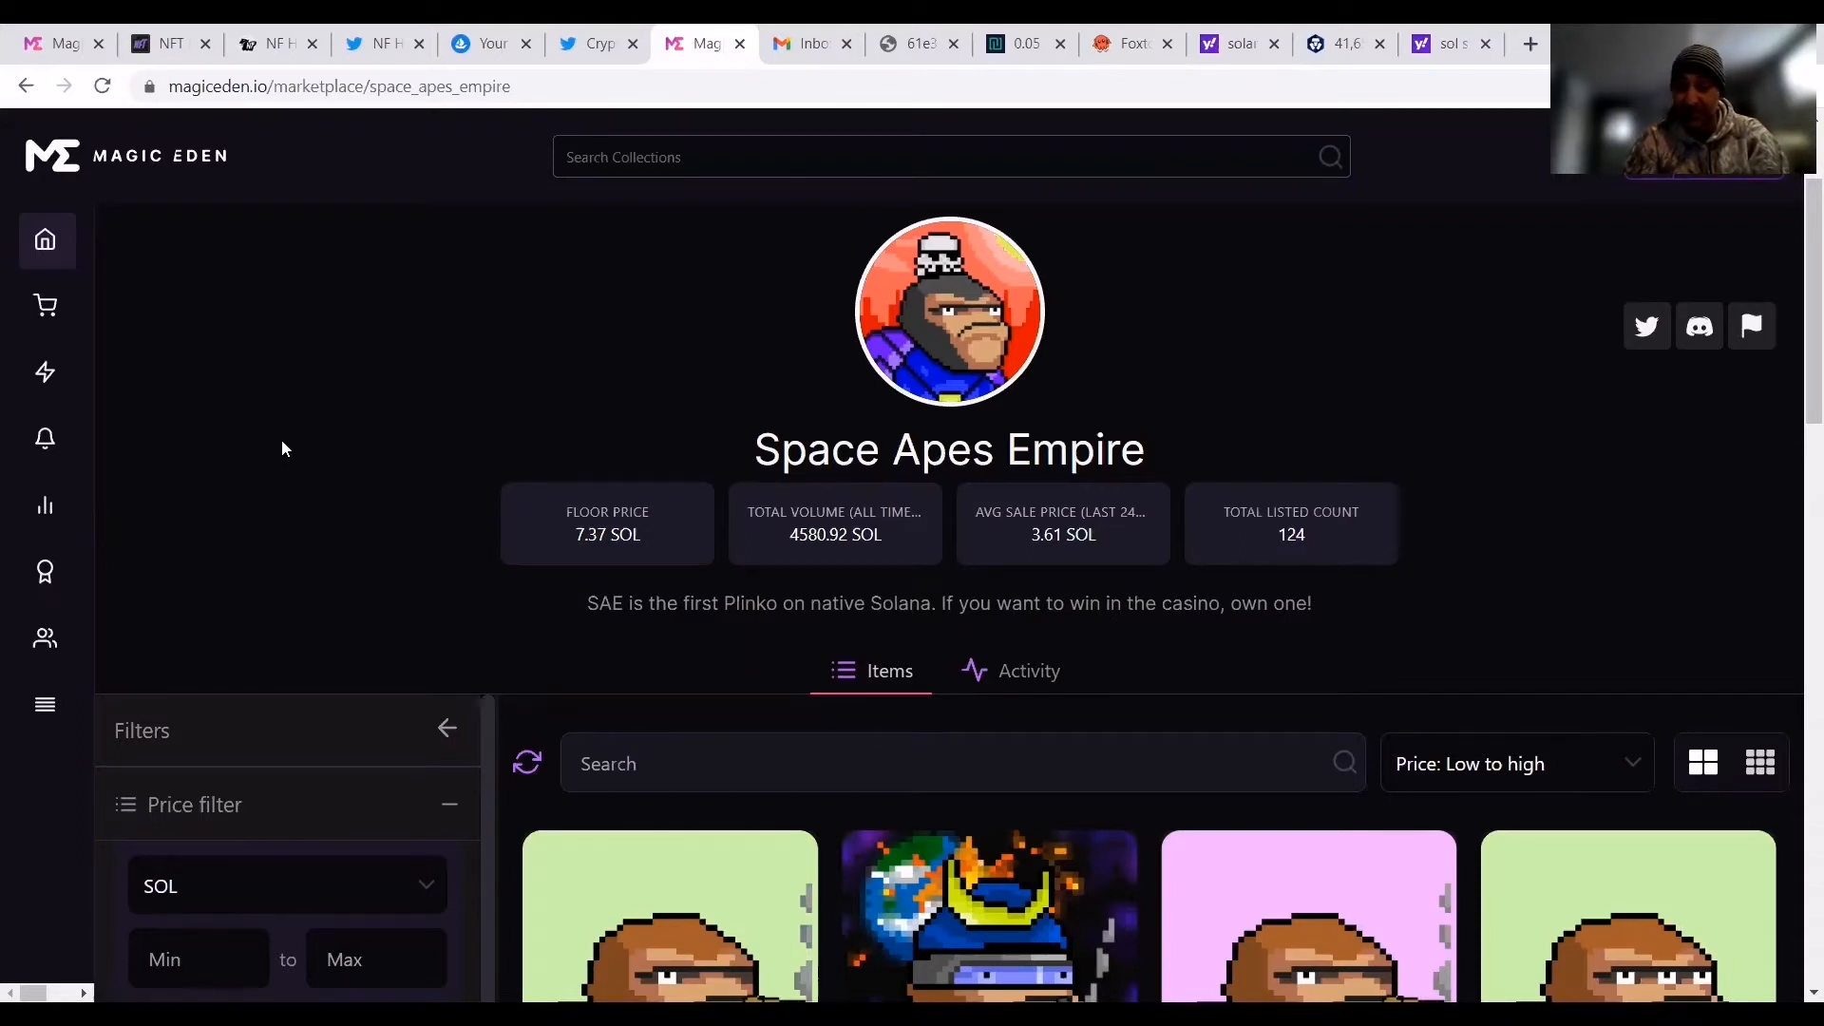
mouse_move(300, 404)
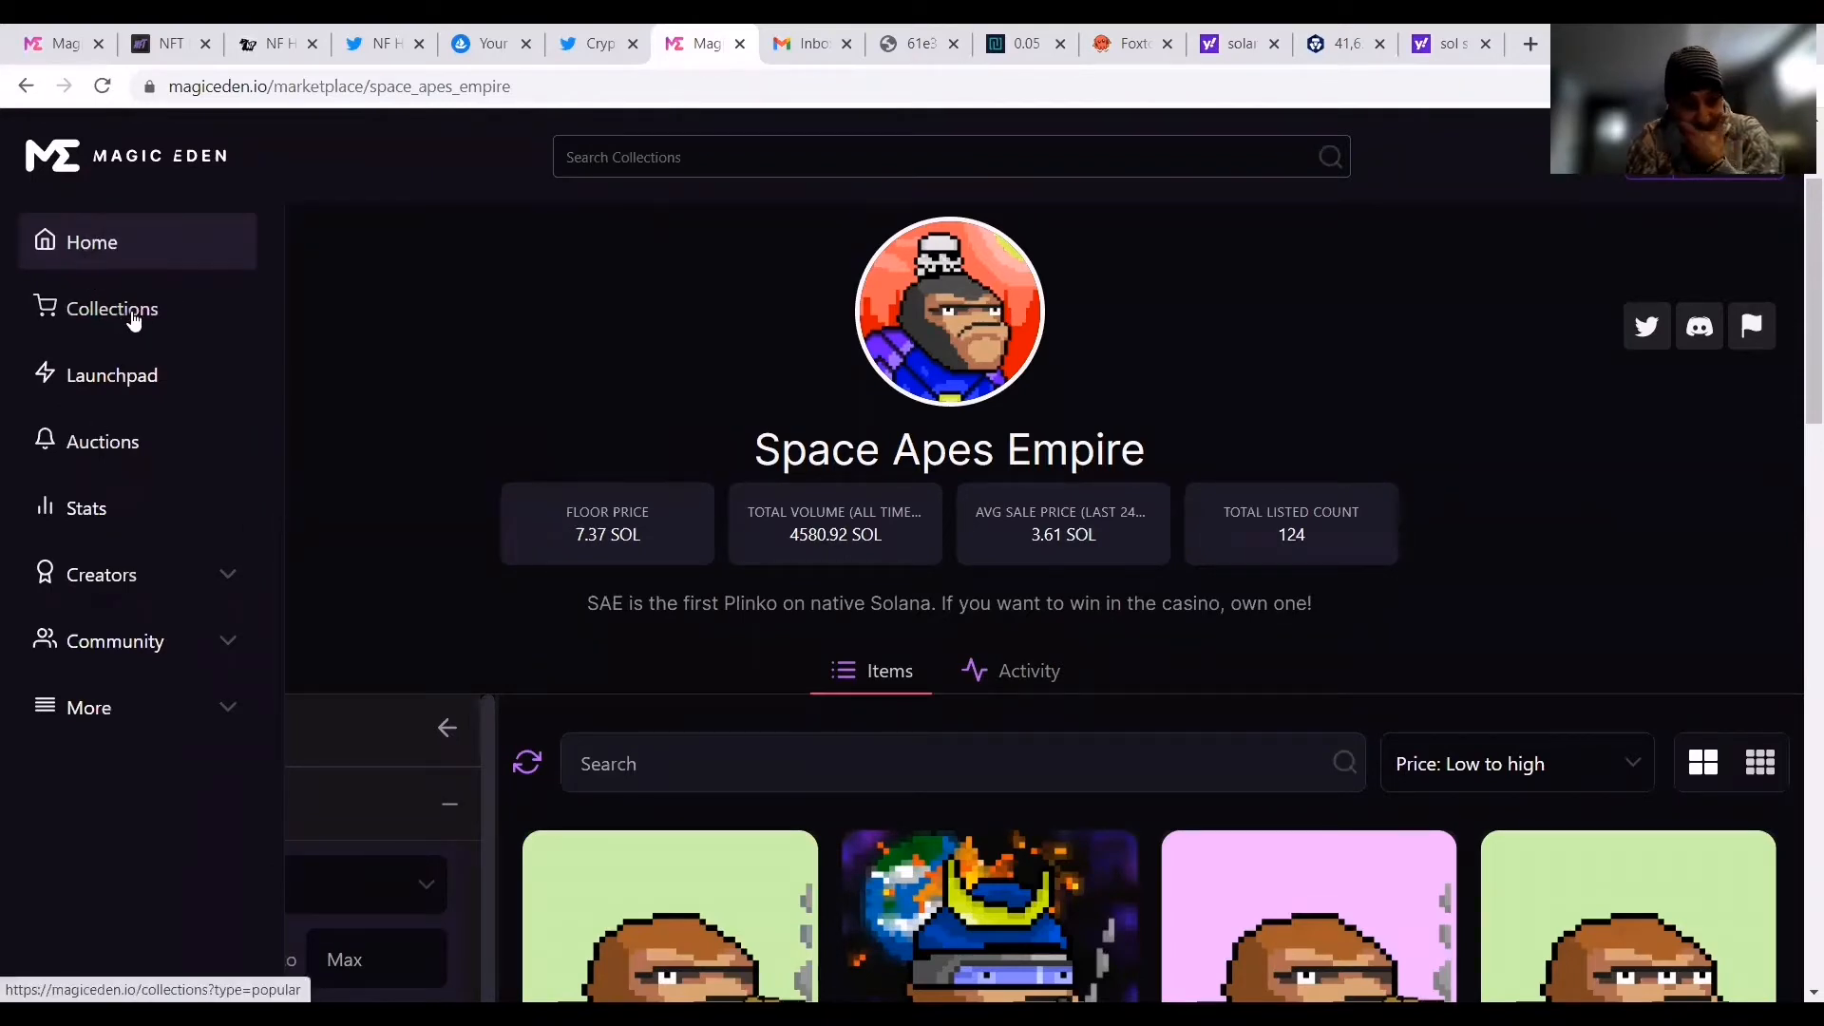
Open Bored Ape Solana Club from Popular Collections and view its 15 SOL floor page.
click(112, 307)
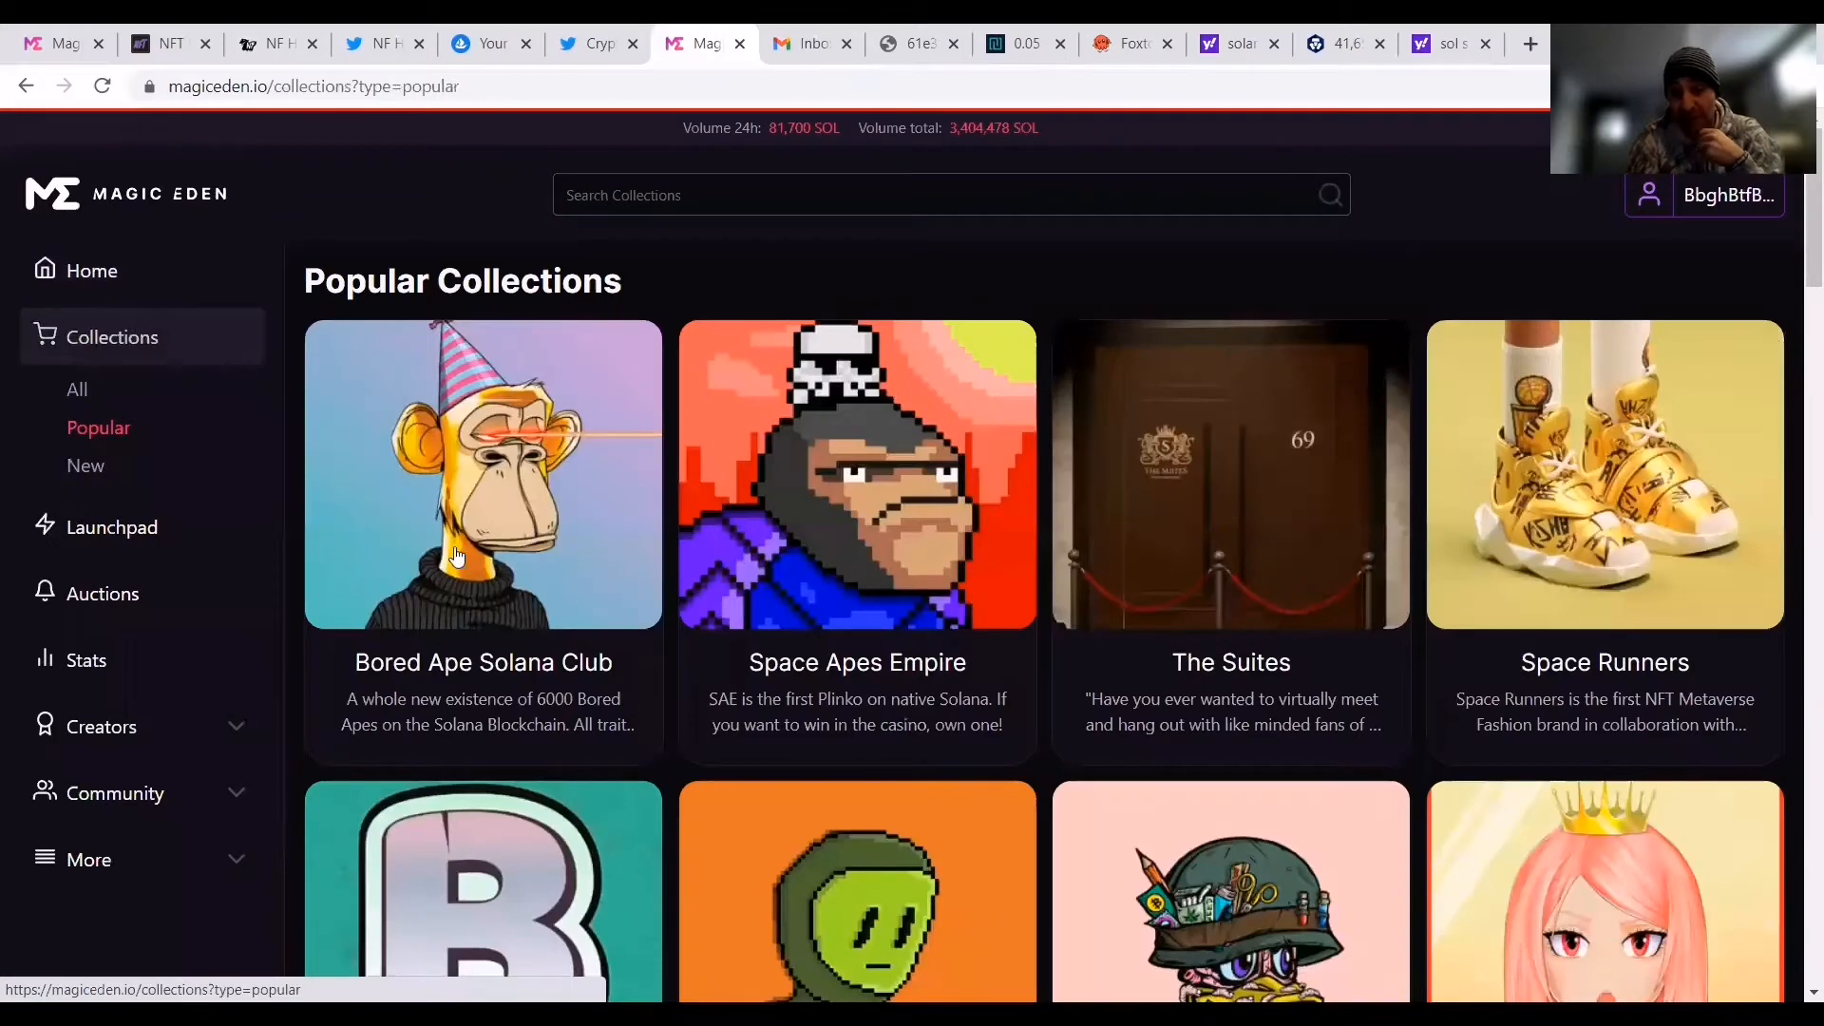
mouse_move(558, 595)
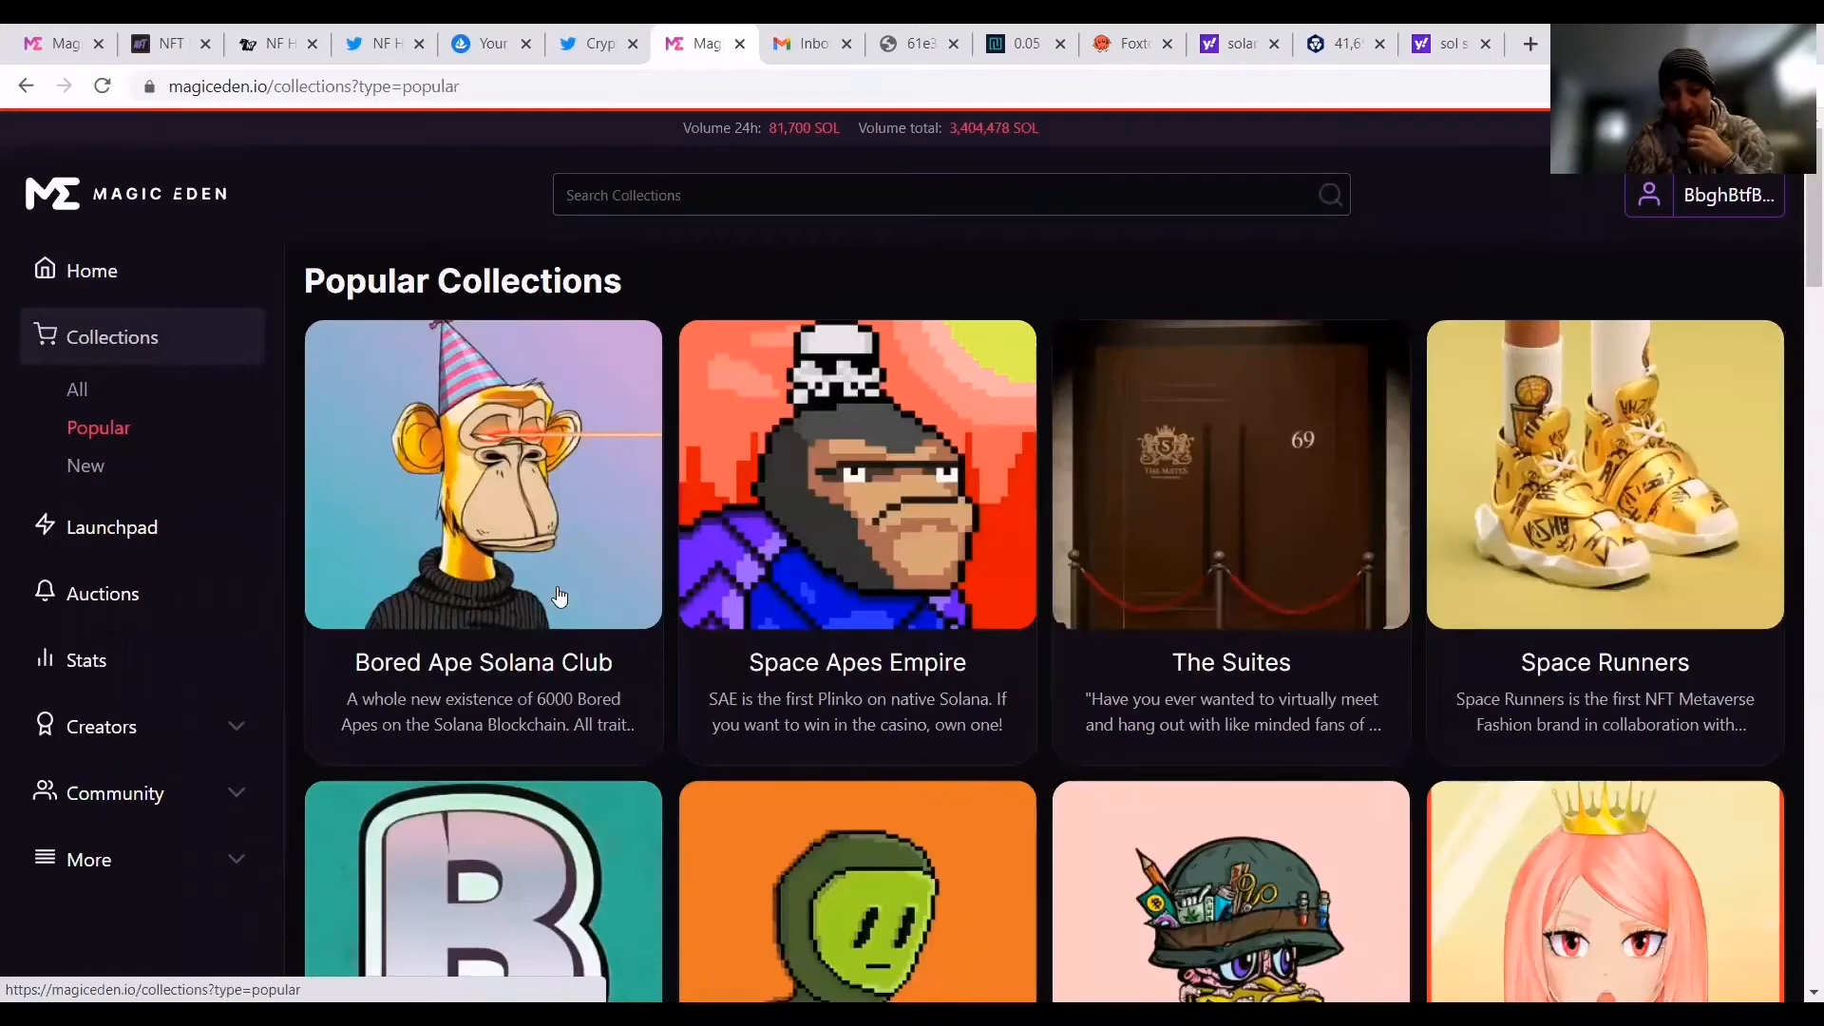
mouse_move(500, 570)
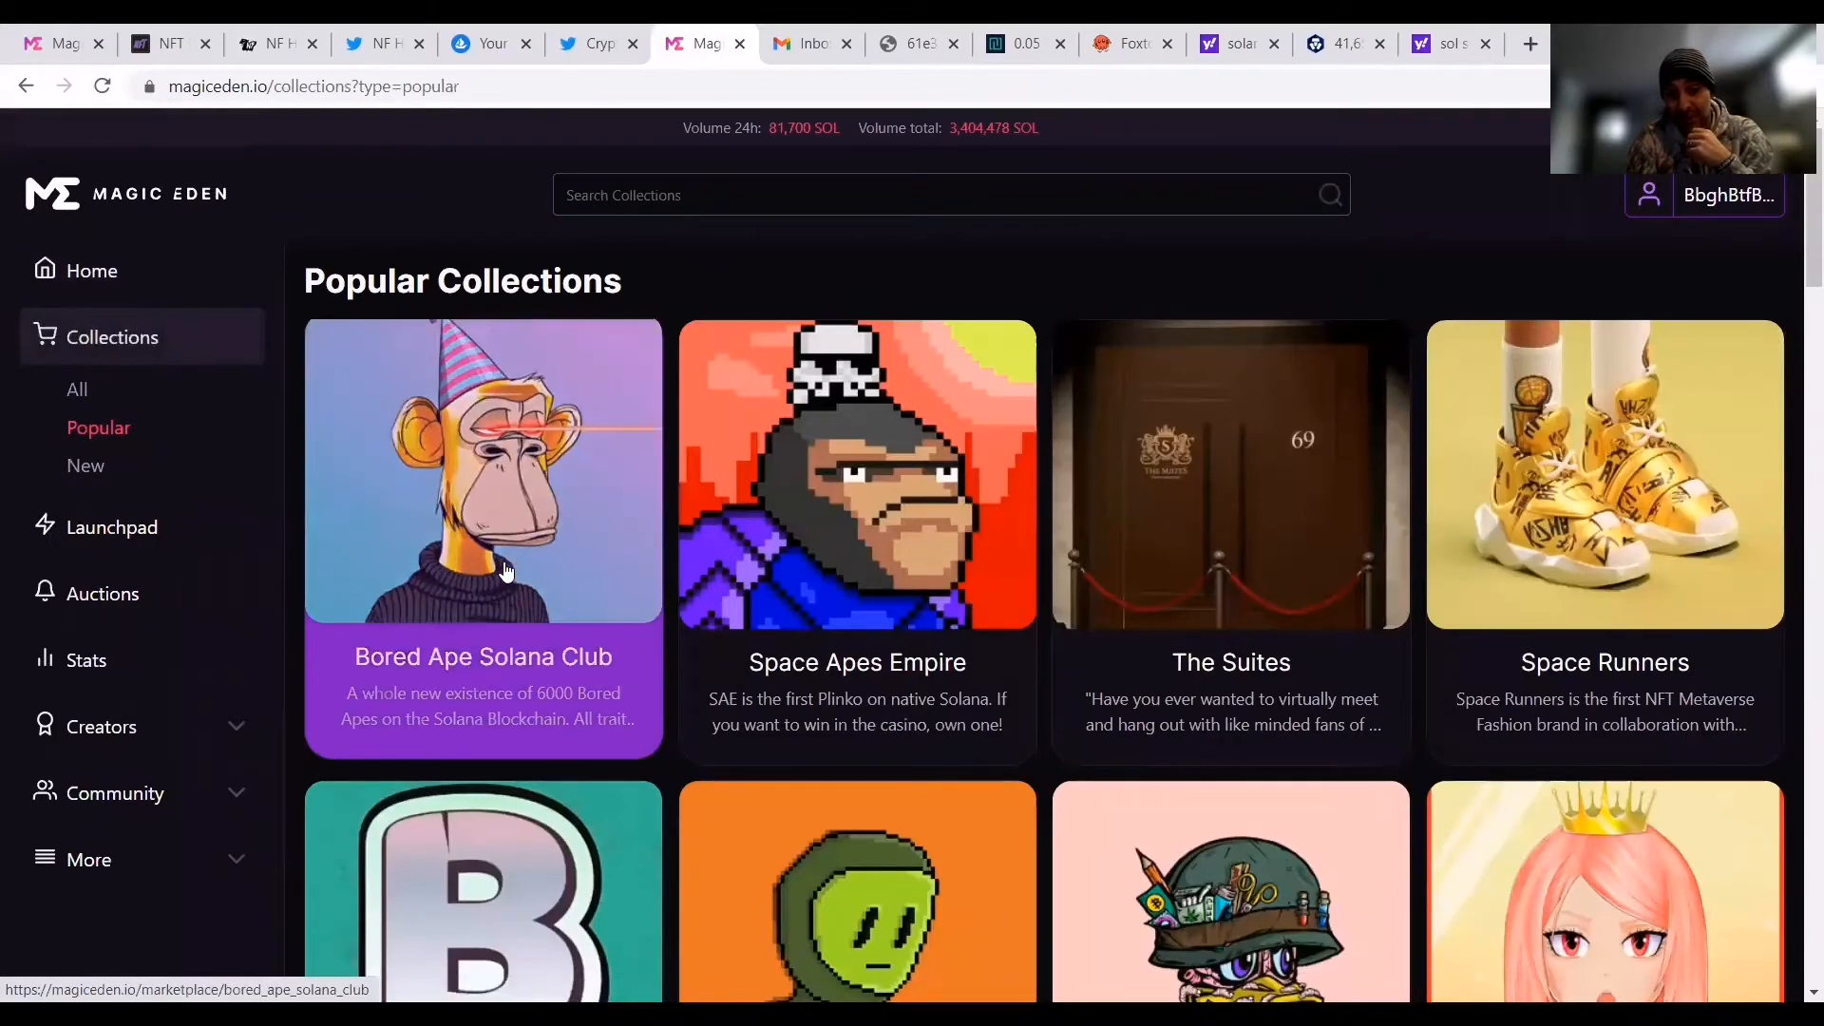
click(482, 470)
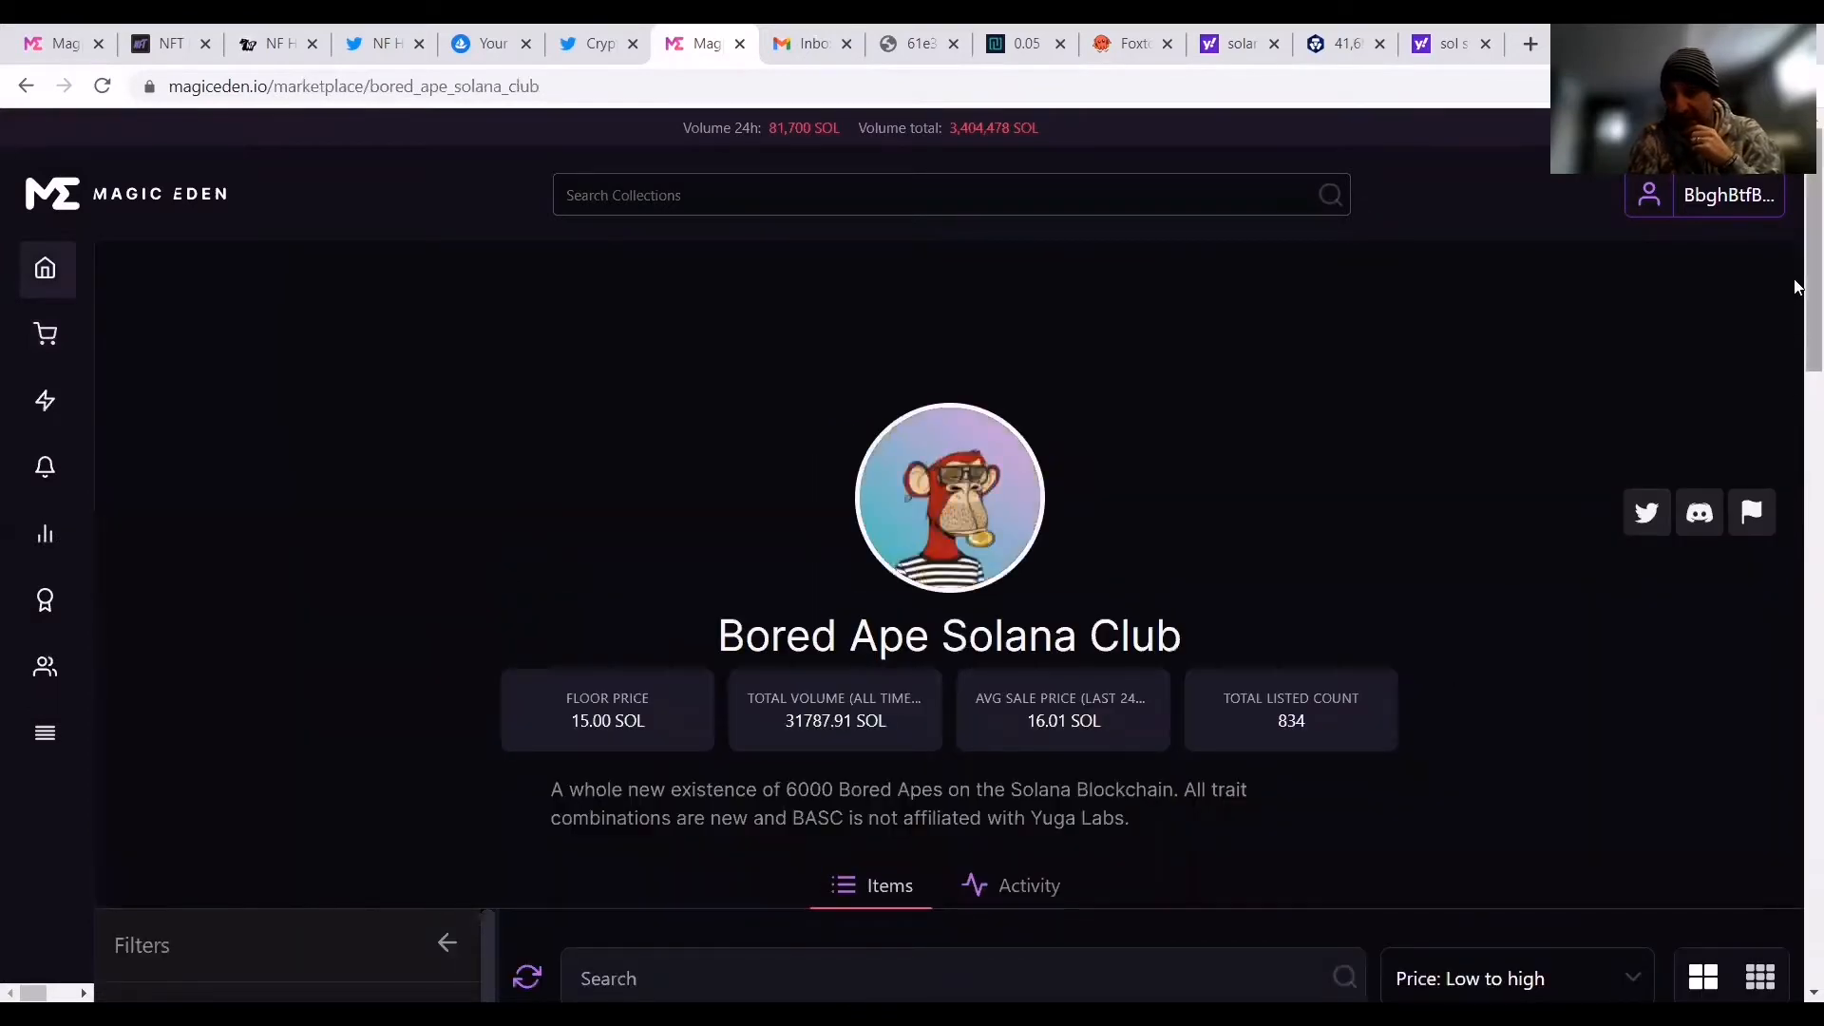
scroll(down, 3)
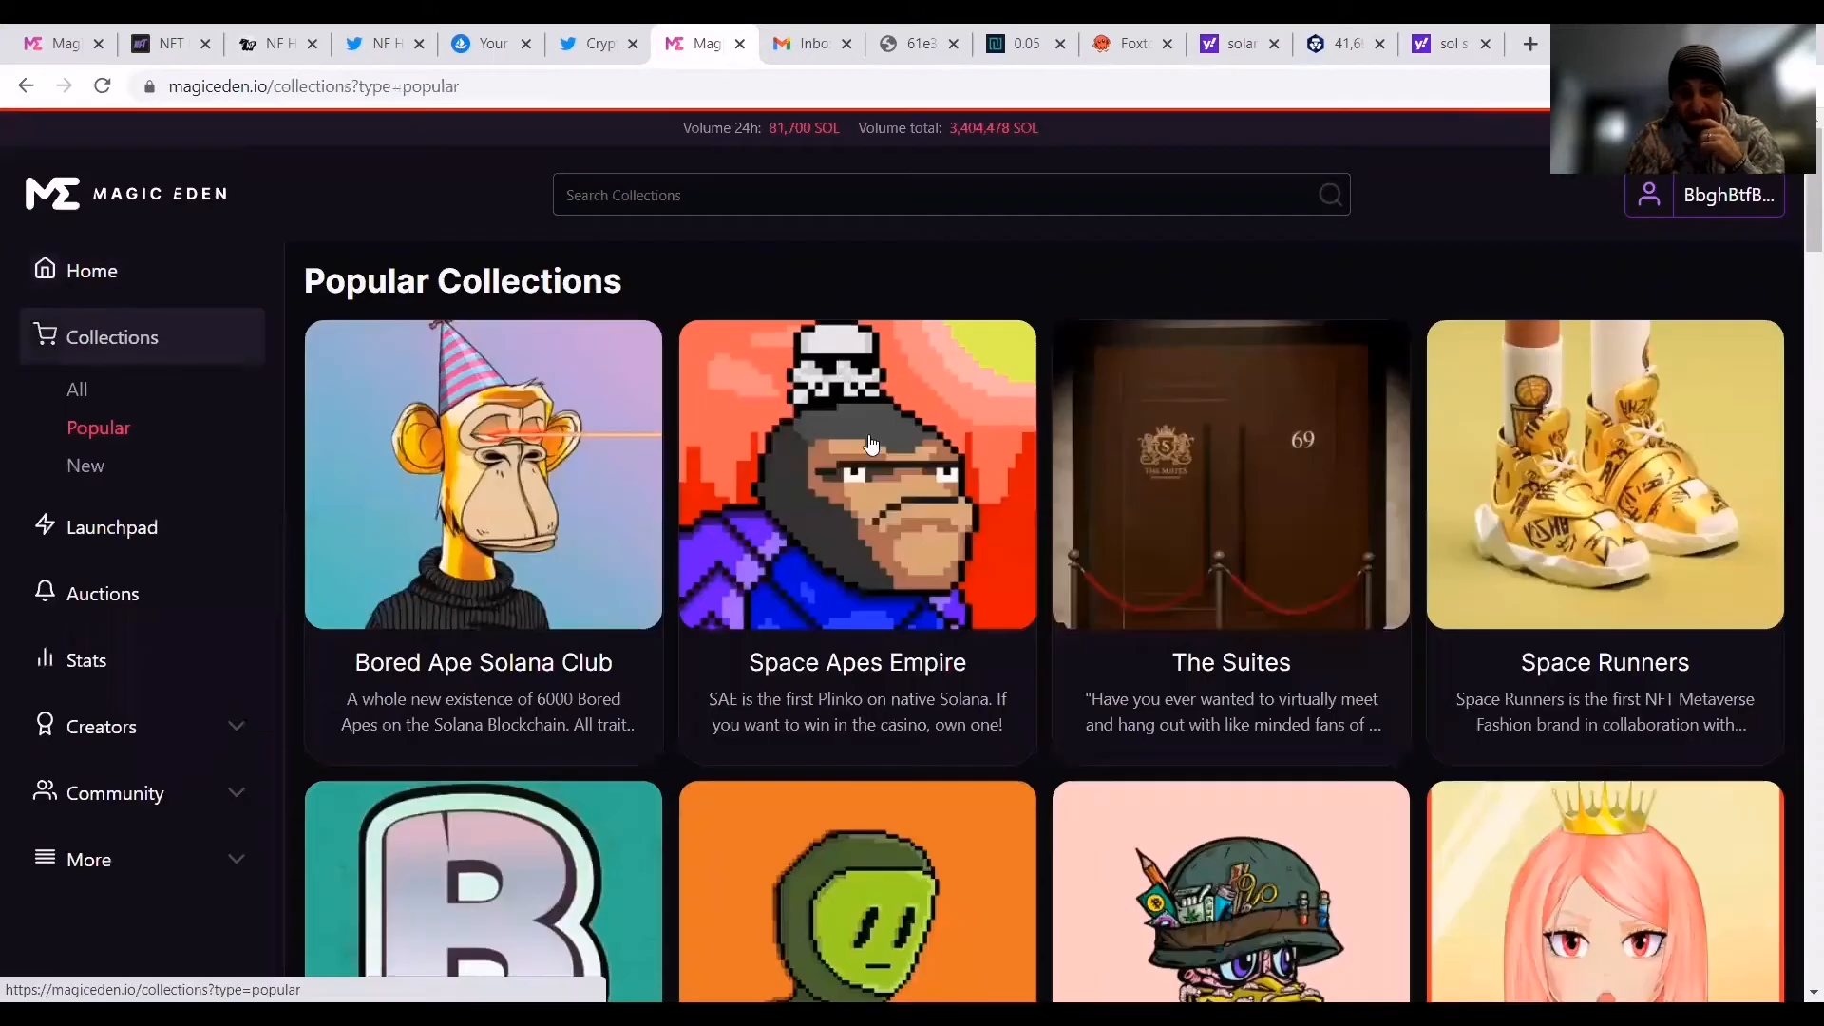
Open the Space Apes Empire card, showing a 7.79 SOL floor and 121 listed.
click(856, 473)
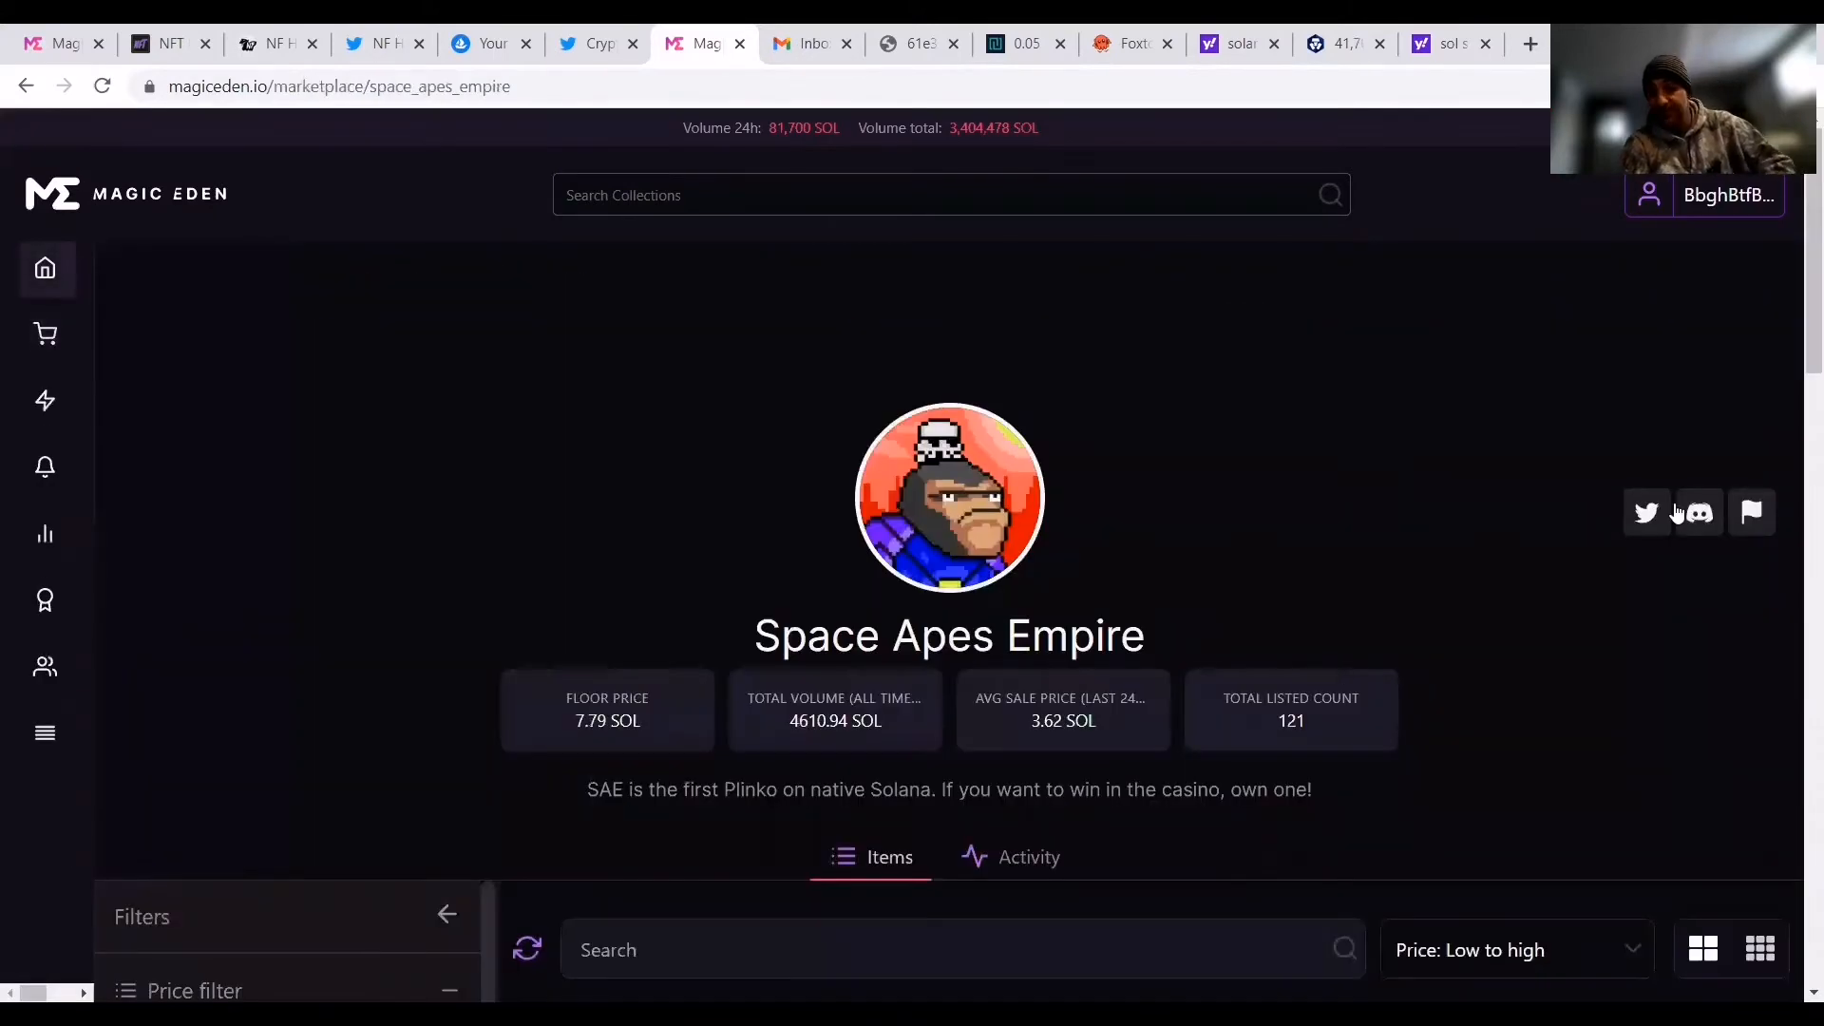
mouse_move(1794, 279)
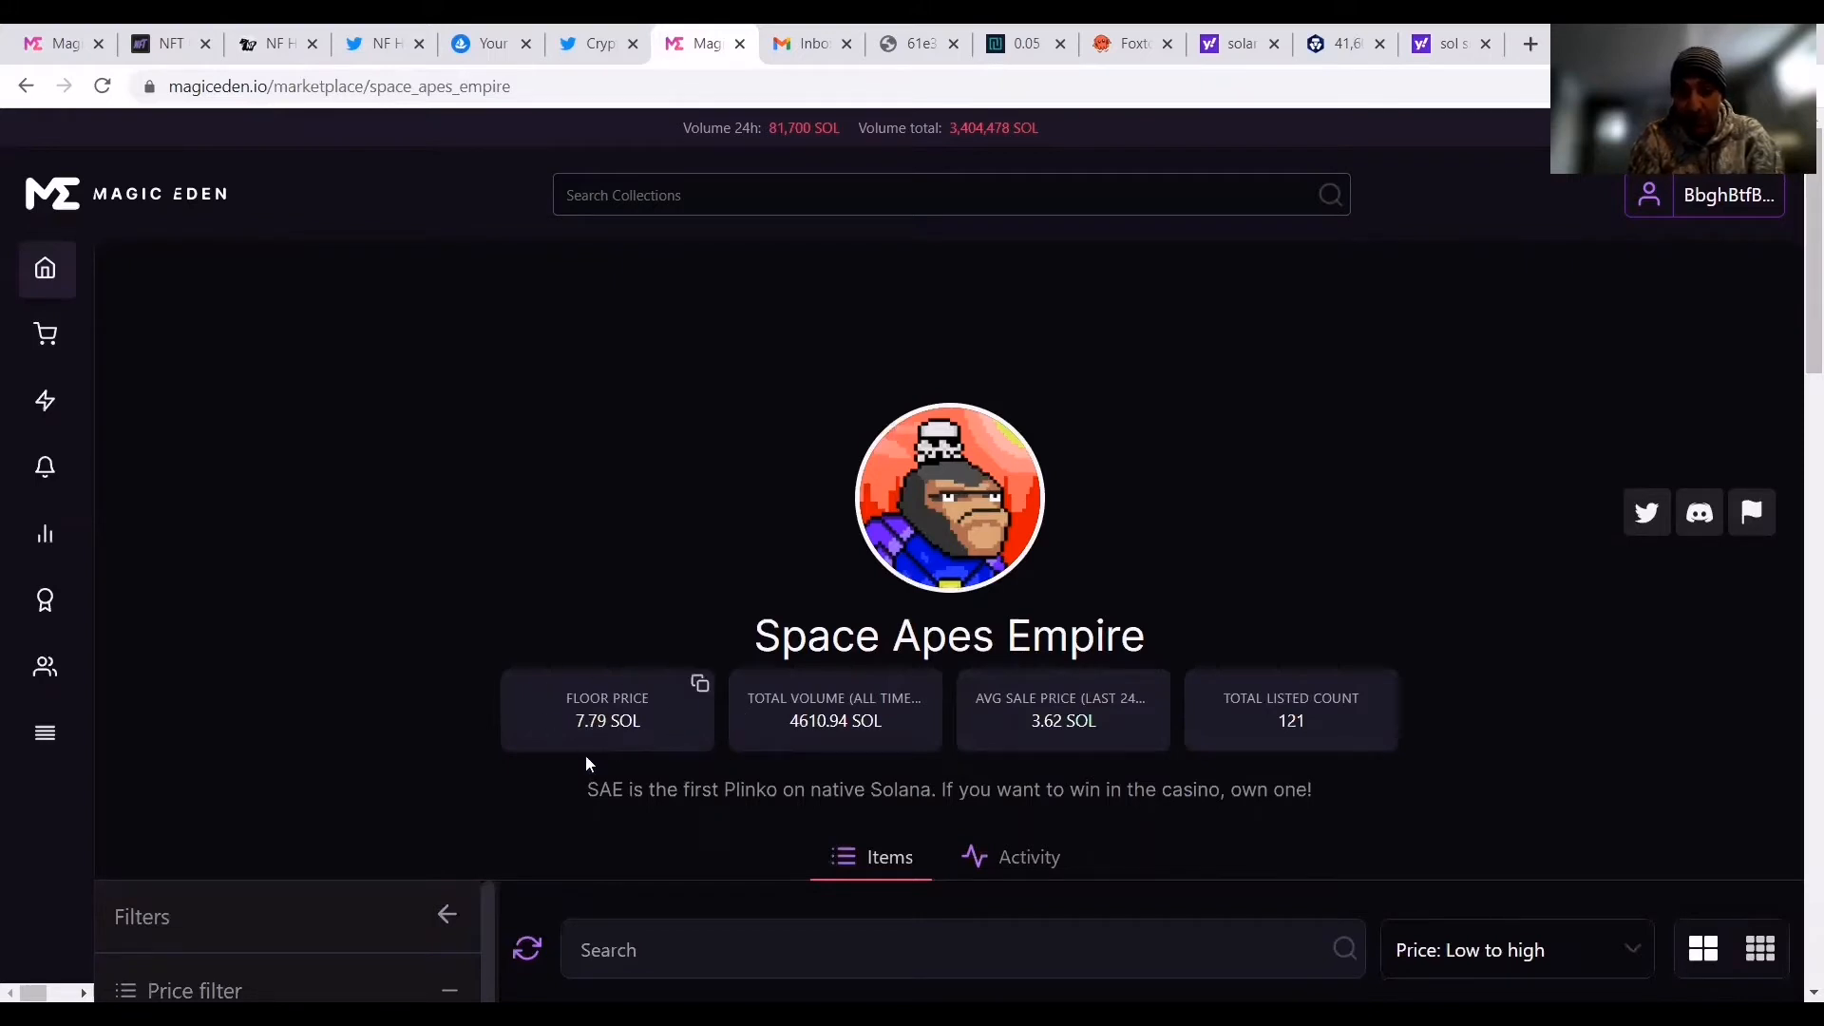
mouse_move(650, 740)
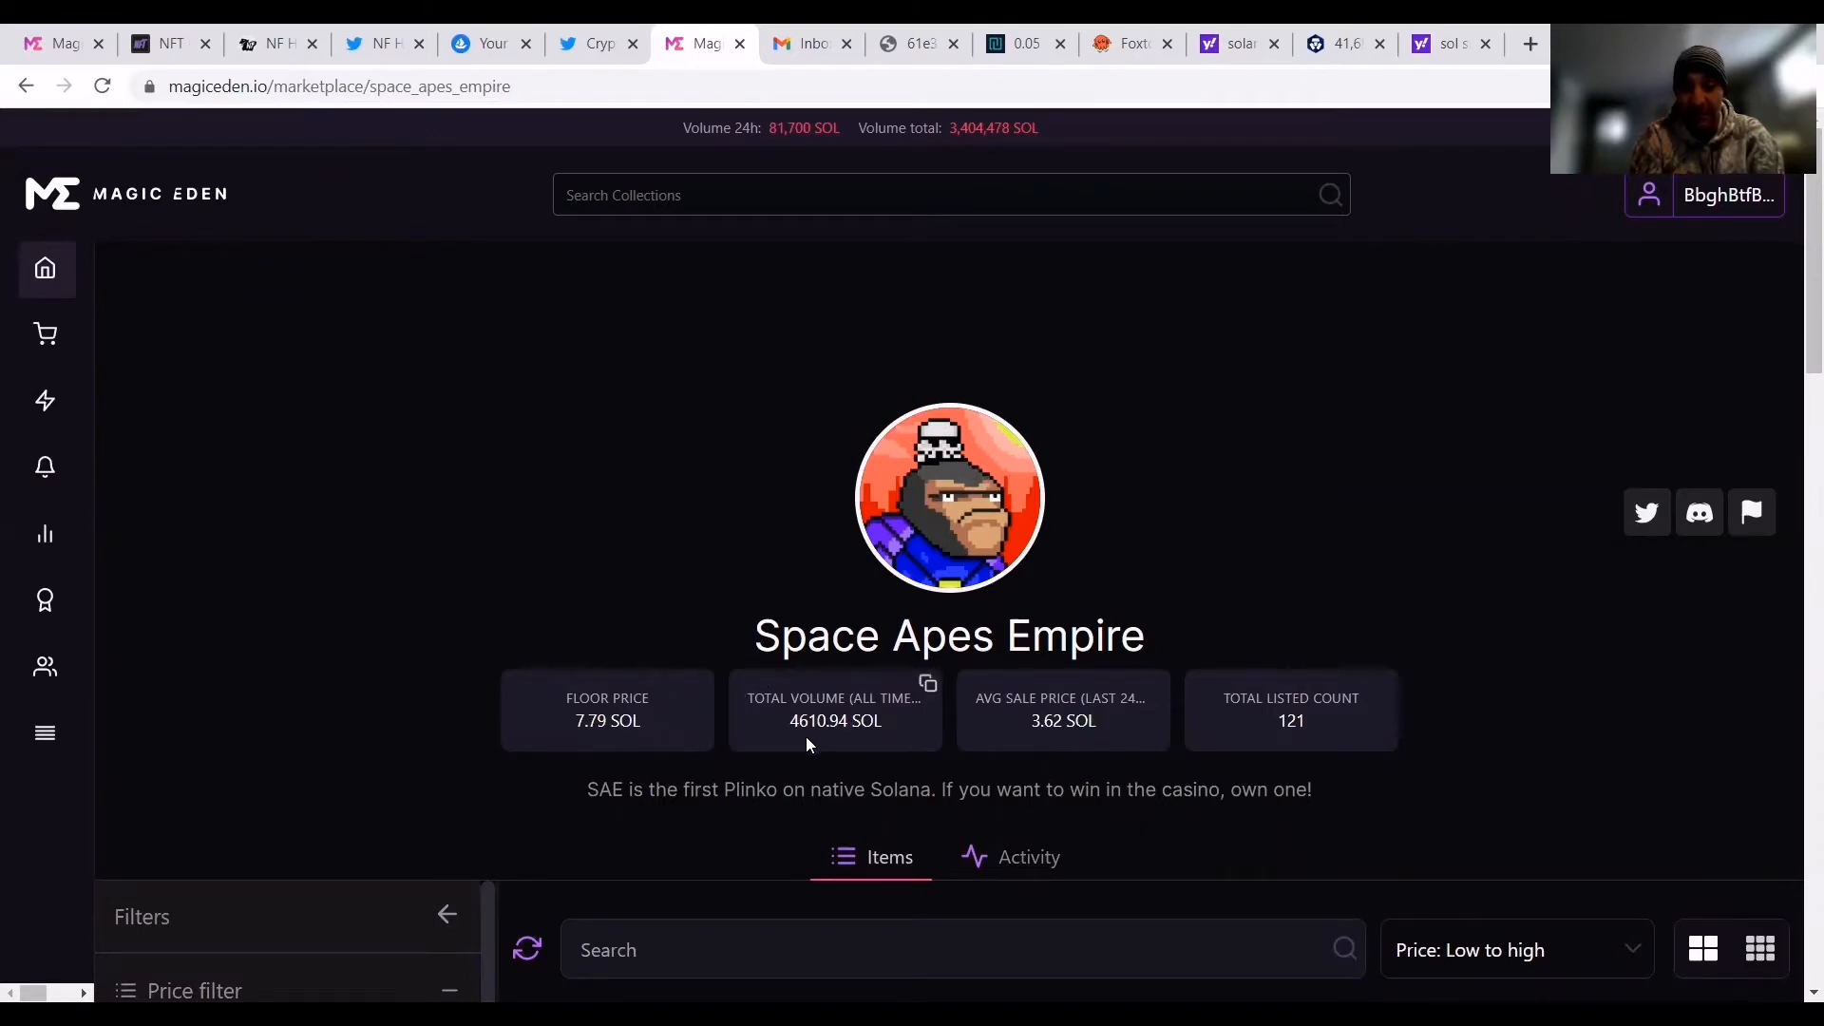
mouse_move(1758, 366)
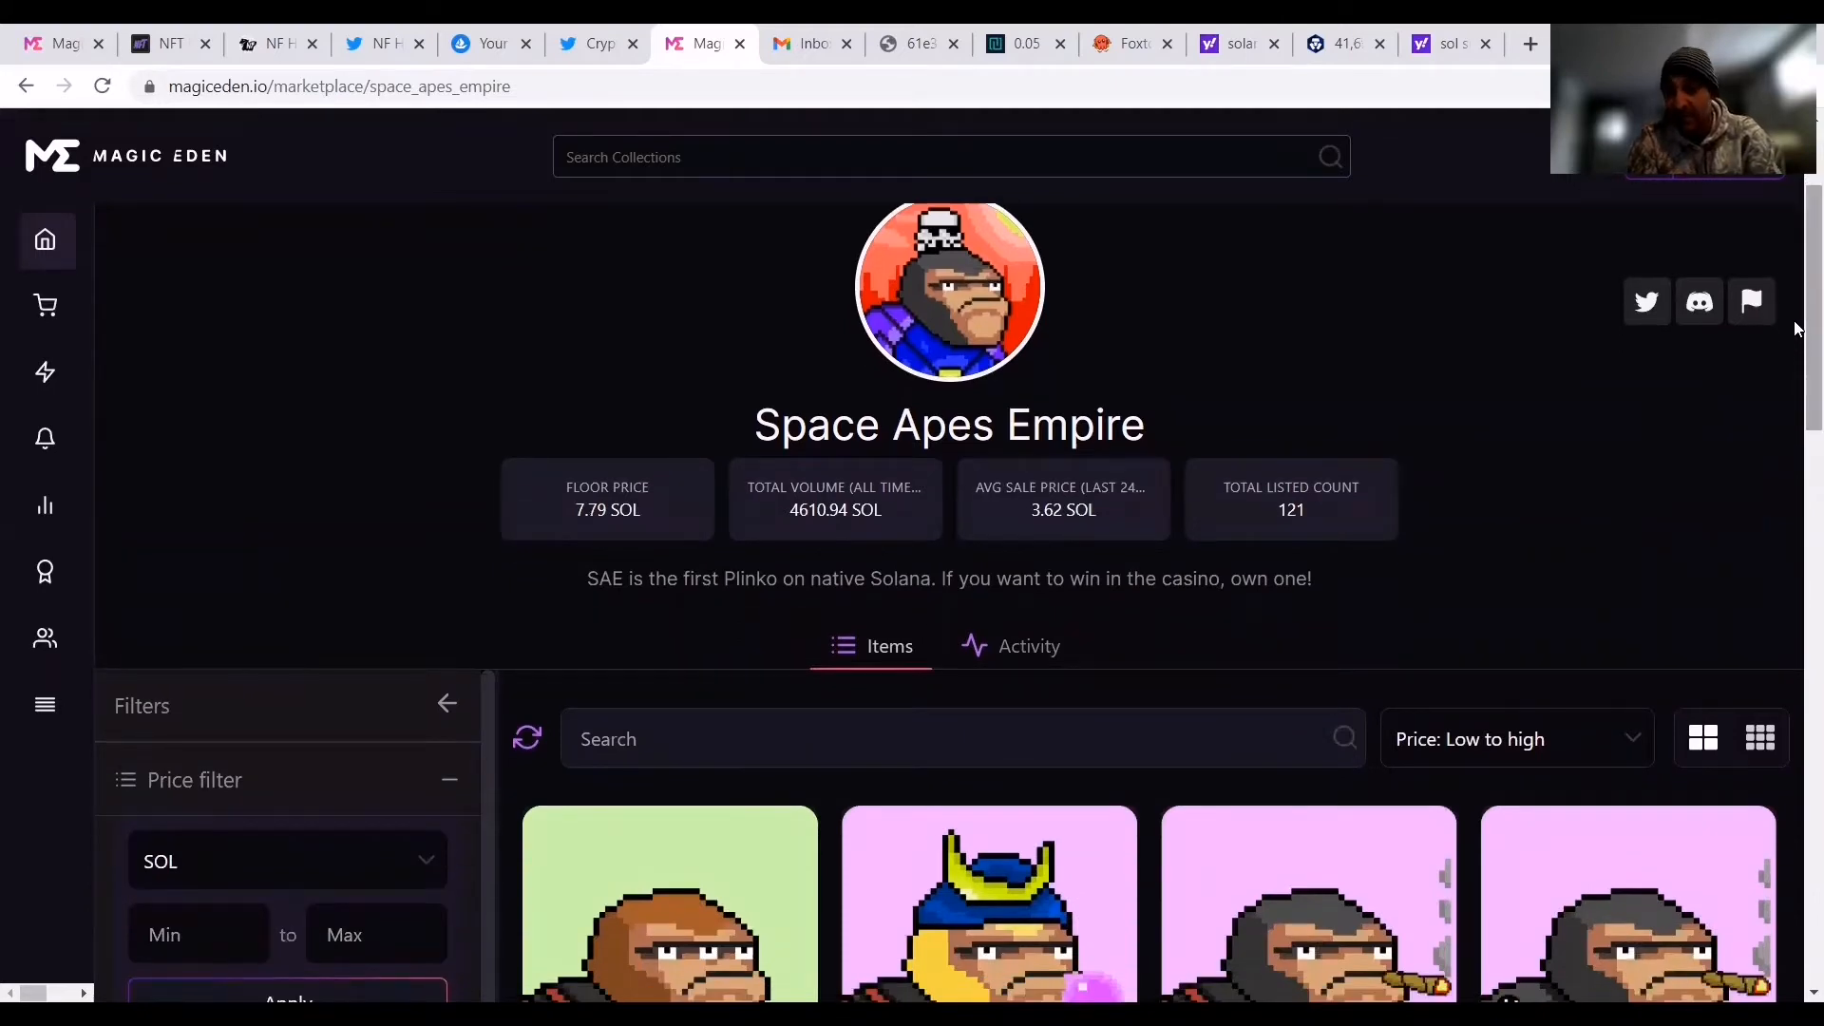
Scroll to the Space Apes Empire items grid, led by Space Ape #274 at 7.79 SOL.
scroll(down, 3)
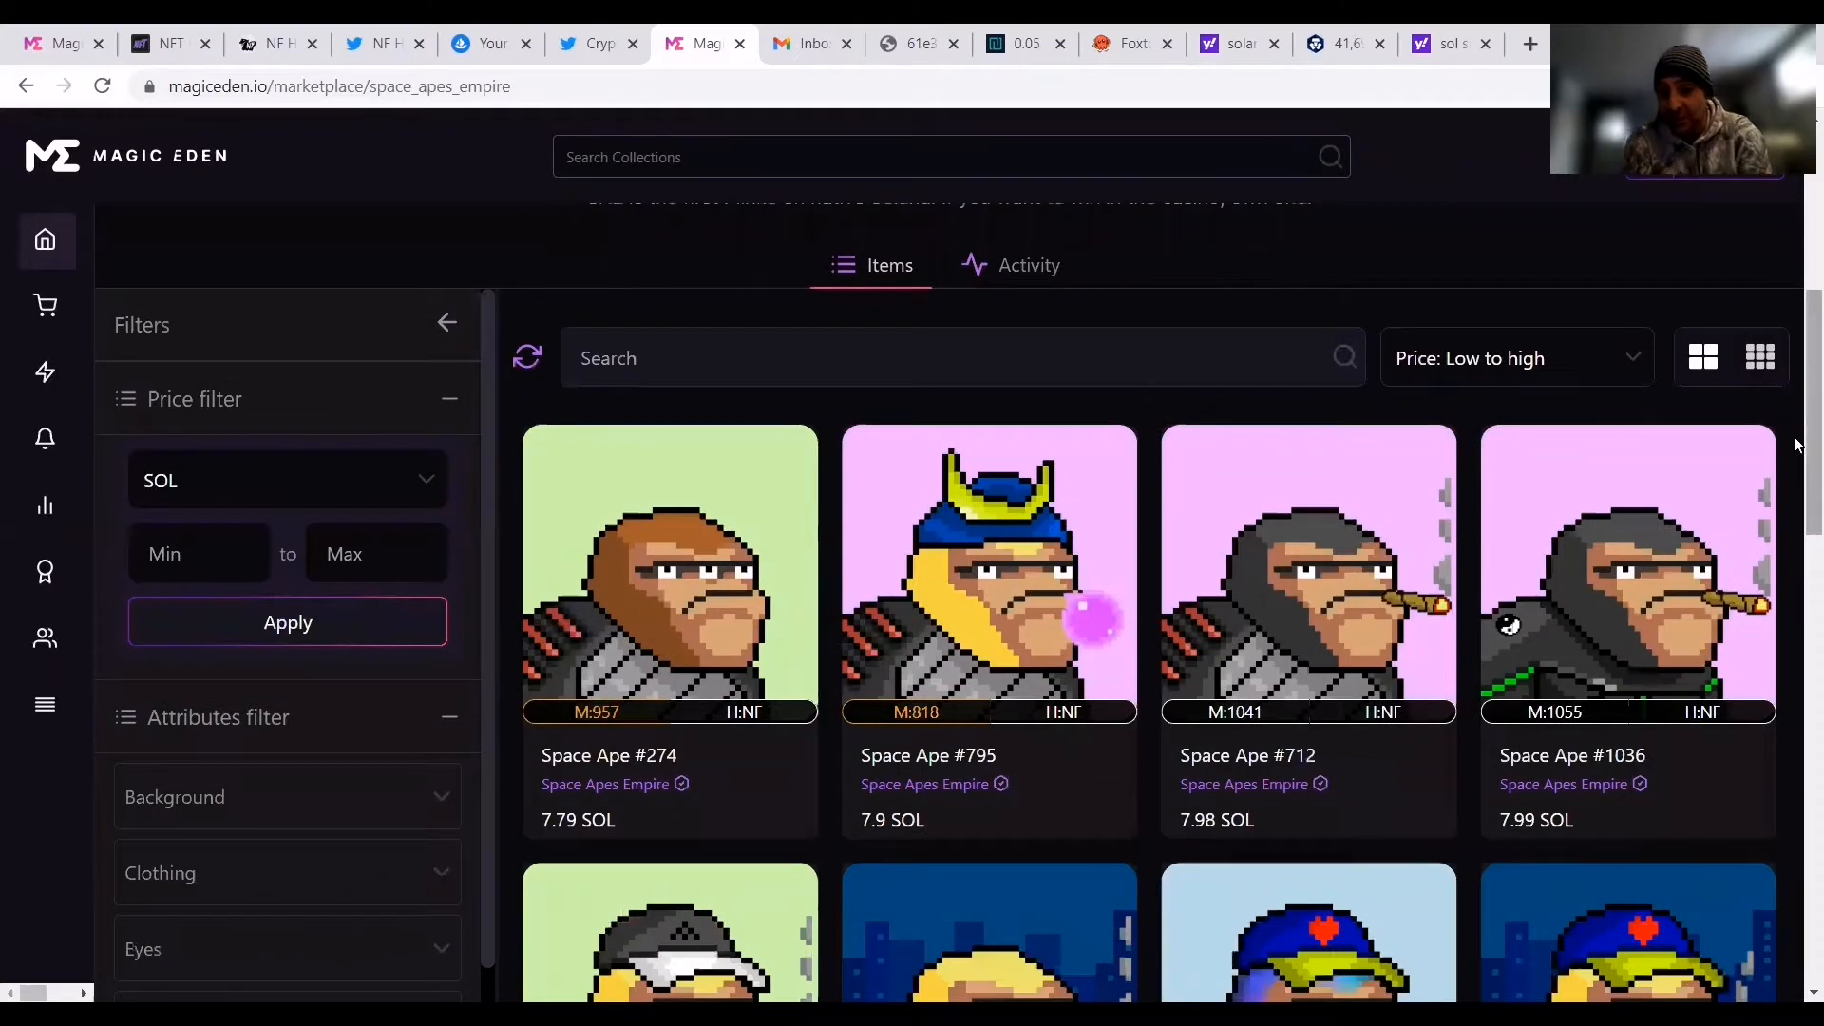
scroll(down, 3)
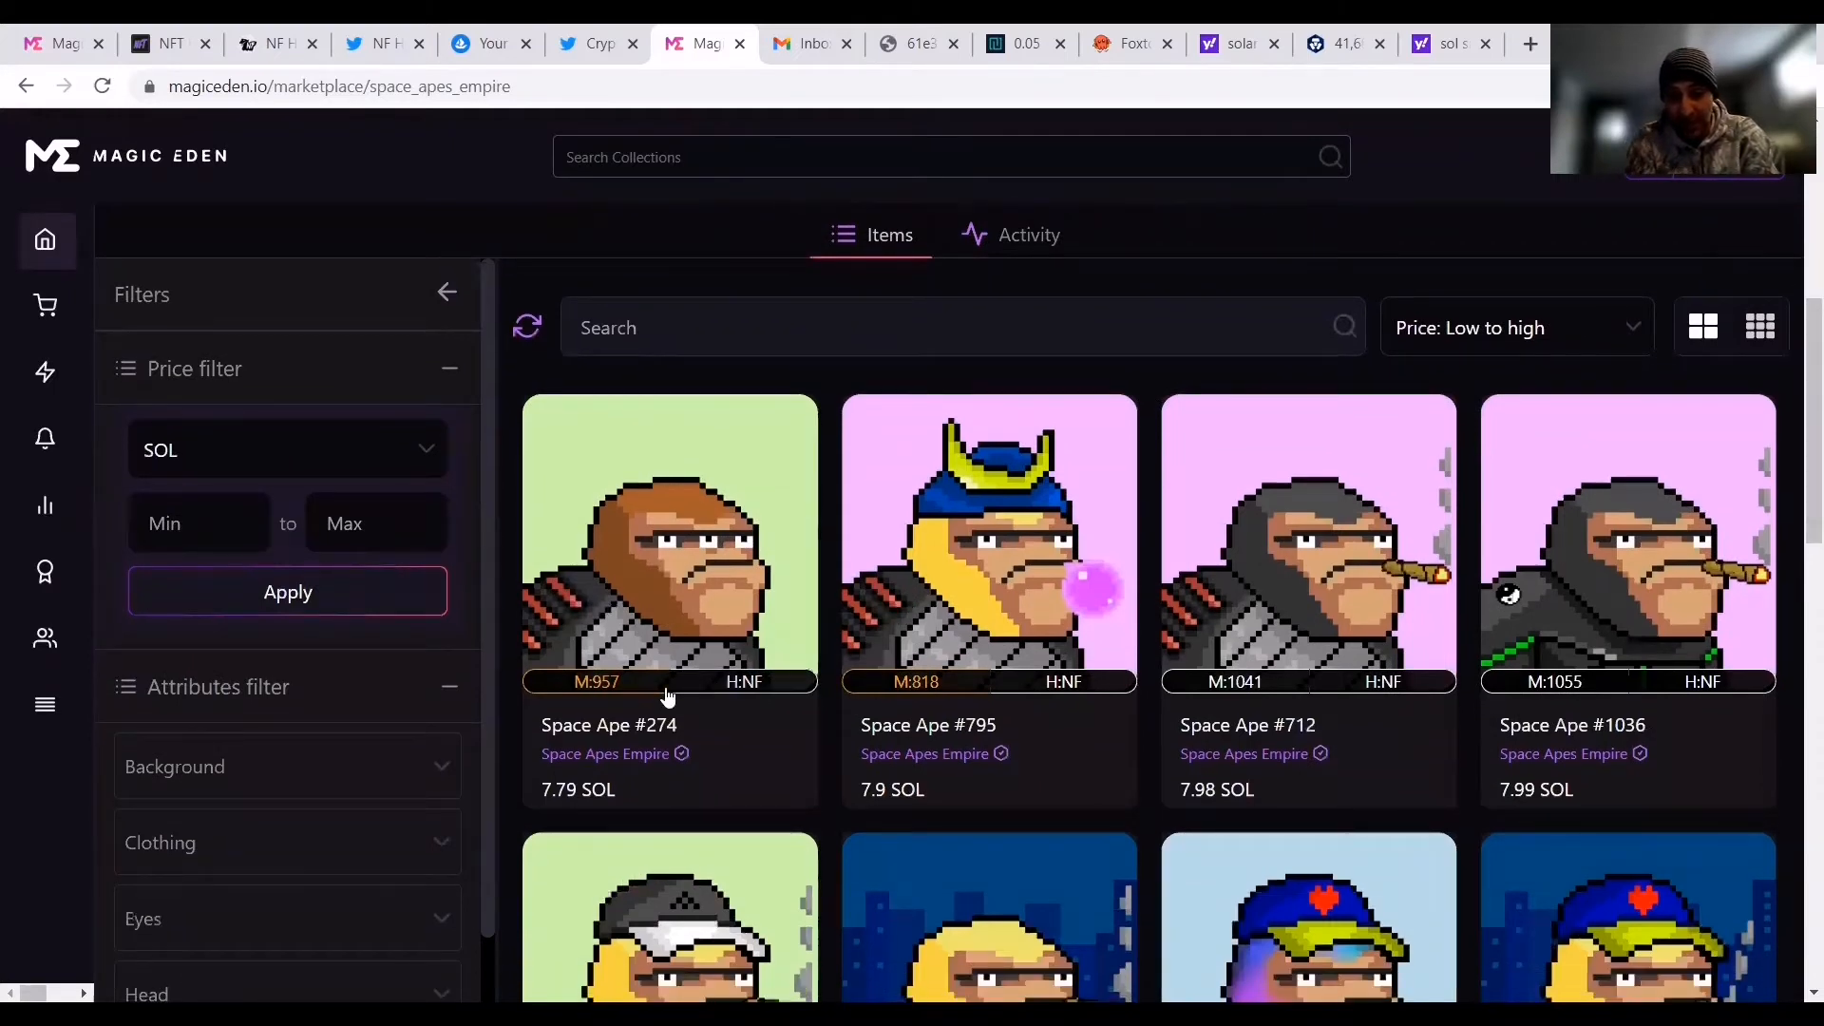
mouse_move(740, 701)
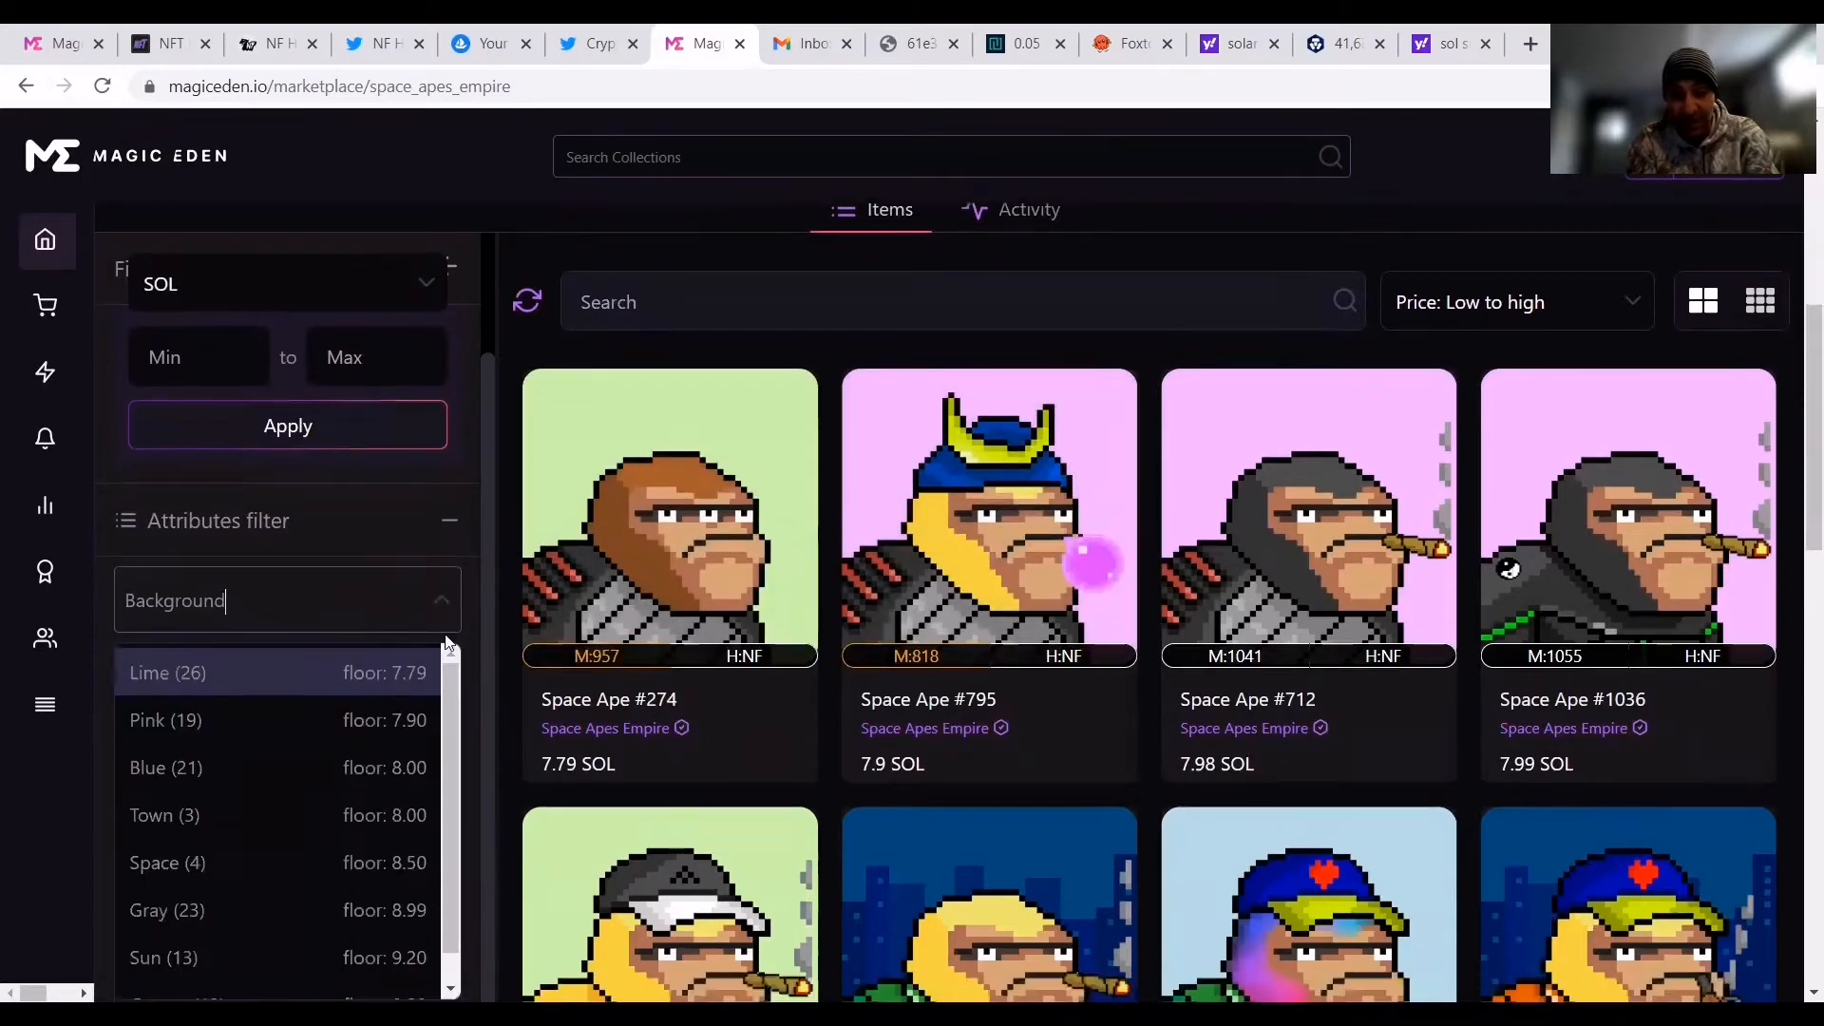
Scroll the Background trait options, then show Clothing floors: Eclipse Suit 7.79, Ying Yang 7.99.
scroll(down, 3)
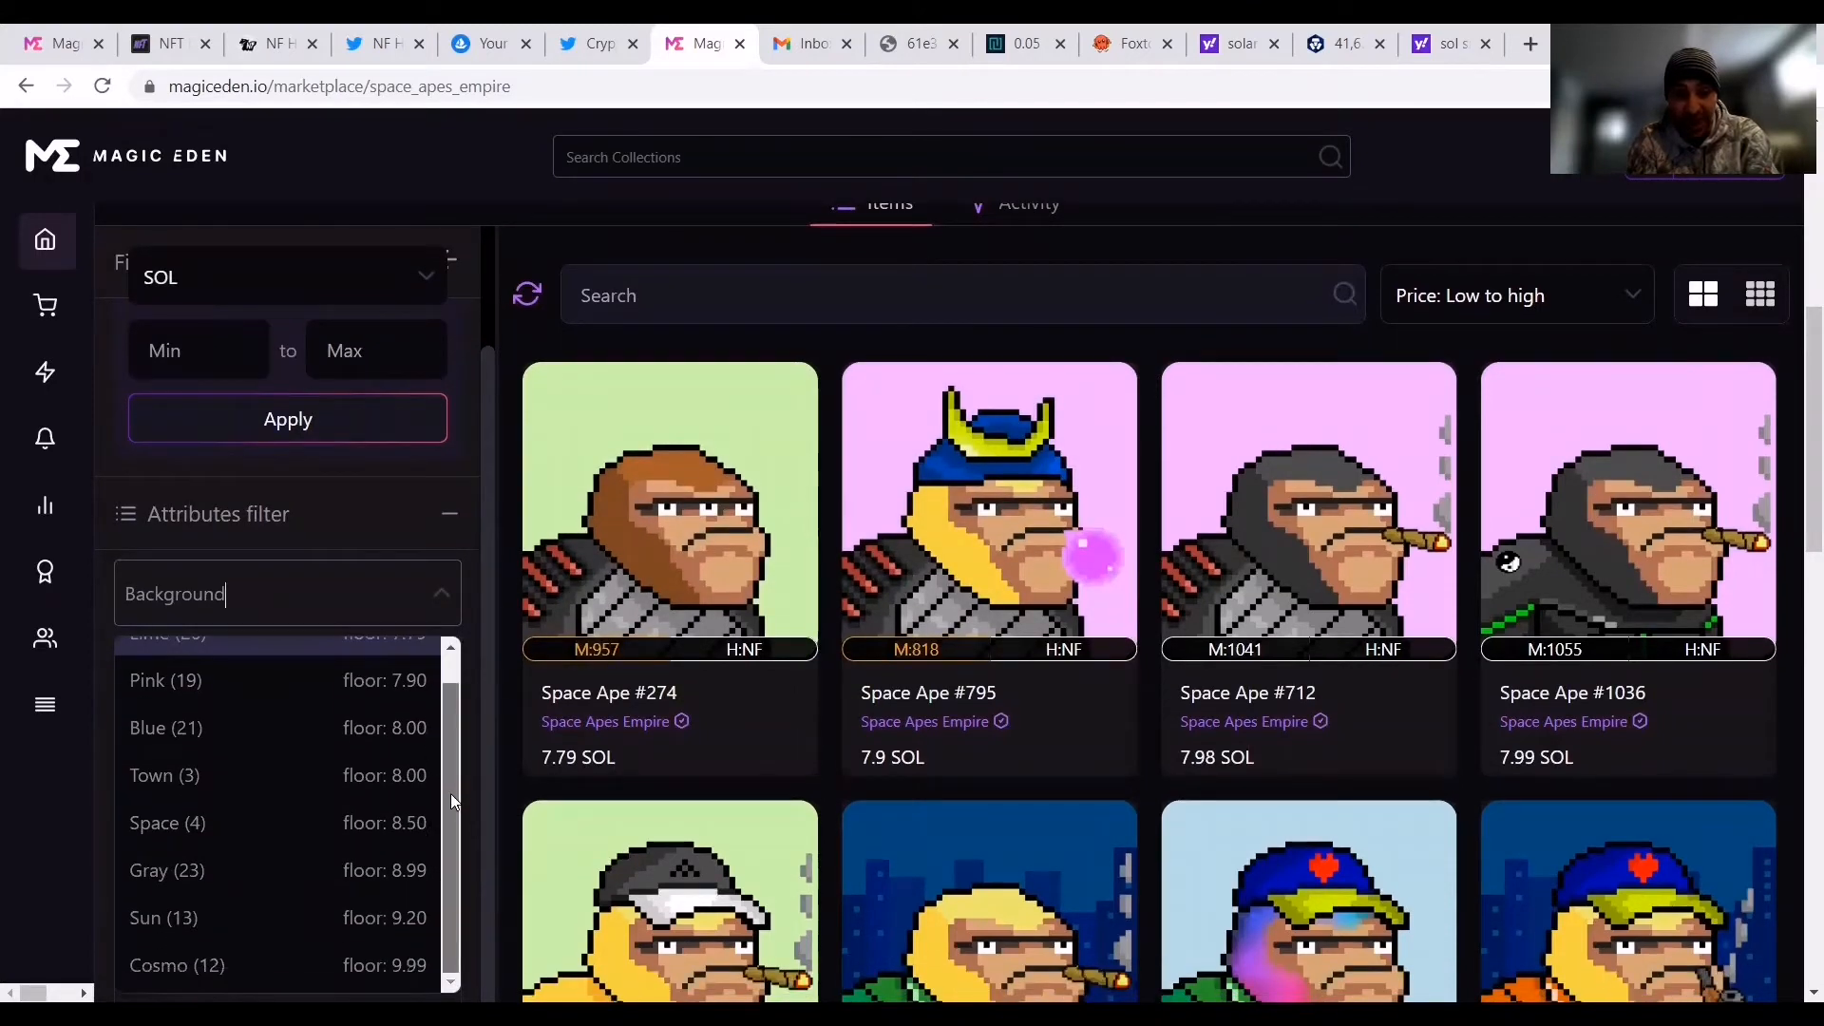
mouse_move(691, 451)
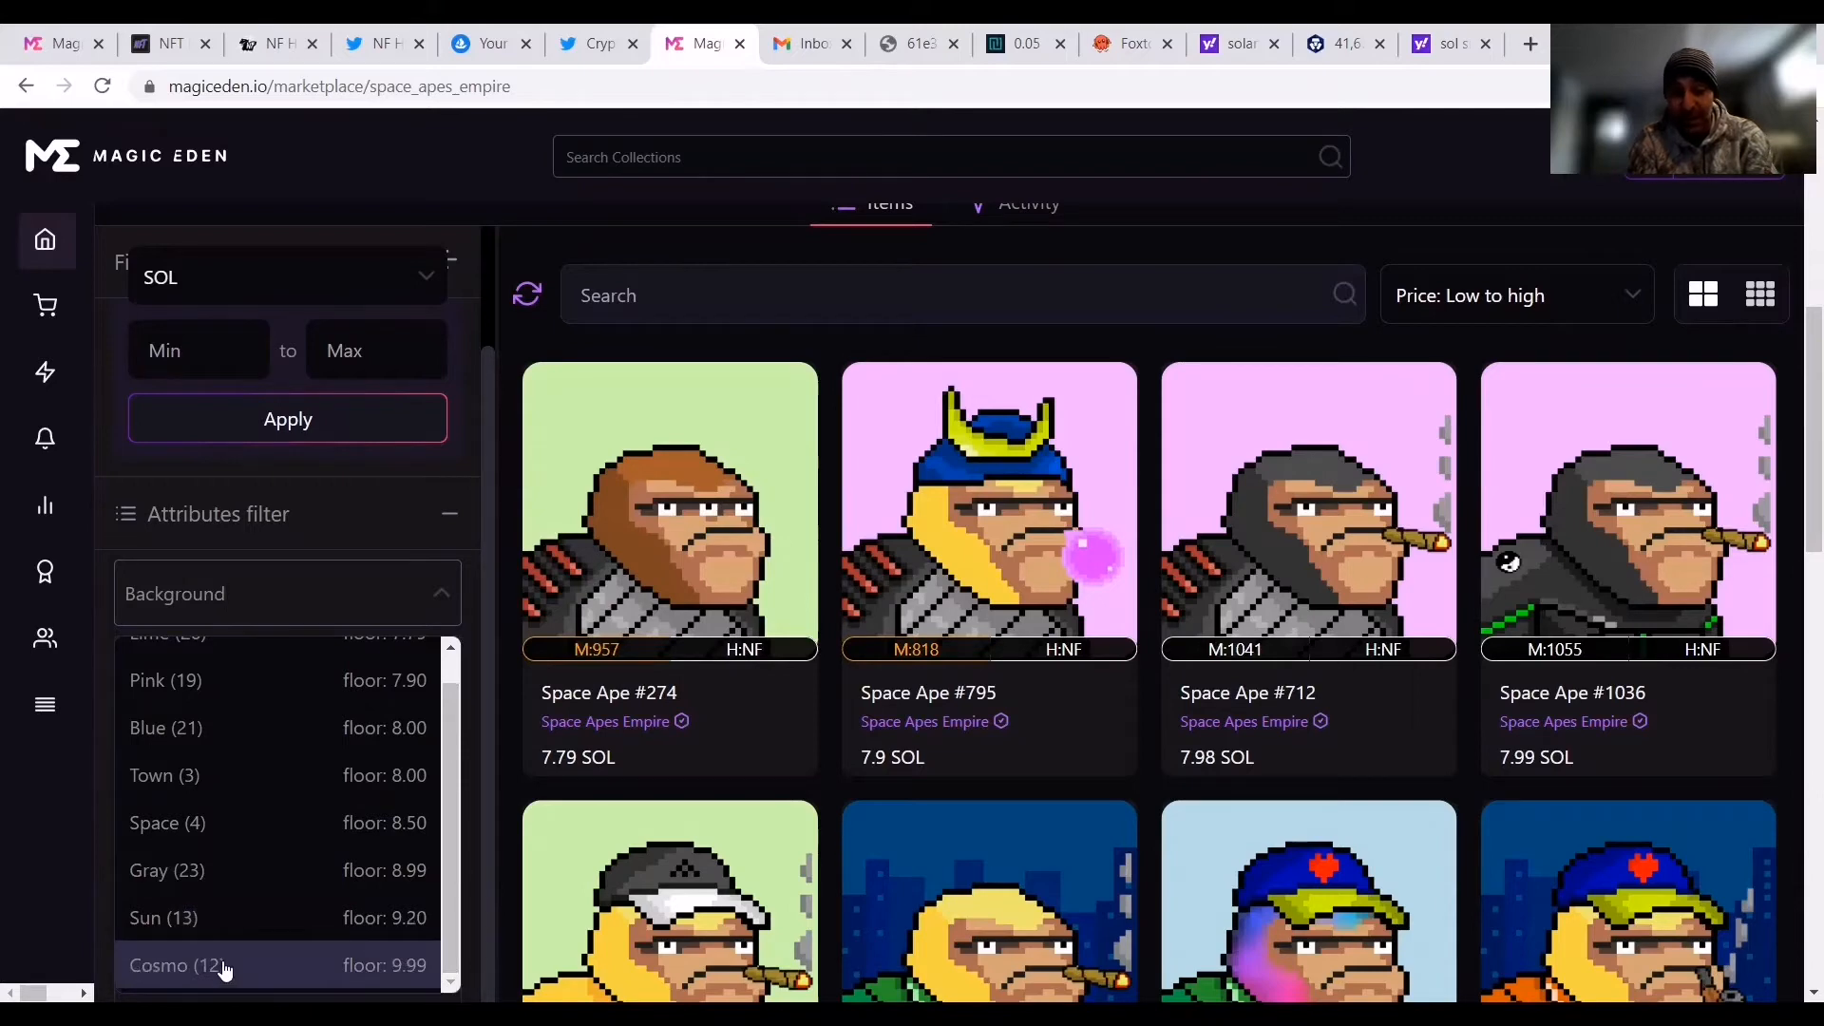
click(177, 964)
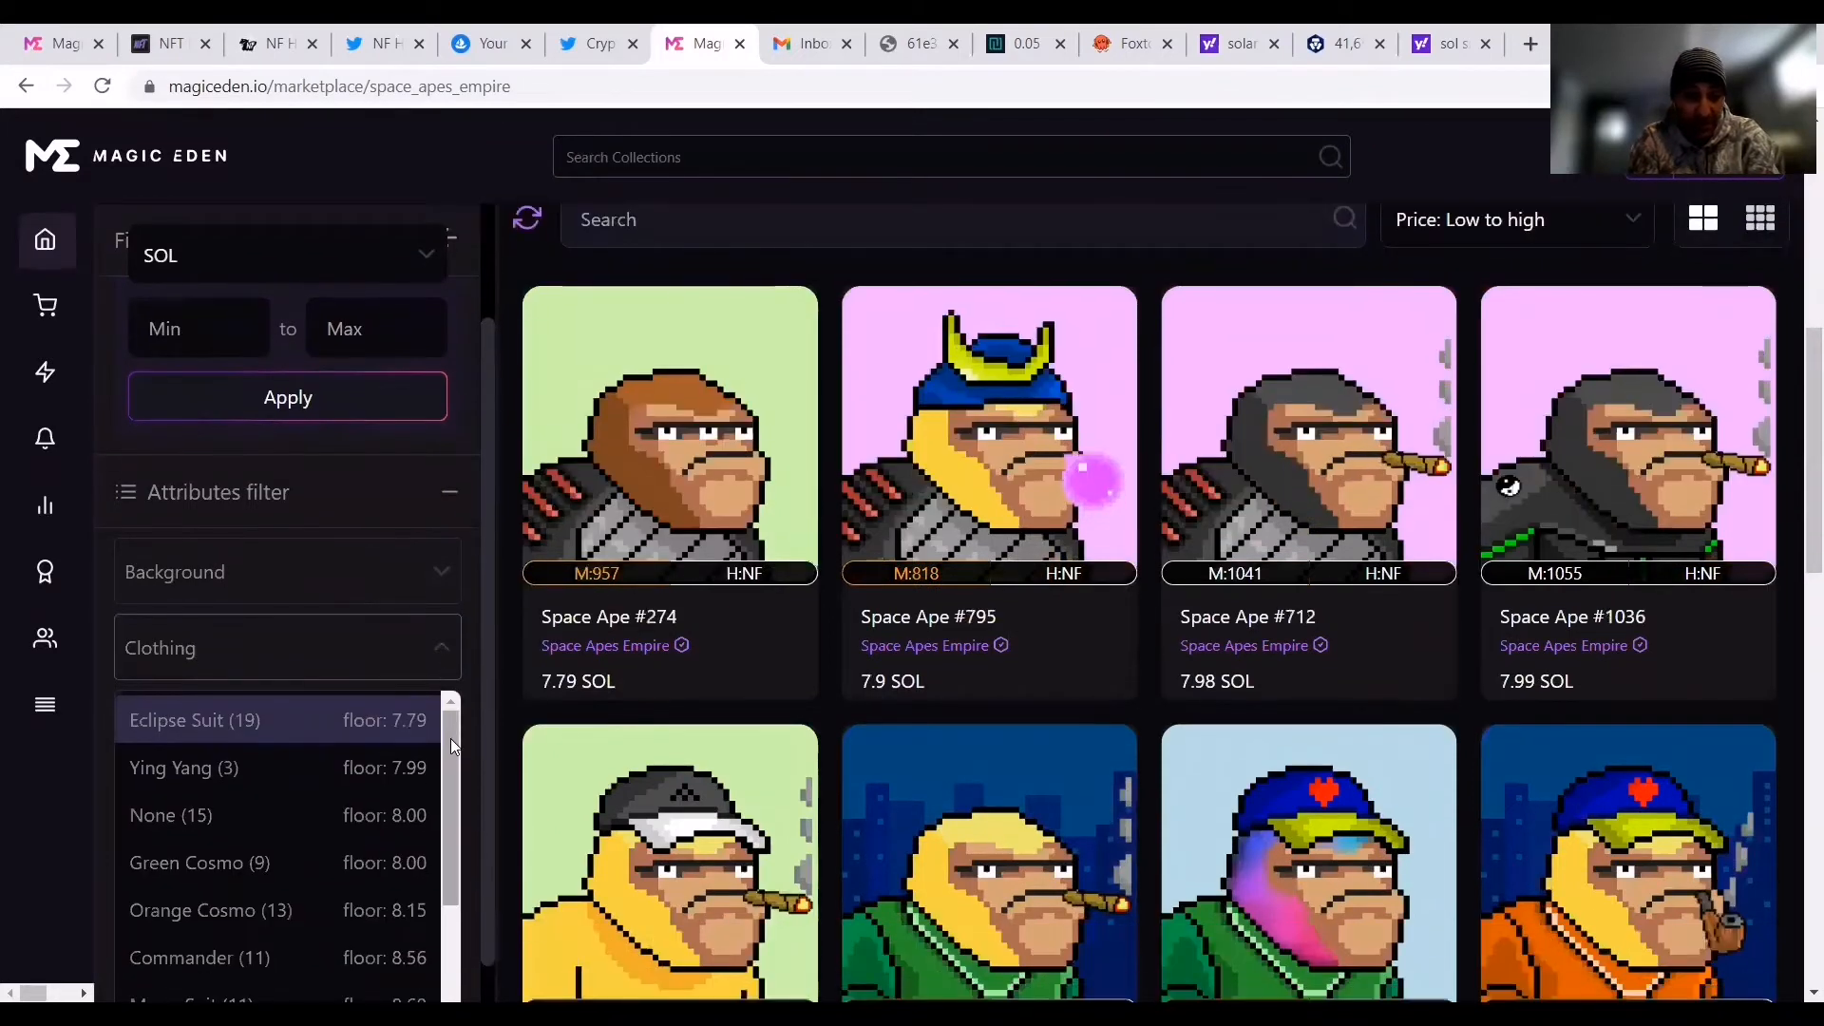
Preview Winter Suit apes priced 9.5–19.99 SOL, then clear it and collapse Clothing.
scroll(down, 3)
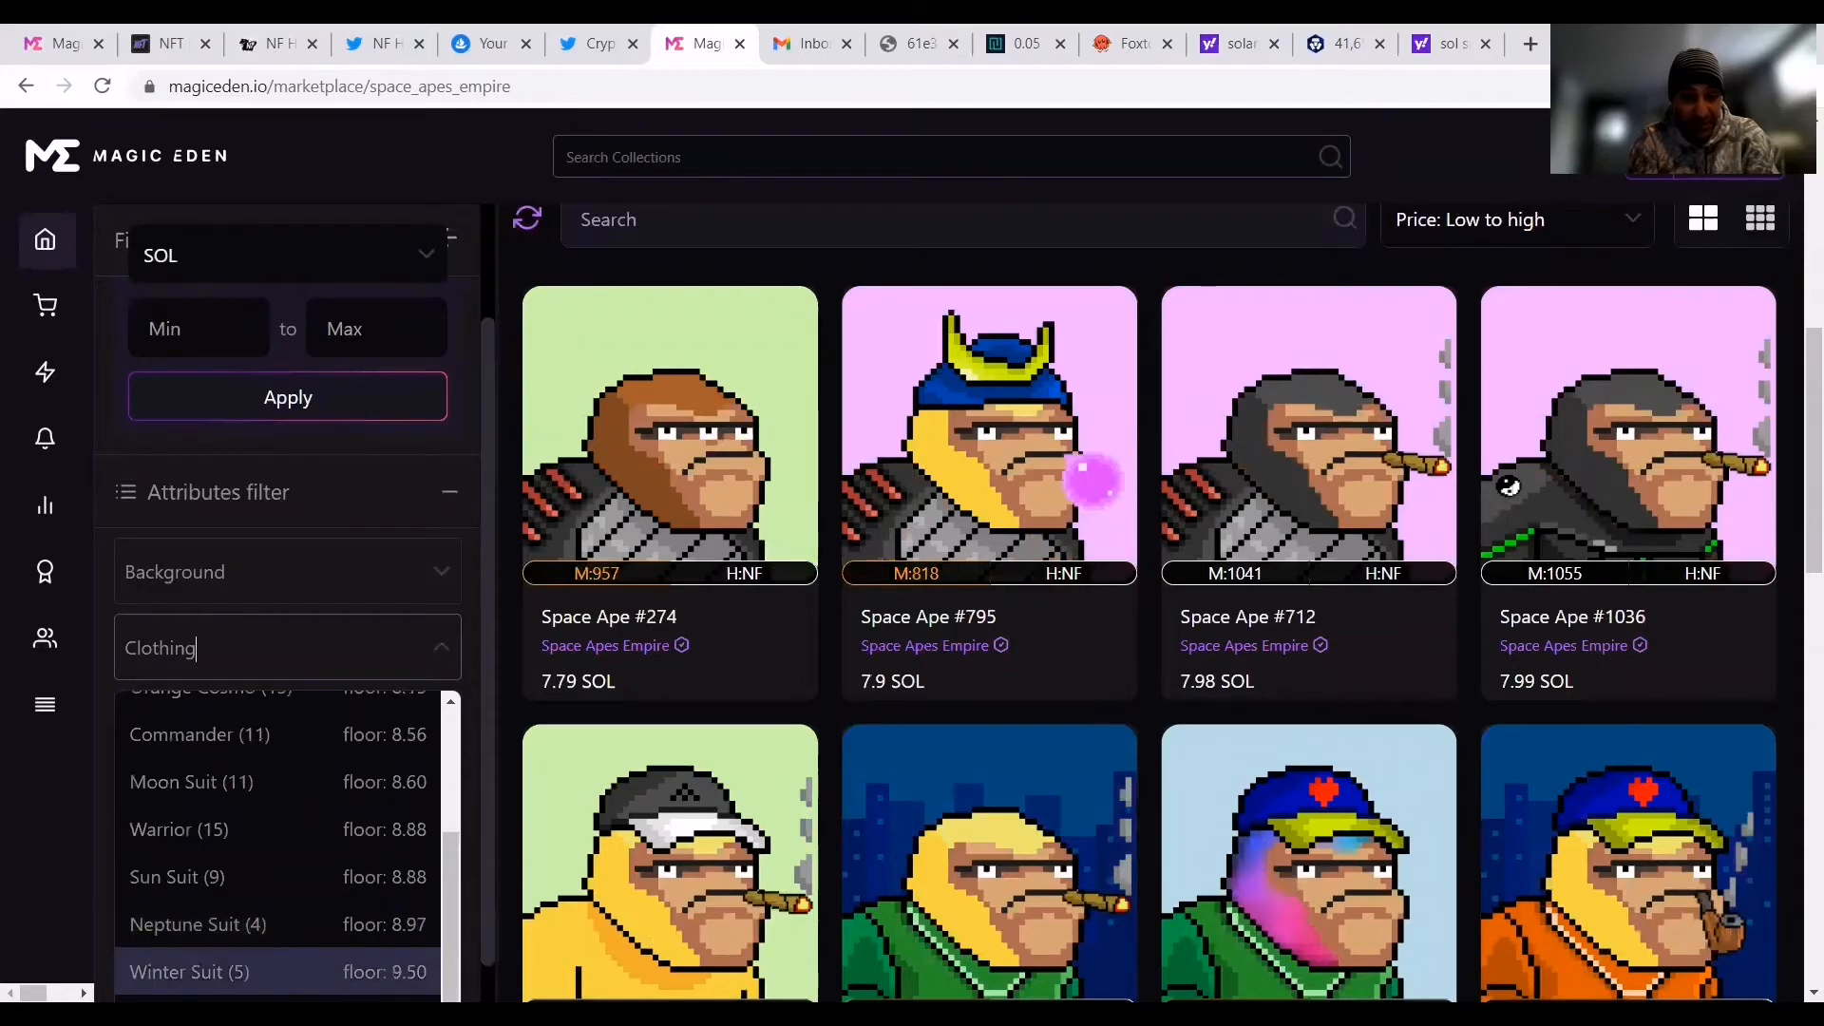
click(188, 971)
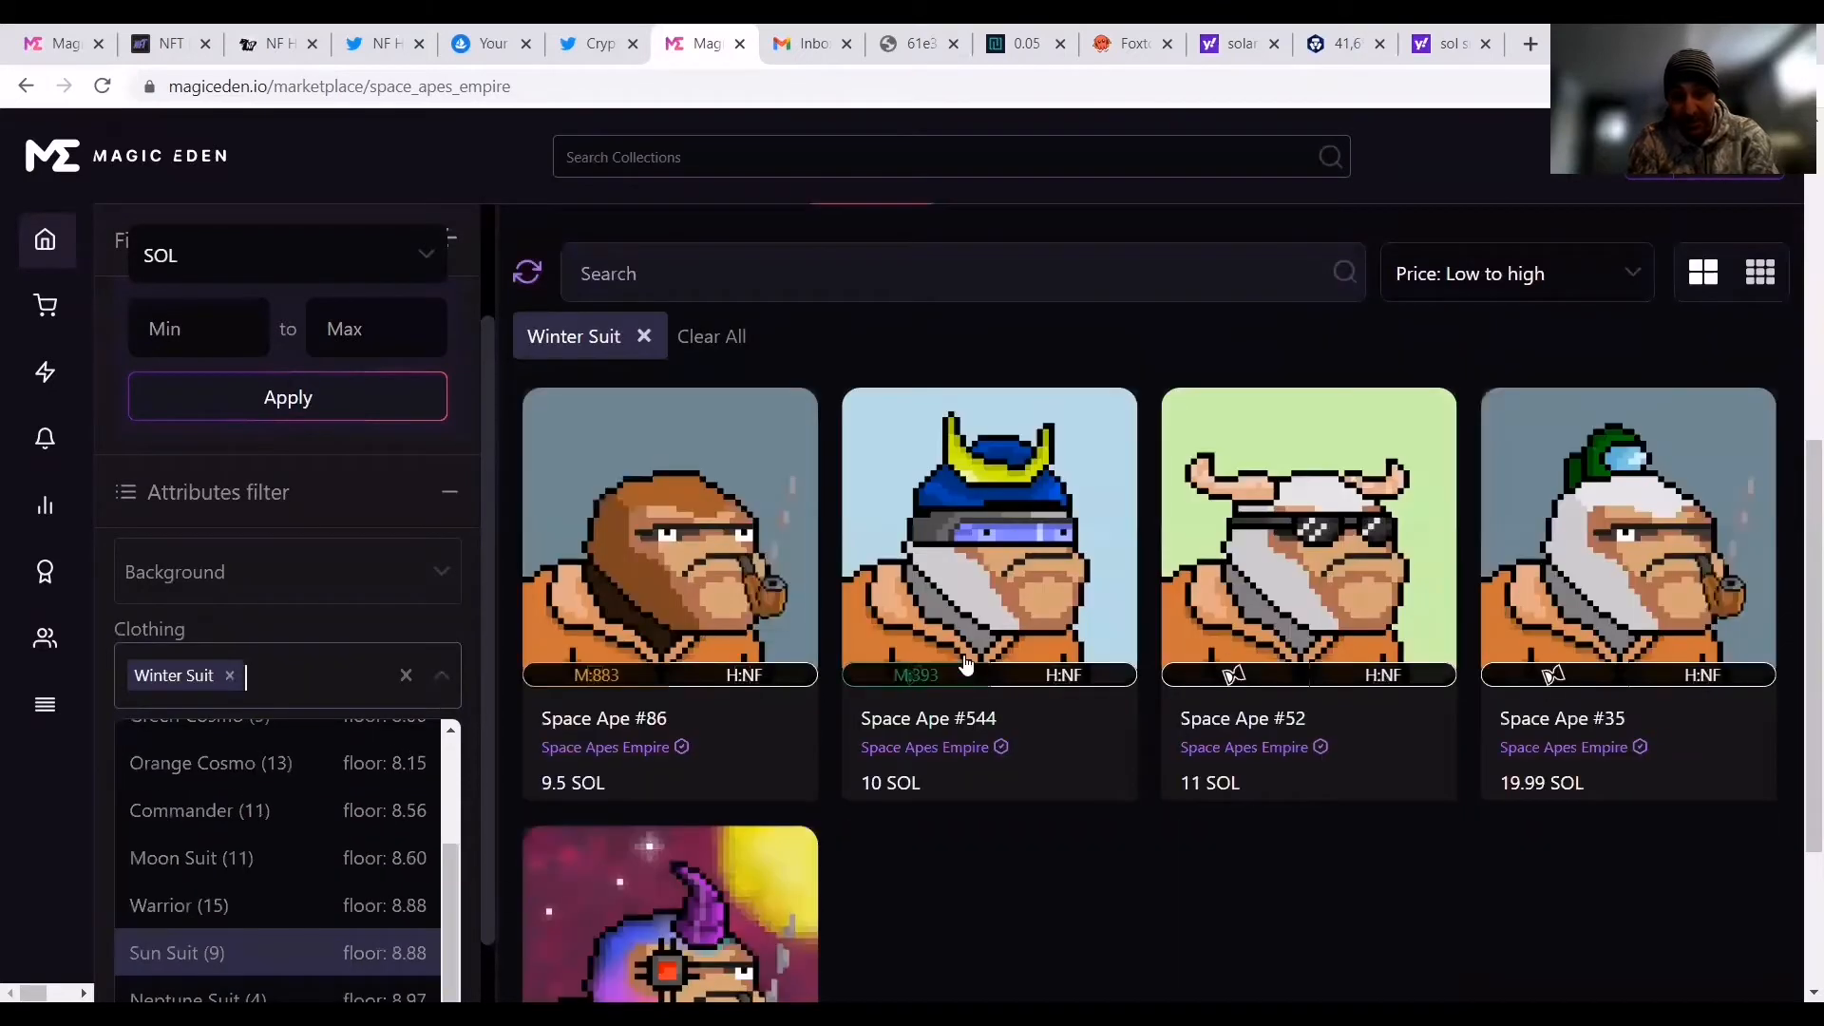
mouse_move(794, 649)
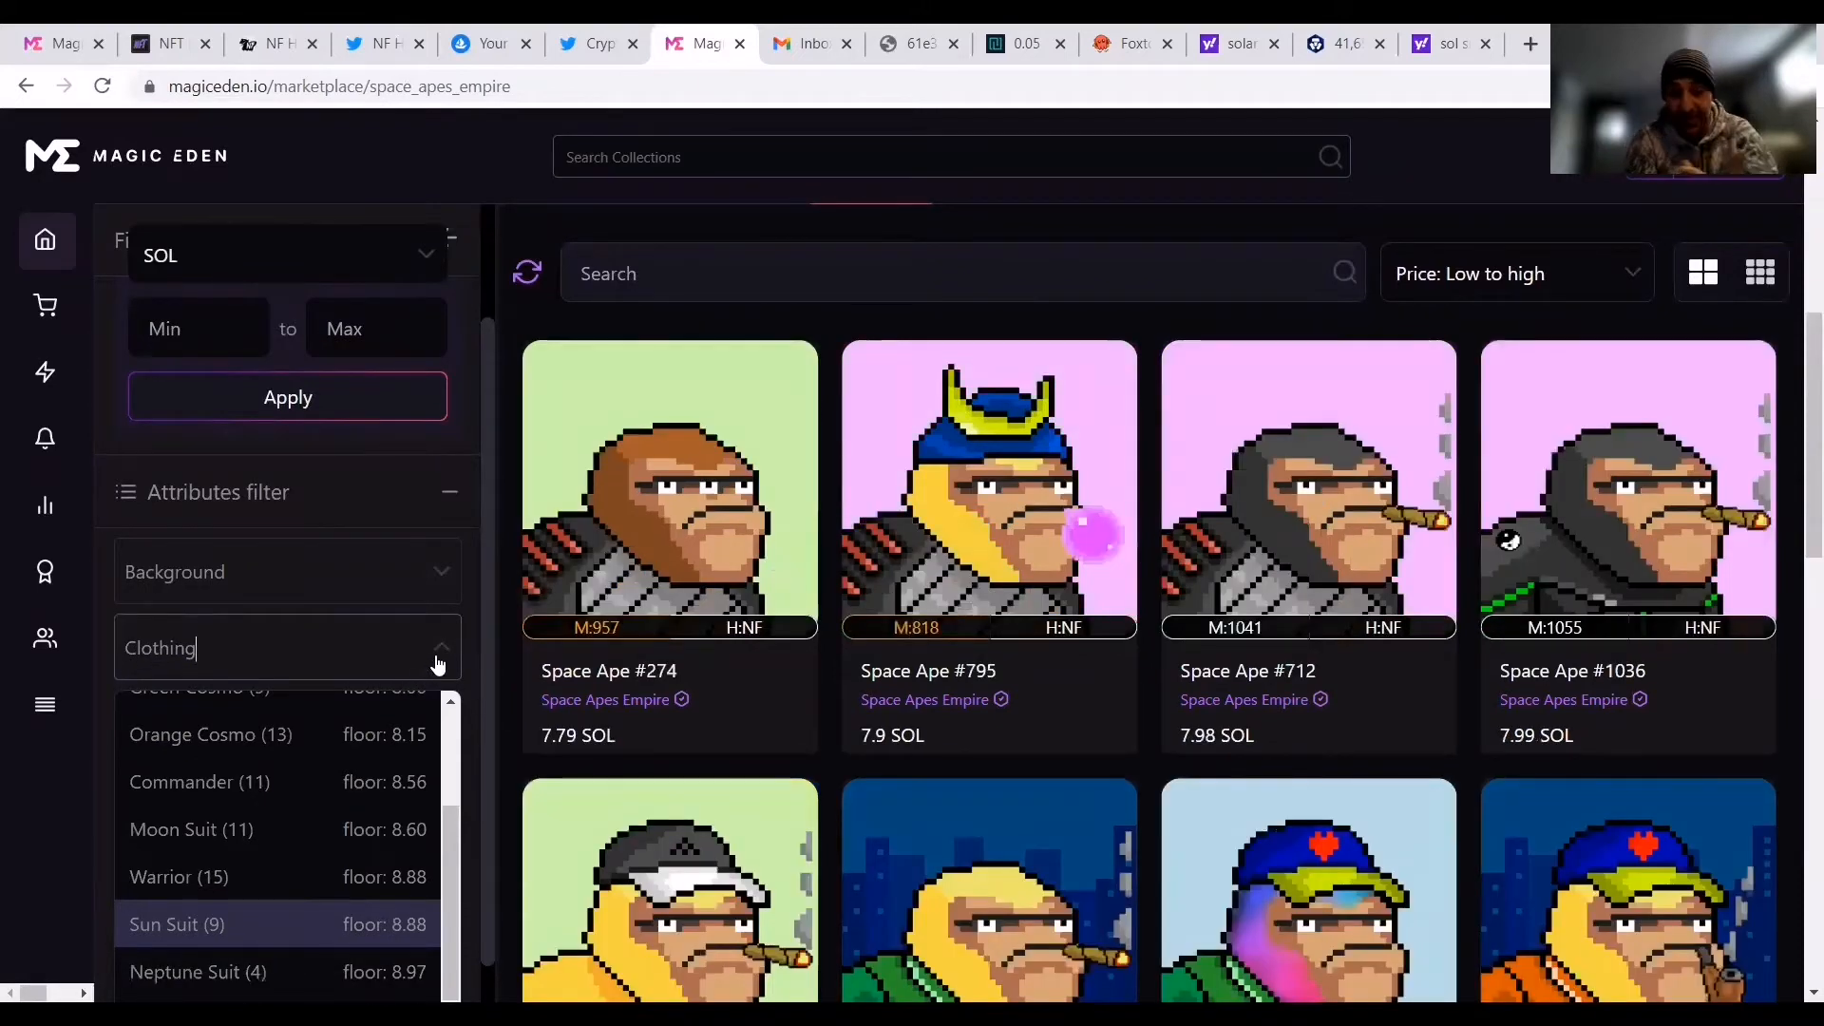
click(439, 648)
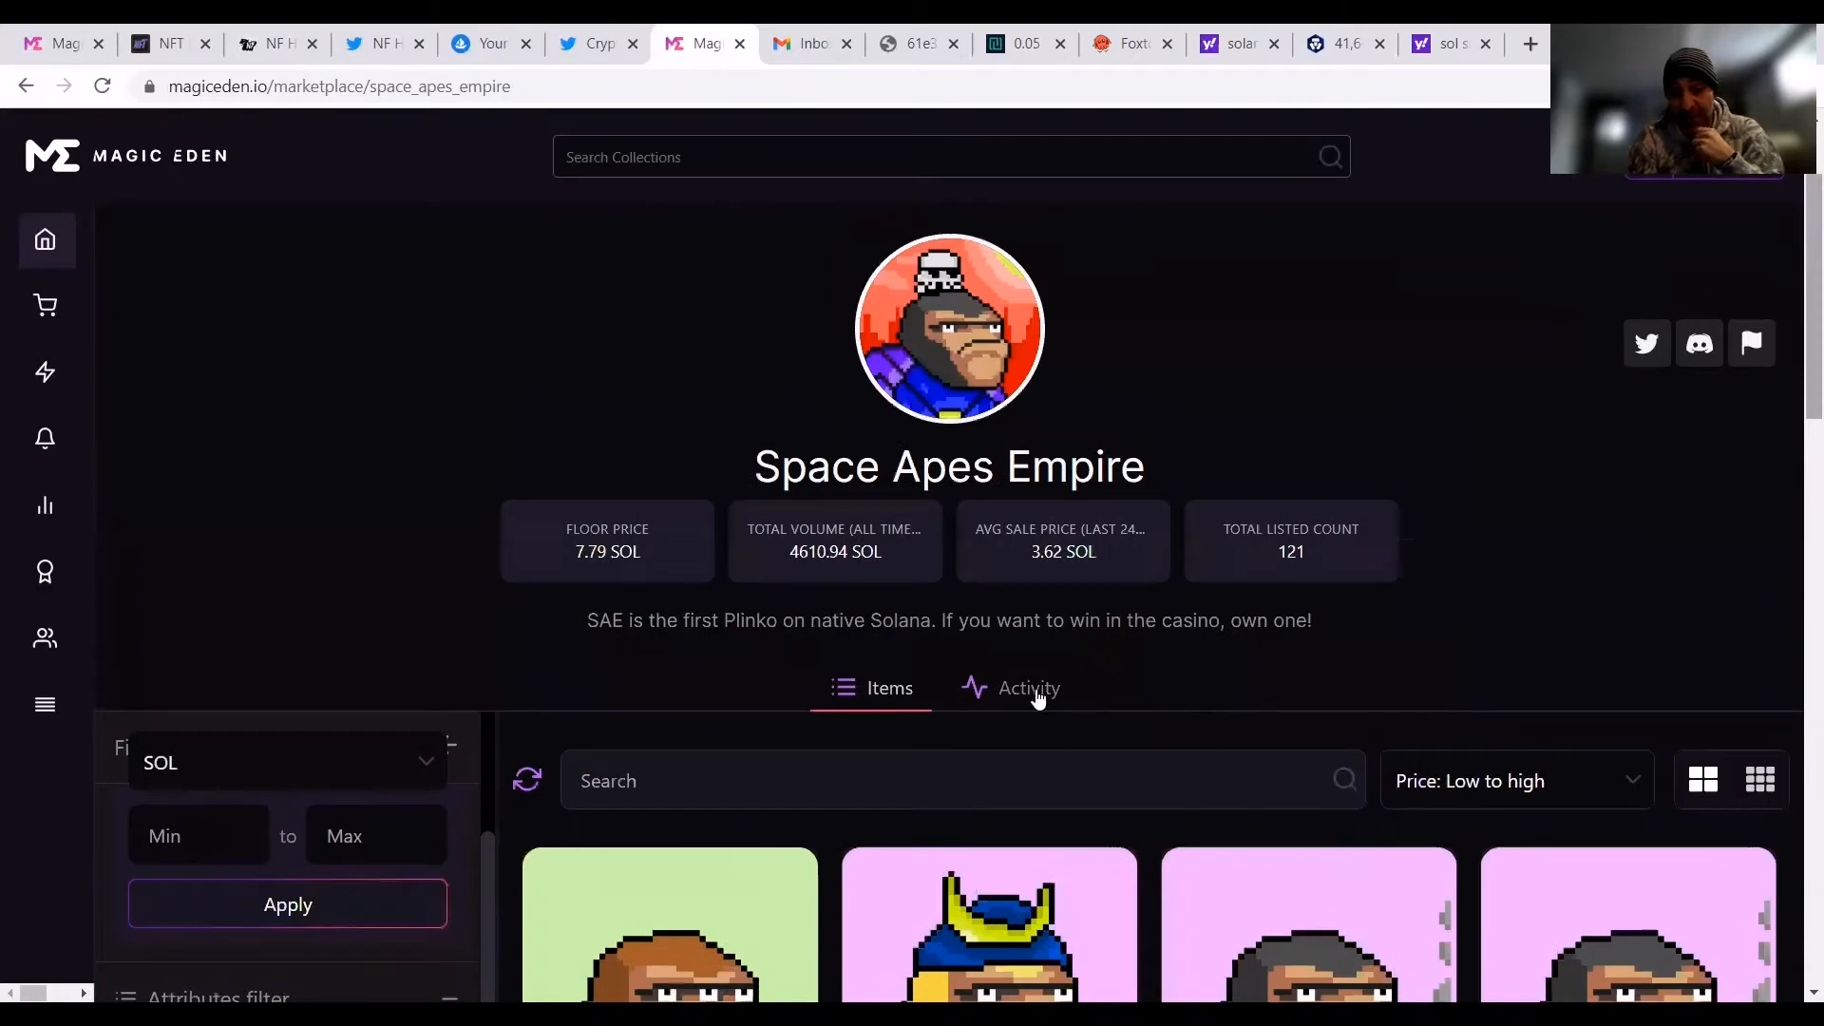
mouse_move(962, 705)
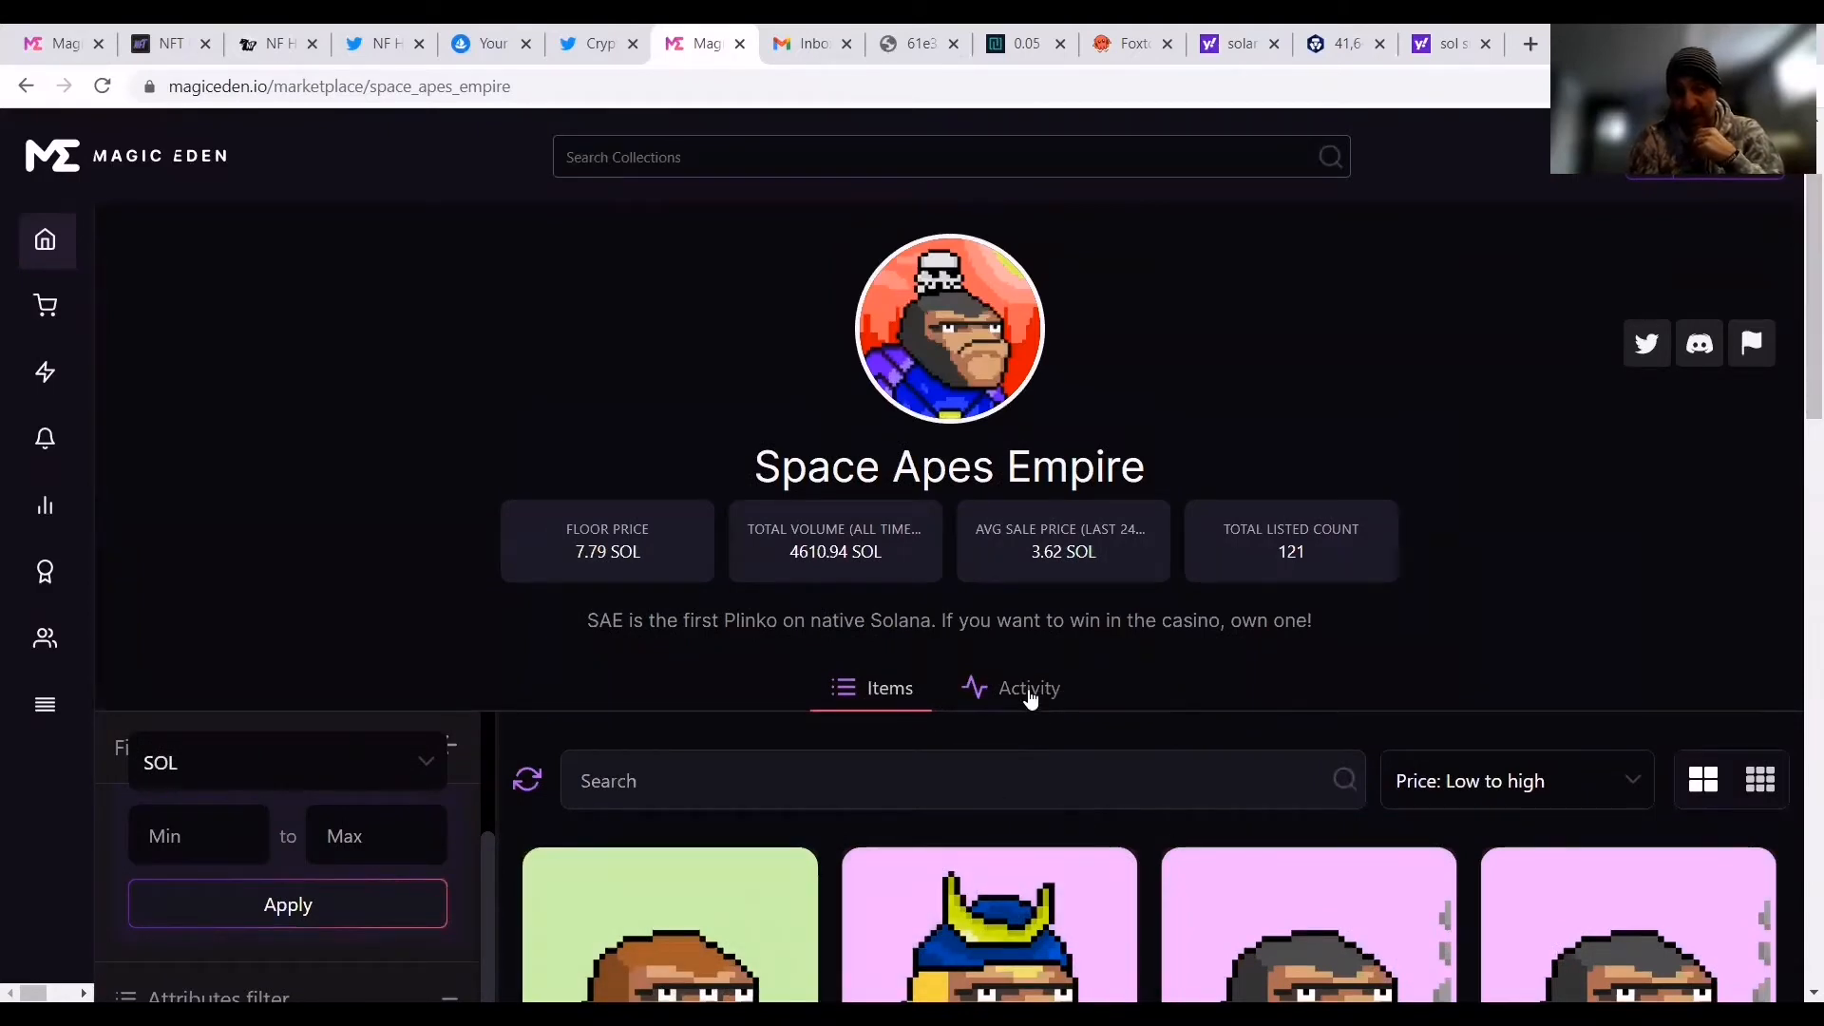
Browse the Space Apes Empire Activity feed of recent sales, from 7.54321 to 7.29 SOL.
click(1027, 687)
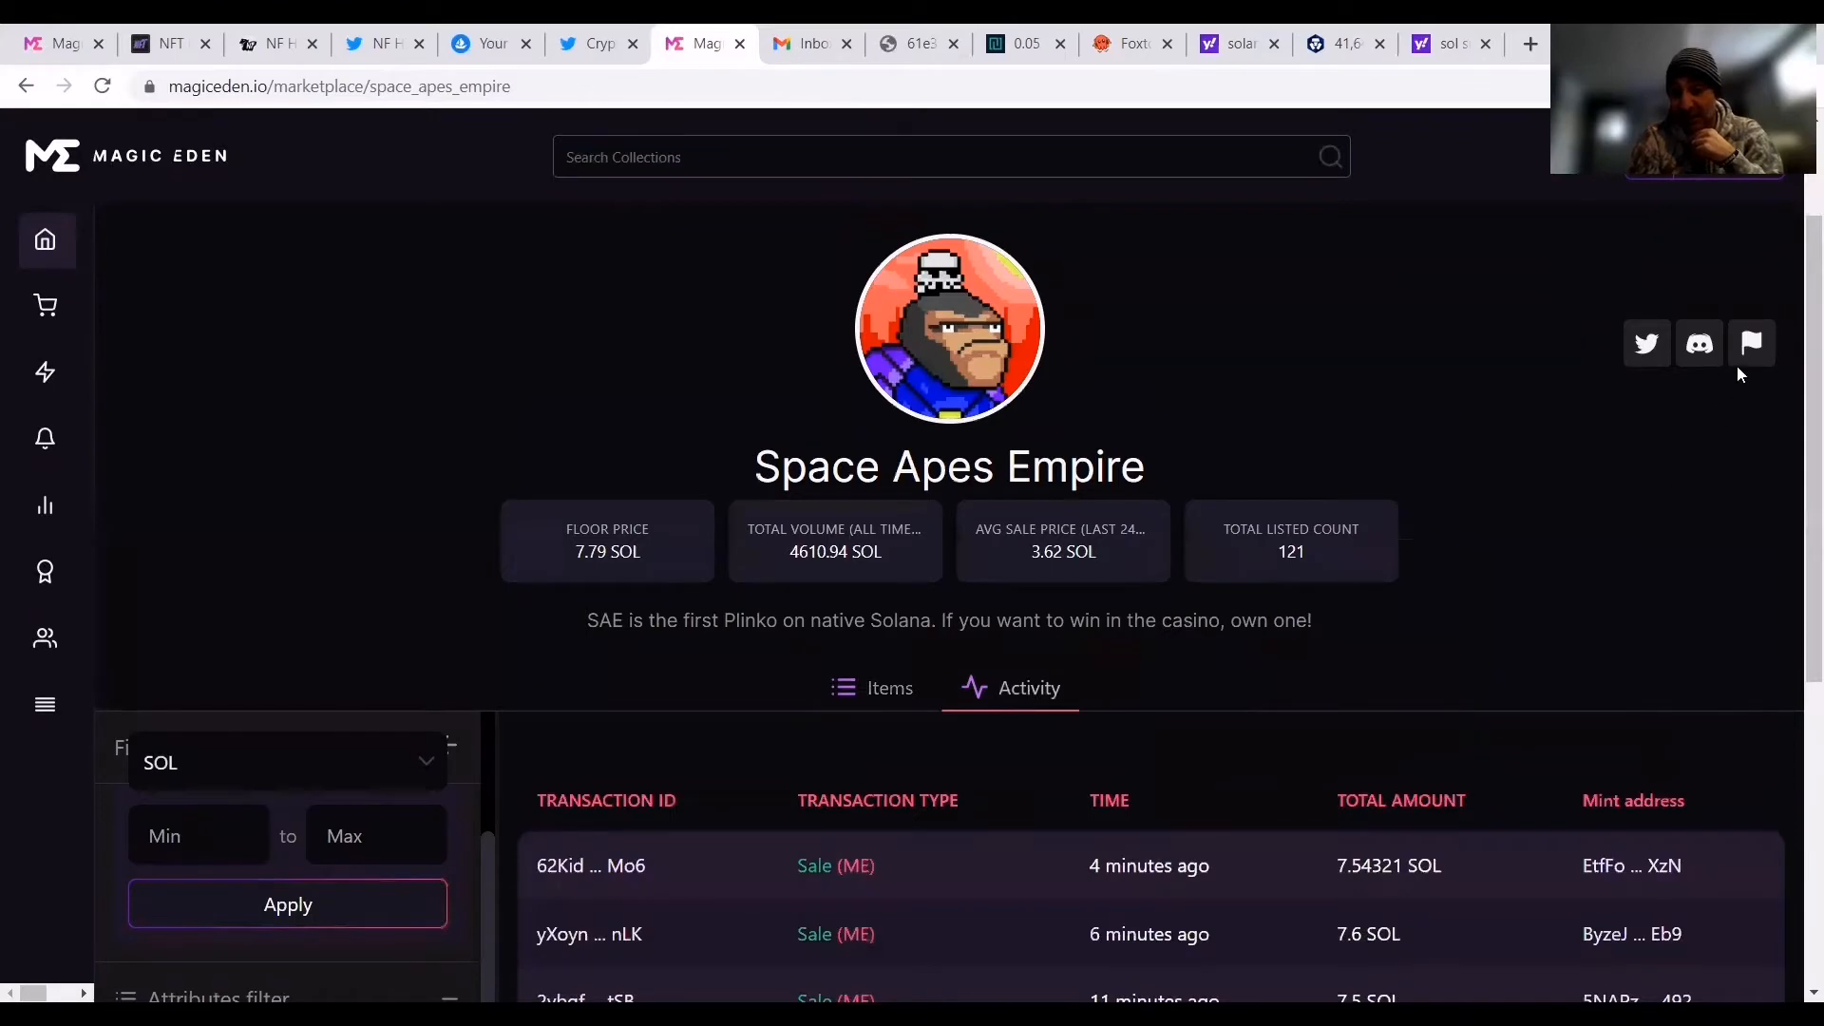
scroll(down, 3)
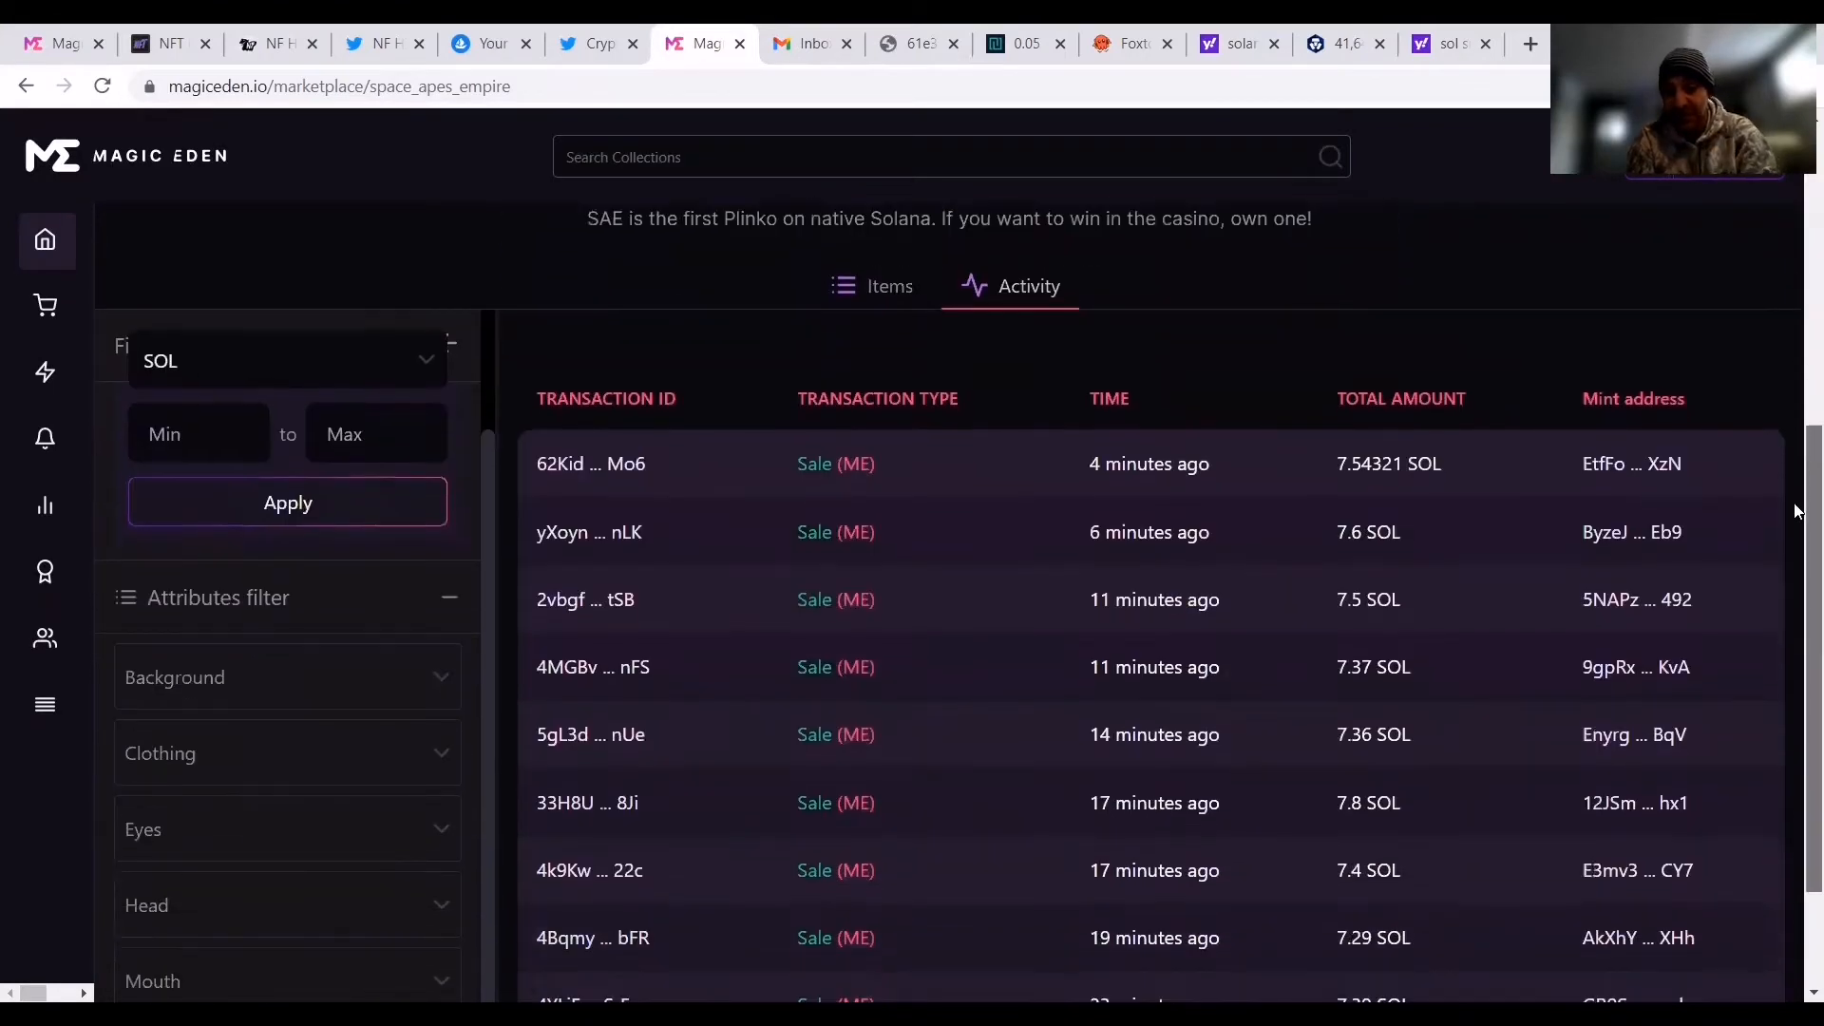
scroll(down, 3)
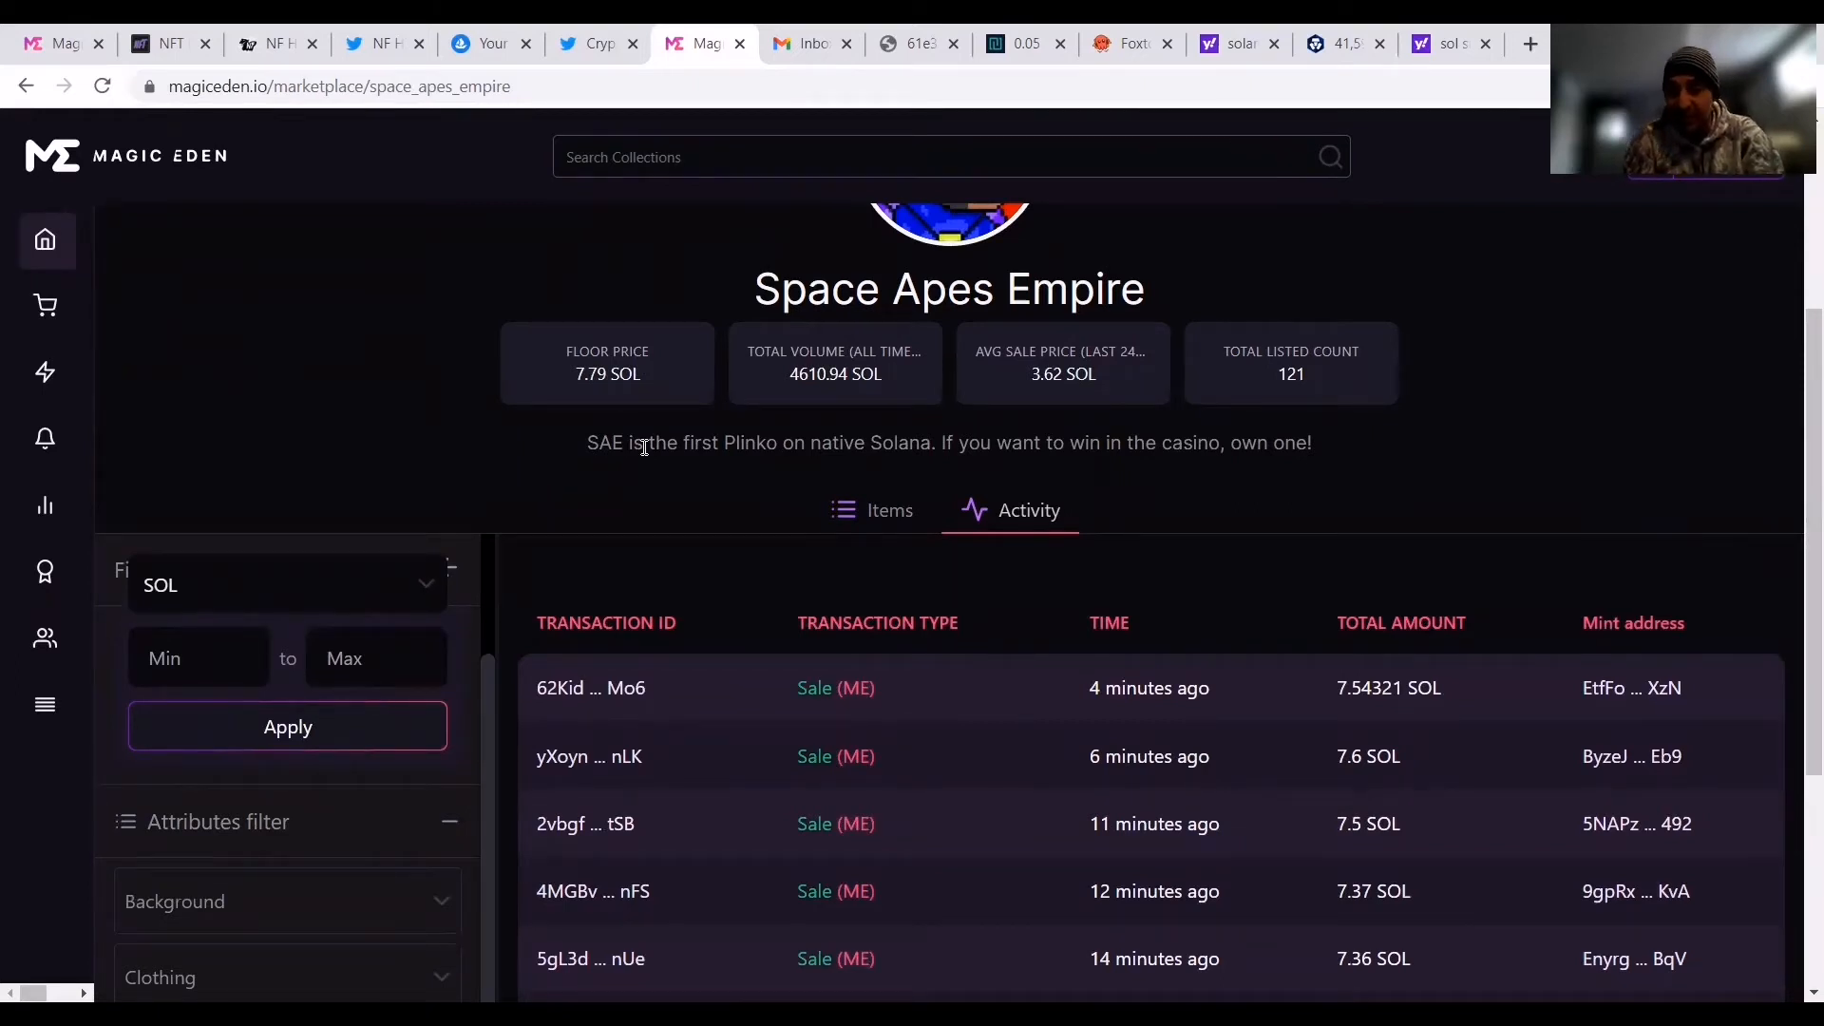
mouse_move(1794, 418)
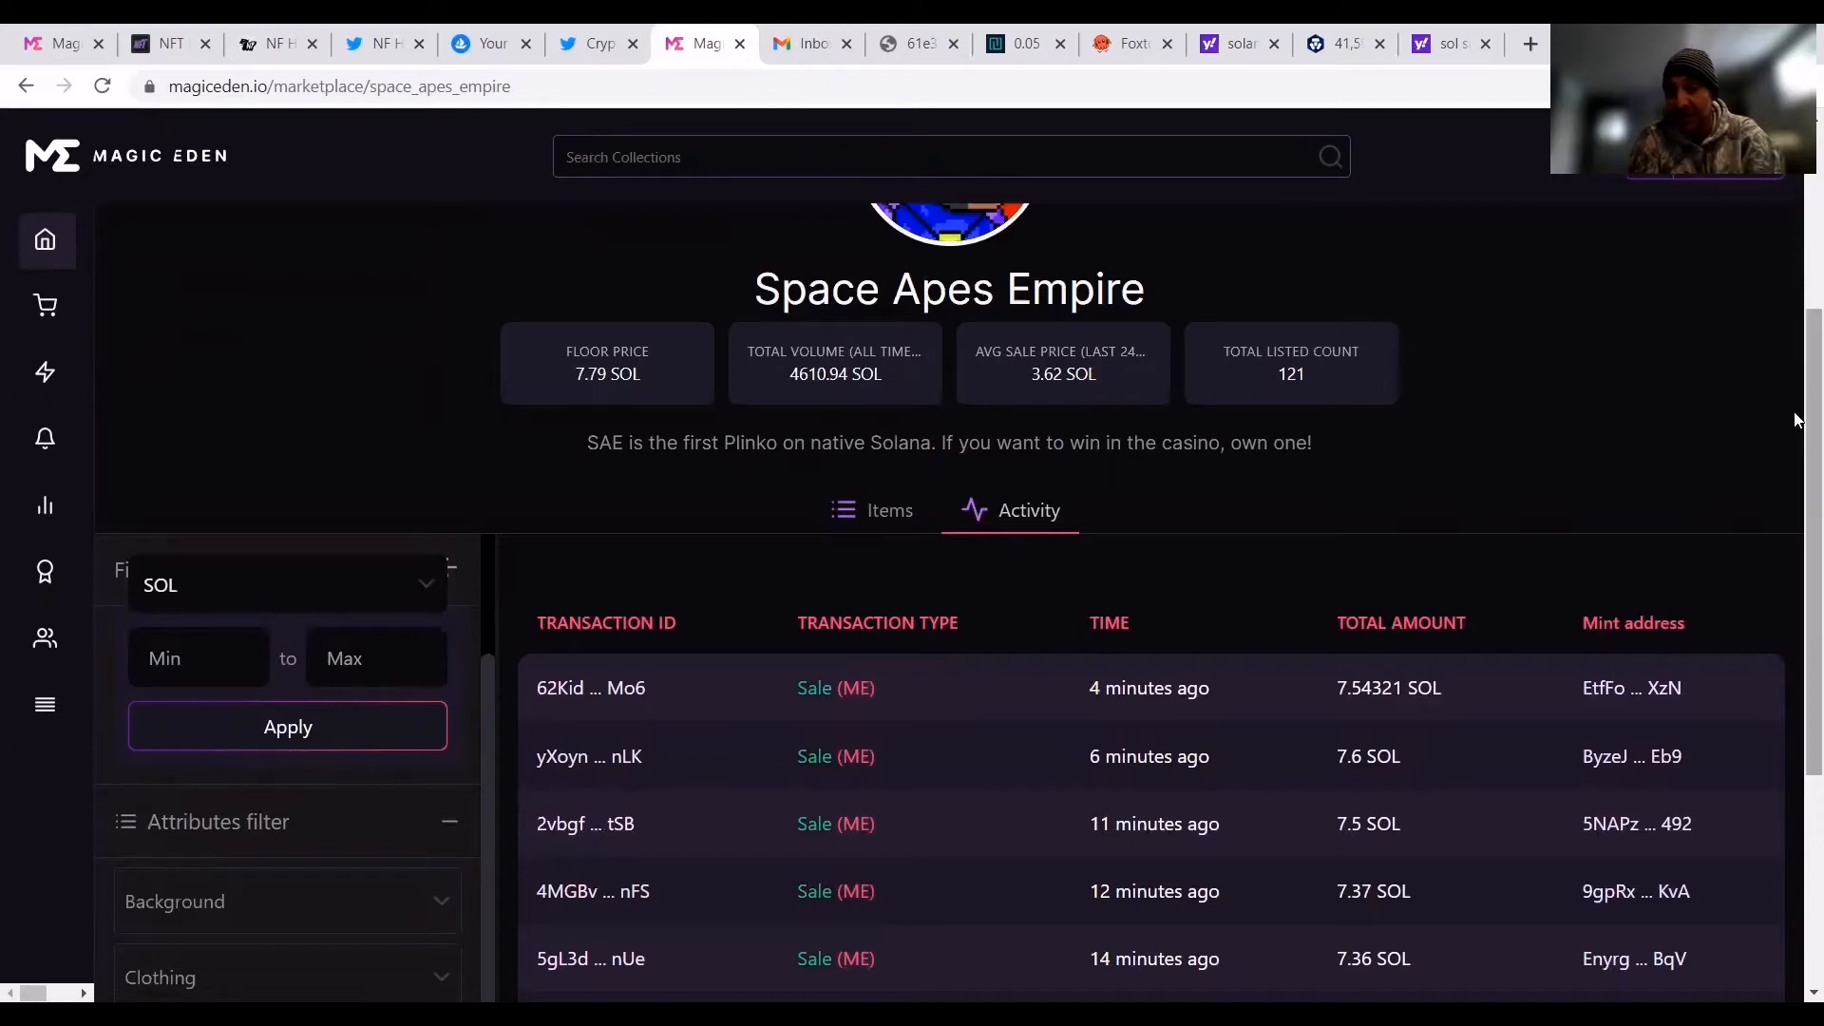
Switch to the Items tab and scroll to listings: Space Ape #274 at 7.79 SOL, #1036 at 7.99.
click(887, 509)
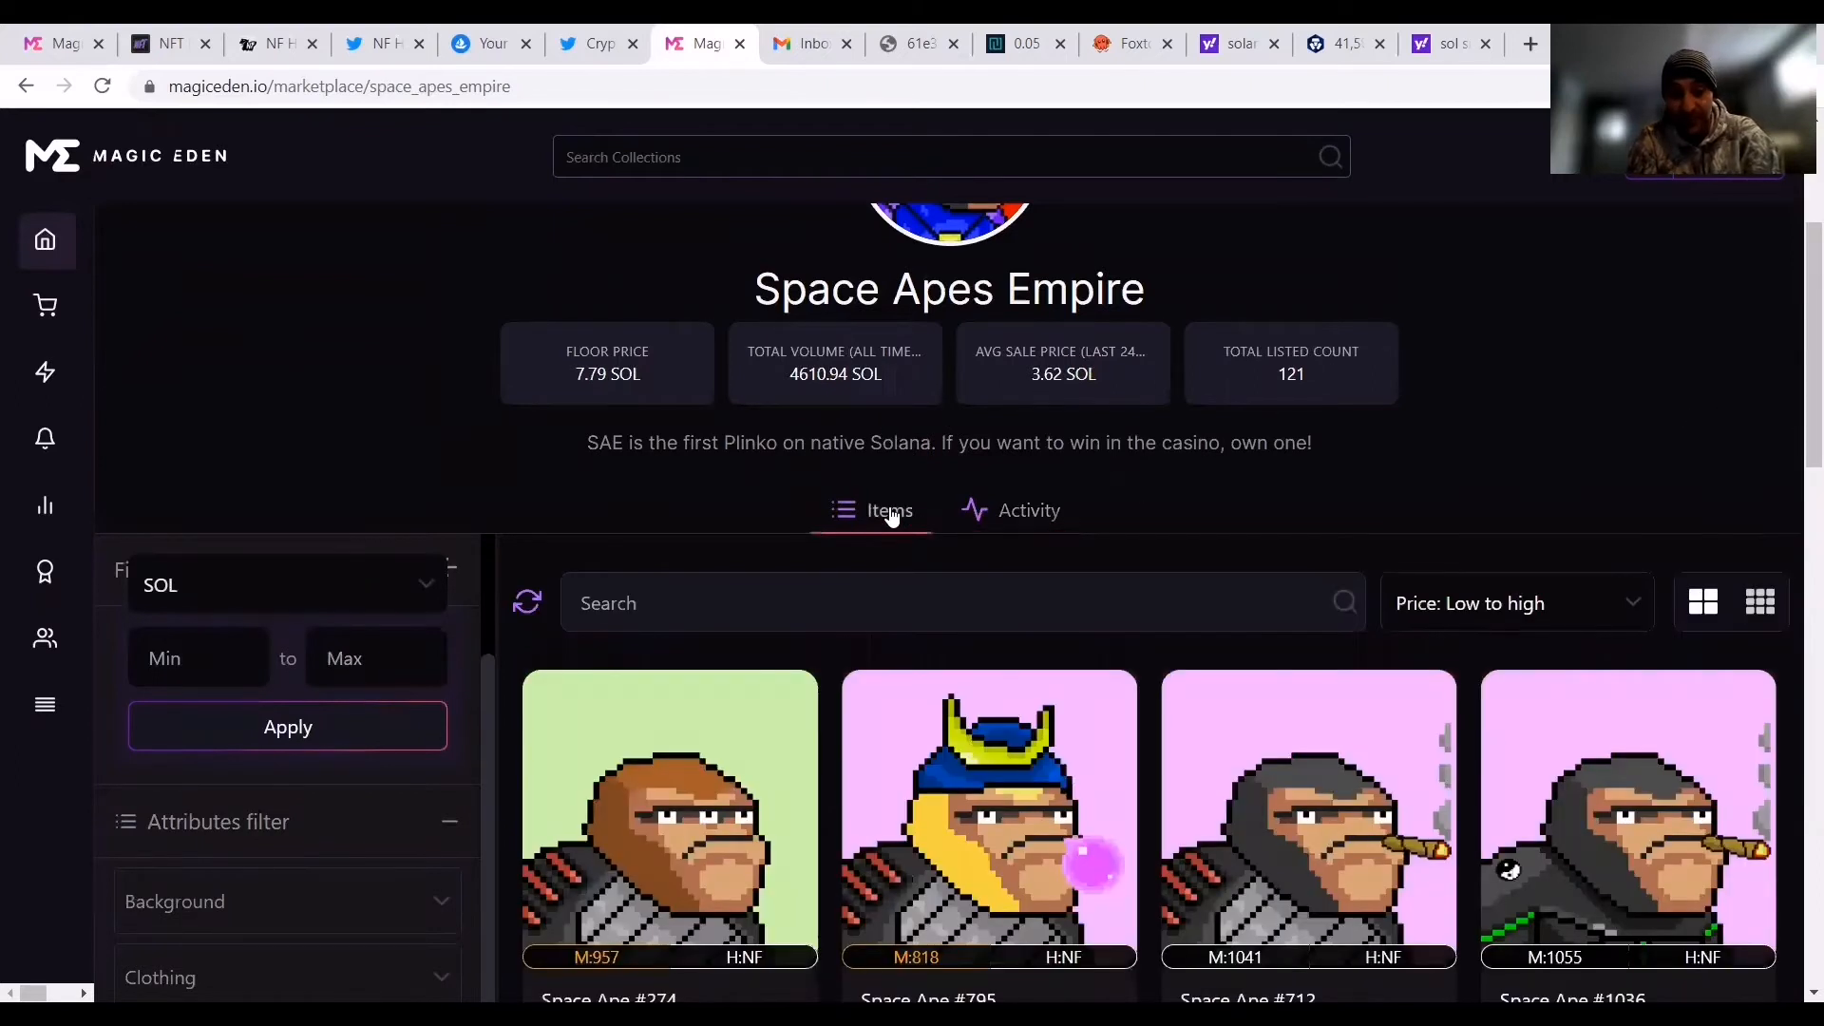
scroll(down, 3)
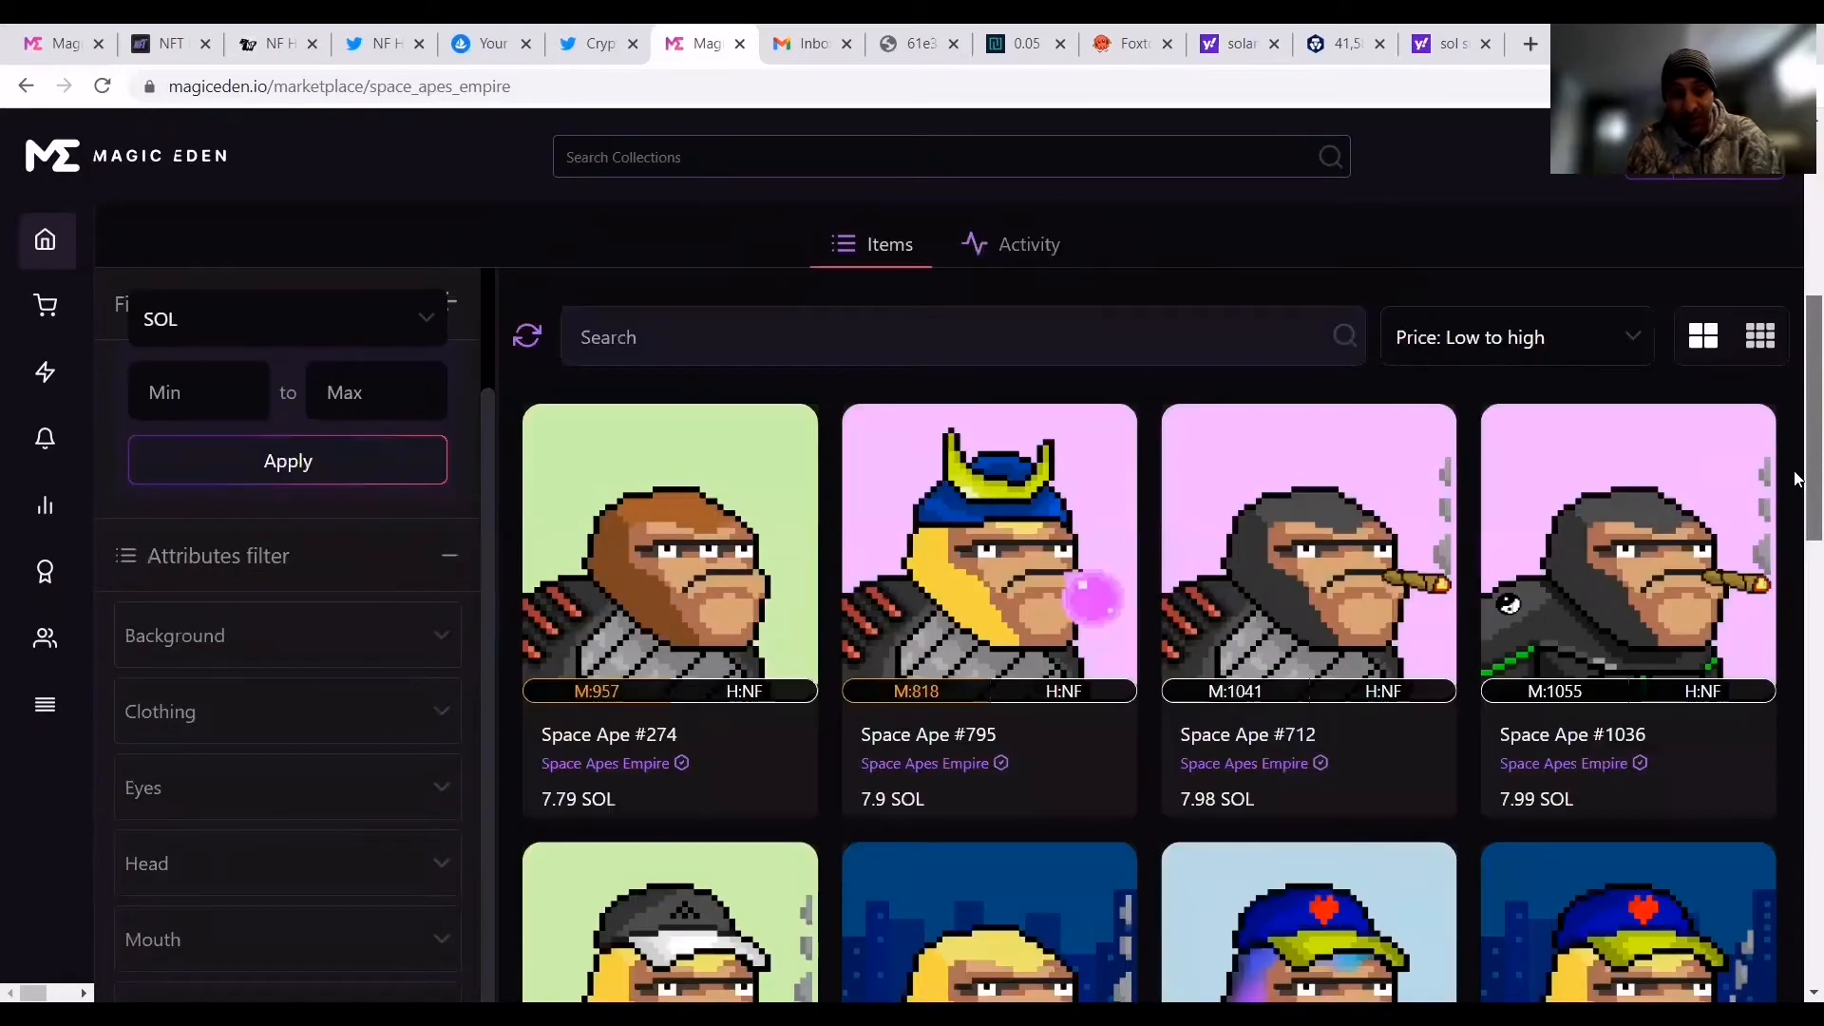
scroll(down, 3)
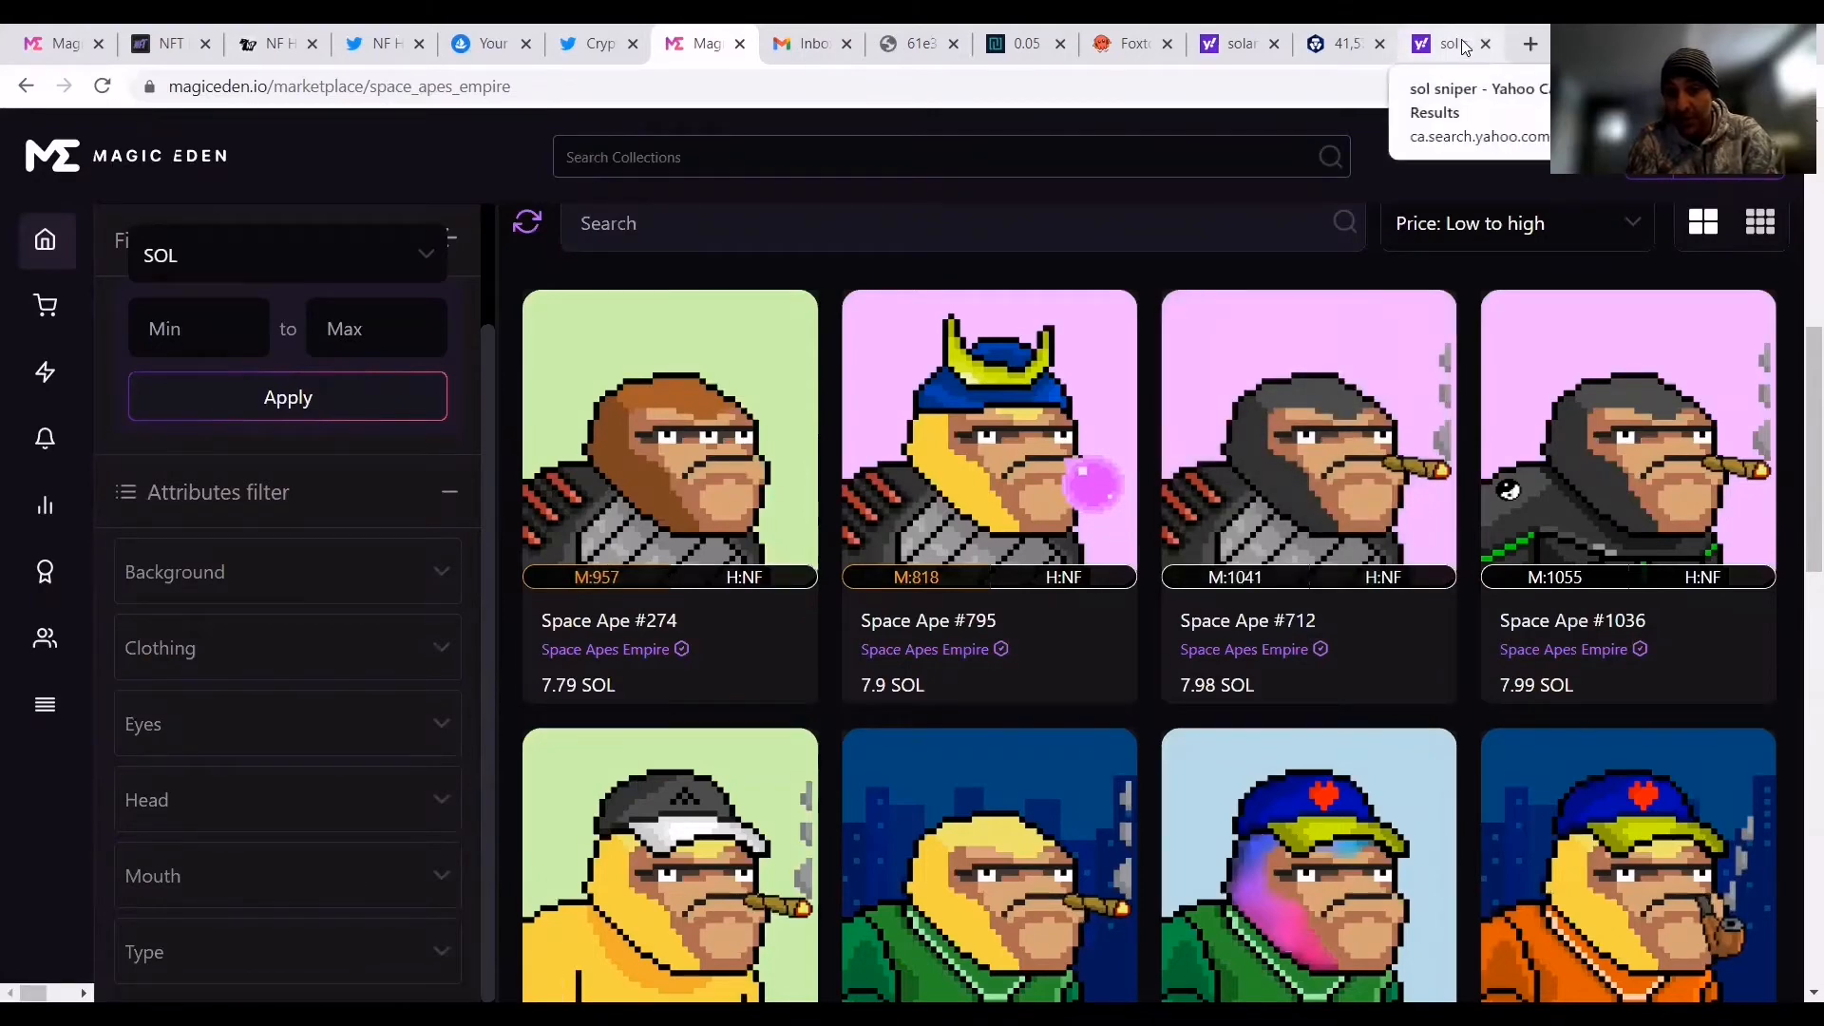
Switch to the 'sol sniper' Yahoo results and open the SOLSniperNFT Linktree page.
click(1450, 42)
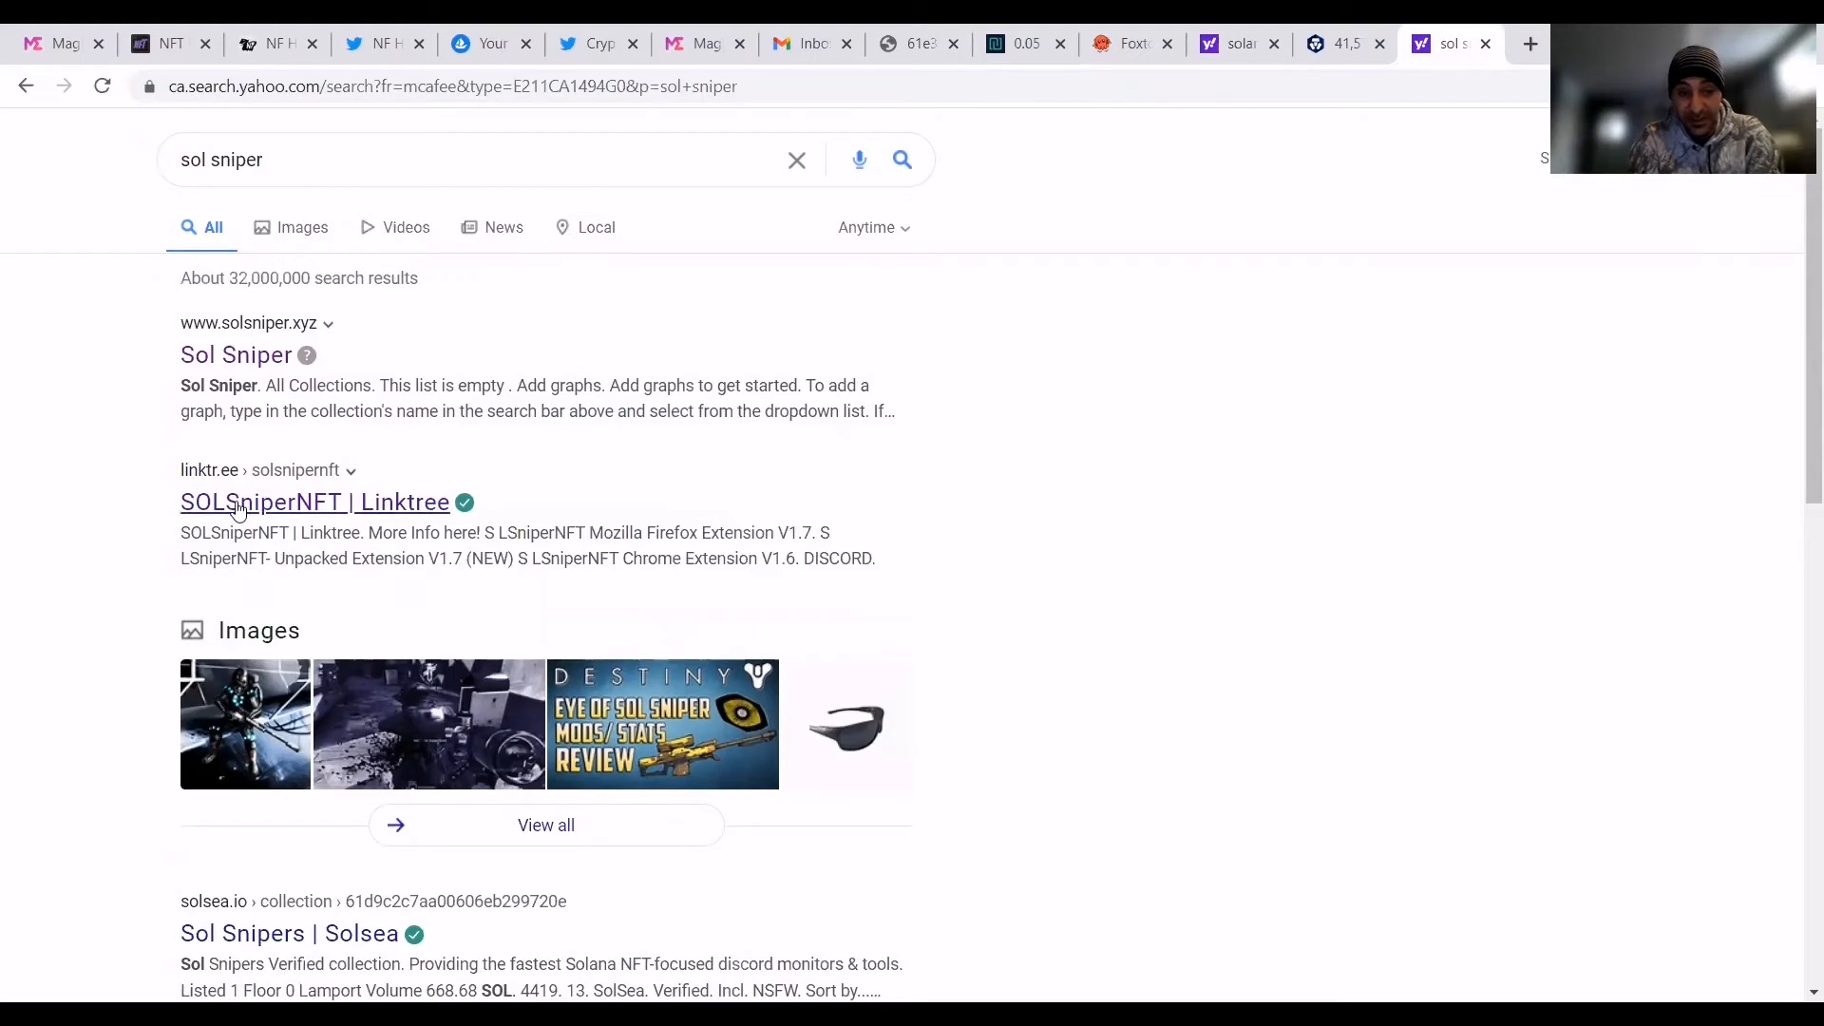
click(314, 501)
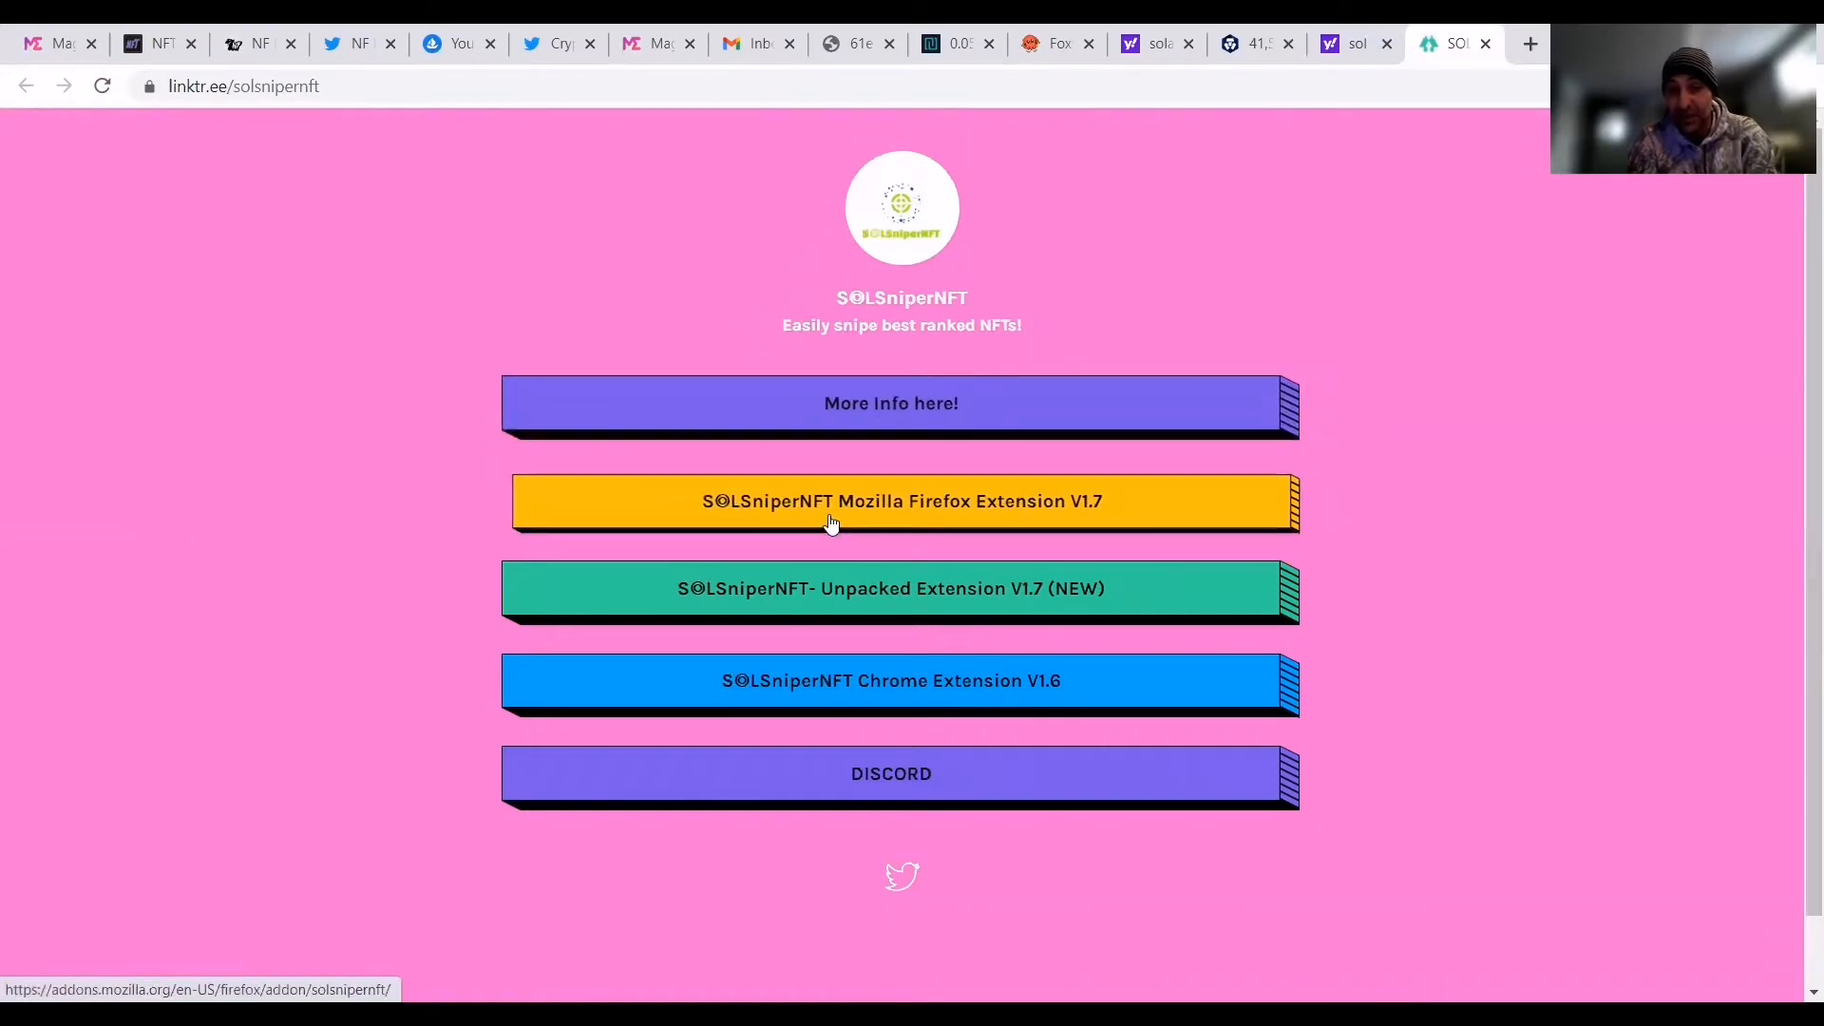
mouse_move(855, 569)
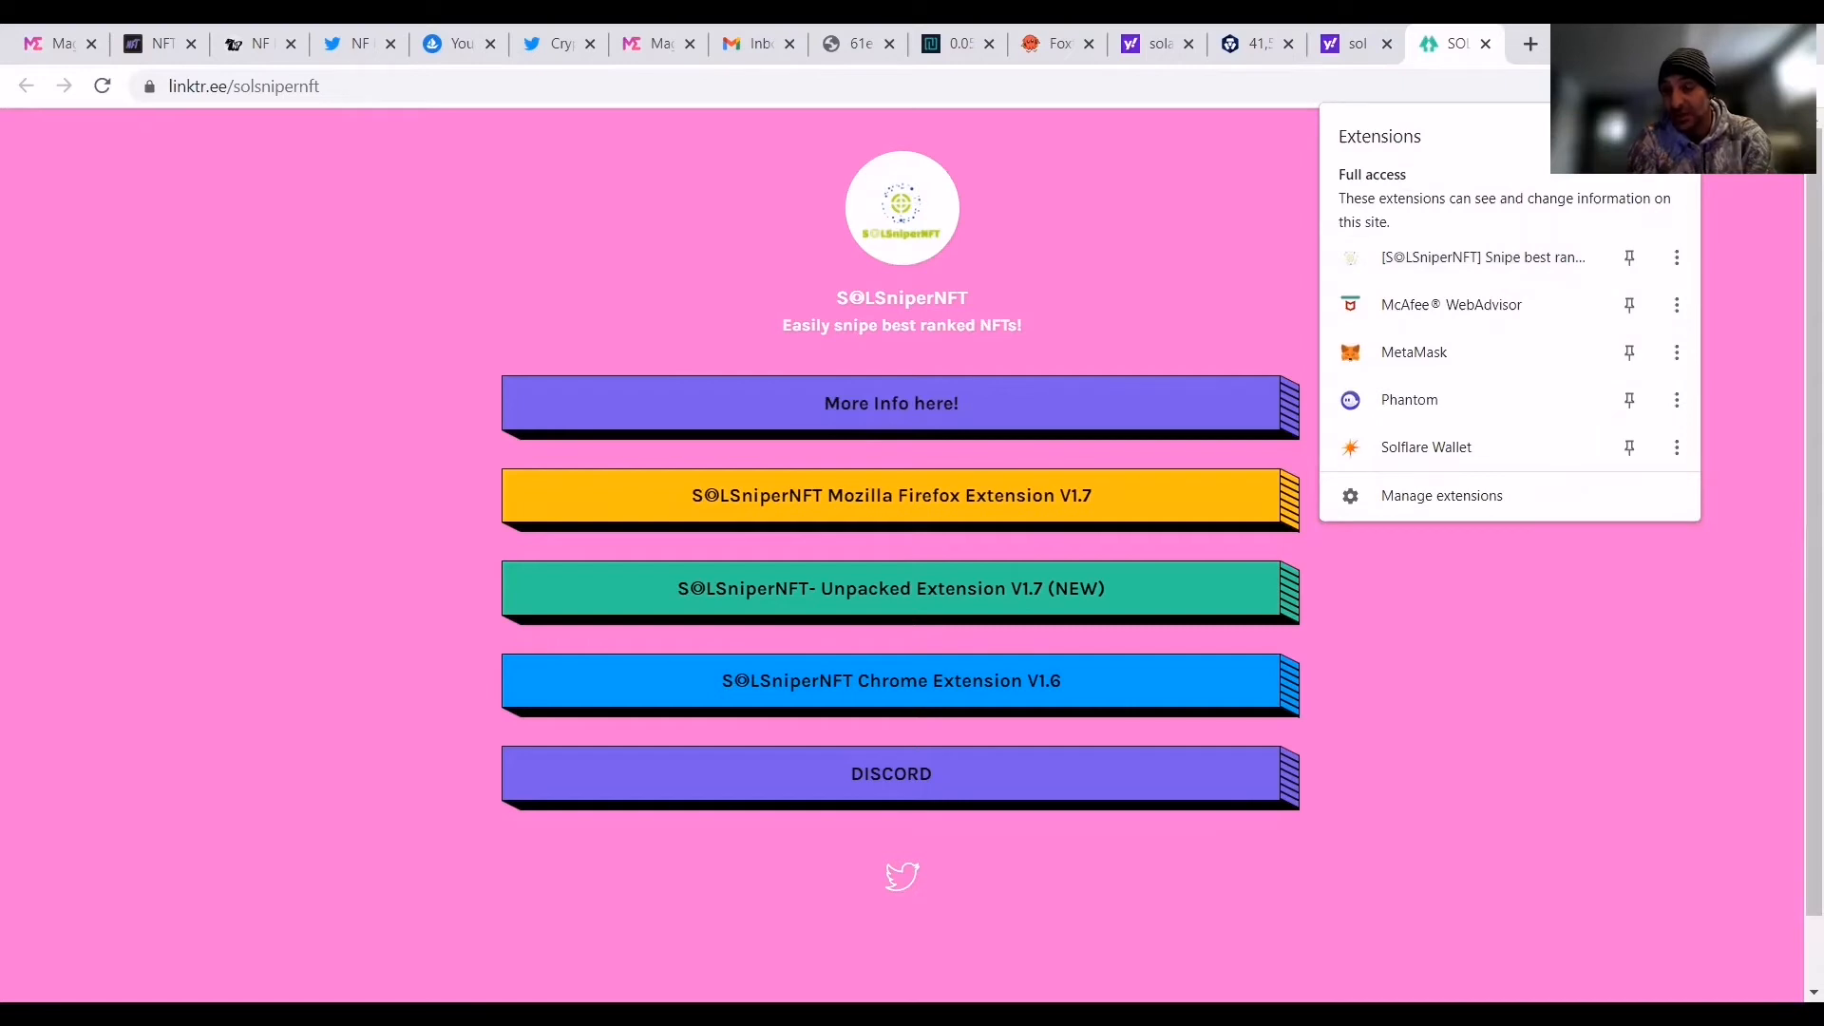
mouse_move(1428, 351)
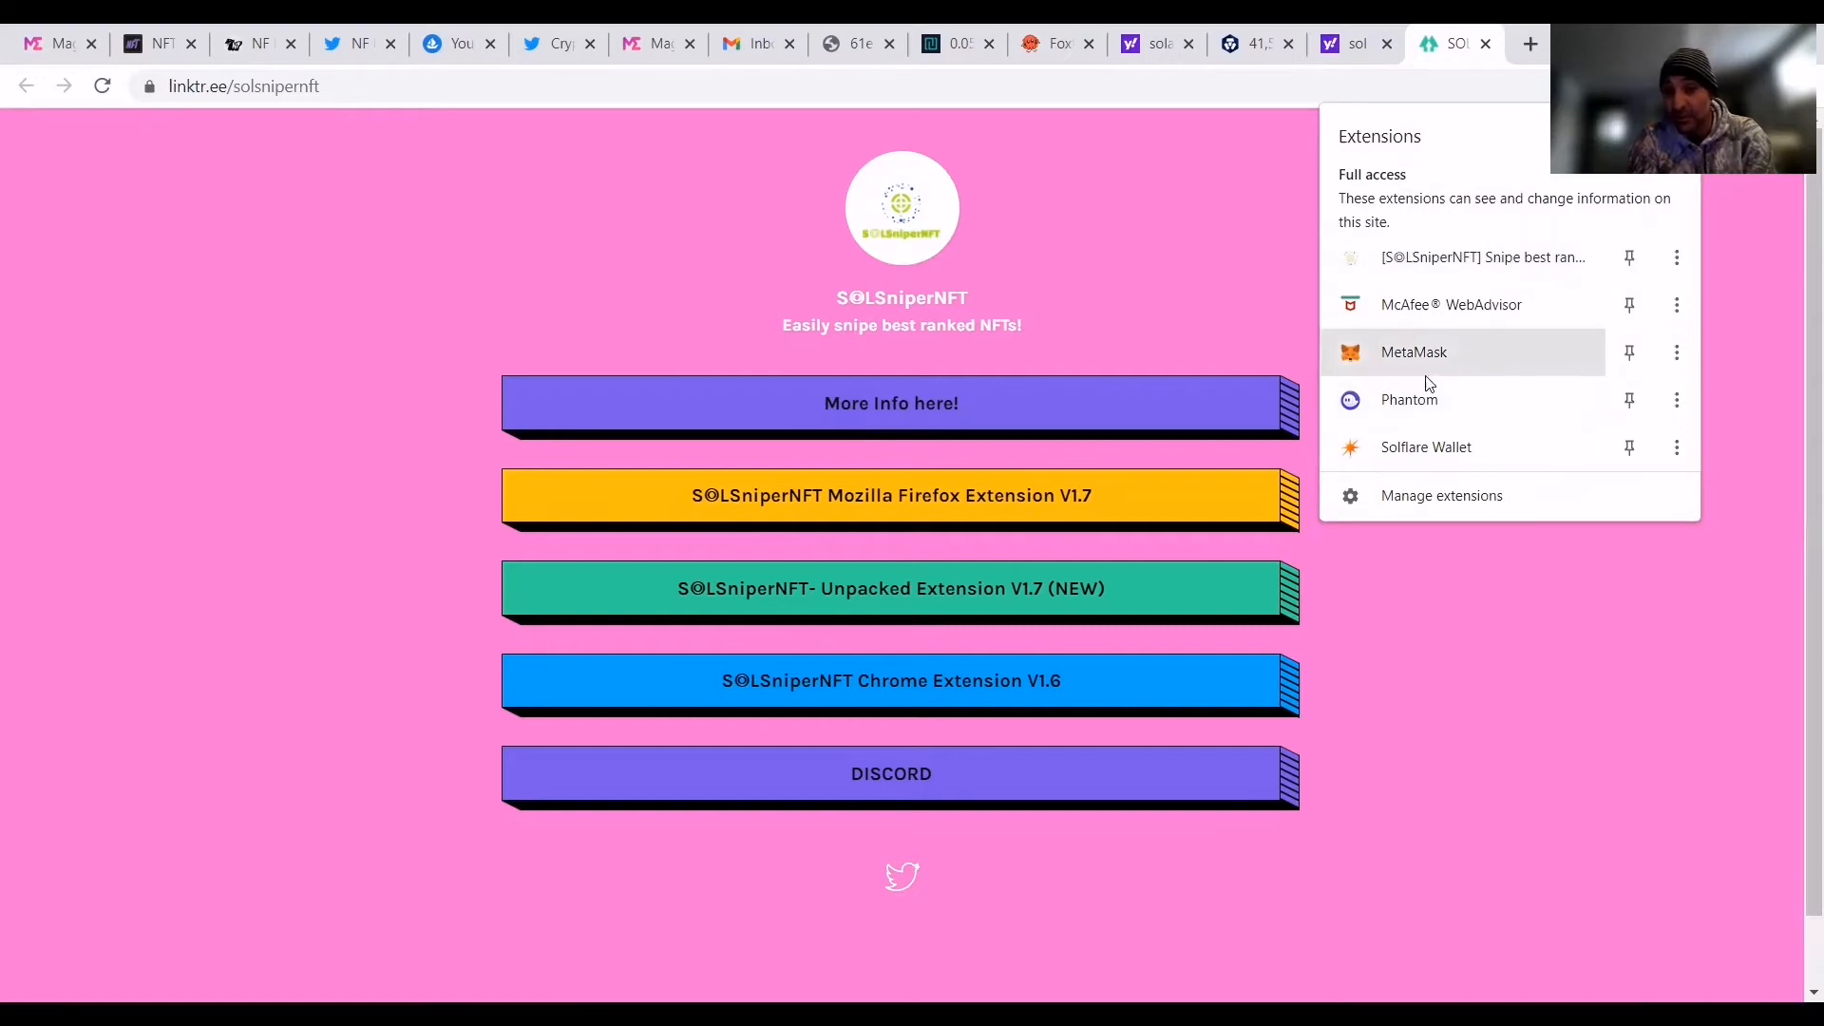
mouse_move(1424, 447)
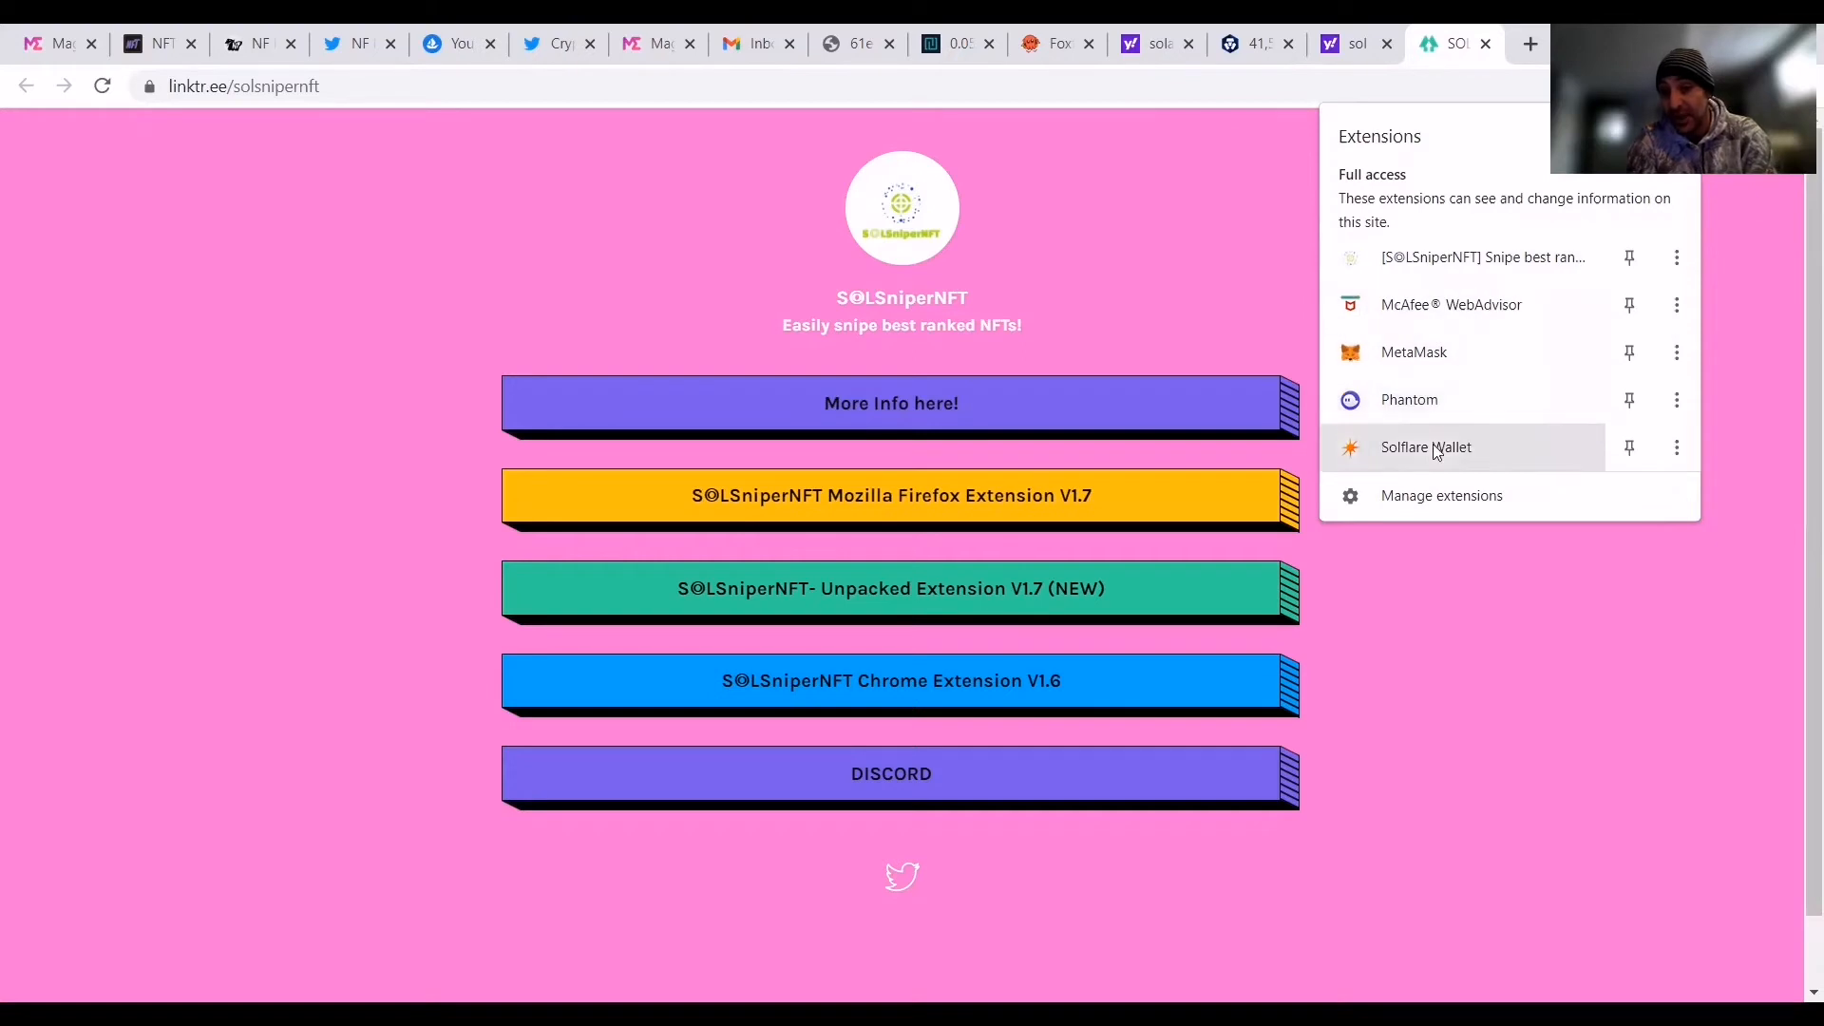
mouse_move(1425, 454)
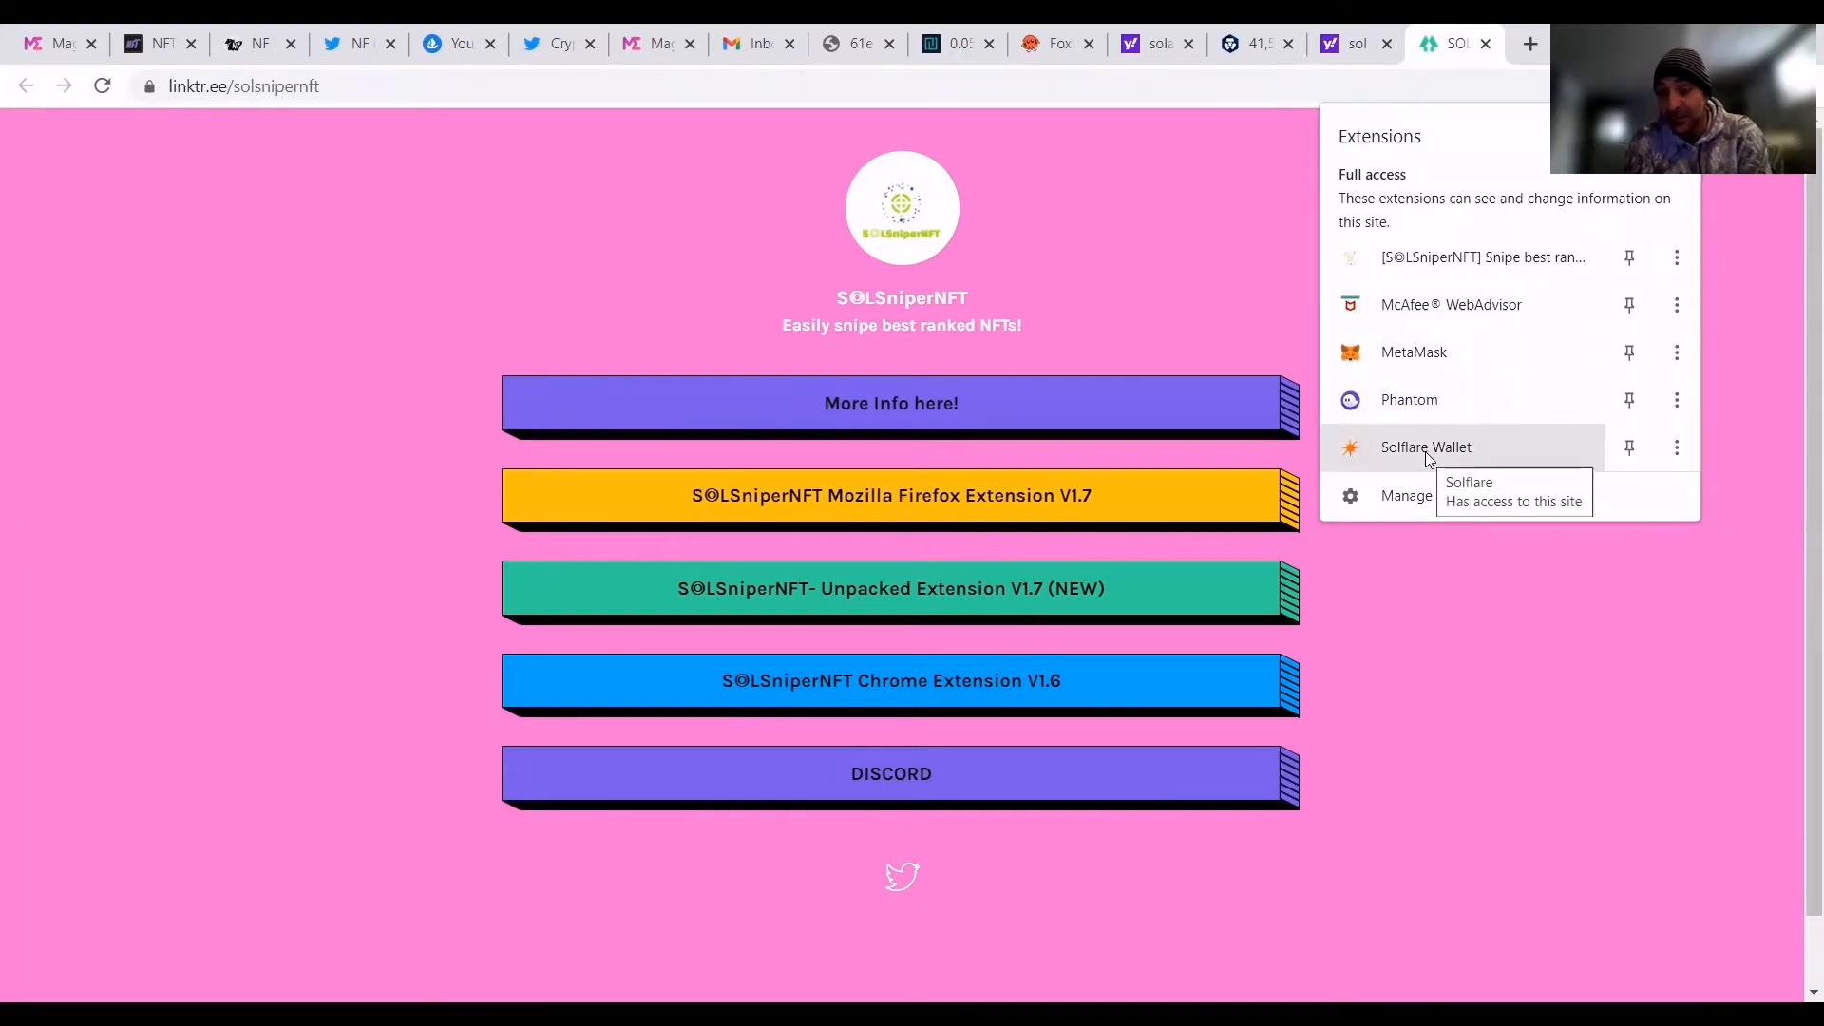
mouse_move(1414, 364)
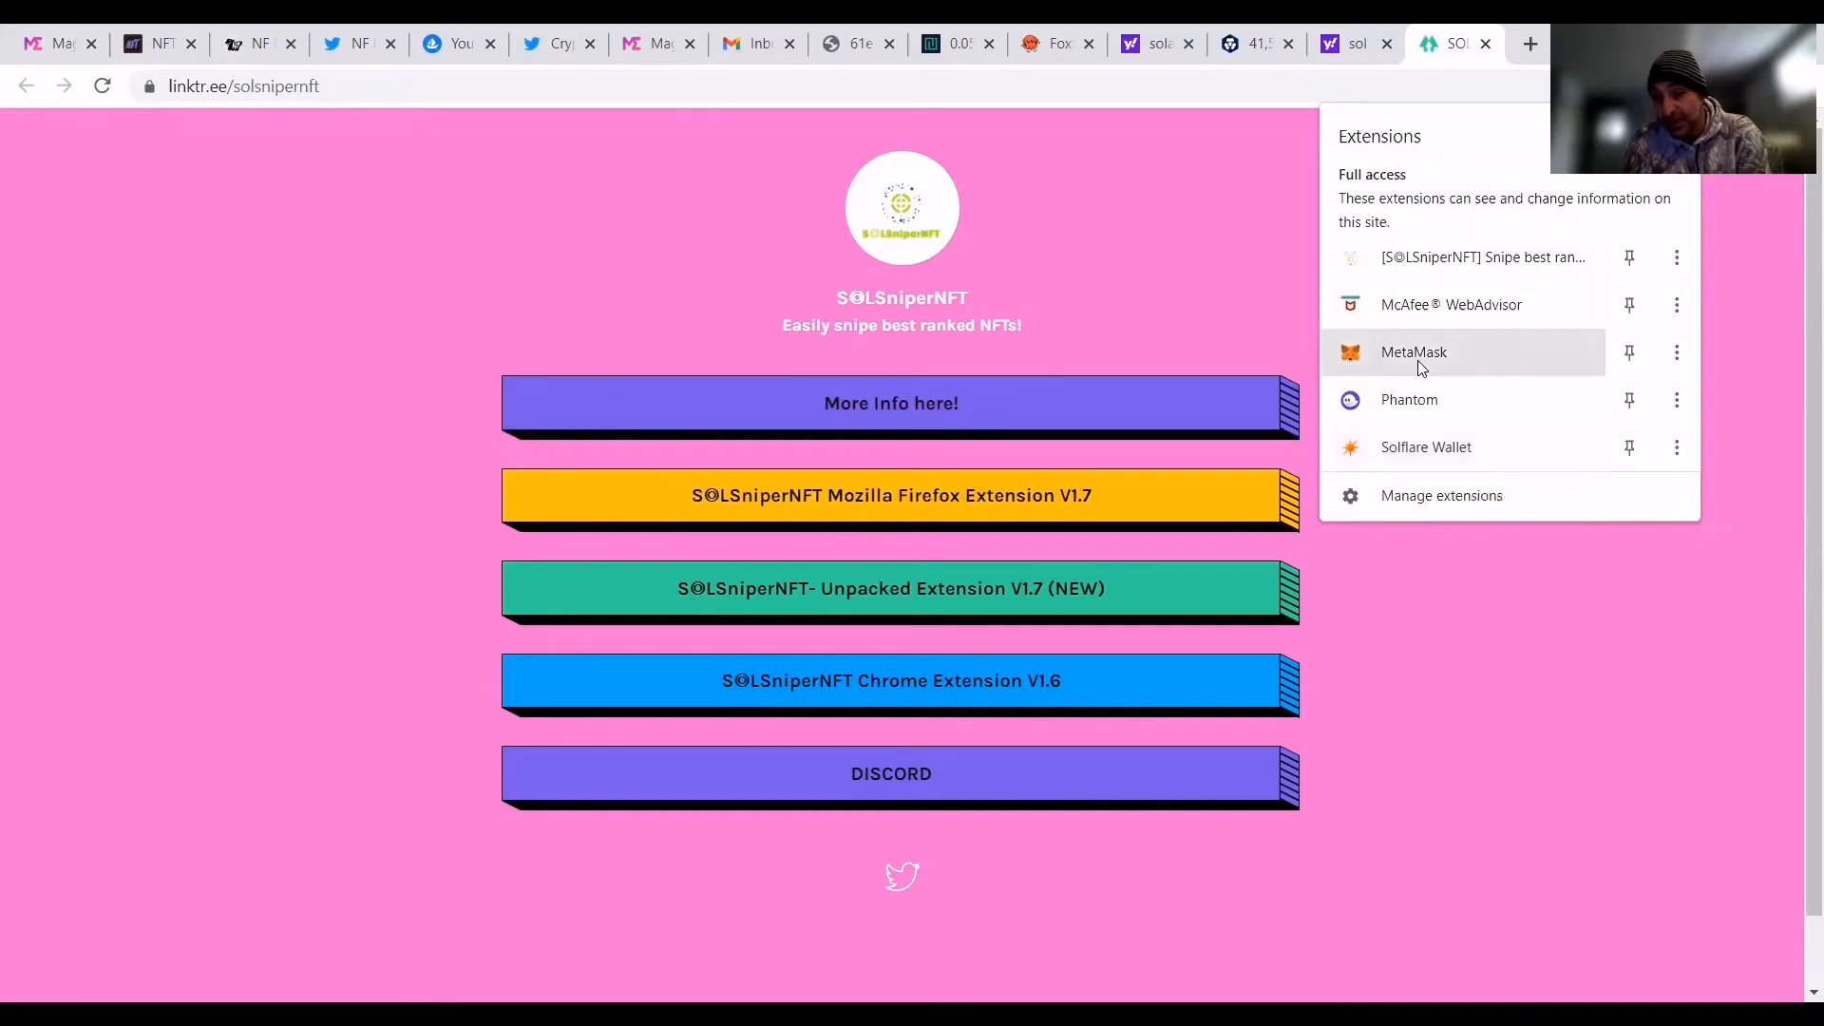
mouse_move(1414, 367)
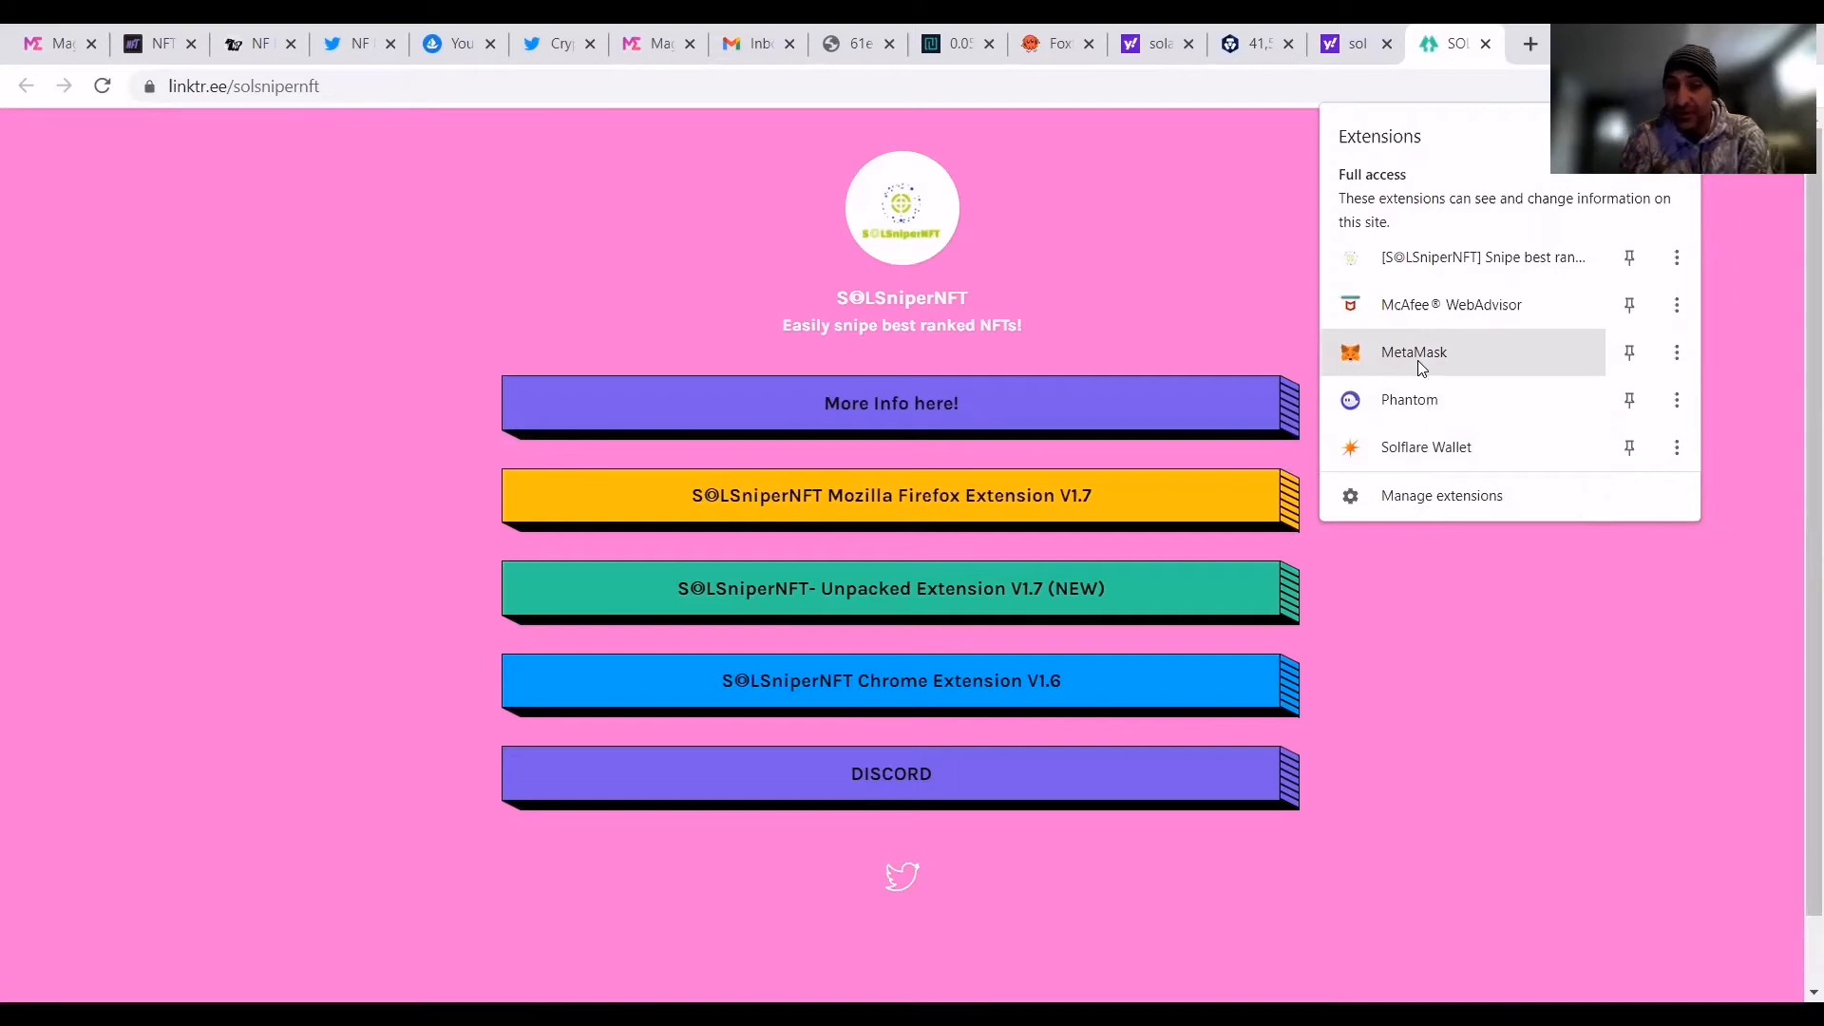
mouse_move(1569, 188)
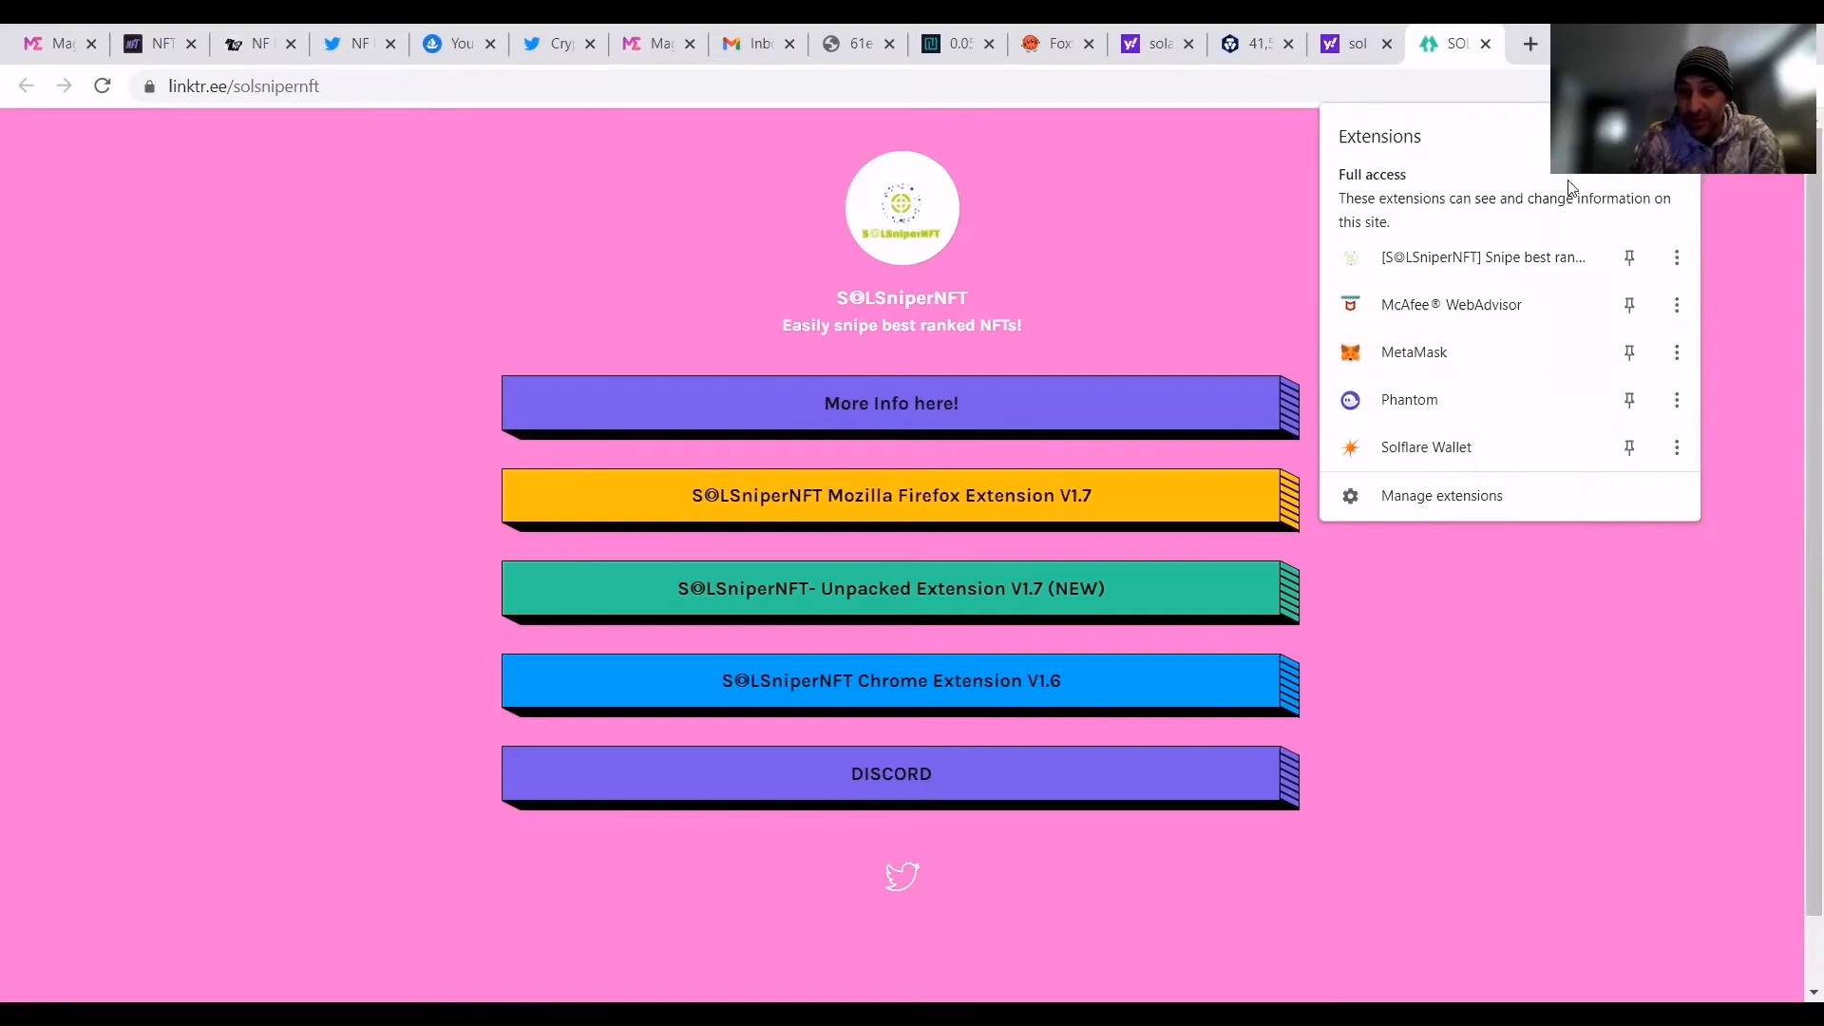
mouse_move(1450, 353)
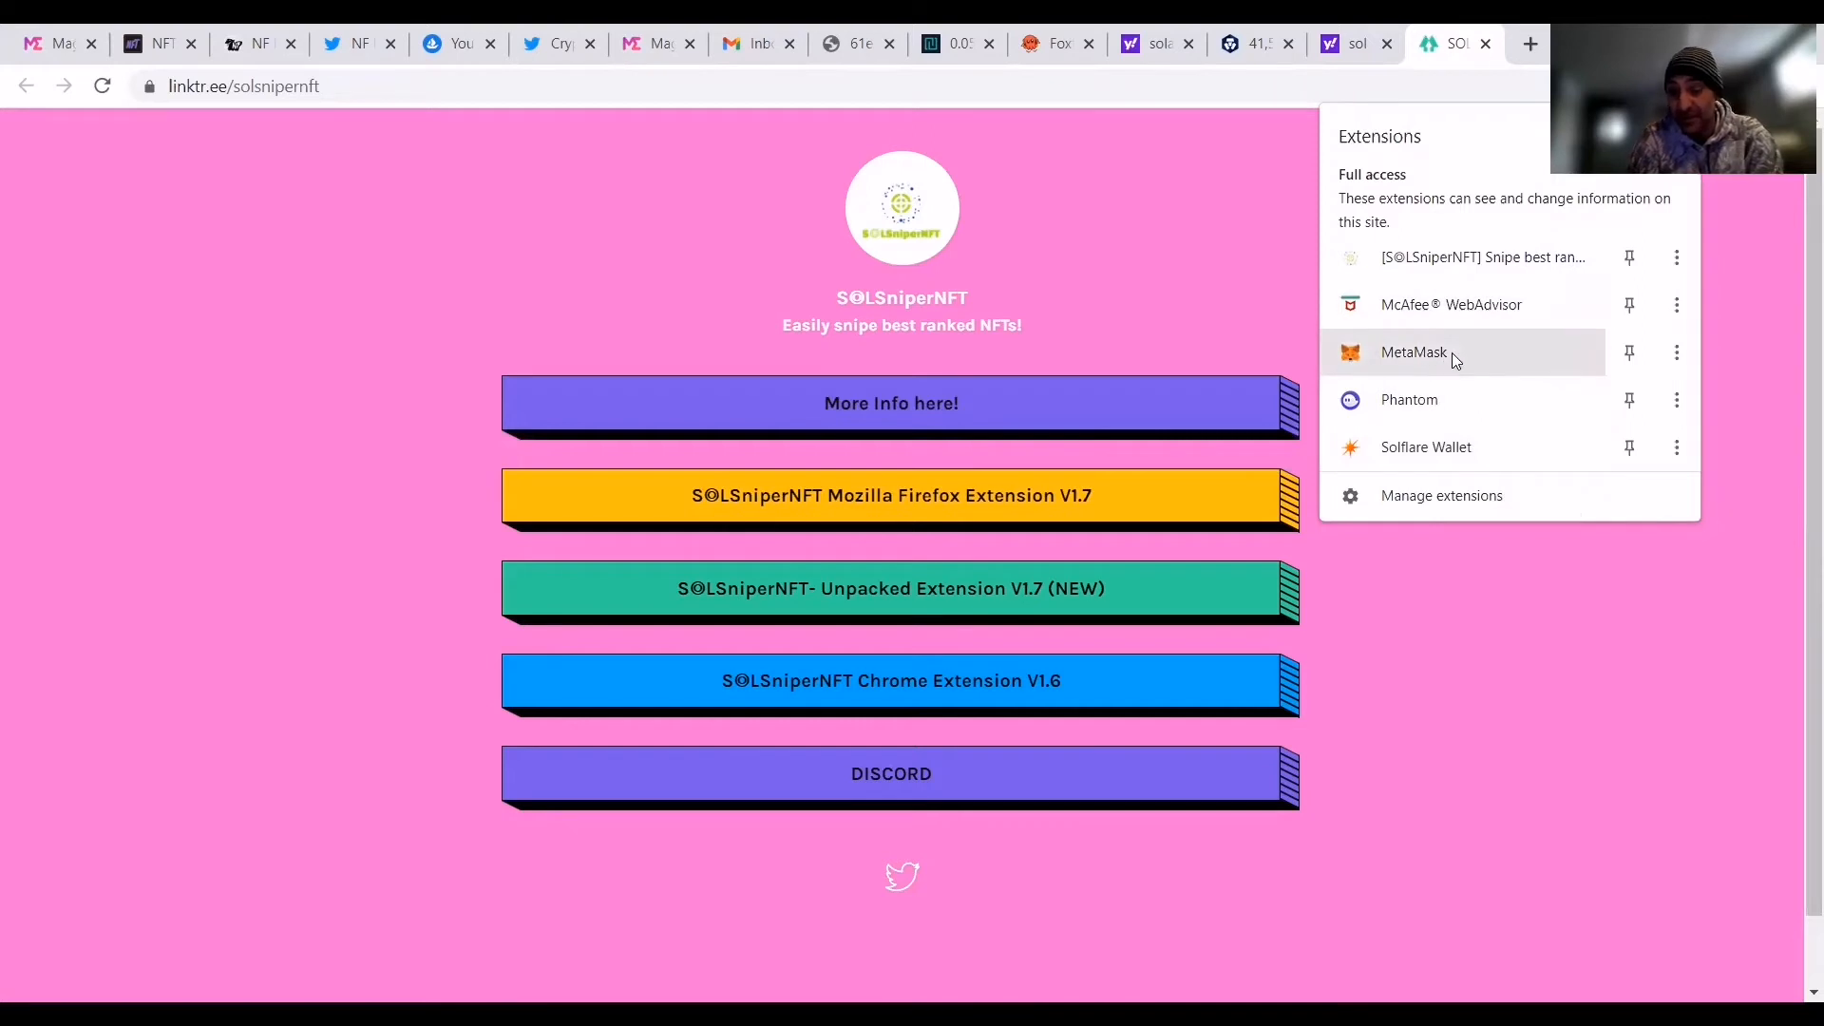
mouse_move(1451, 352)
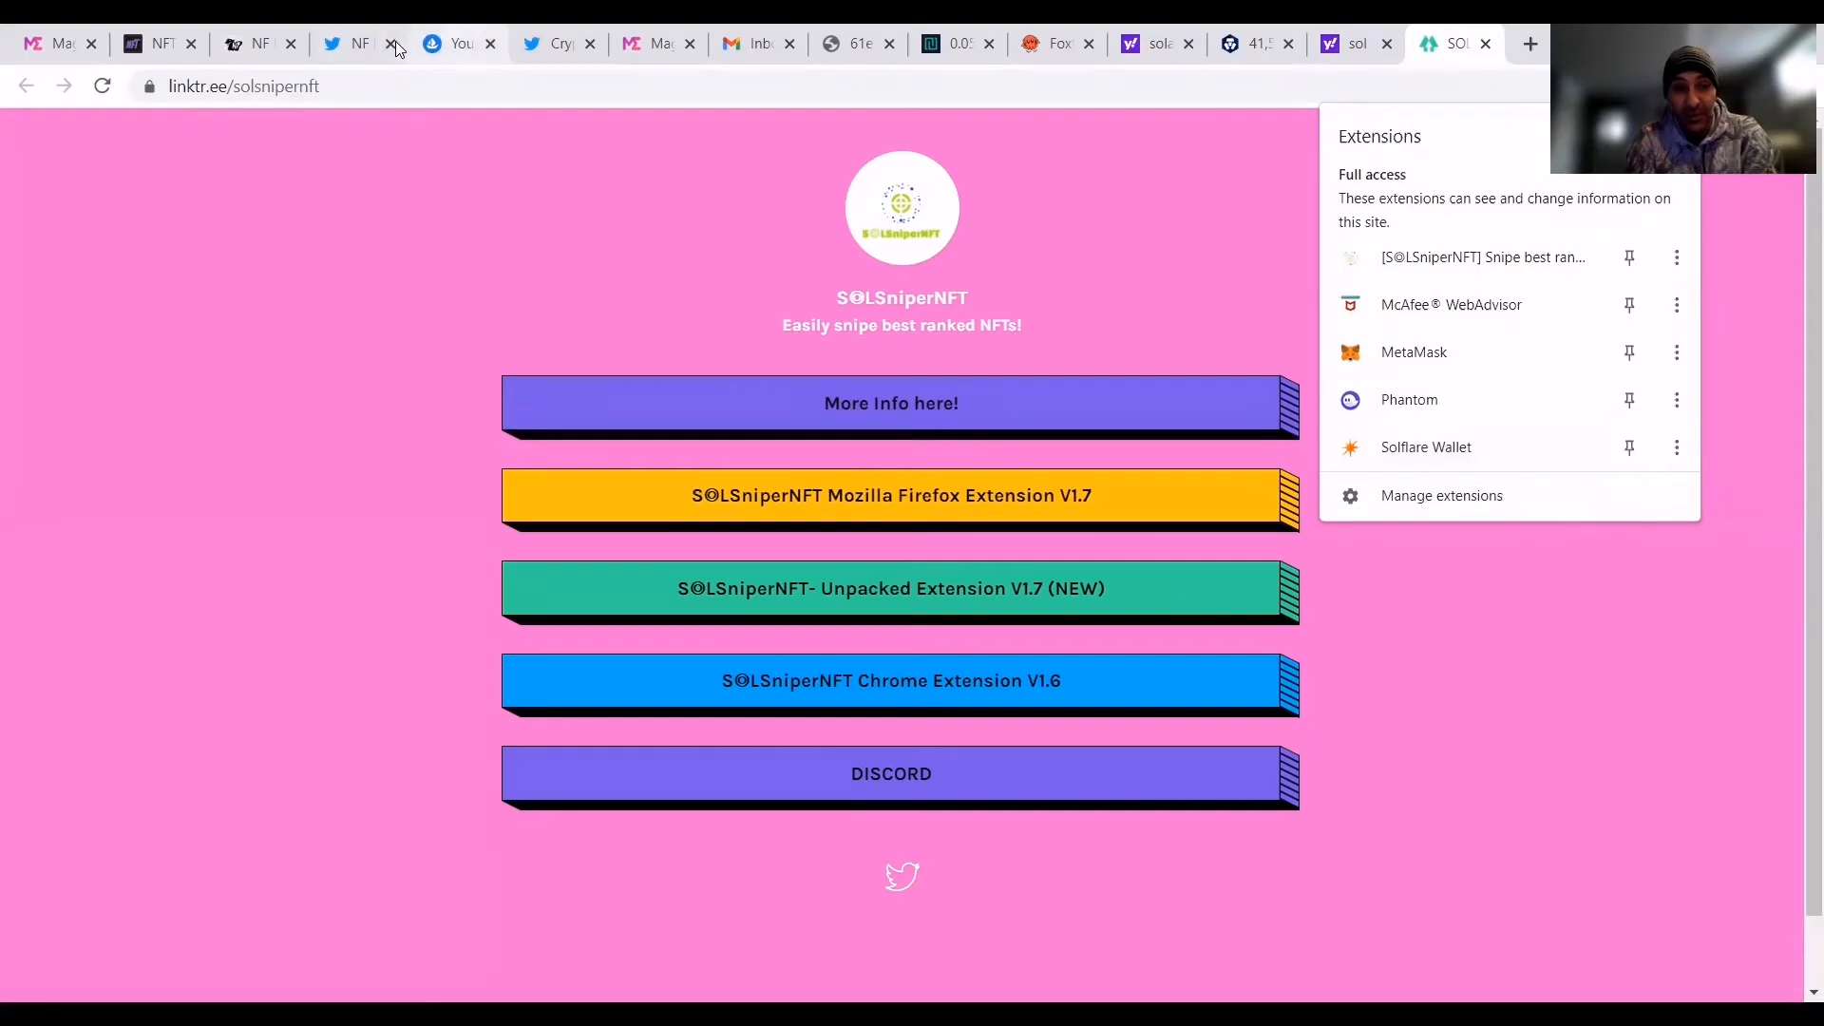
Return to the Space Apes Empire listings tab and scroll through the ranked items.
click(457, 42)
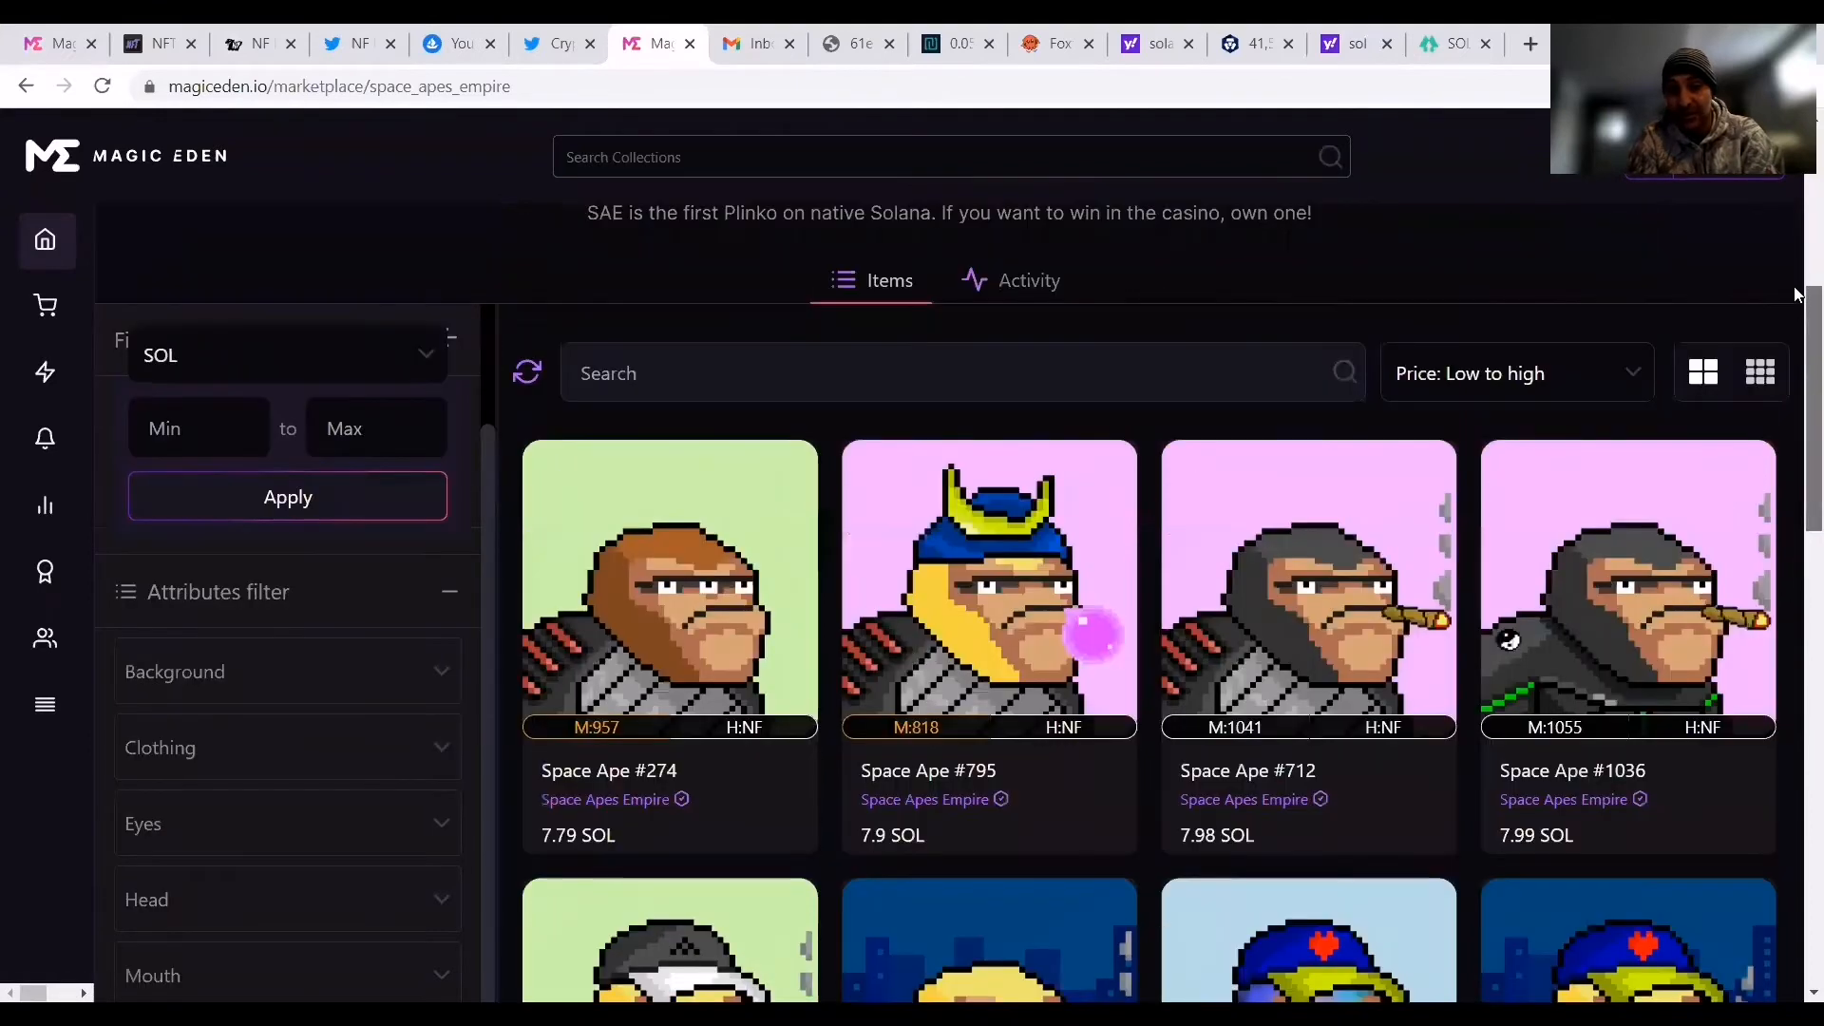
scroll(down, 3)
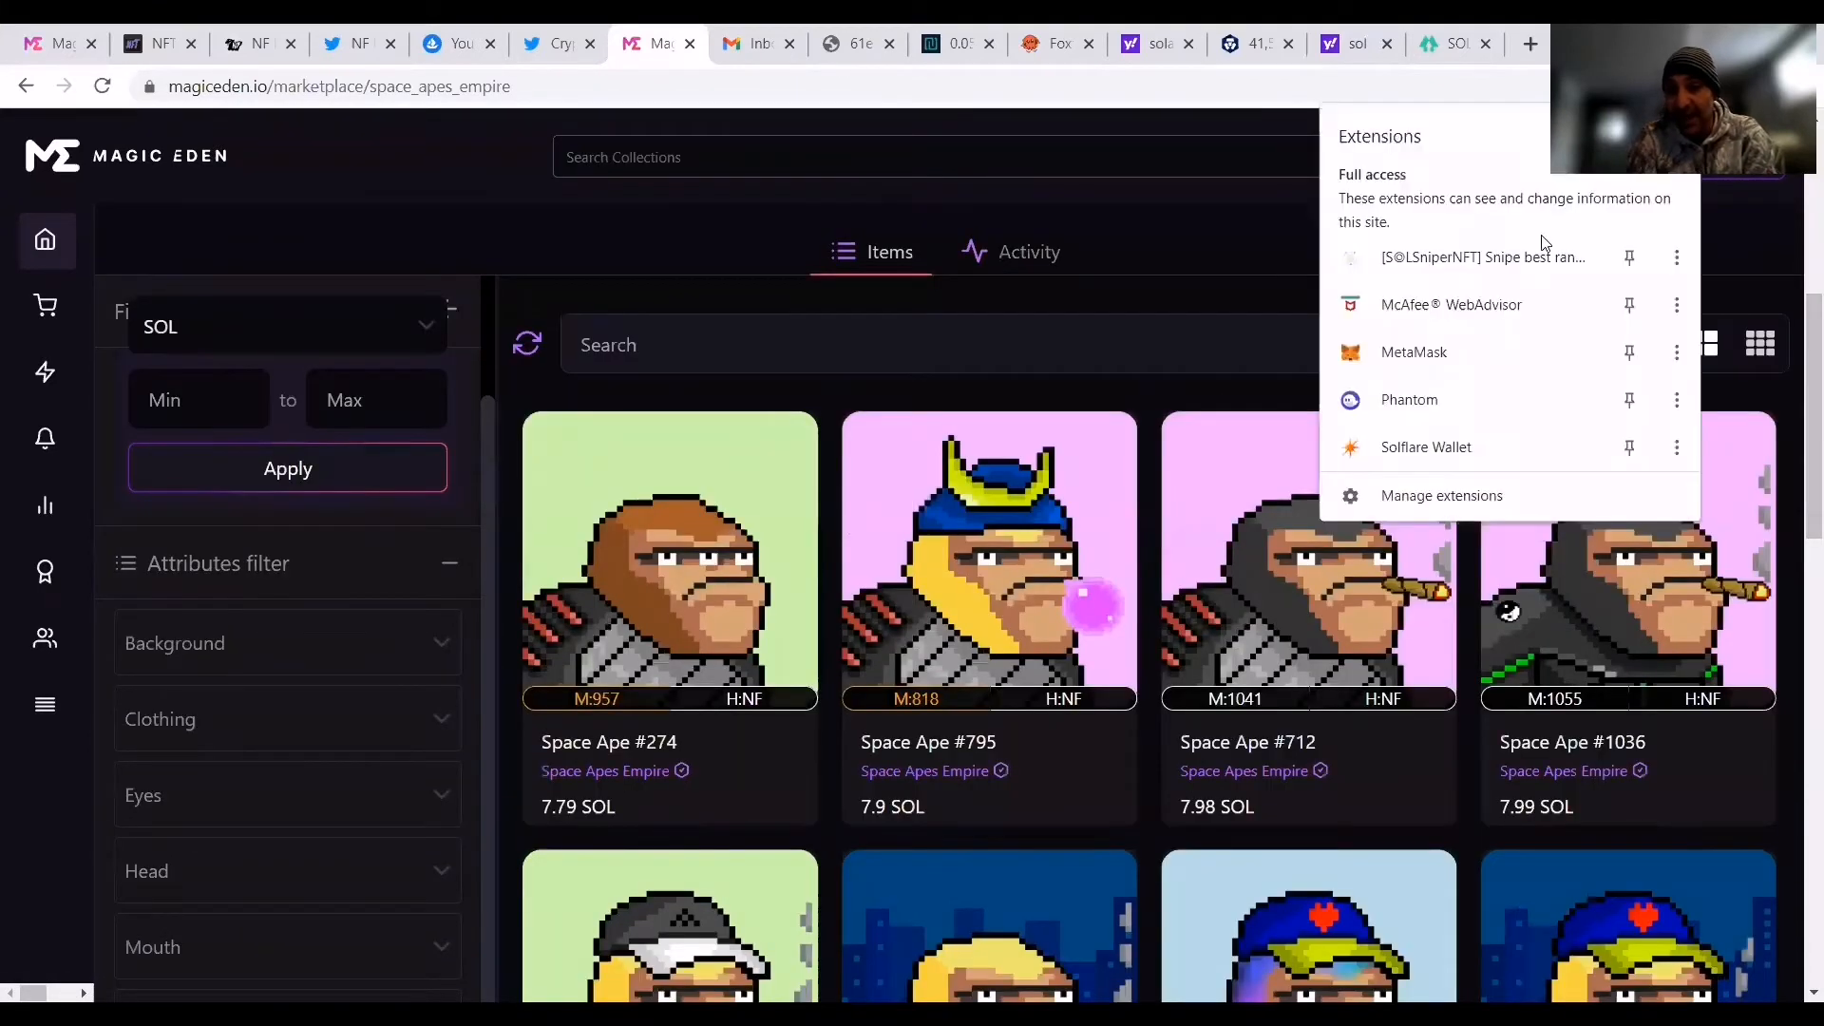
mouse_move(748, 327)
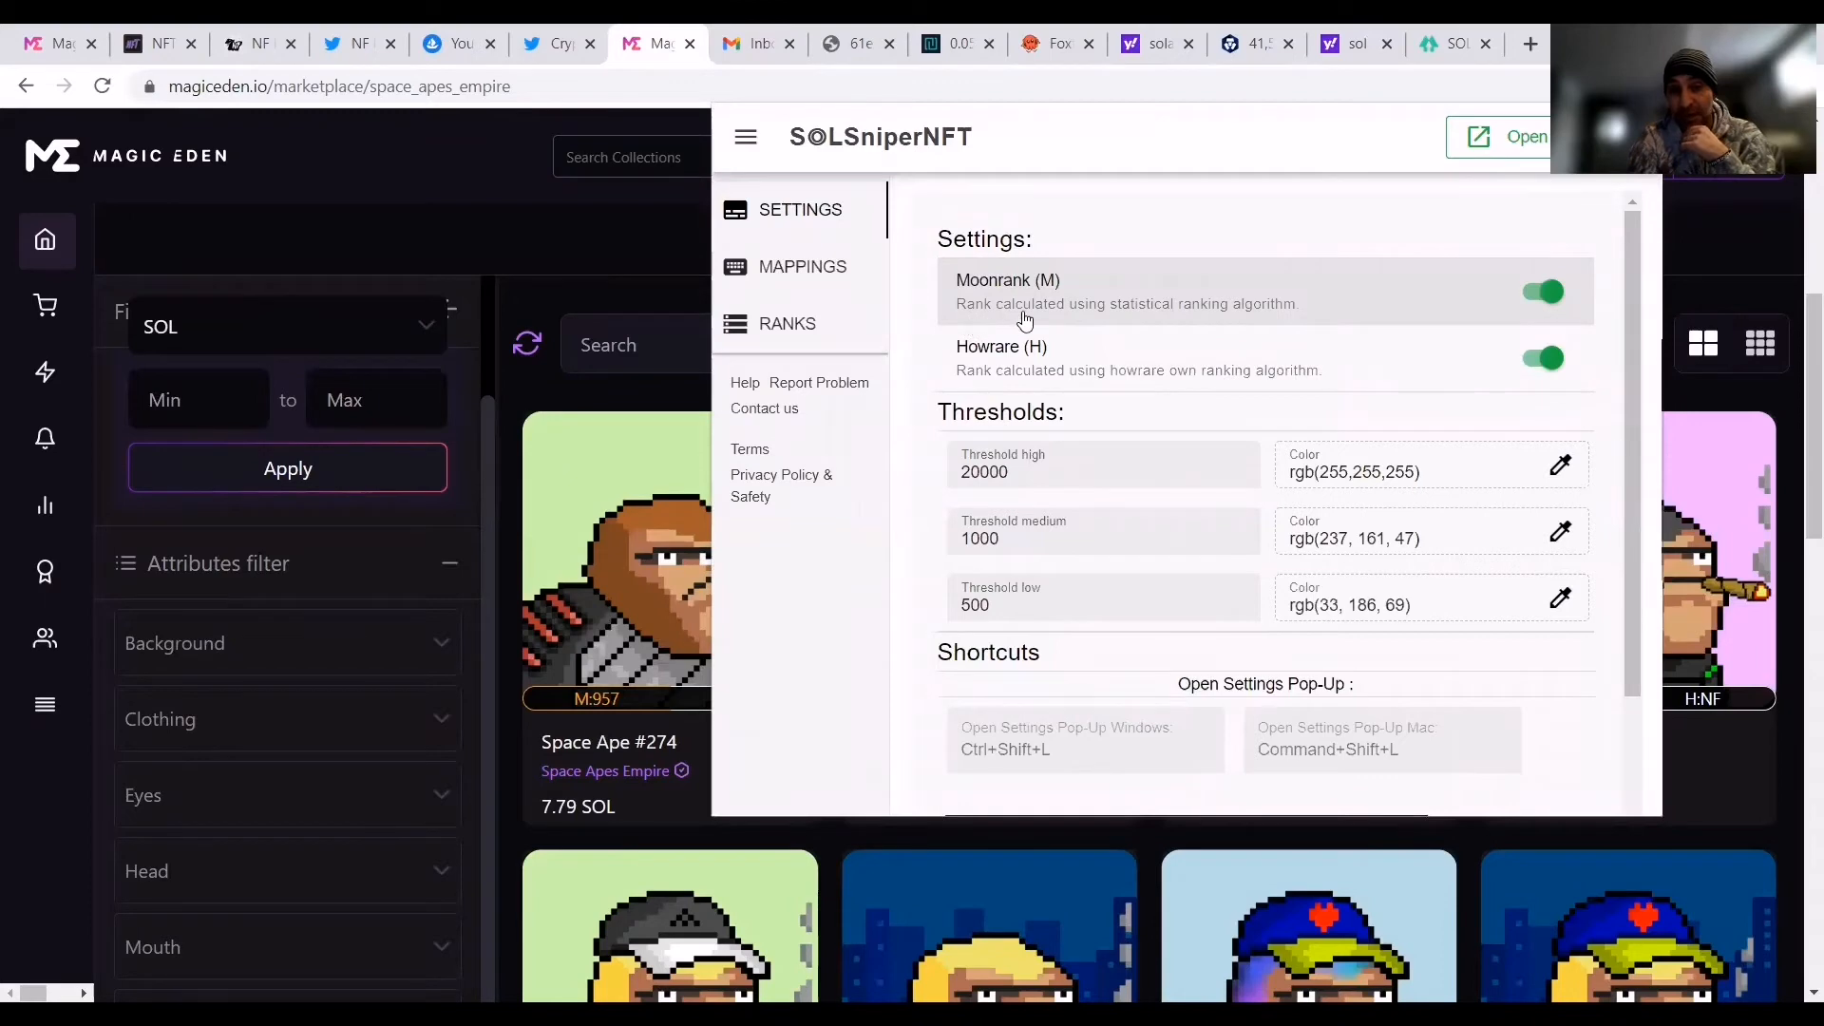
mouse_move(1265, 335)
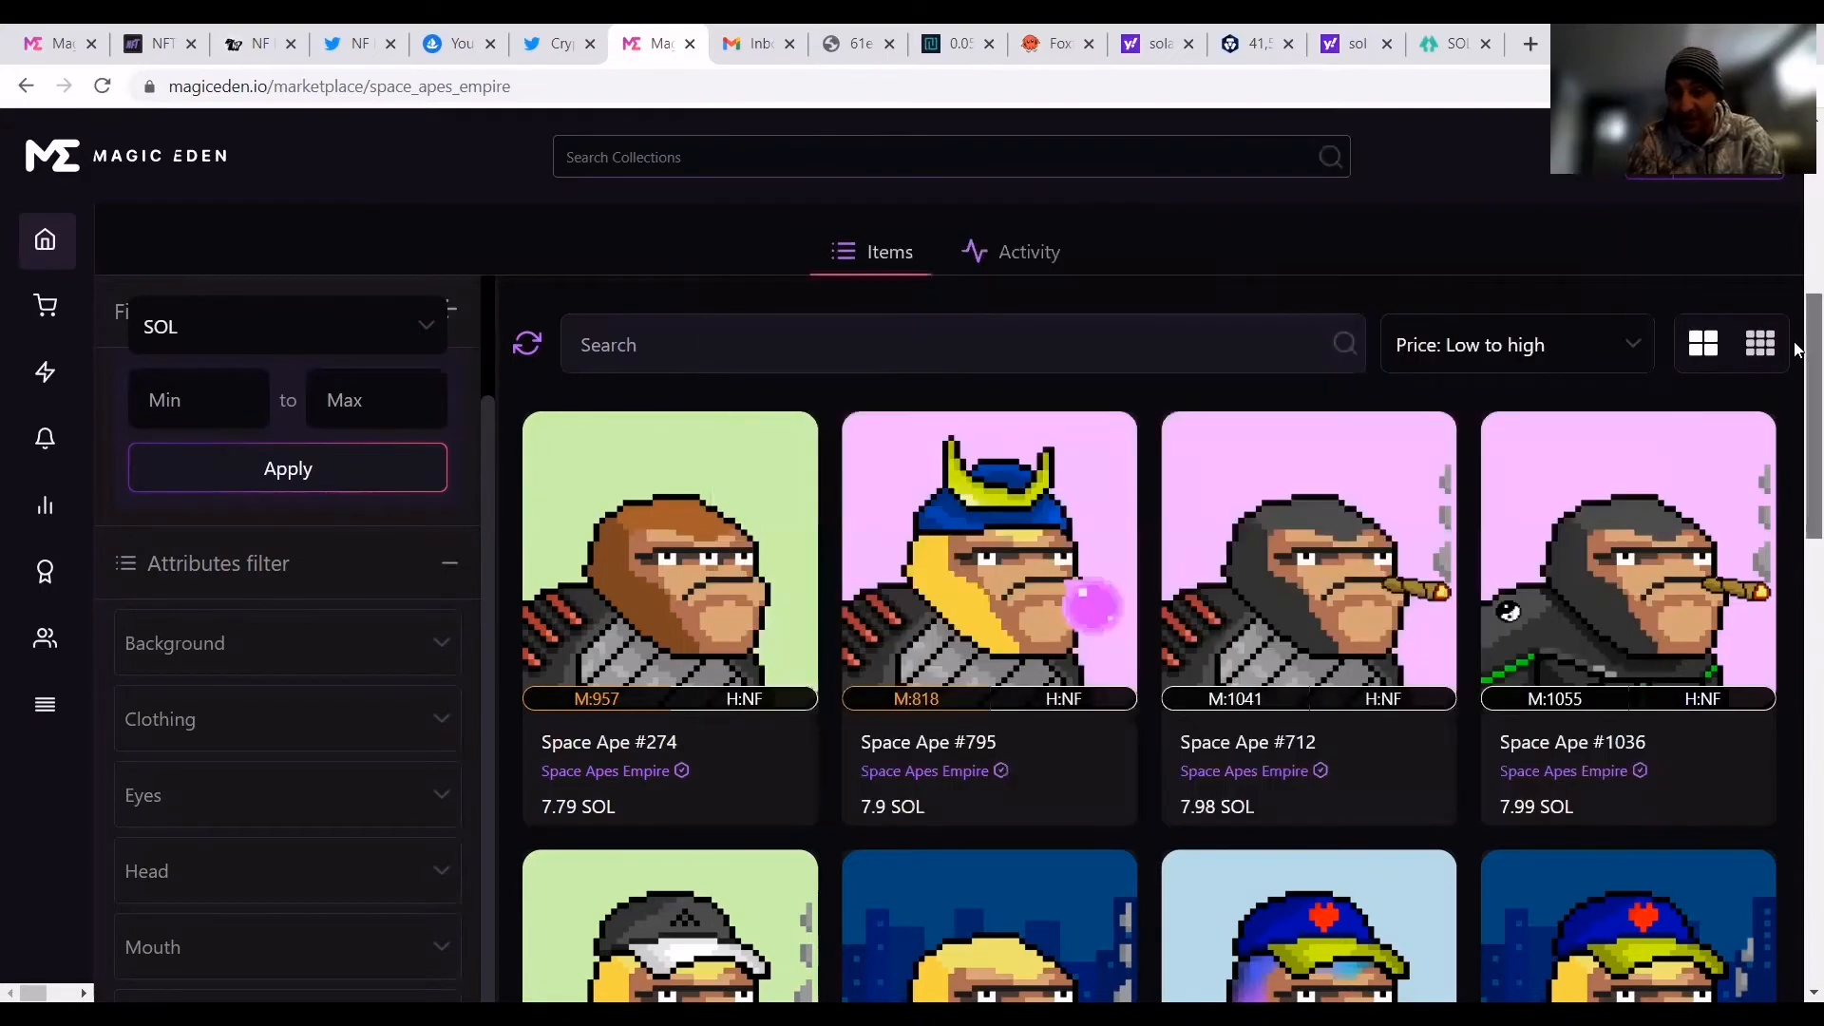
scroll(down, 3)
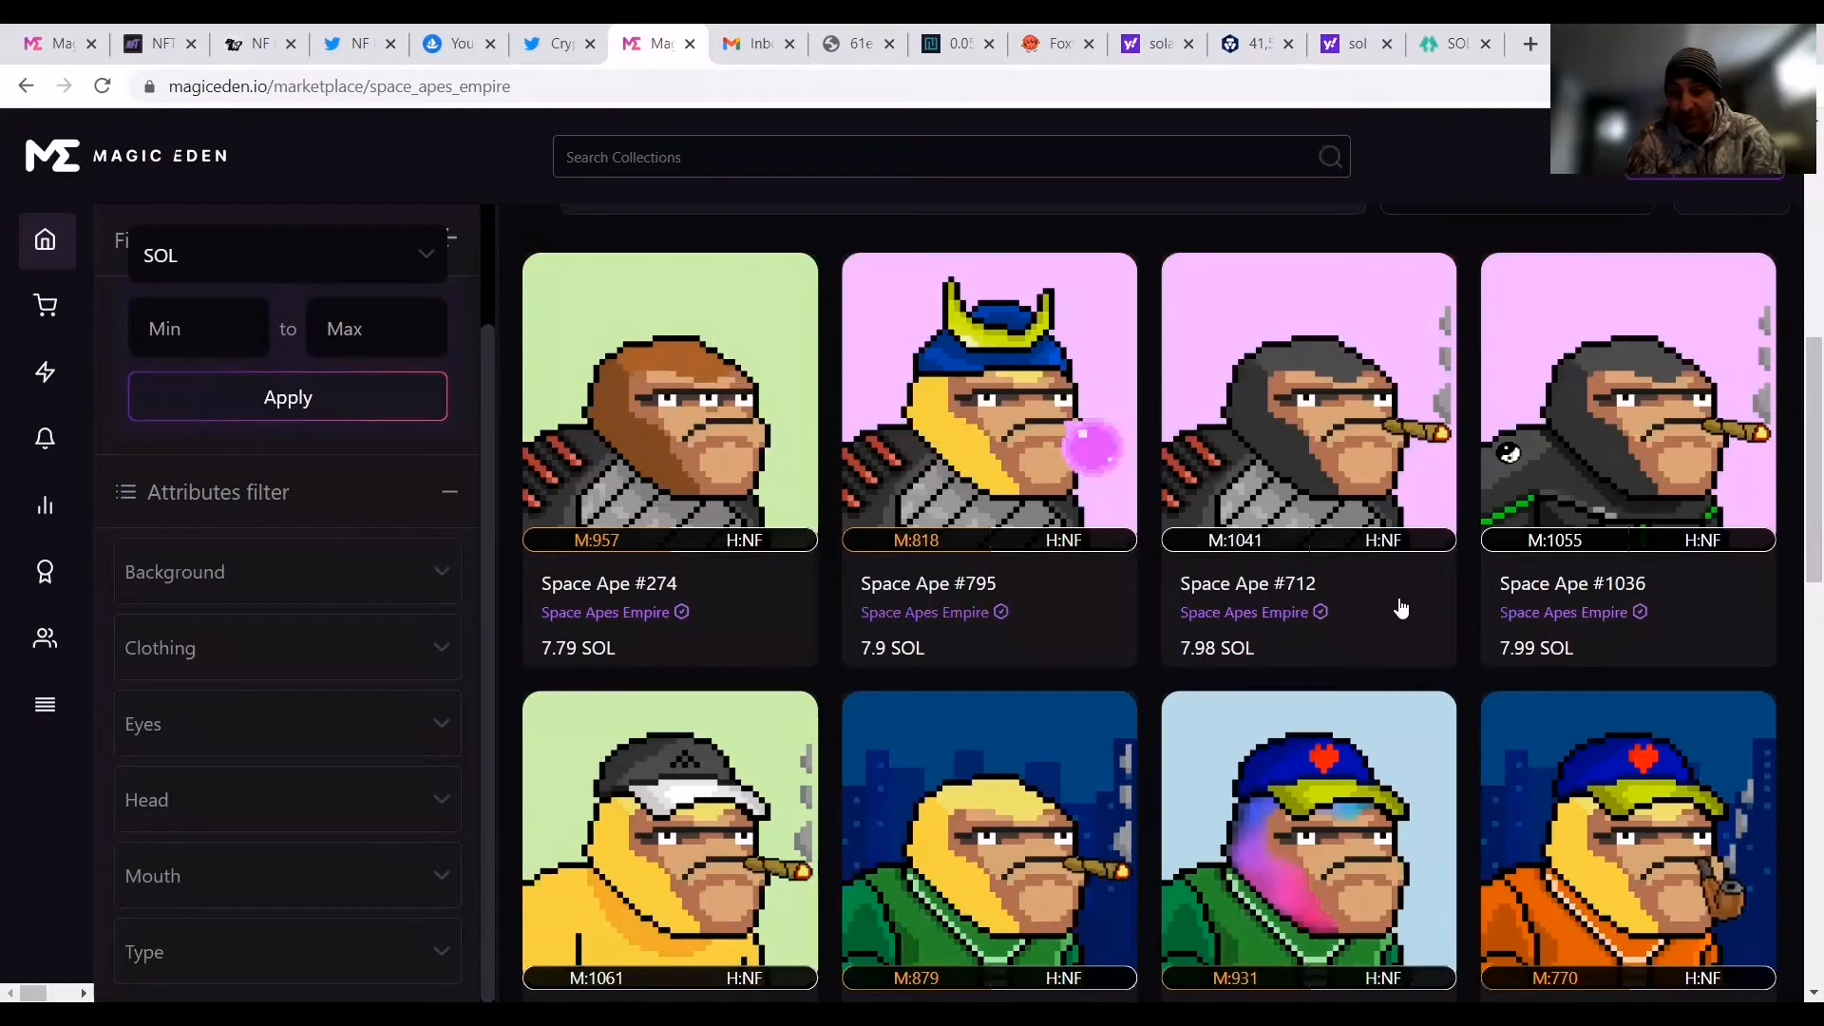
mouse_move(706, 507)
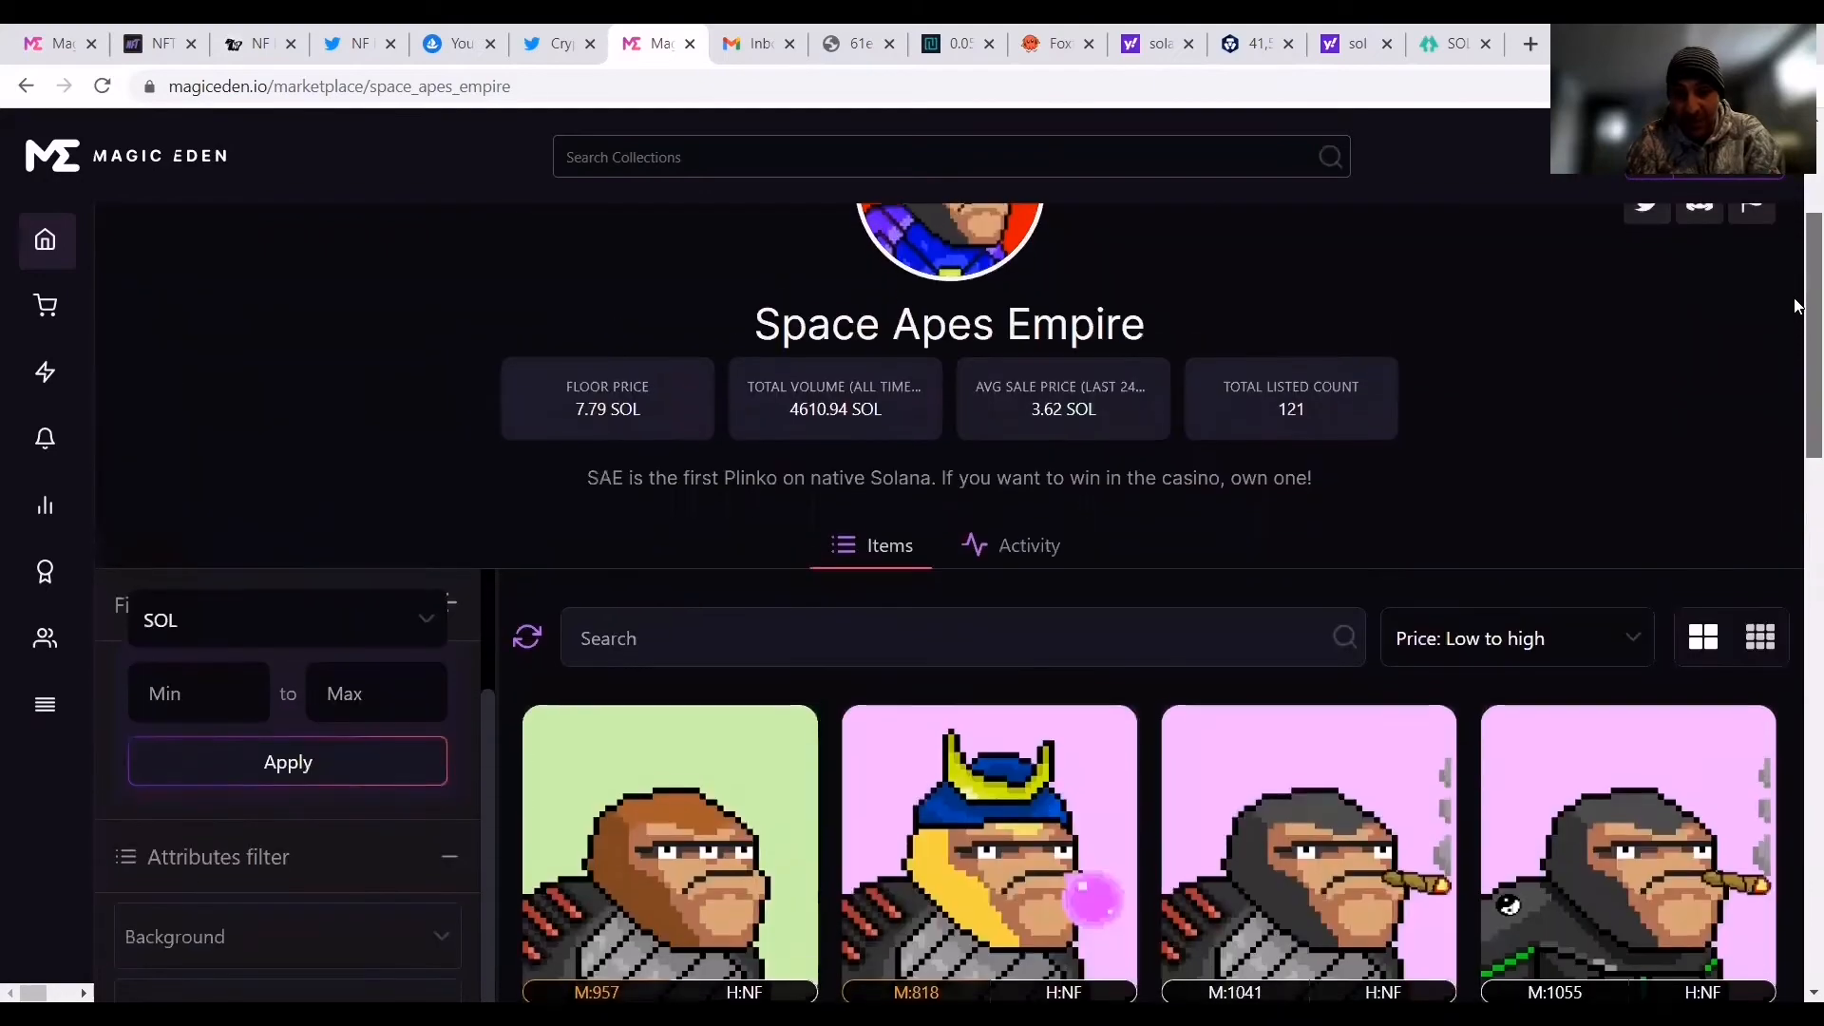
scroll(down, 3)
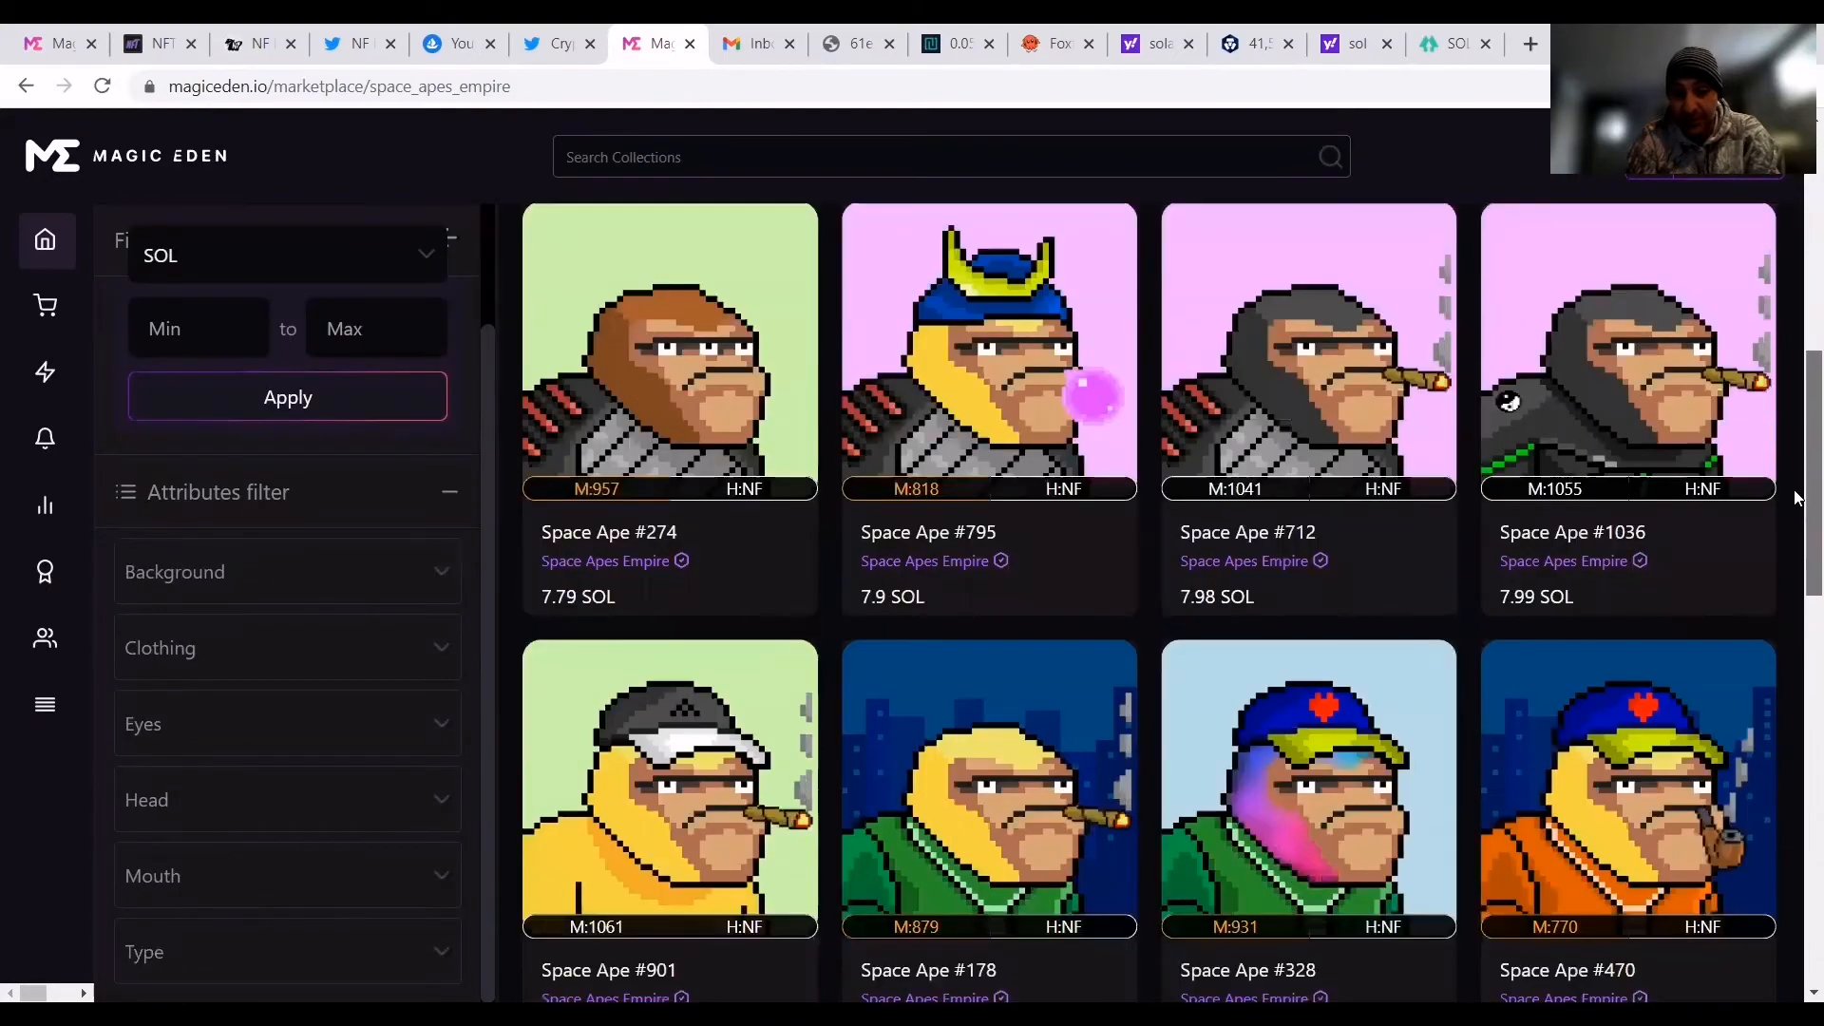
scroll(down, 3)
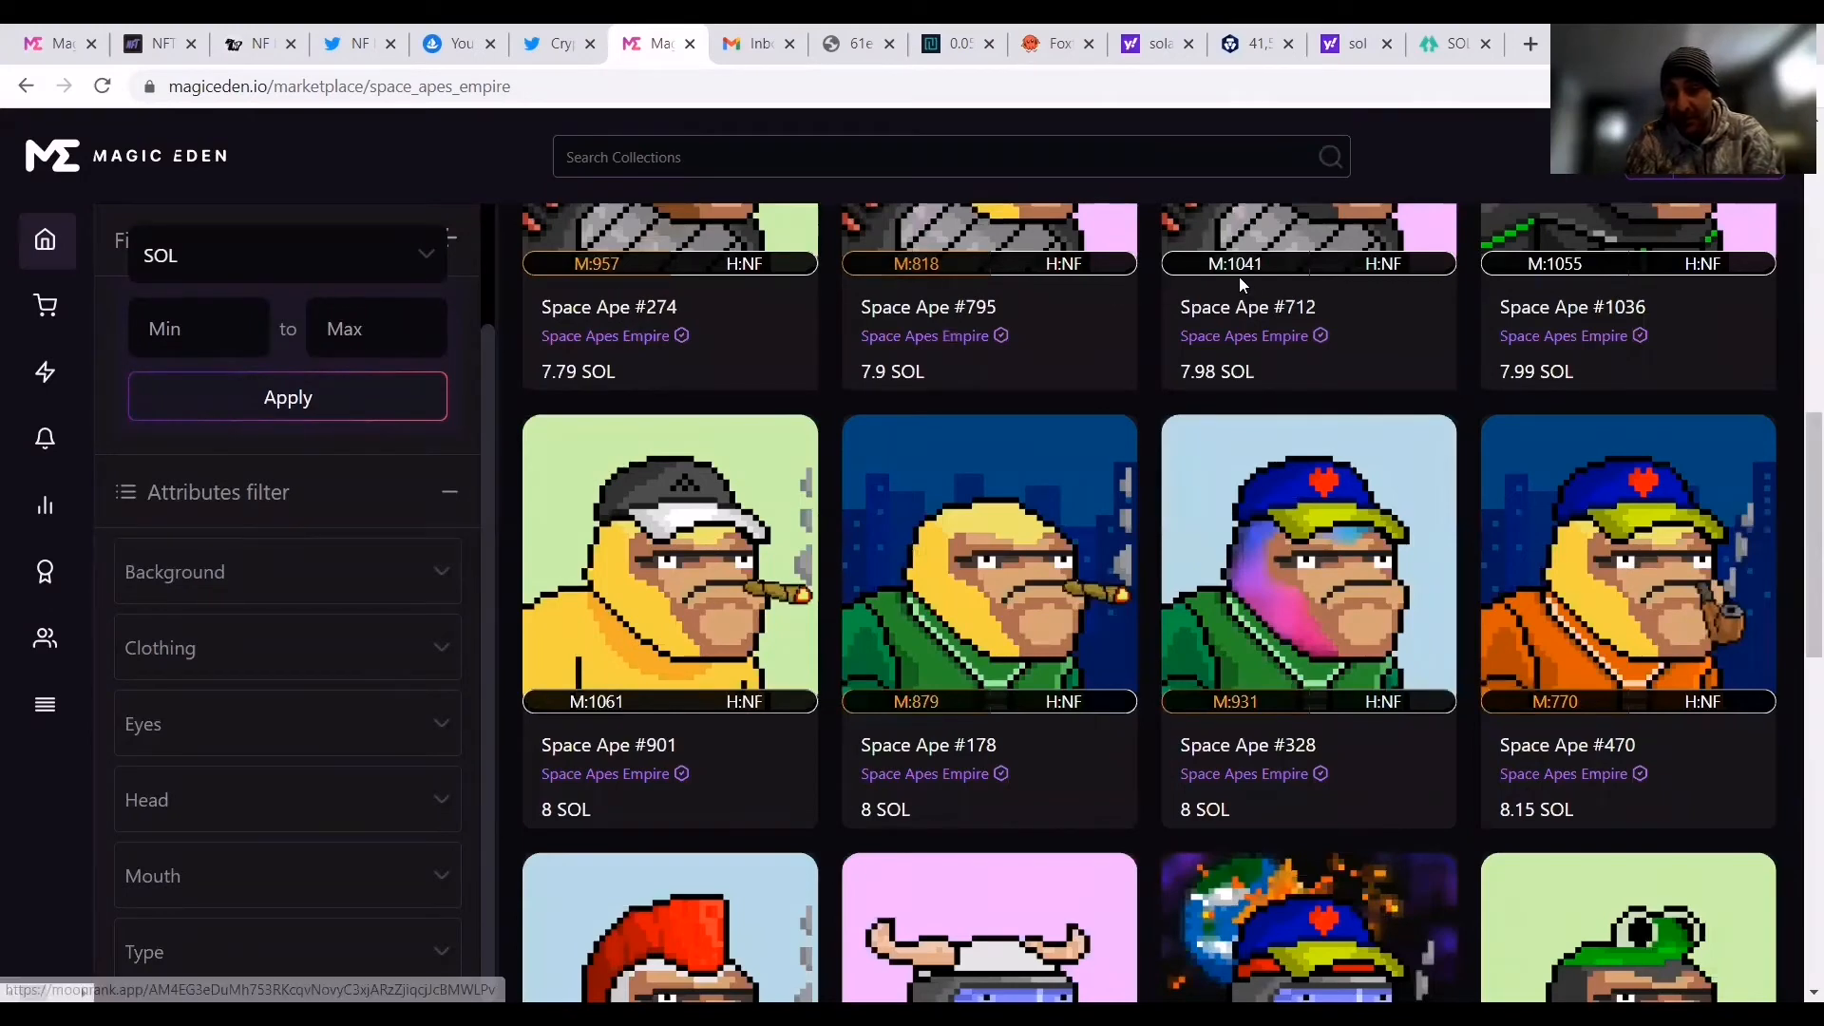
mouse_move(1797, 550)
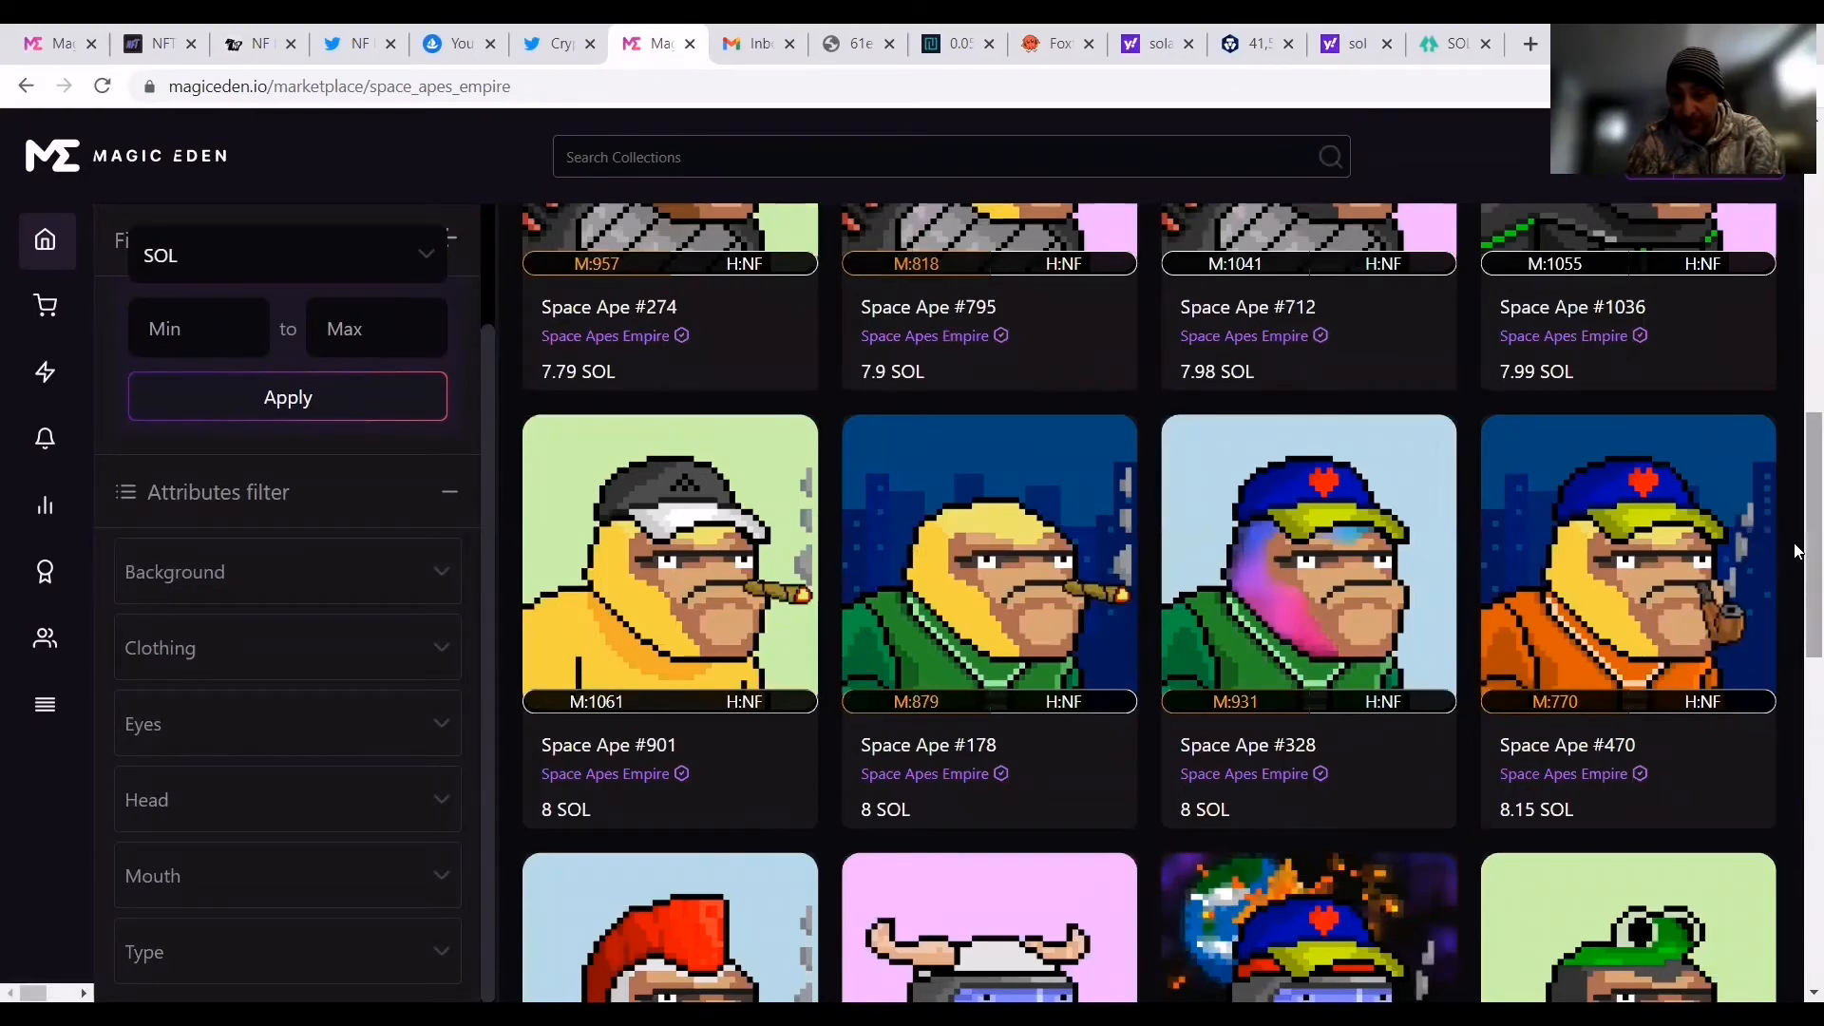
scroll(down, 3)
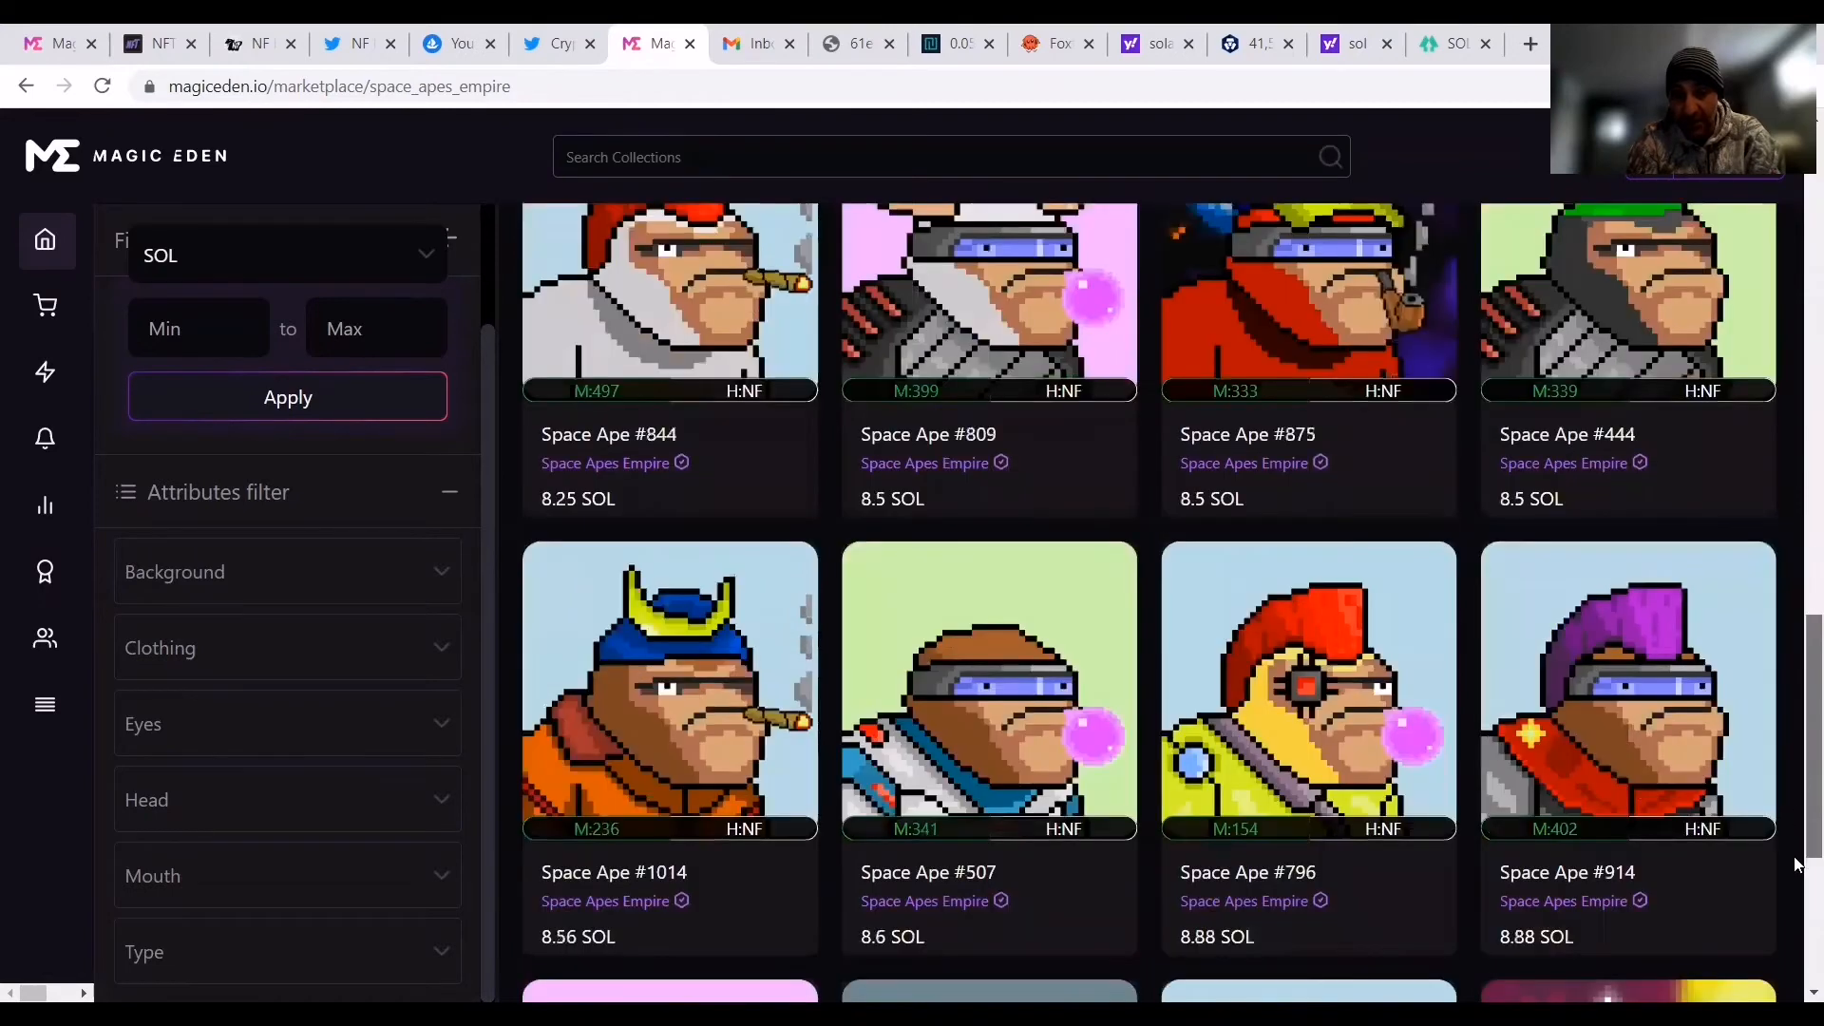
scroll(down, 3)
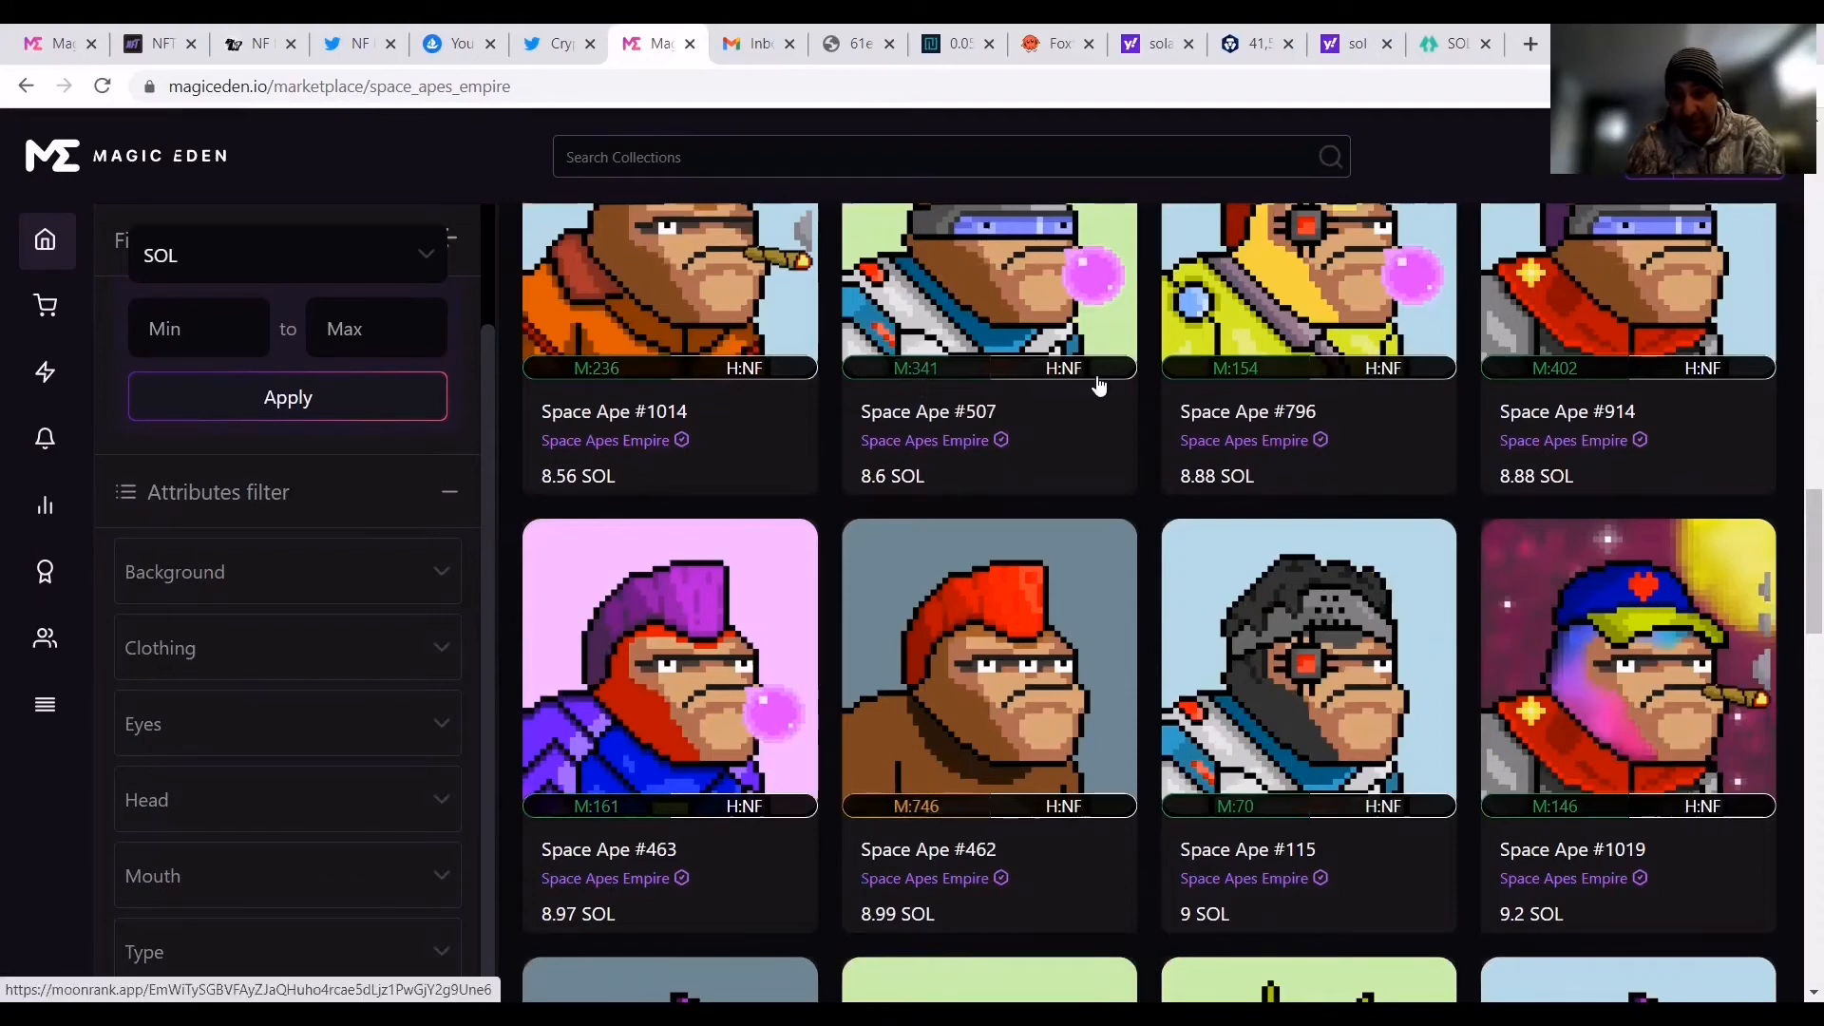
mouse_move(1266, 403)
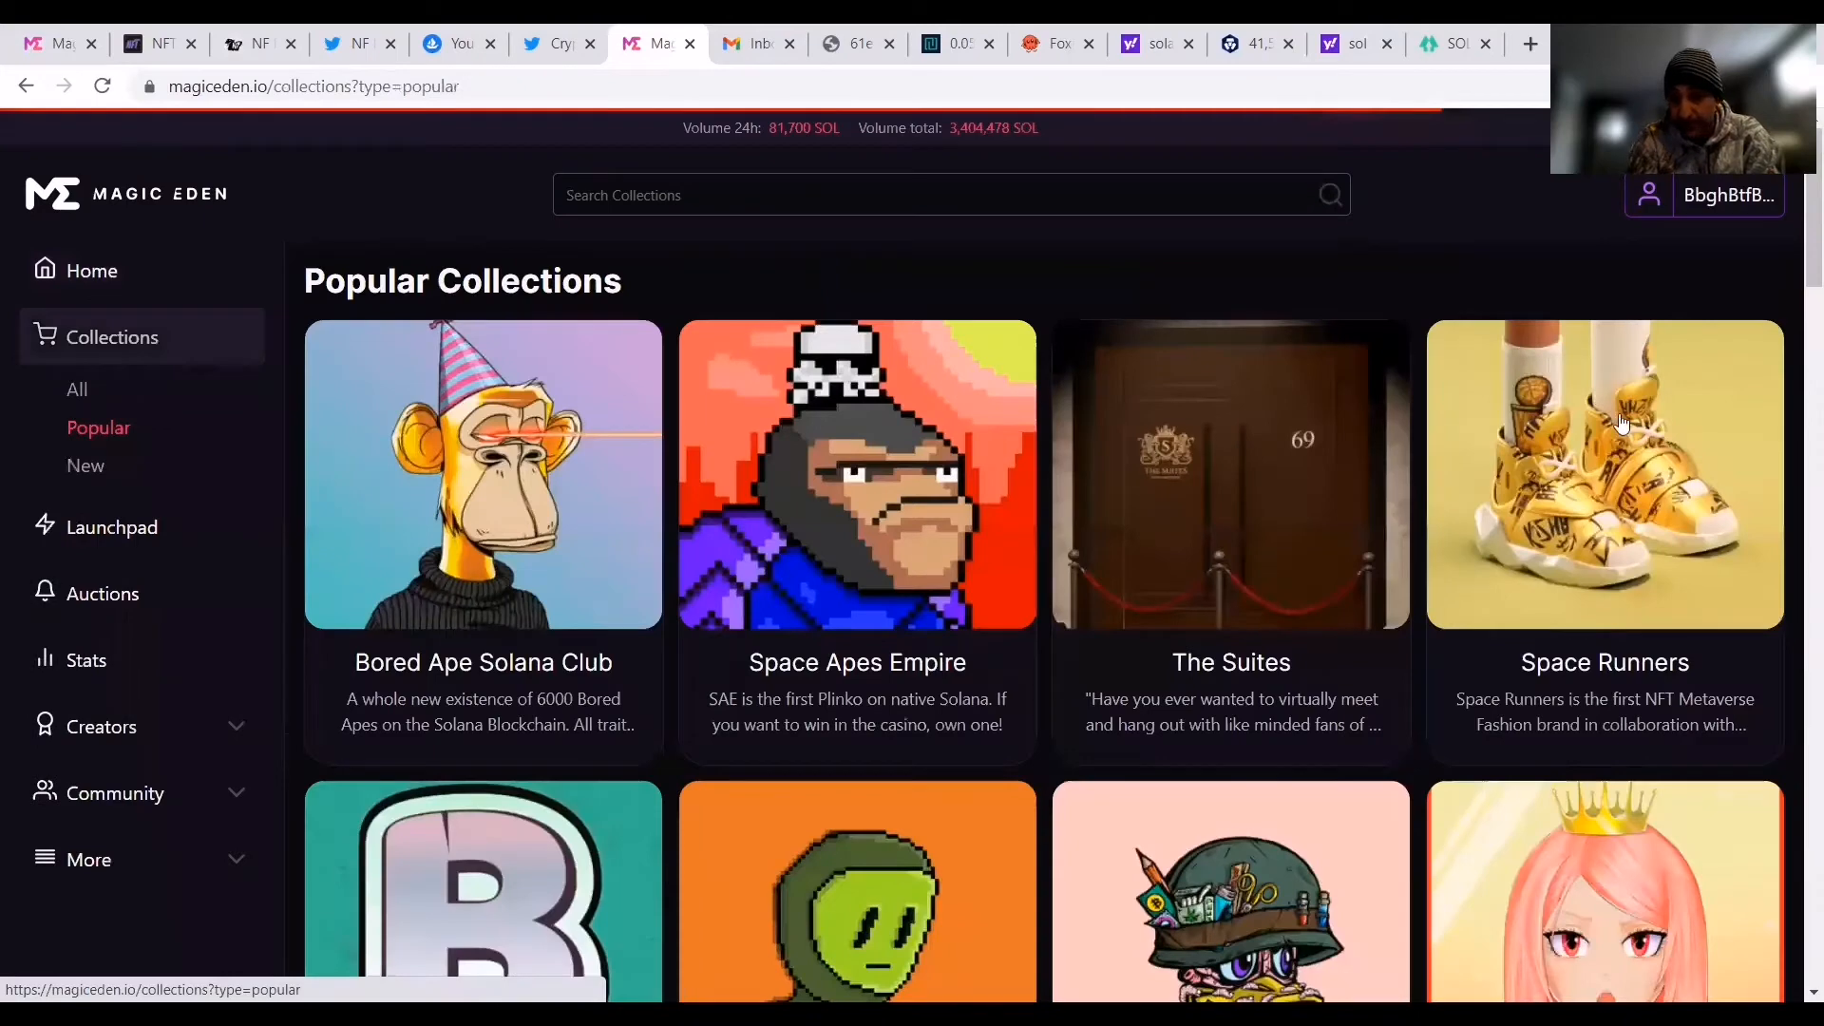
Scroll the Popular Collections grid down to Bitmon Adventures, 888 Anon Club, DazedDucks and Crypto Idolz - Faces.
scroll(down, 3)
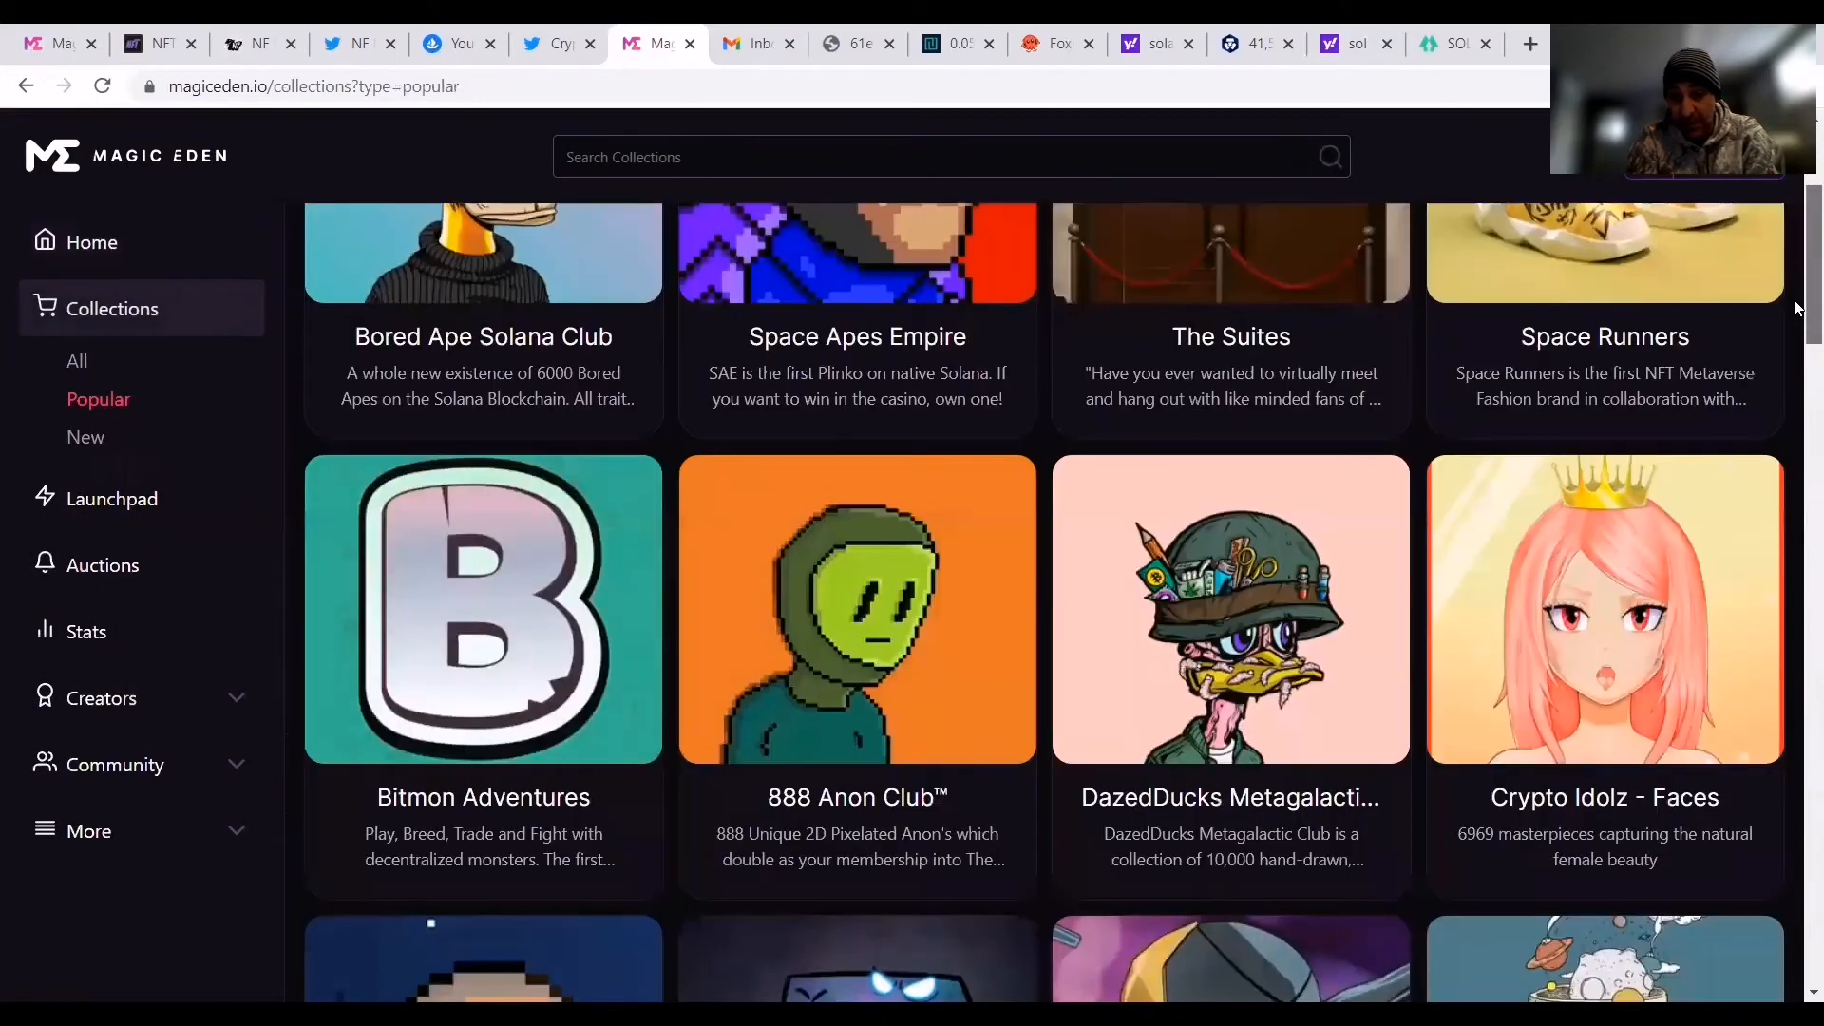
scroll(down, 3)
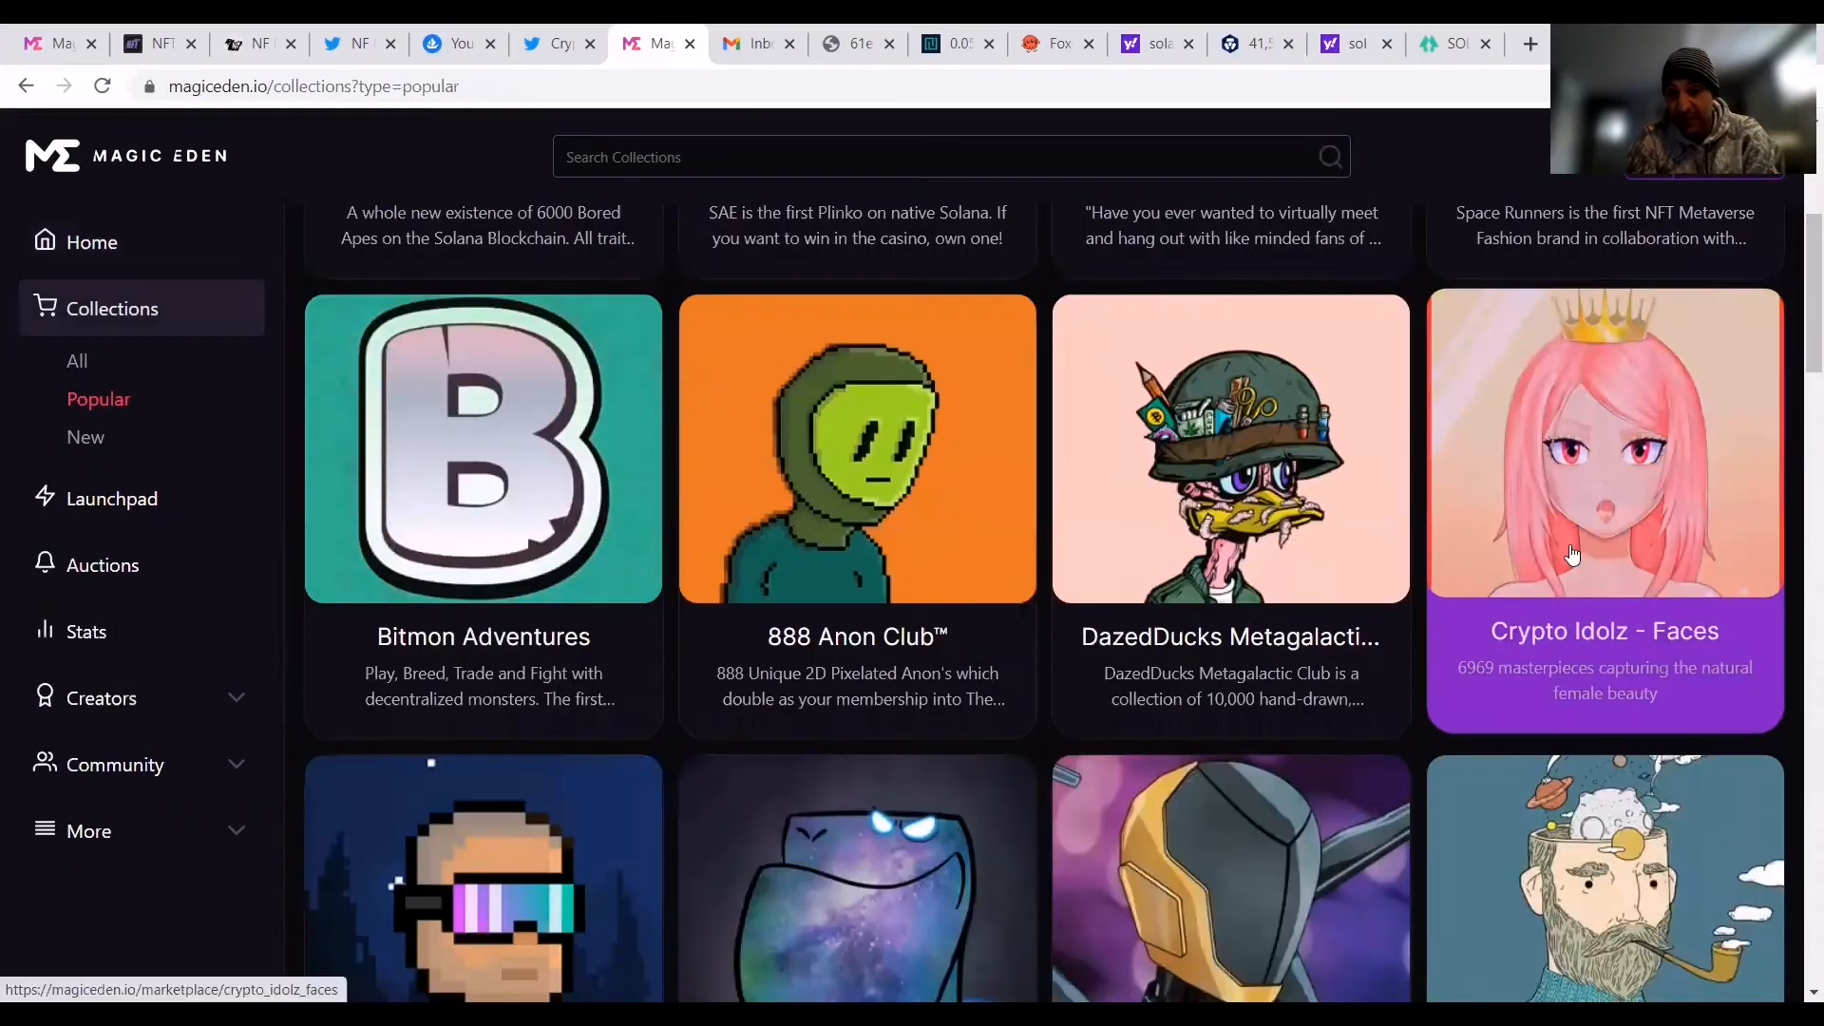
Open the Crypto Idolz - Faces collection and highlight its 6969 masterpieces count.
click(1602, 449)
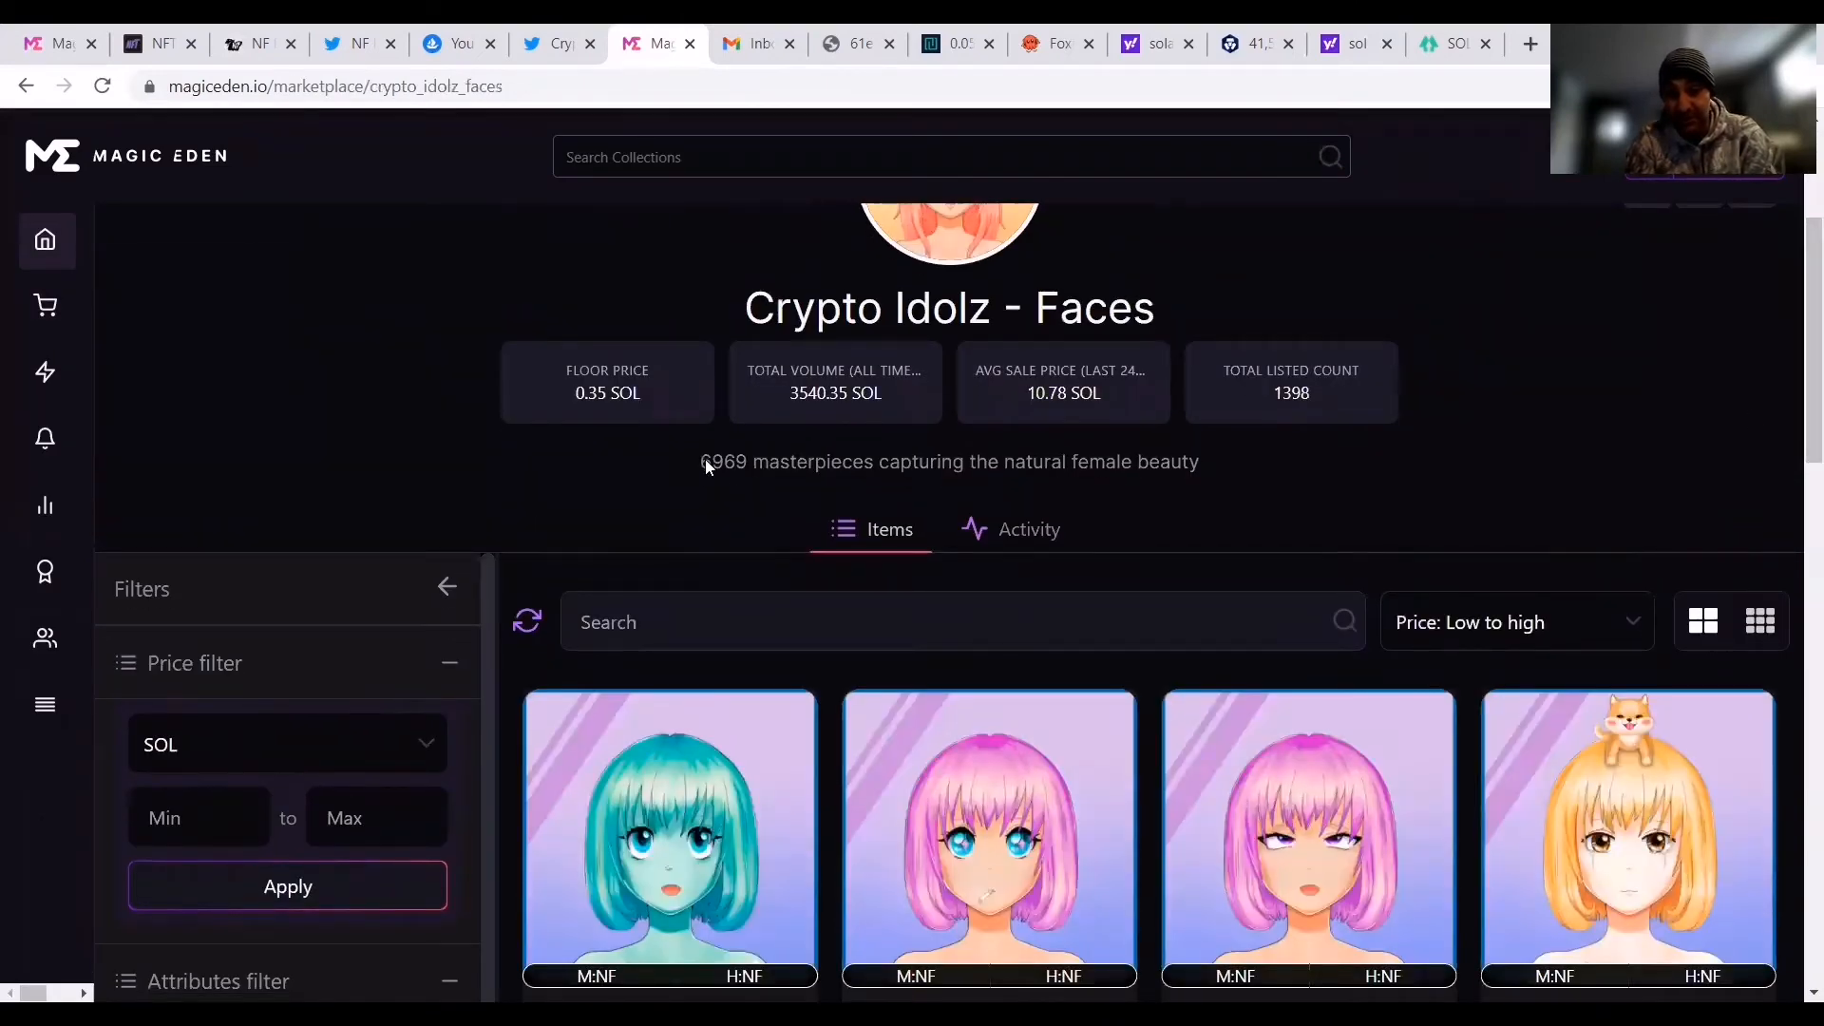
double_click(781, 461)
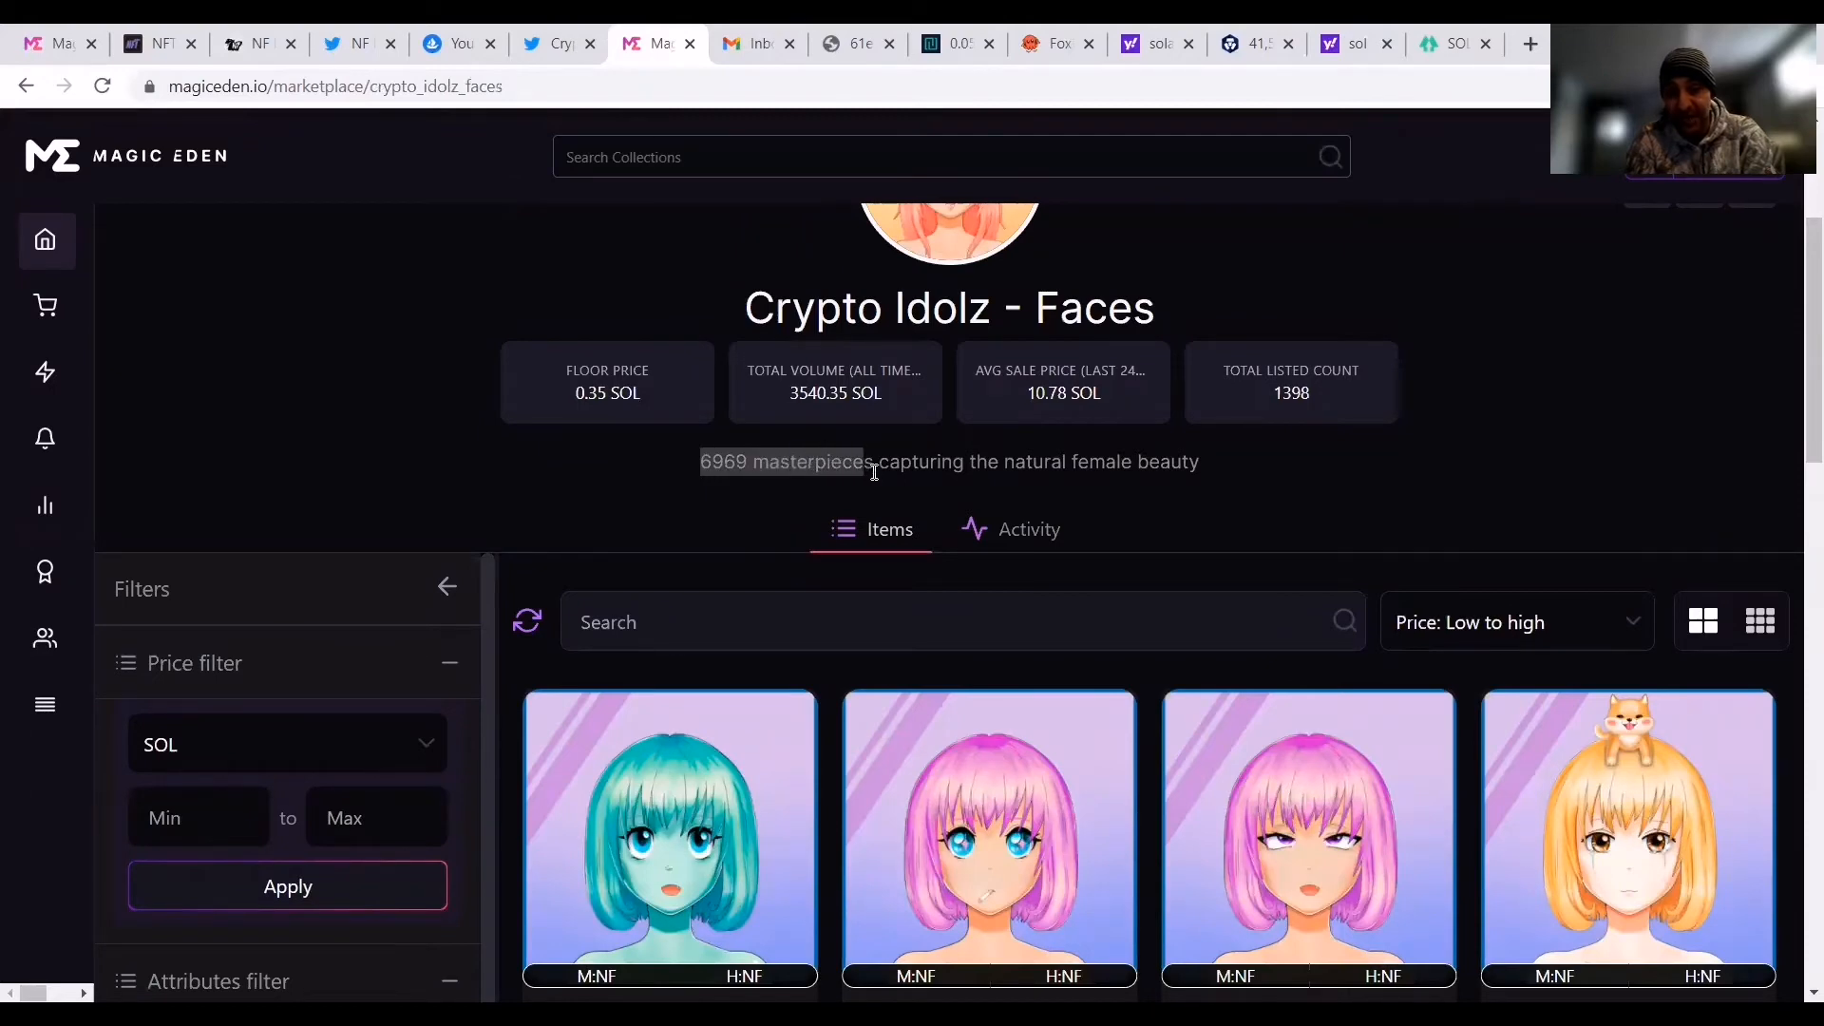
mouse_move(864, 486)
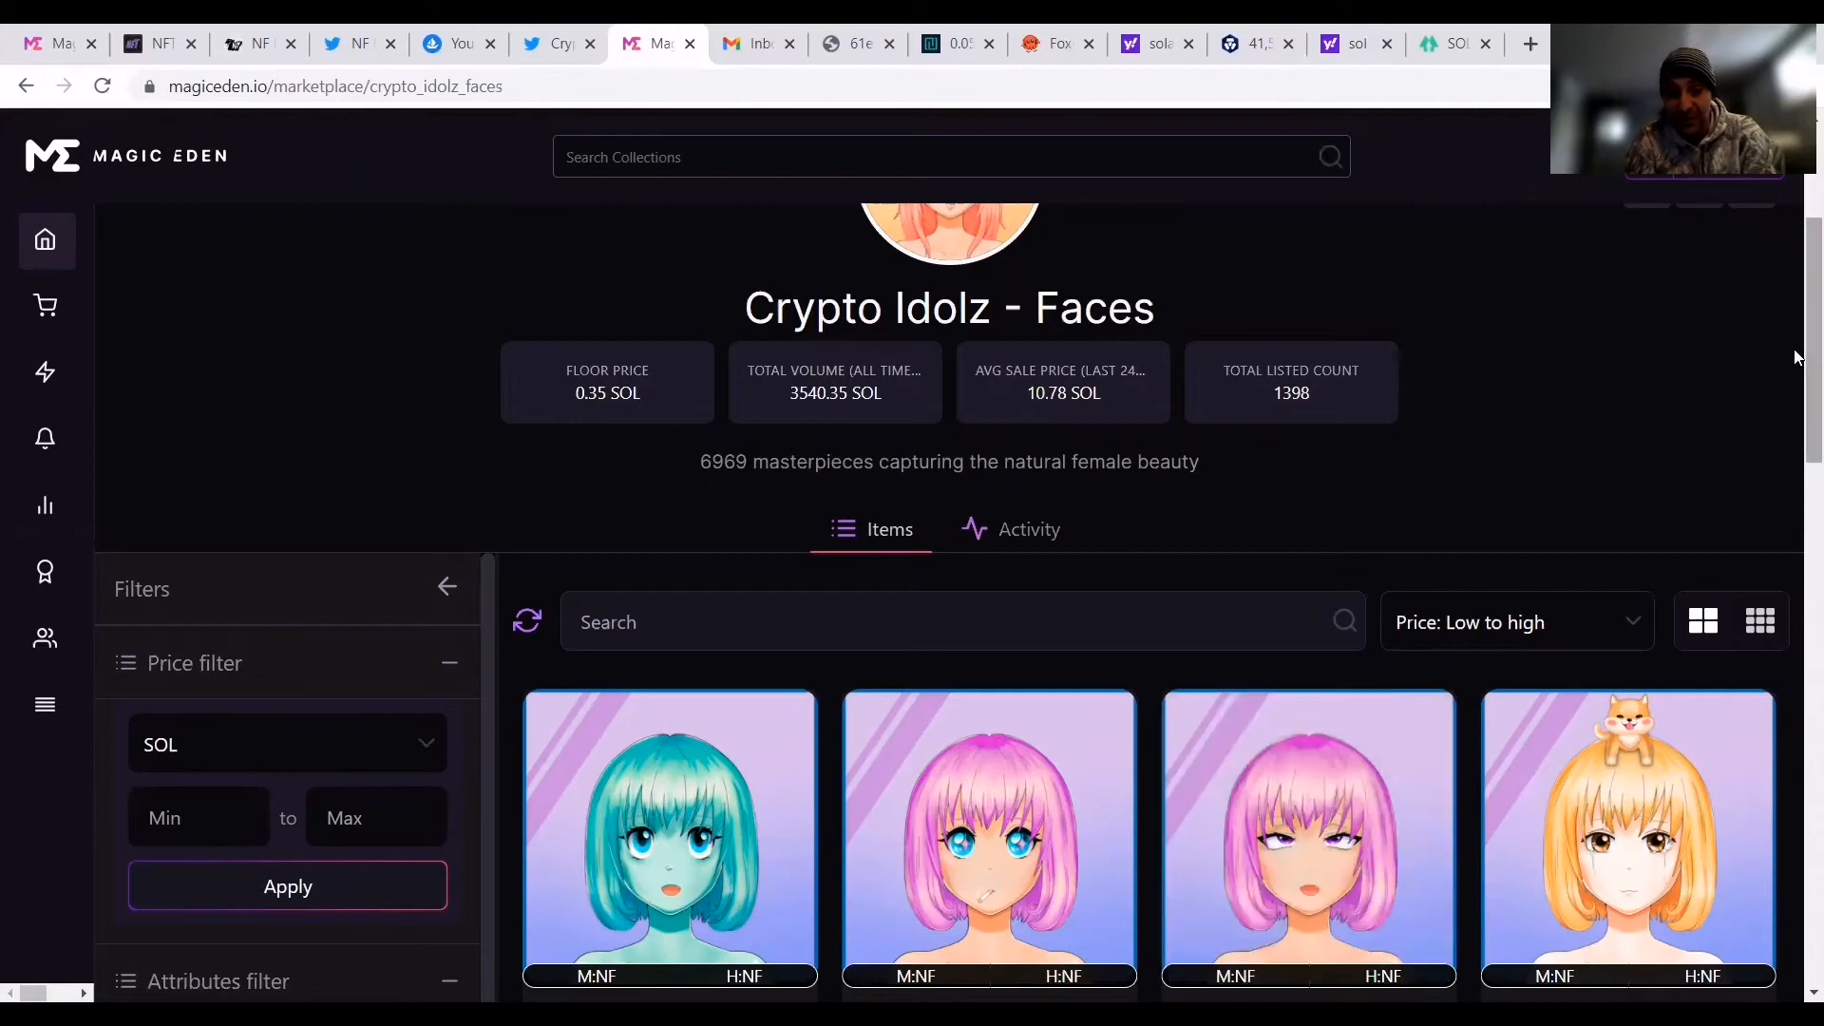
Scroll the low-to-high price listings, starting from Face #6 at 0.35 SOL, noting rank badges.
scroll(down, 3)
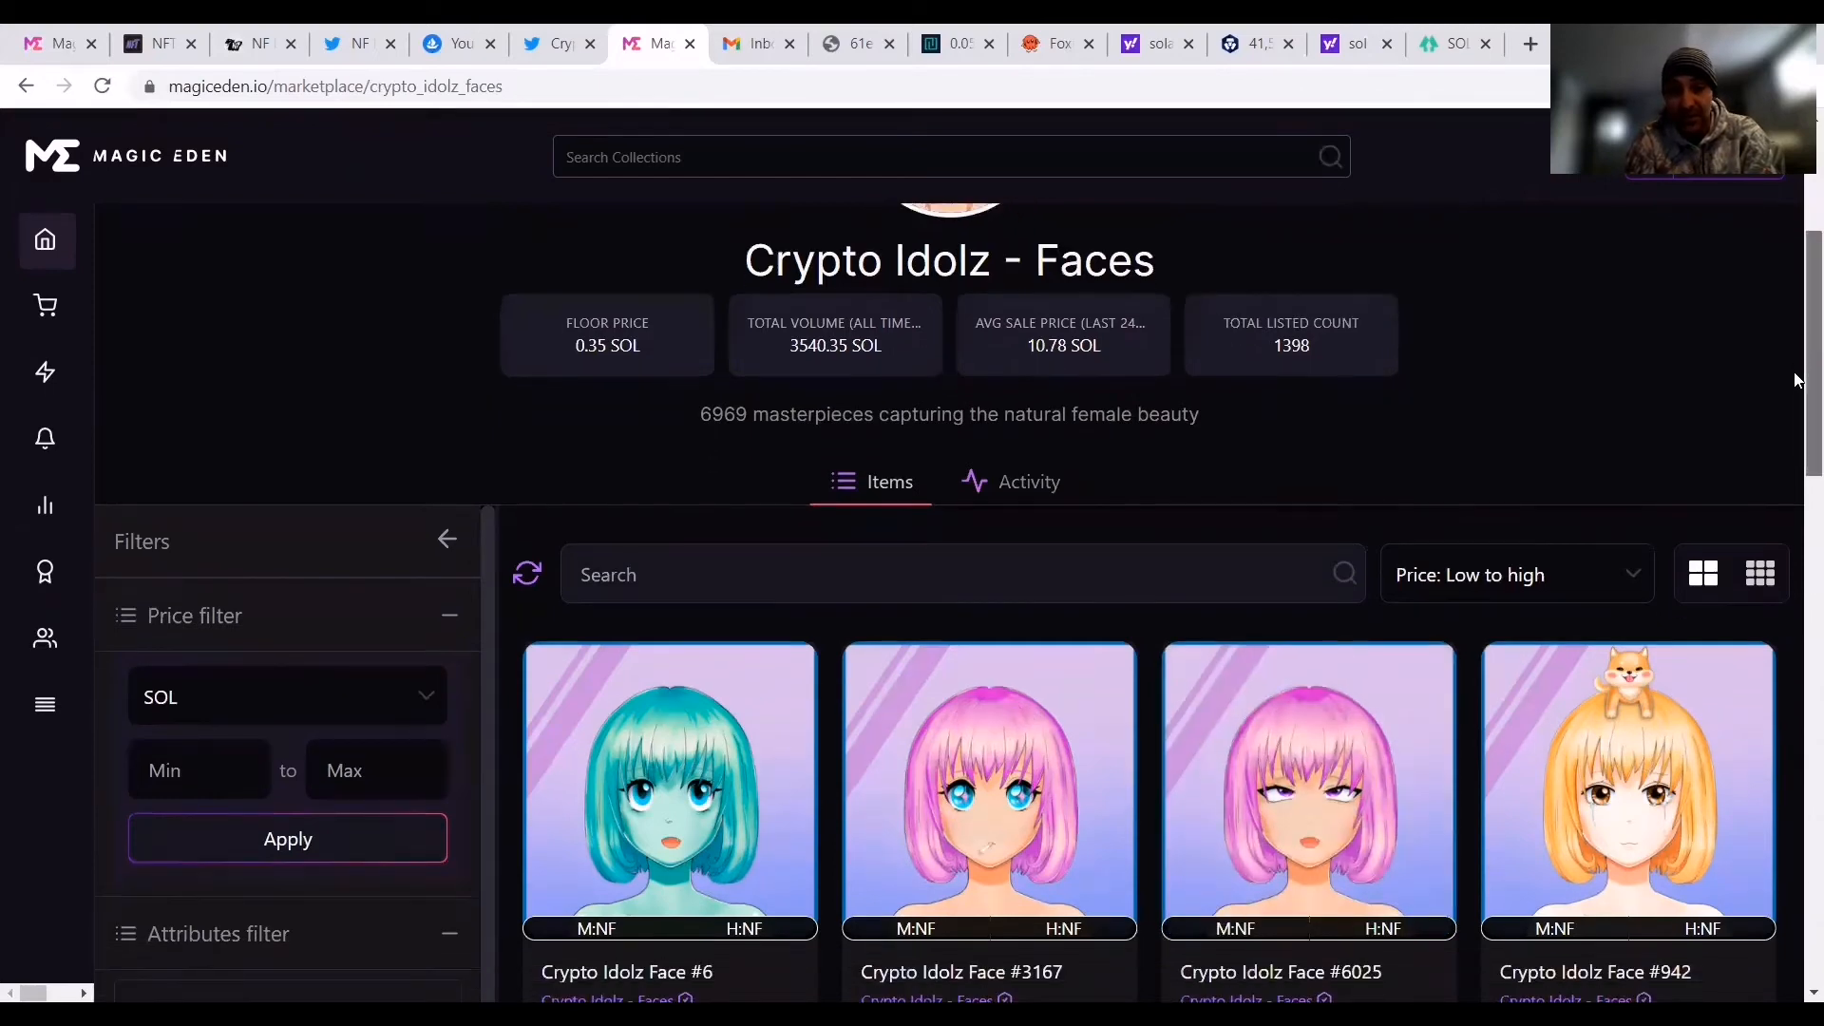
scroll(down, 3)
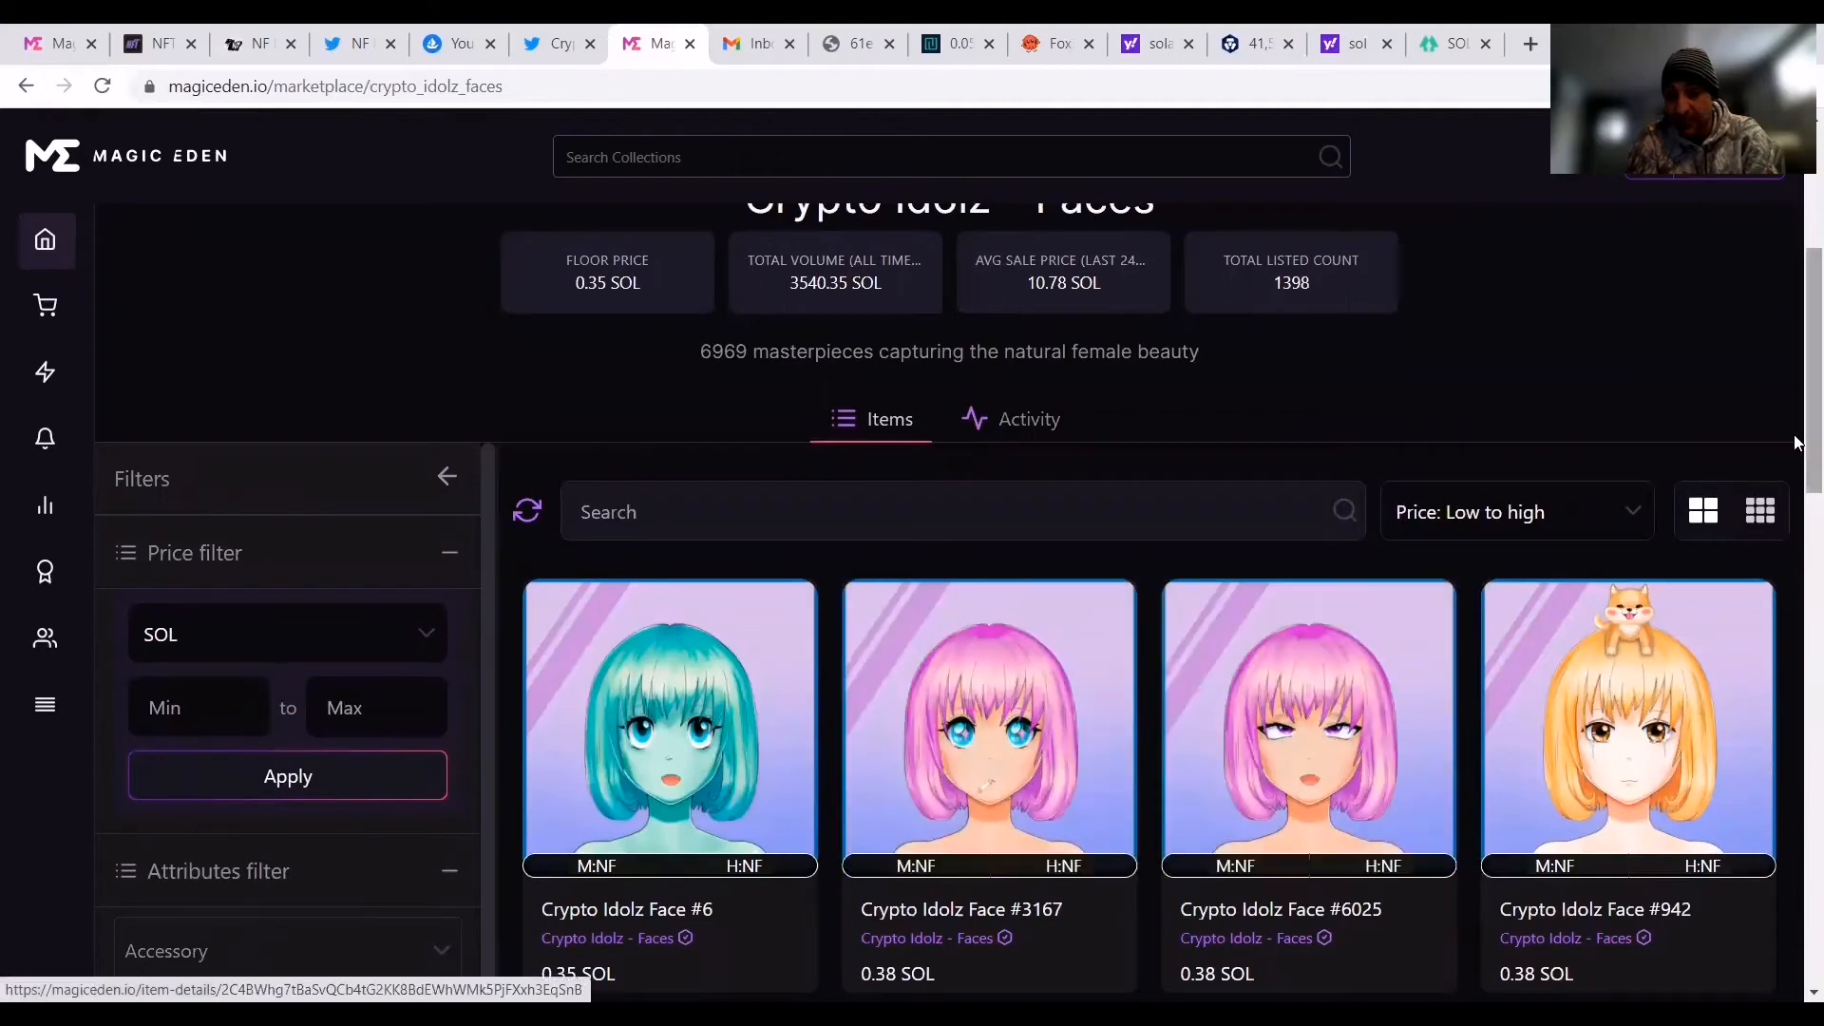
scroll(down, 3)
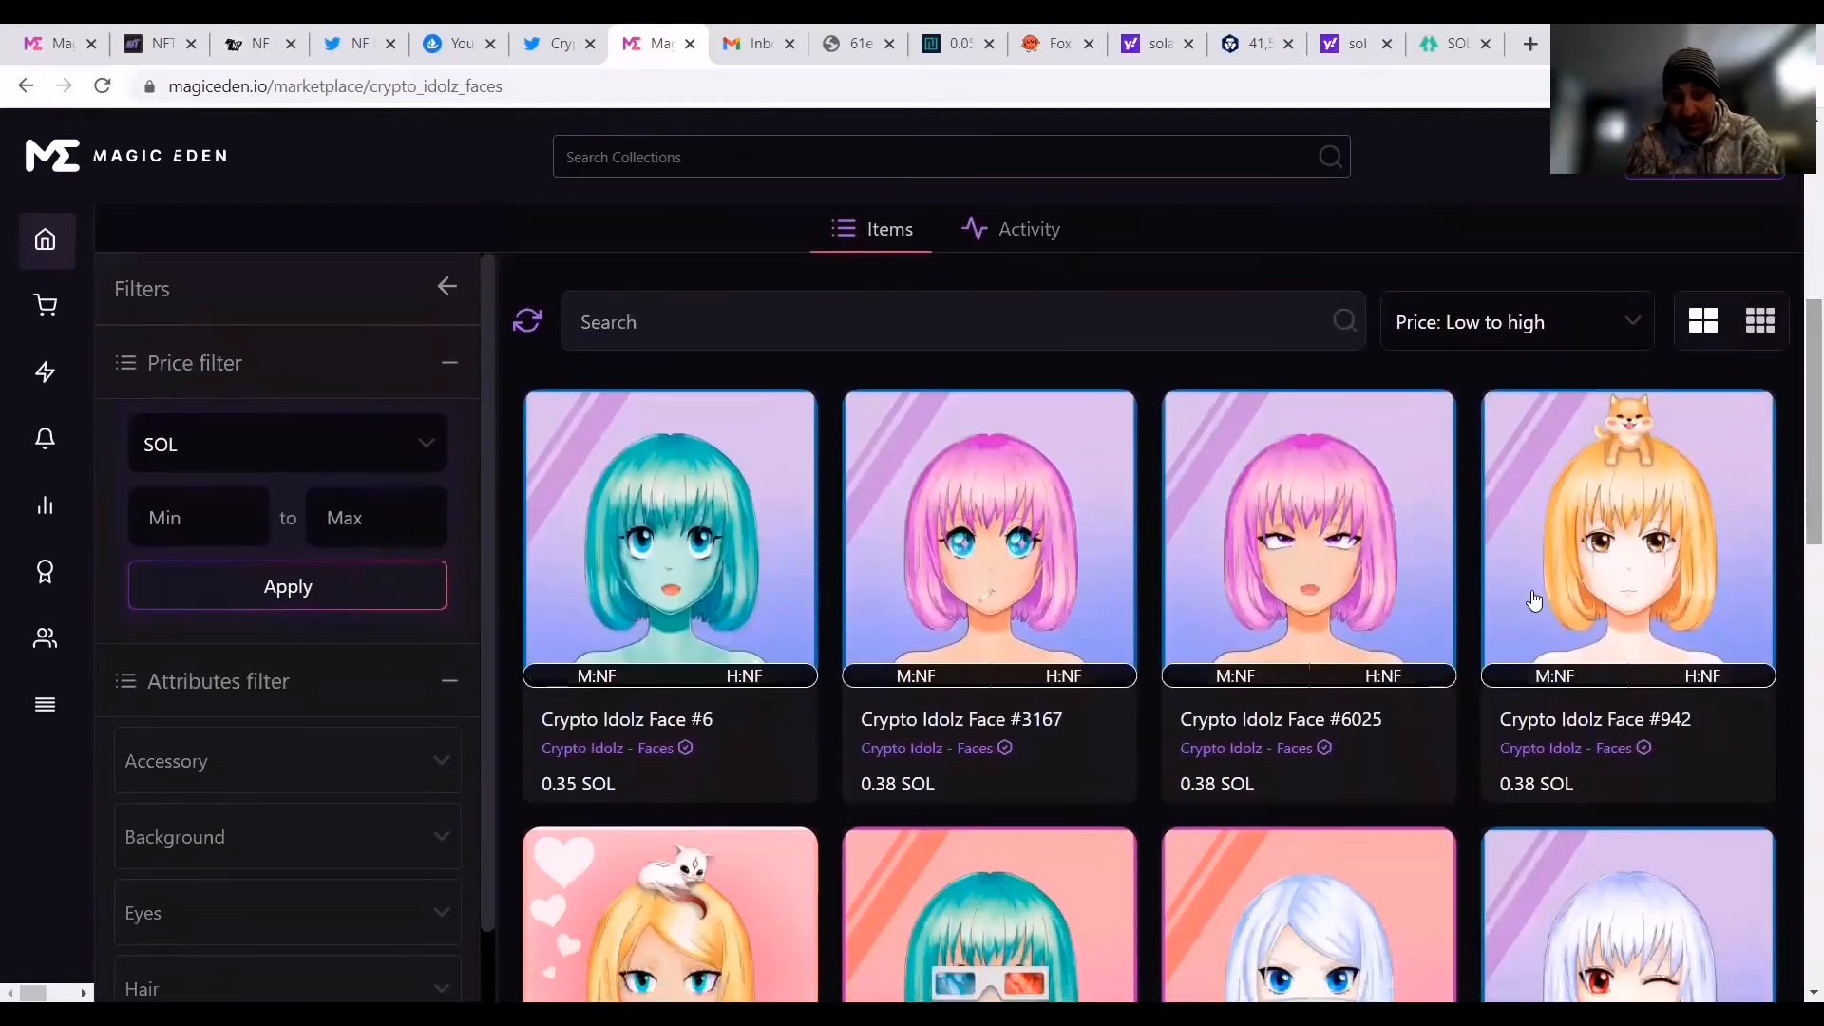
mouse_move(990, 707)
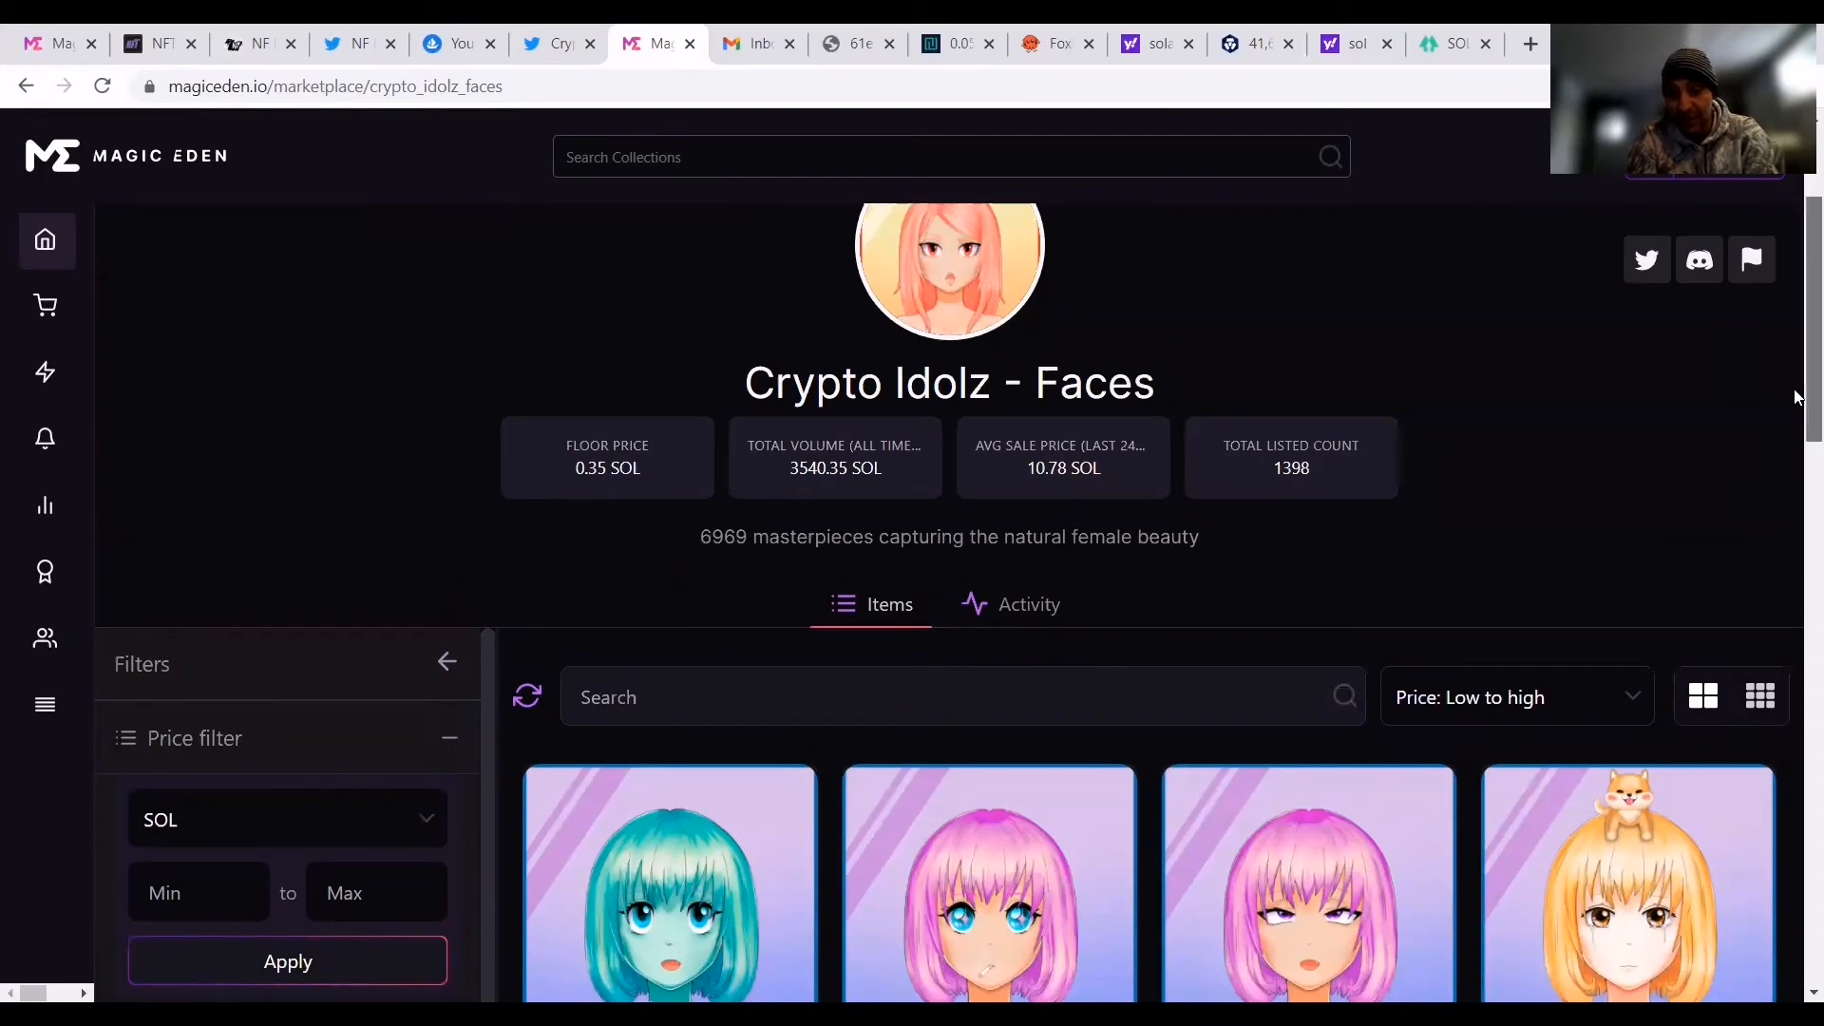
scroll(down, 3)
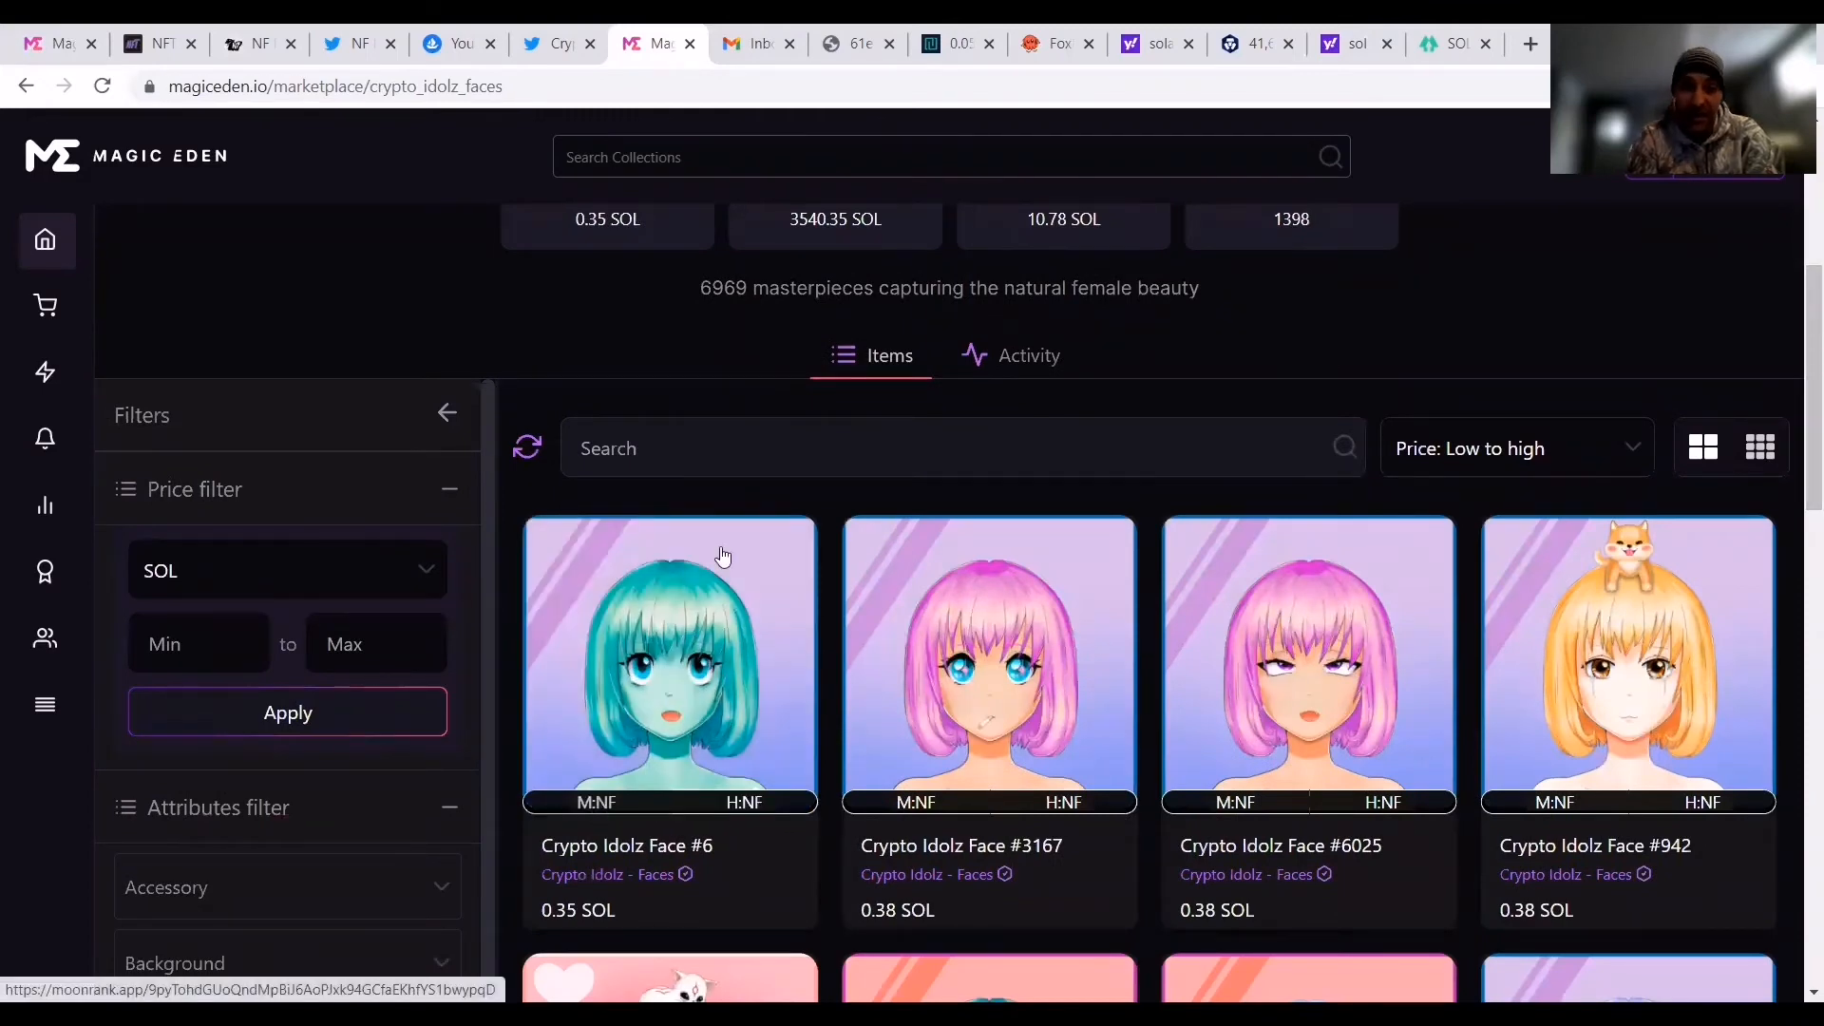
mouse_move(719, 321)
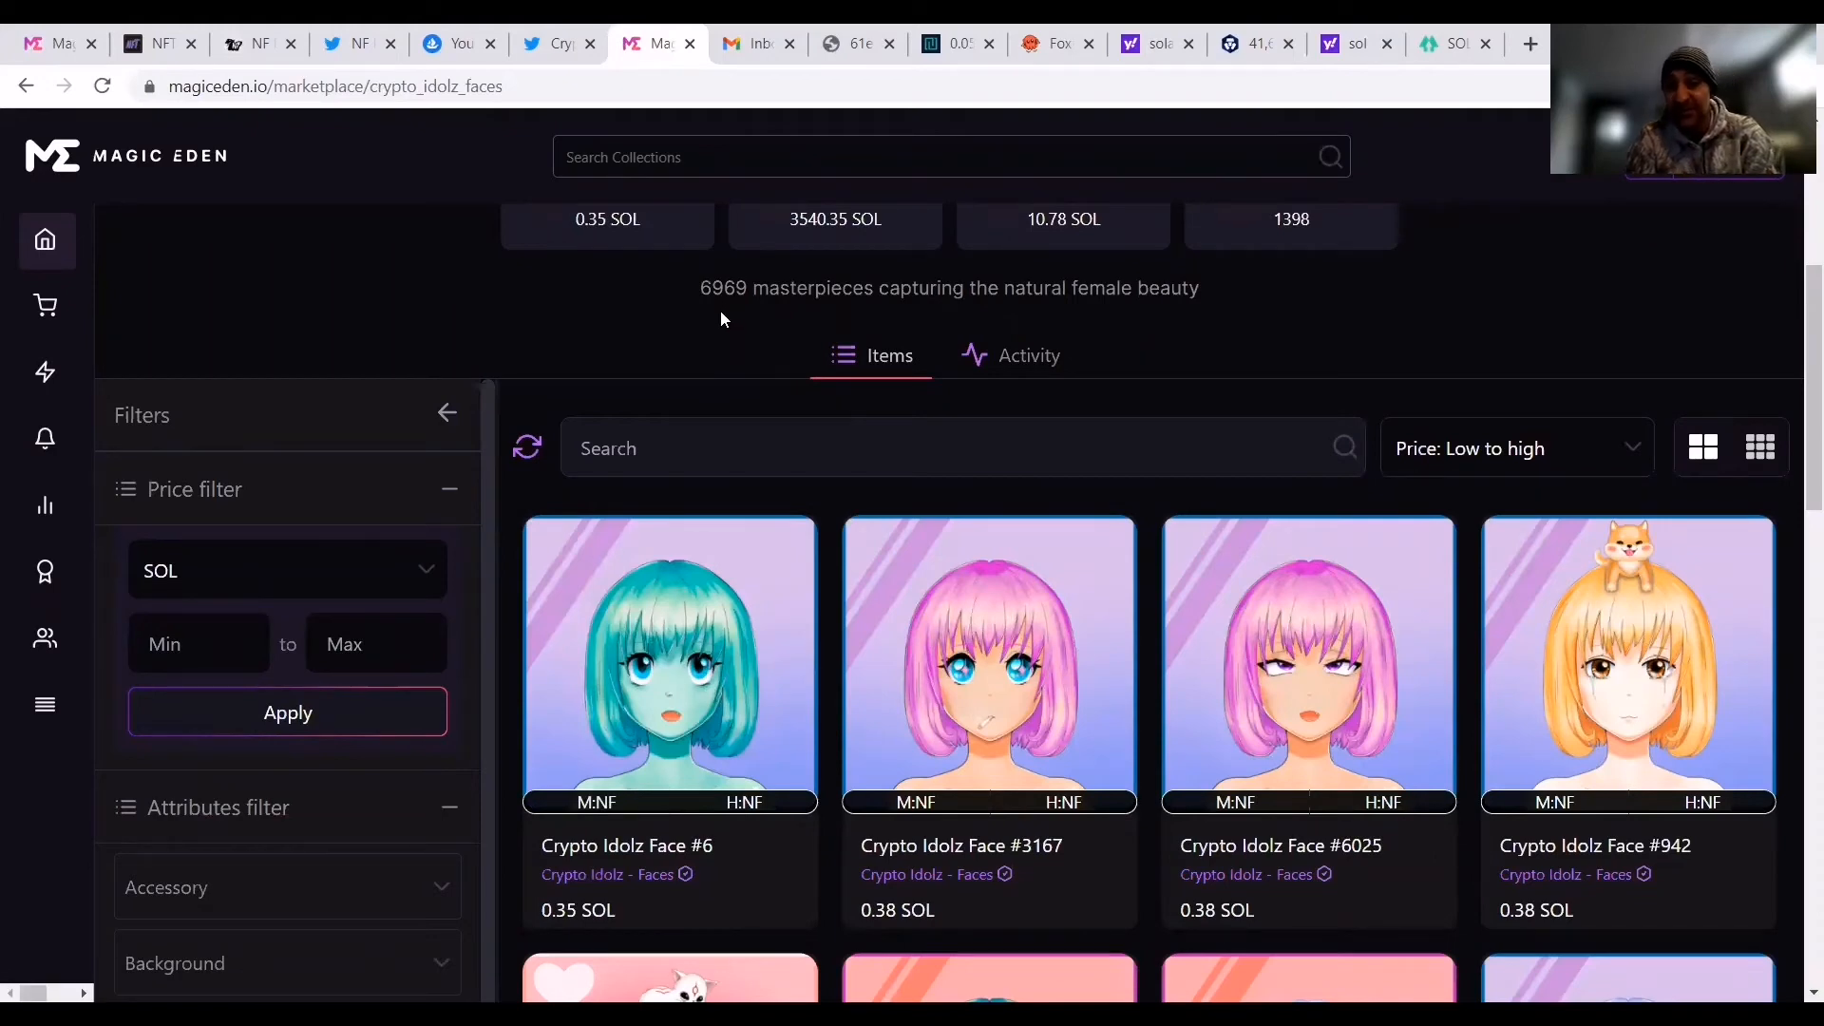
mouse_move(733, 323)
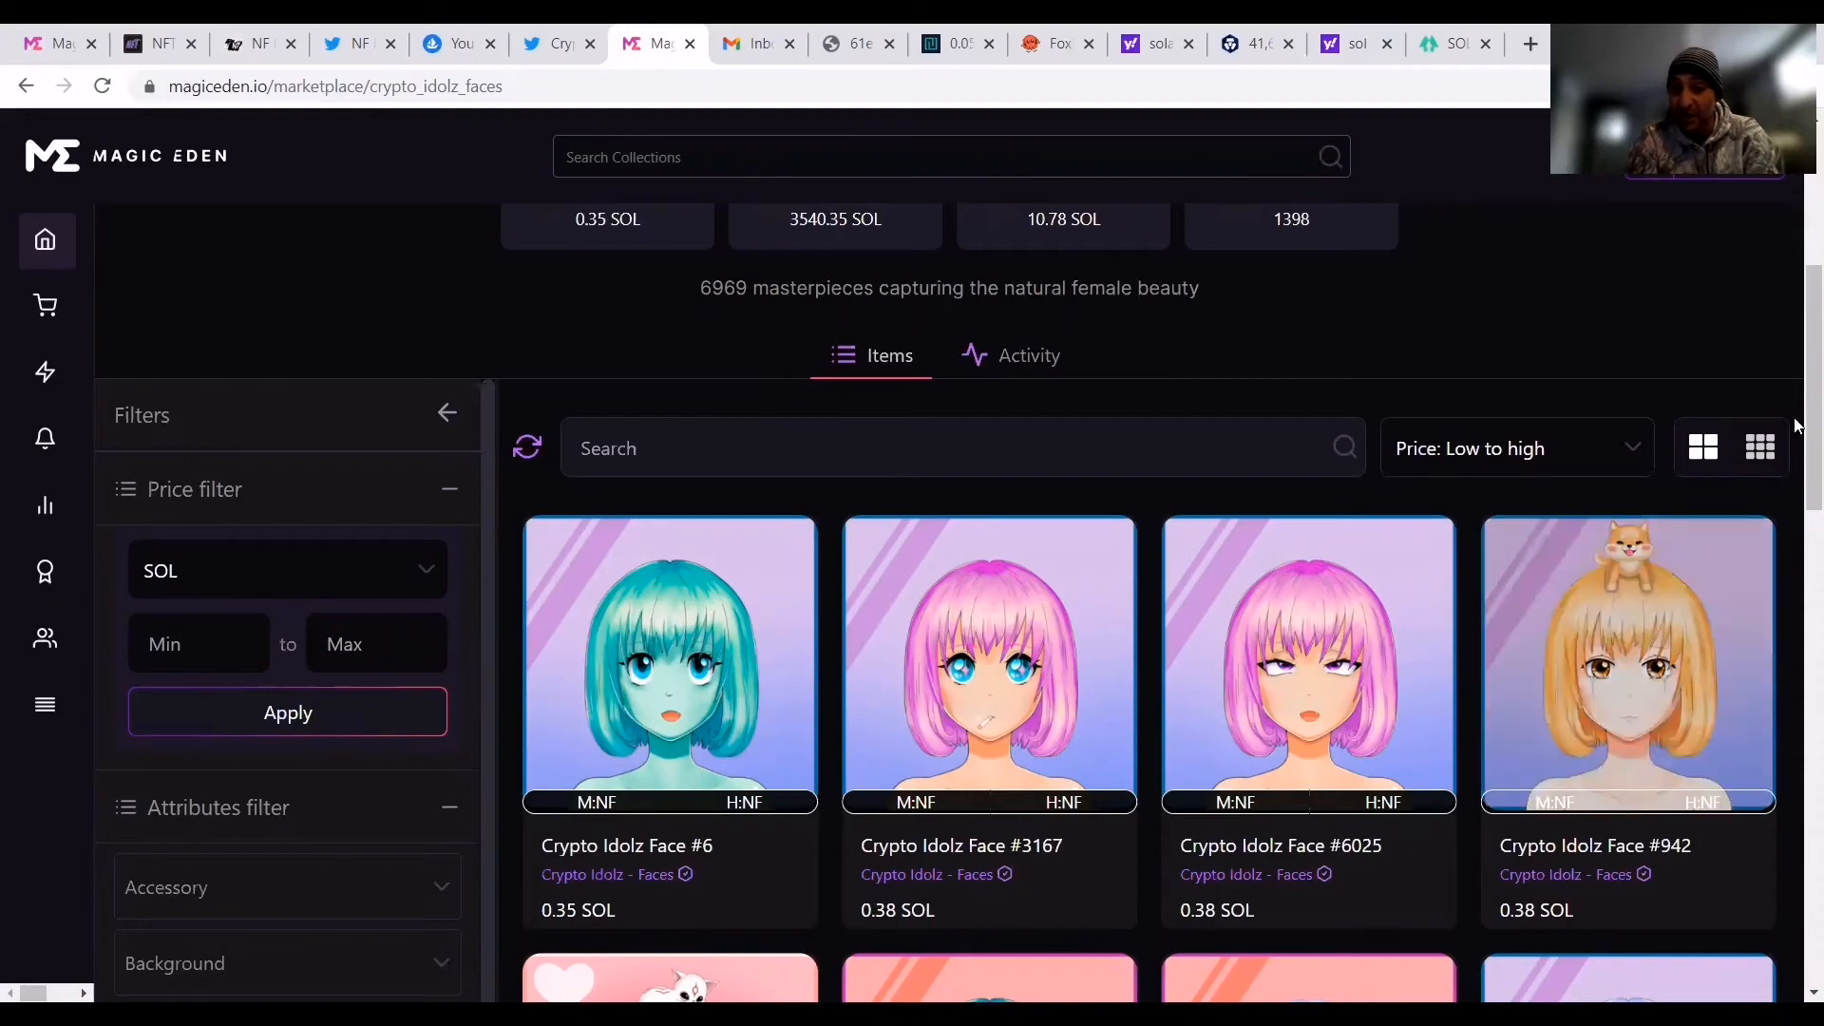
scroll(down, 3)
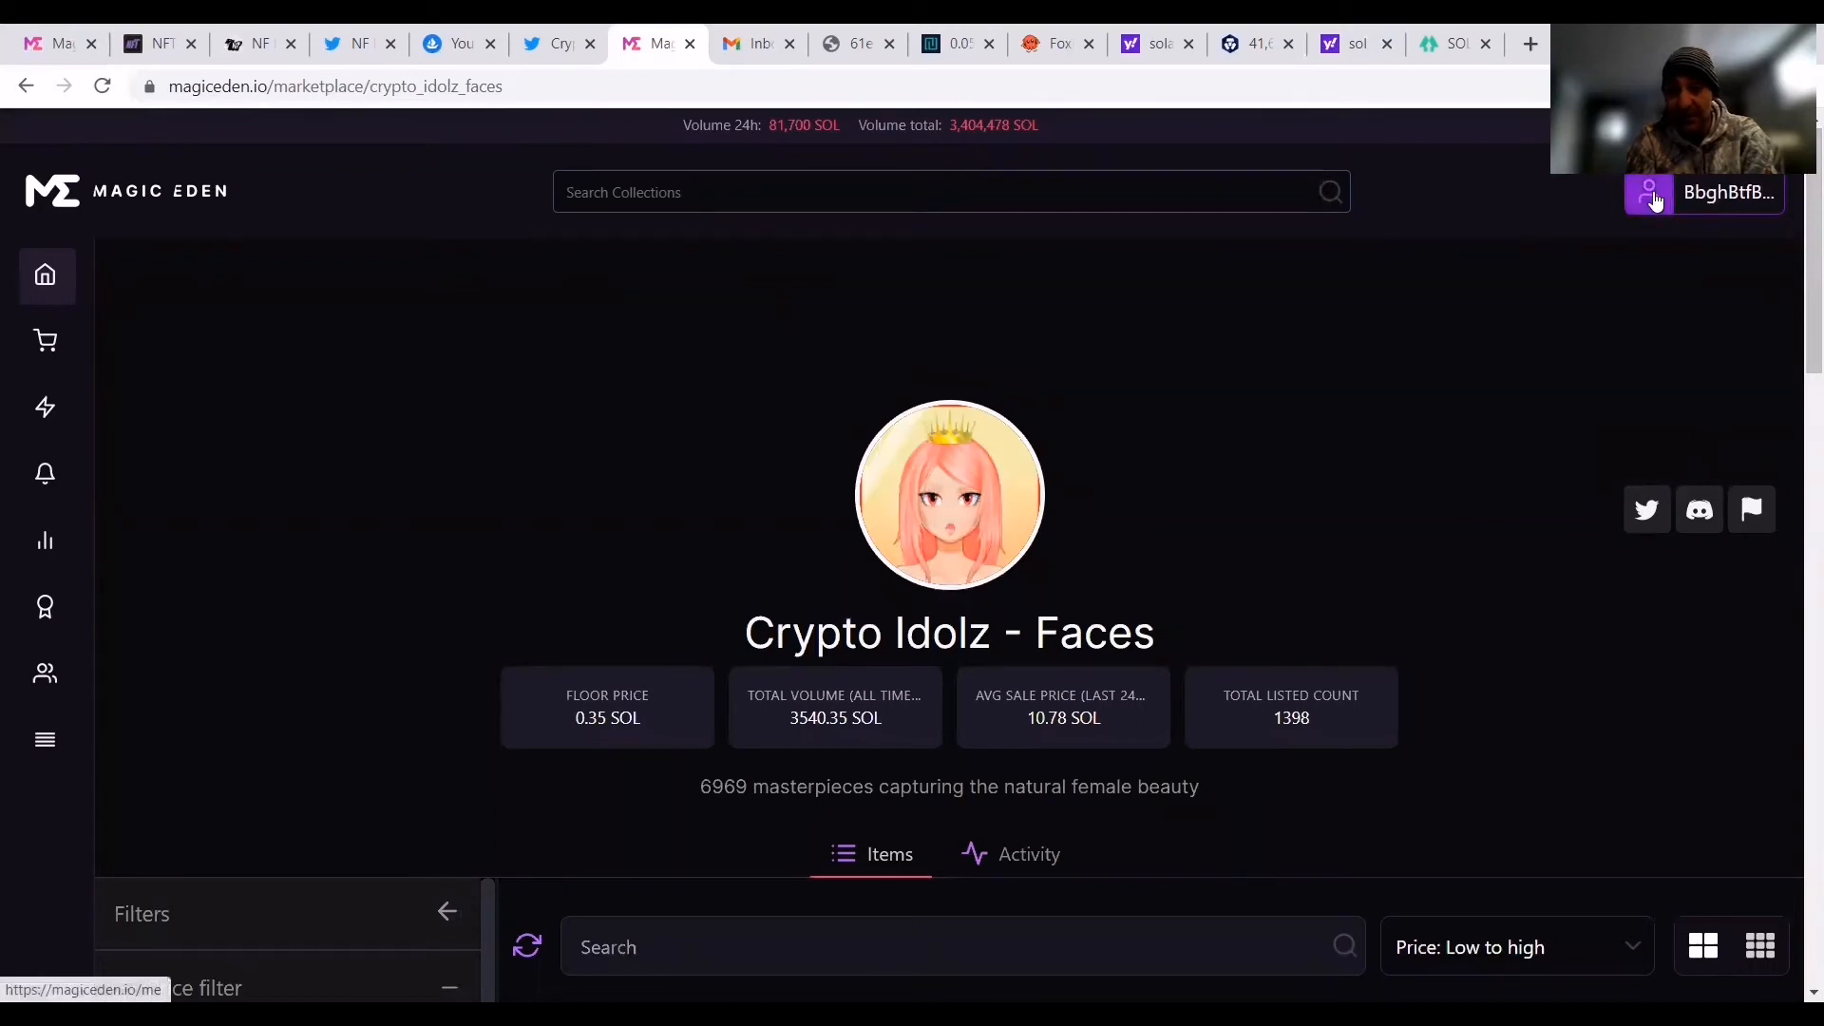
Browse your owned items worth 4.44 SOL on your profile, then switch to Listed items.
click(1701, 193)
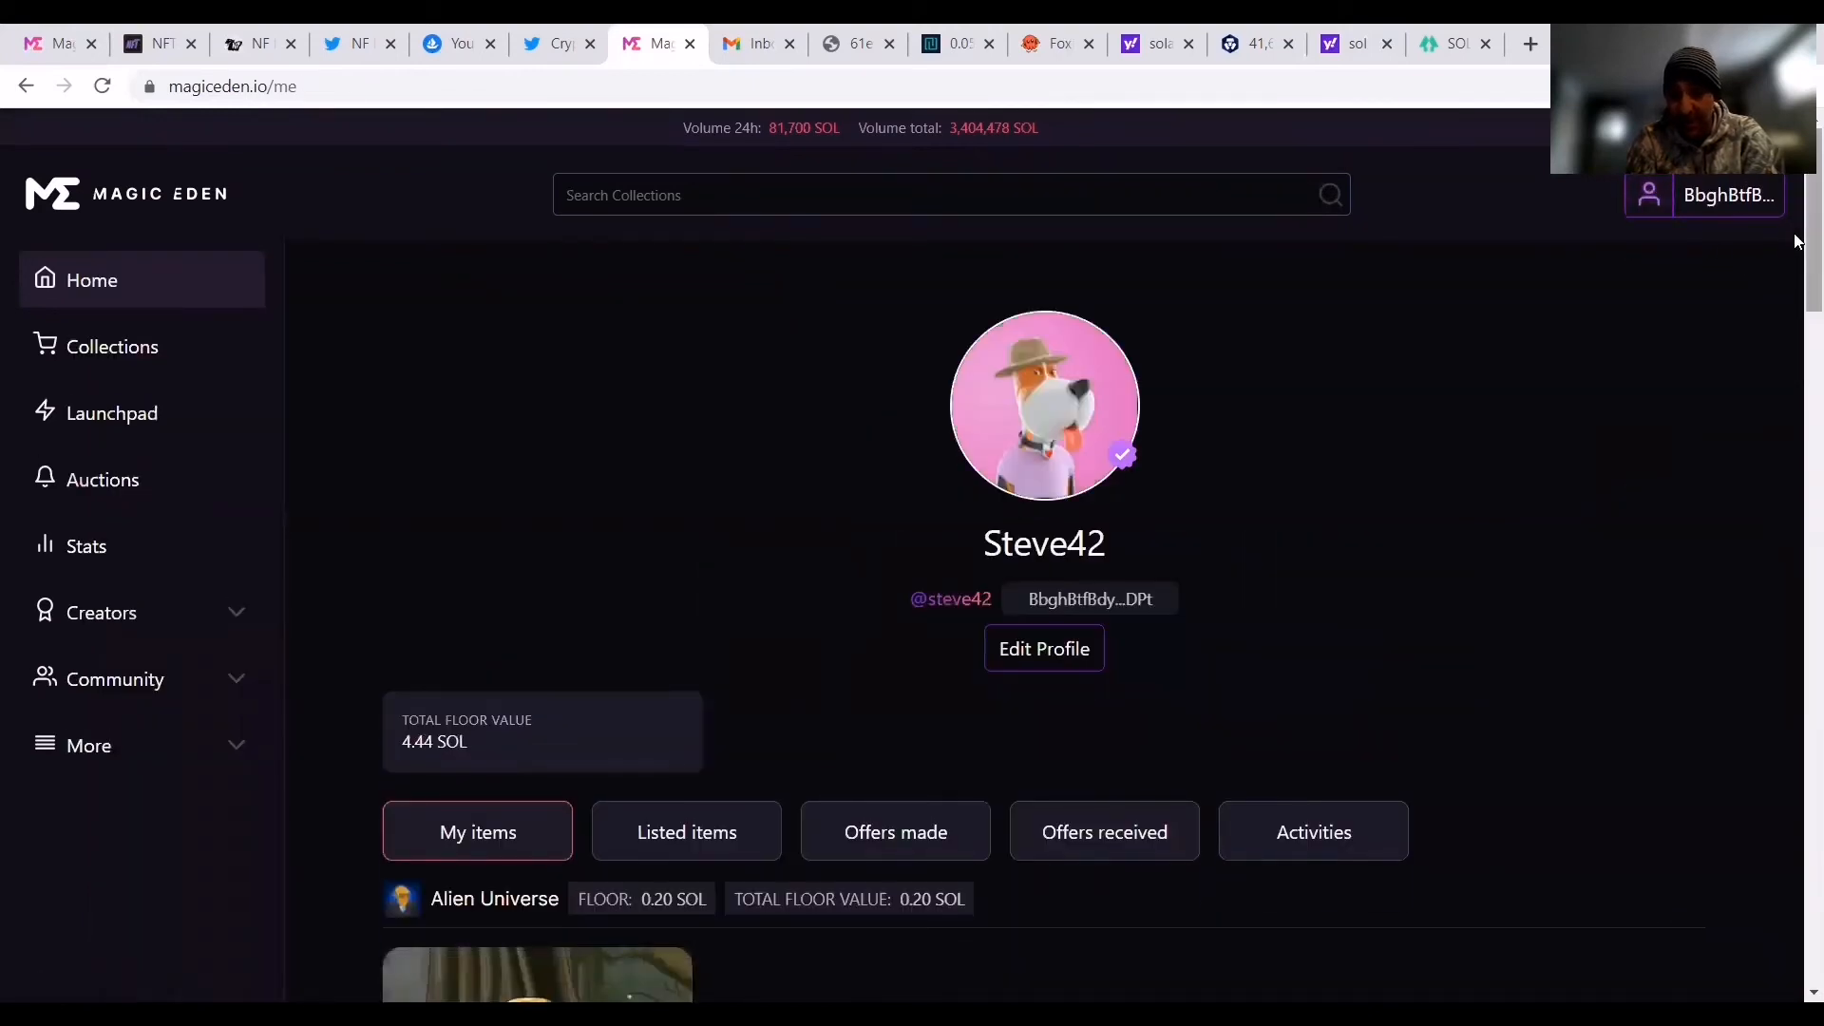
scroll(down, 3)
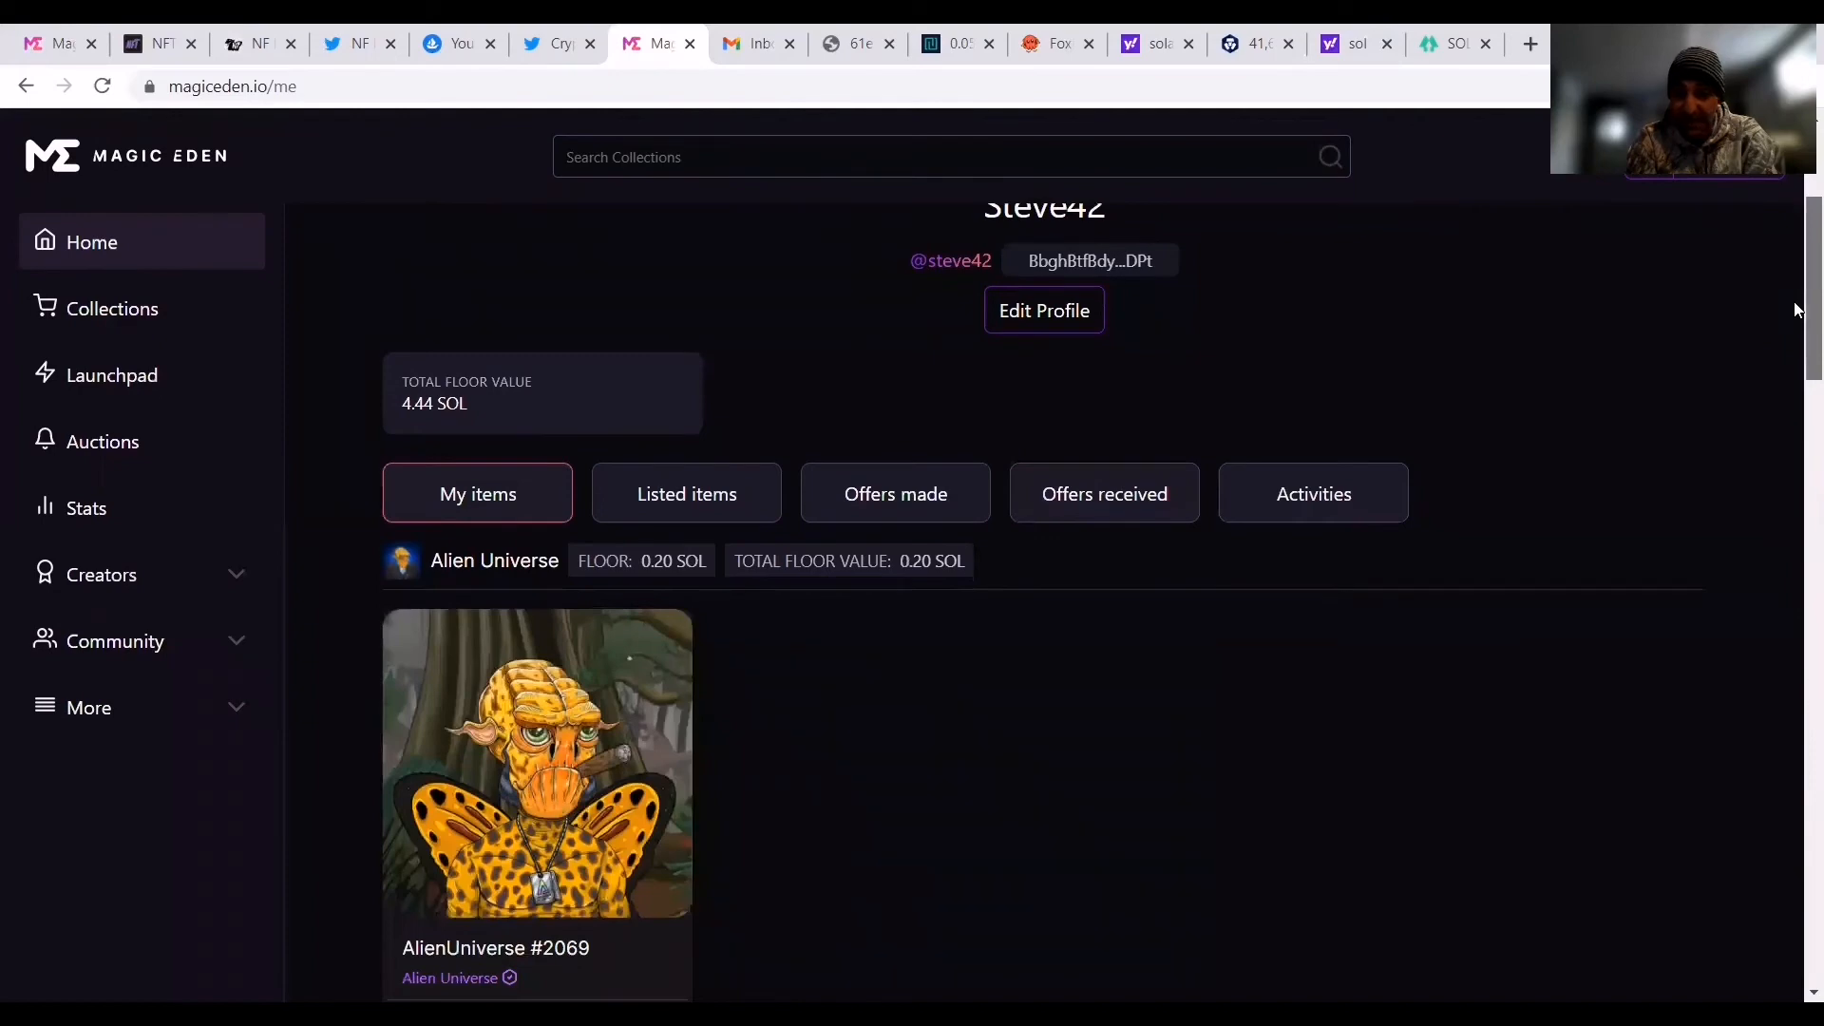
scroll(down, 3)
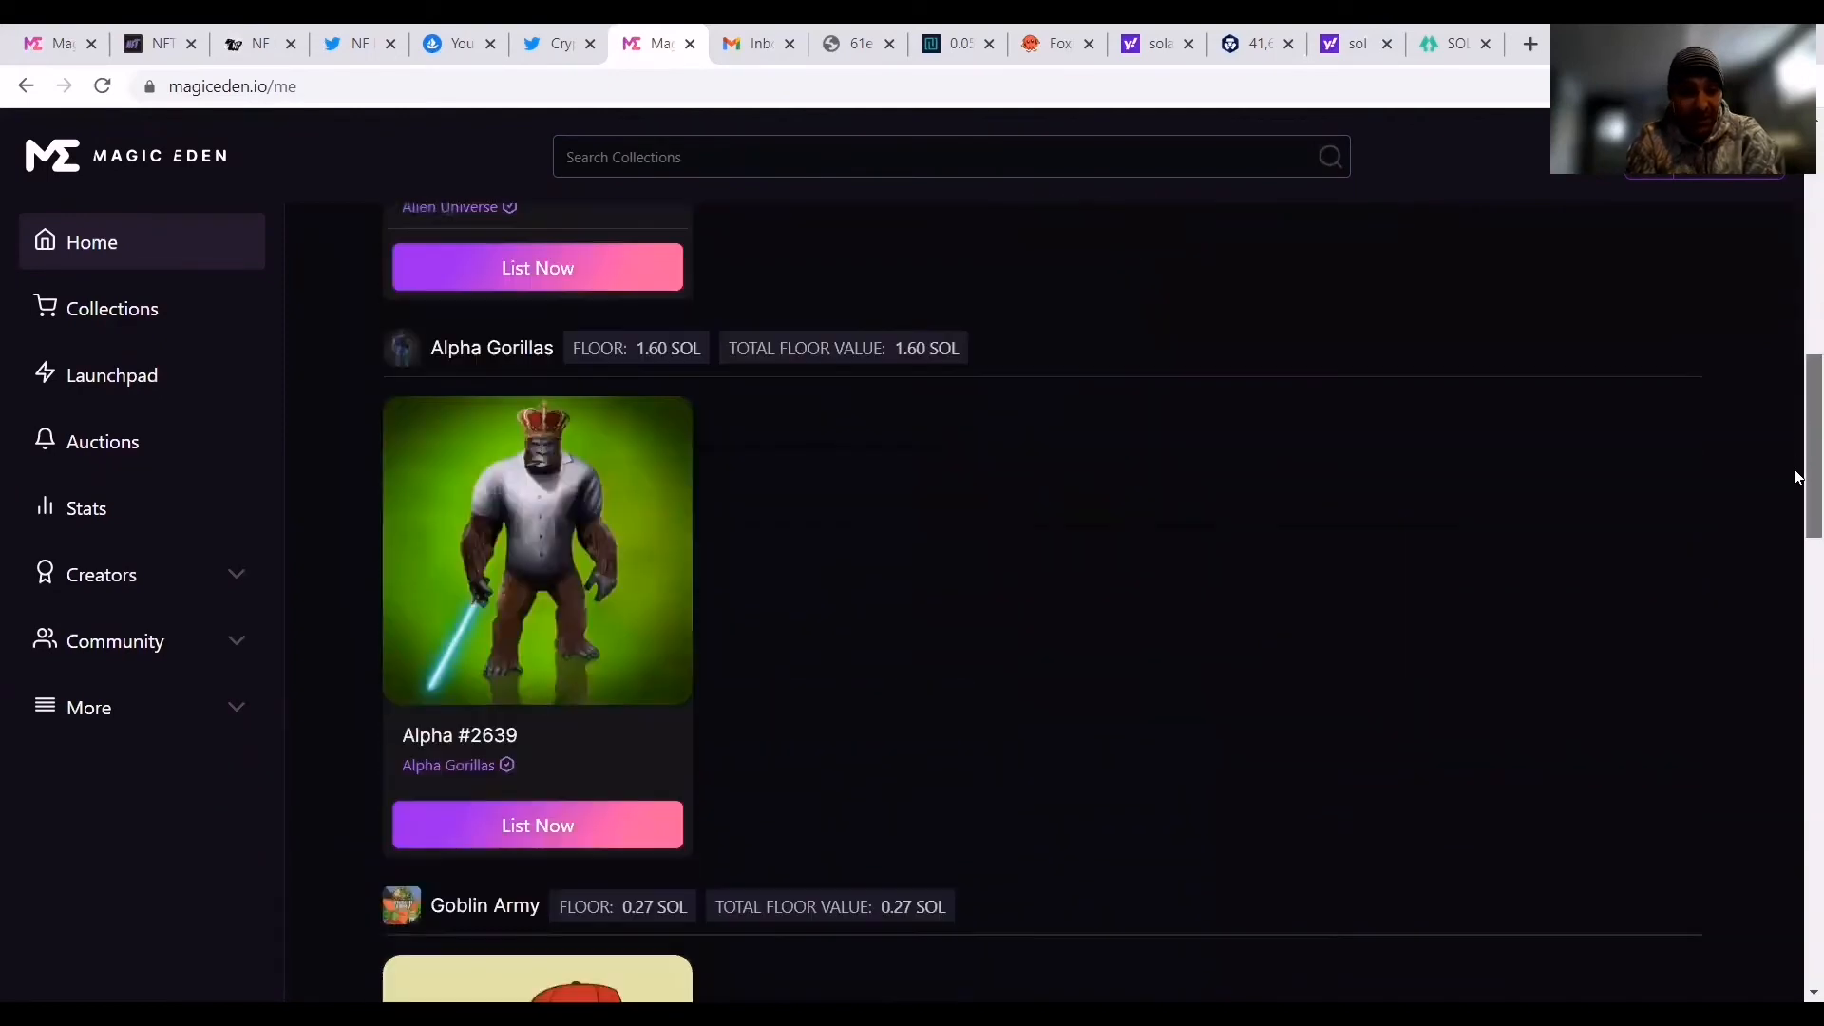
scroll(down, 3)
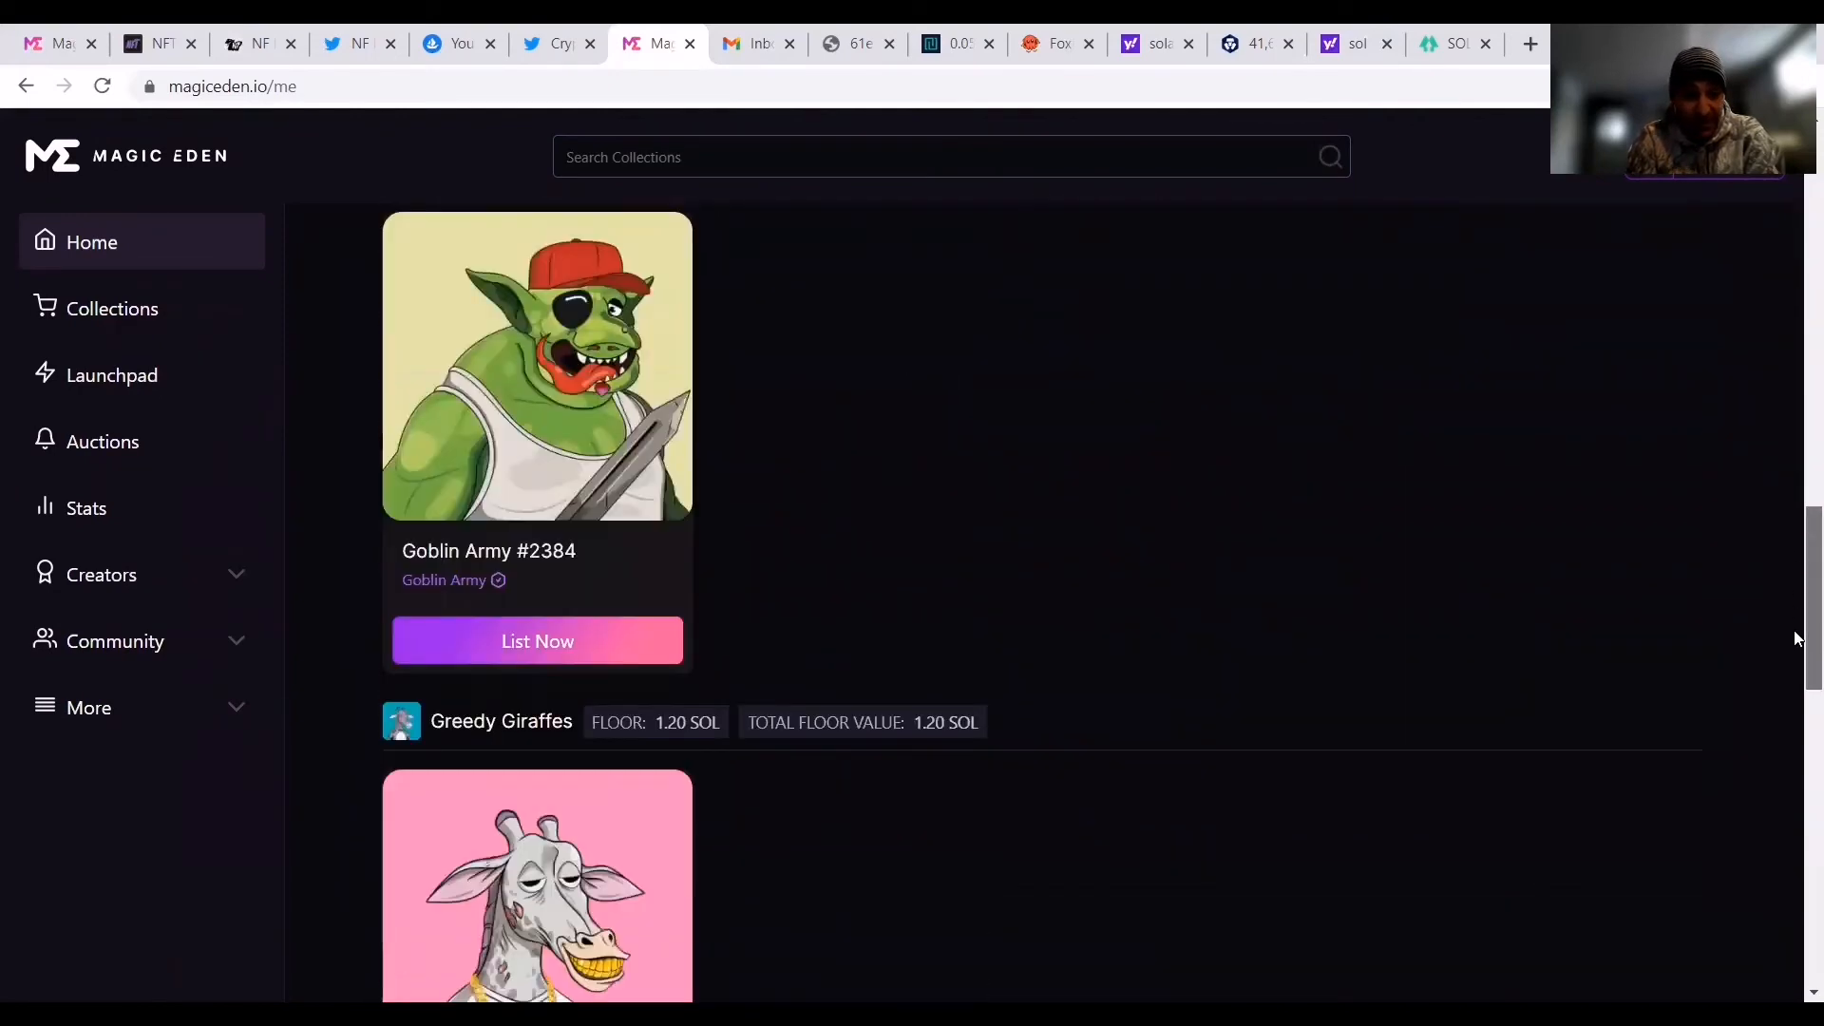
scroll(down, 3)
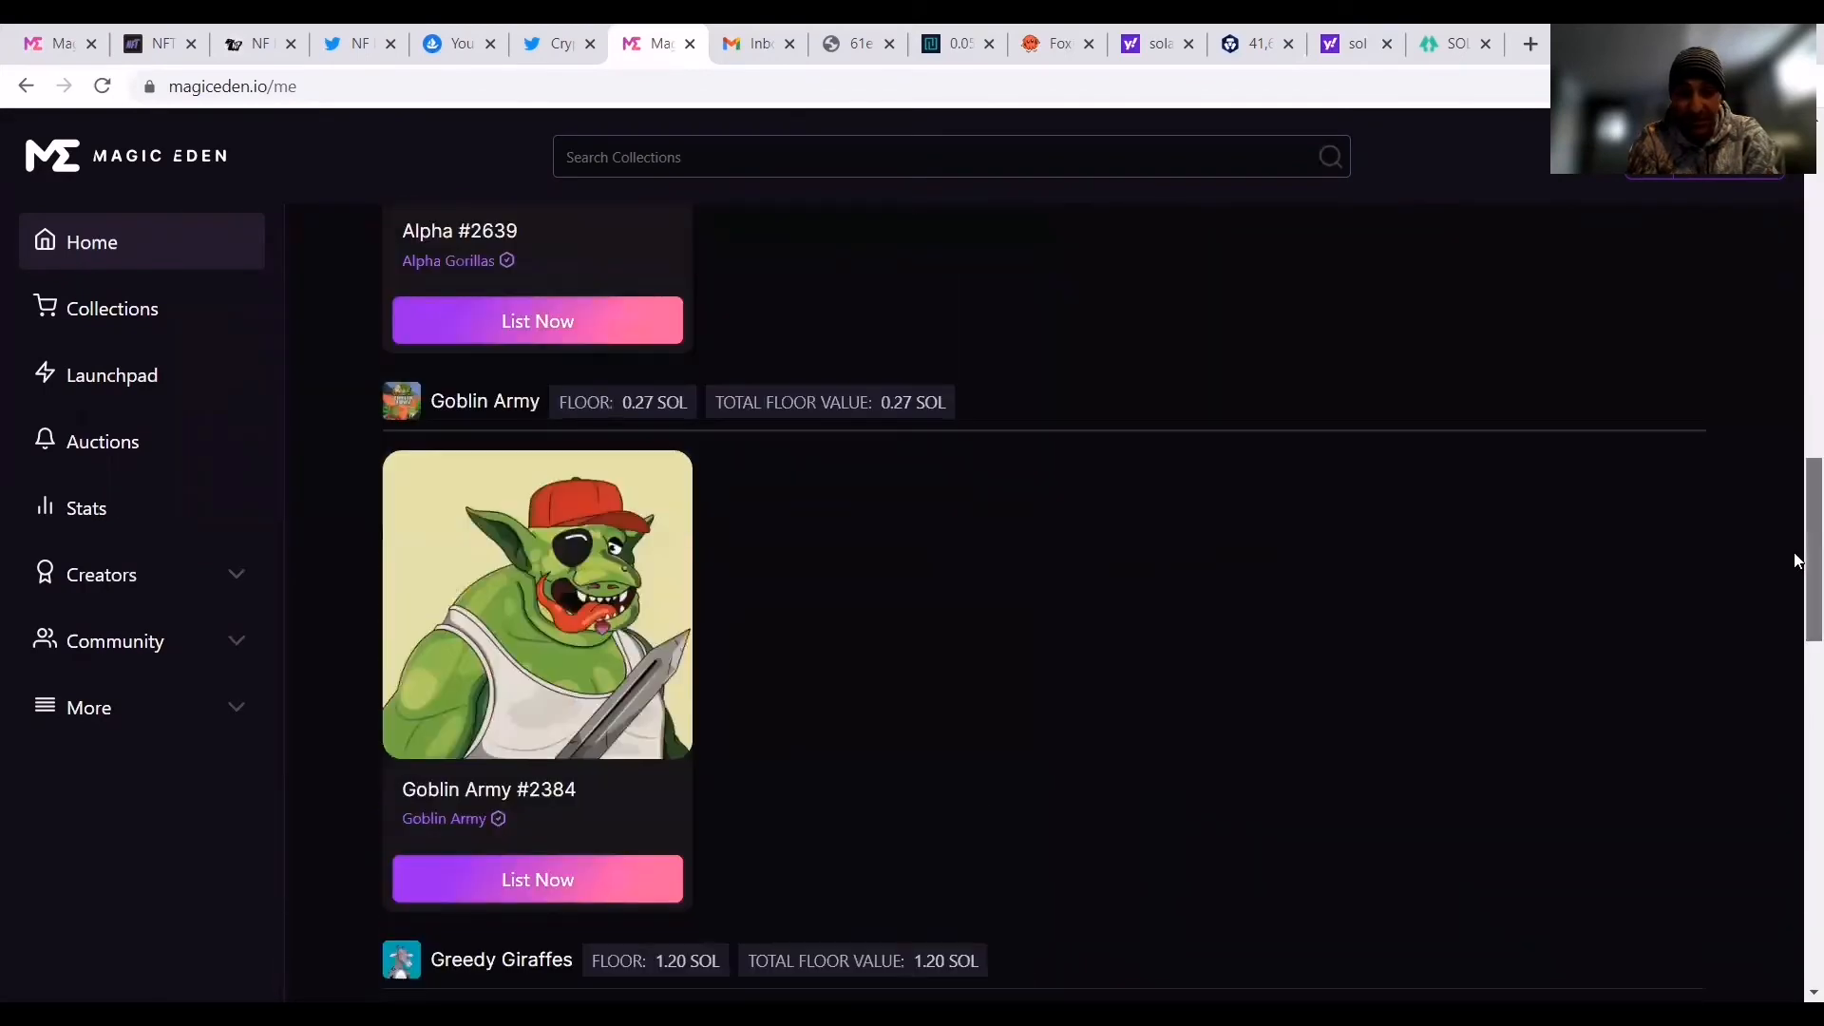
click(686, 440)
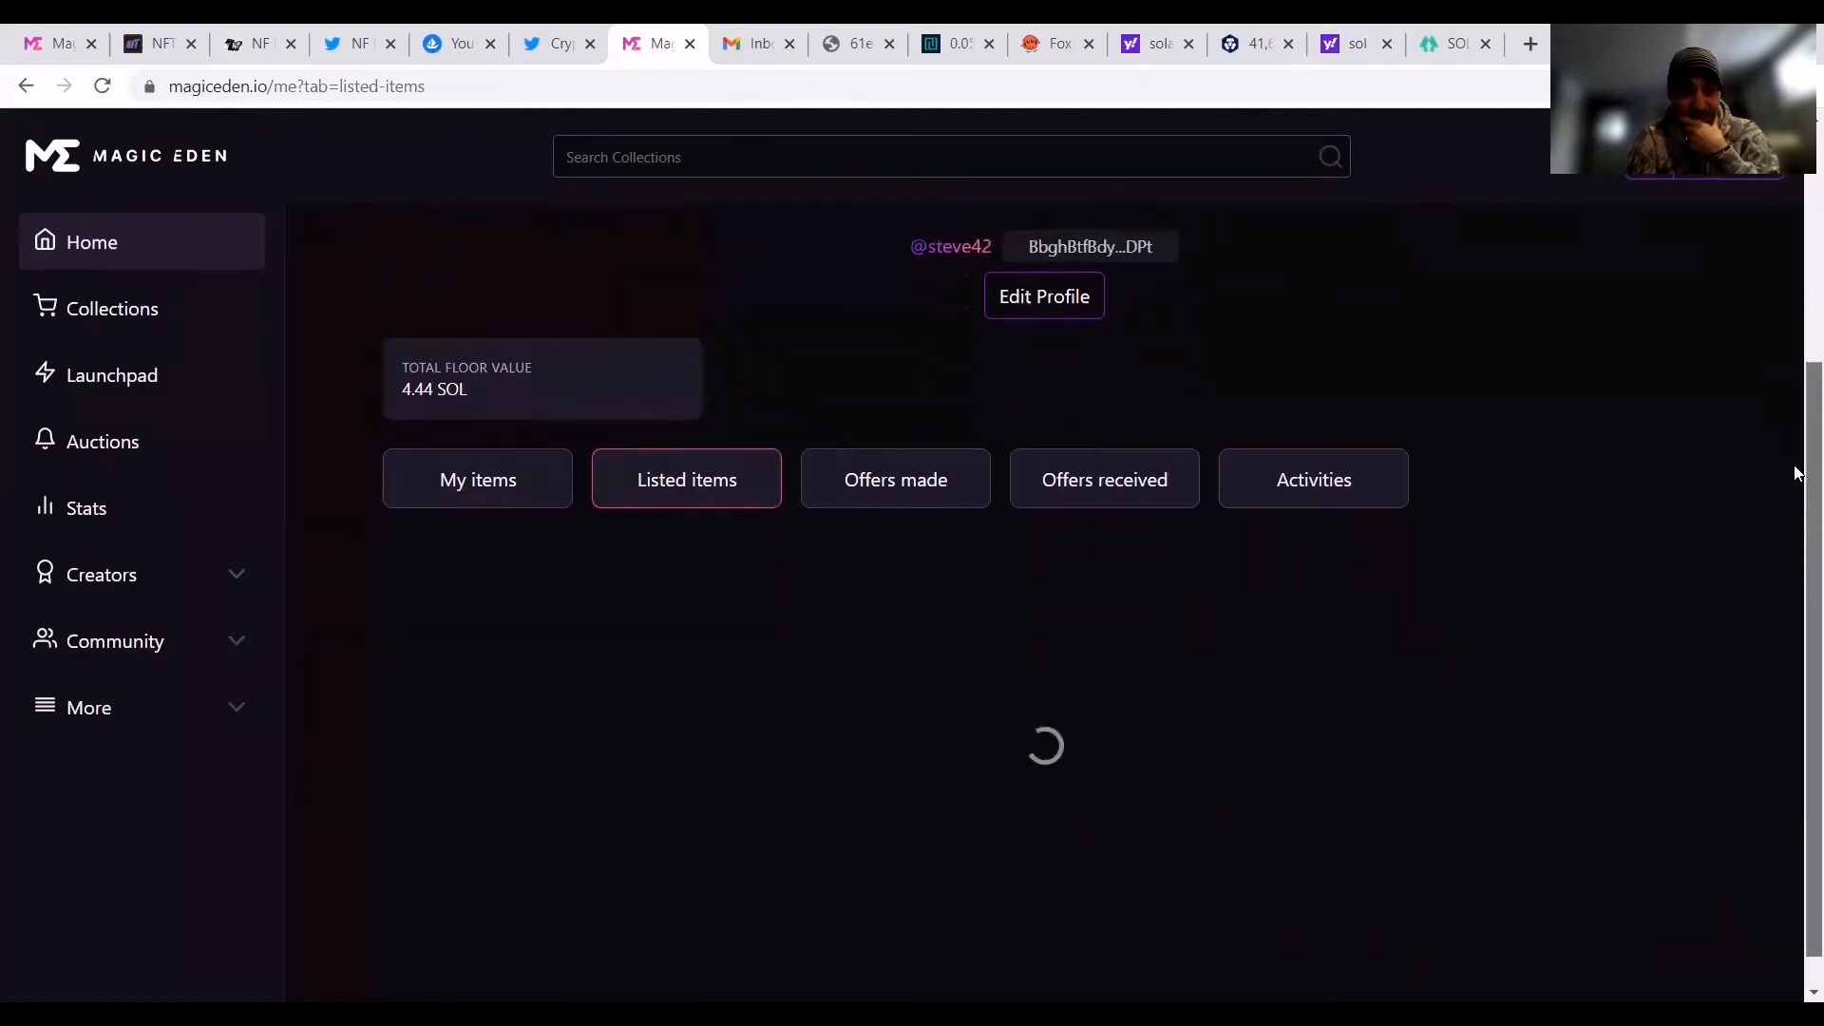
Scroll the Listed items tab to view Crypto Idolz Face #6103 listed at 0.8 SOL.
scroll(down, 3)
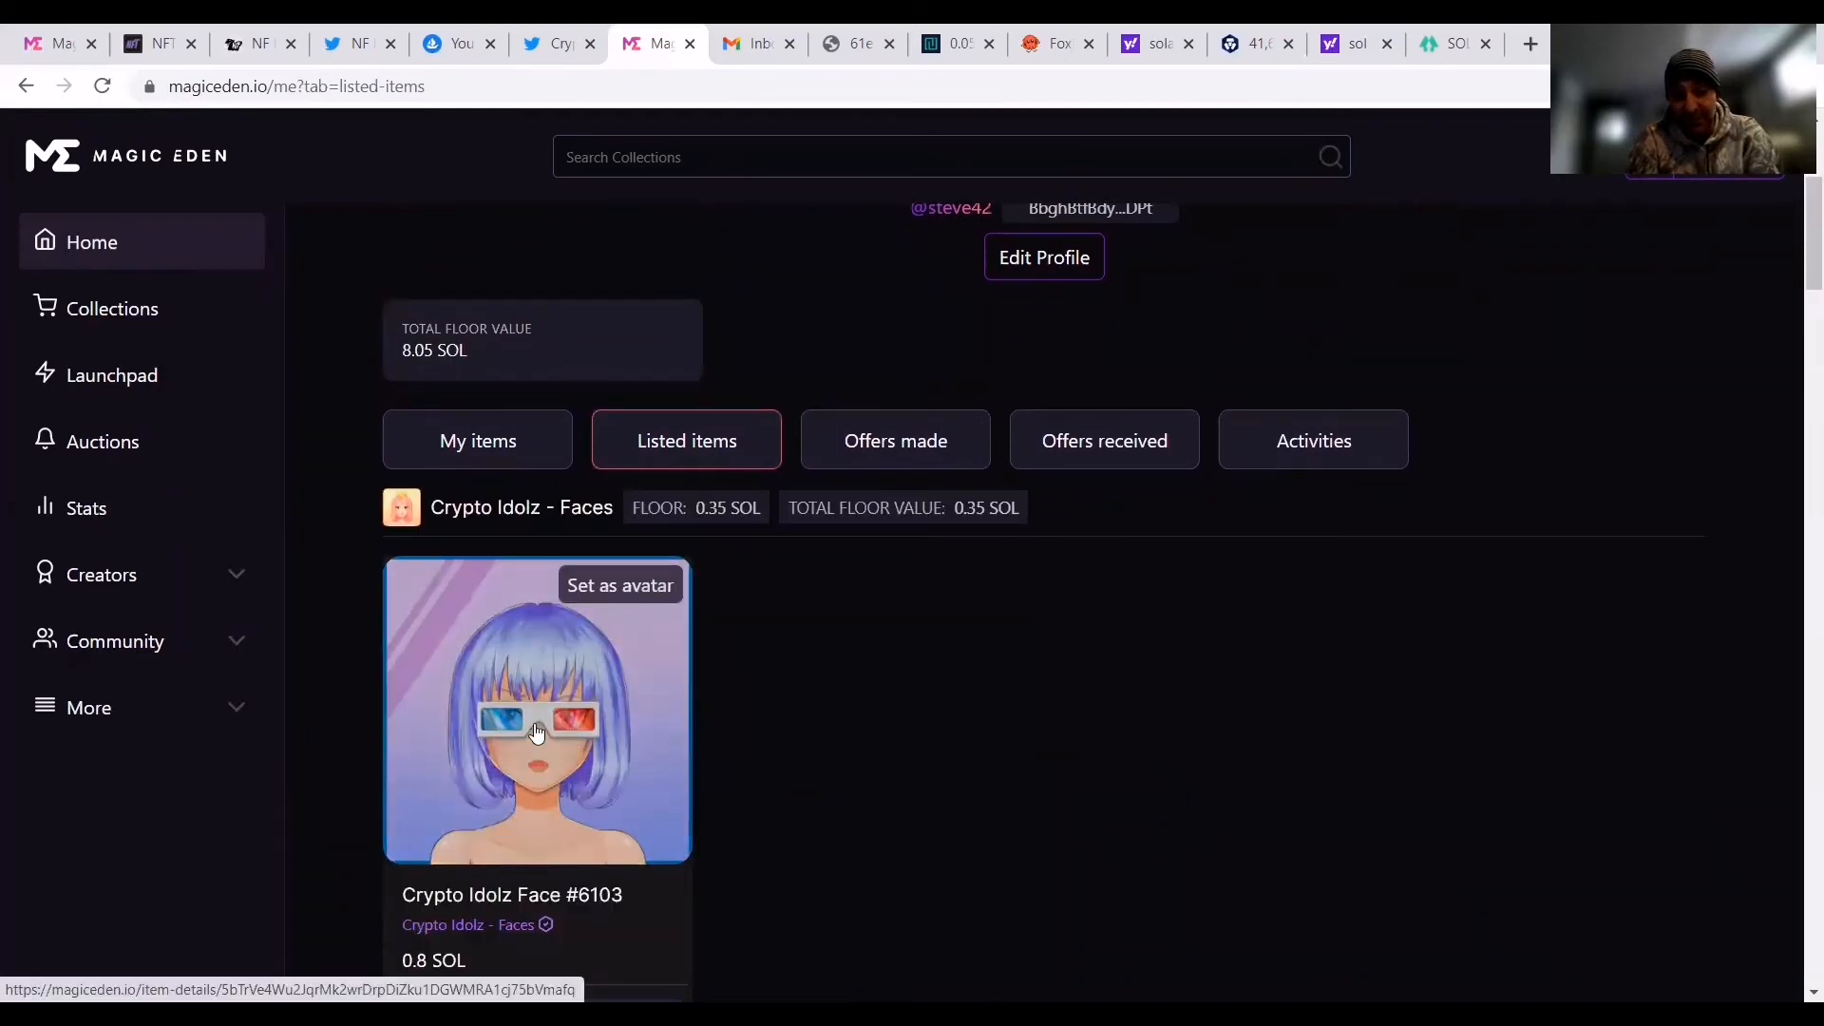
mouse_move(931, 699)
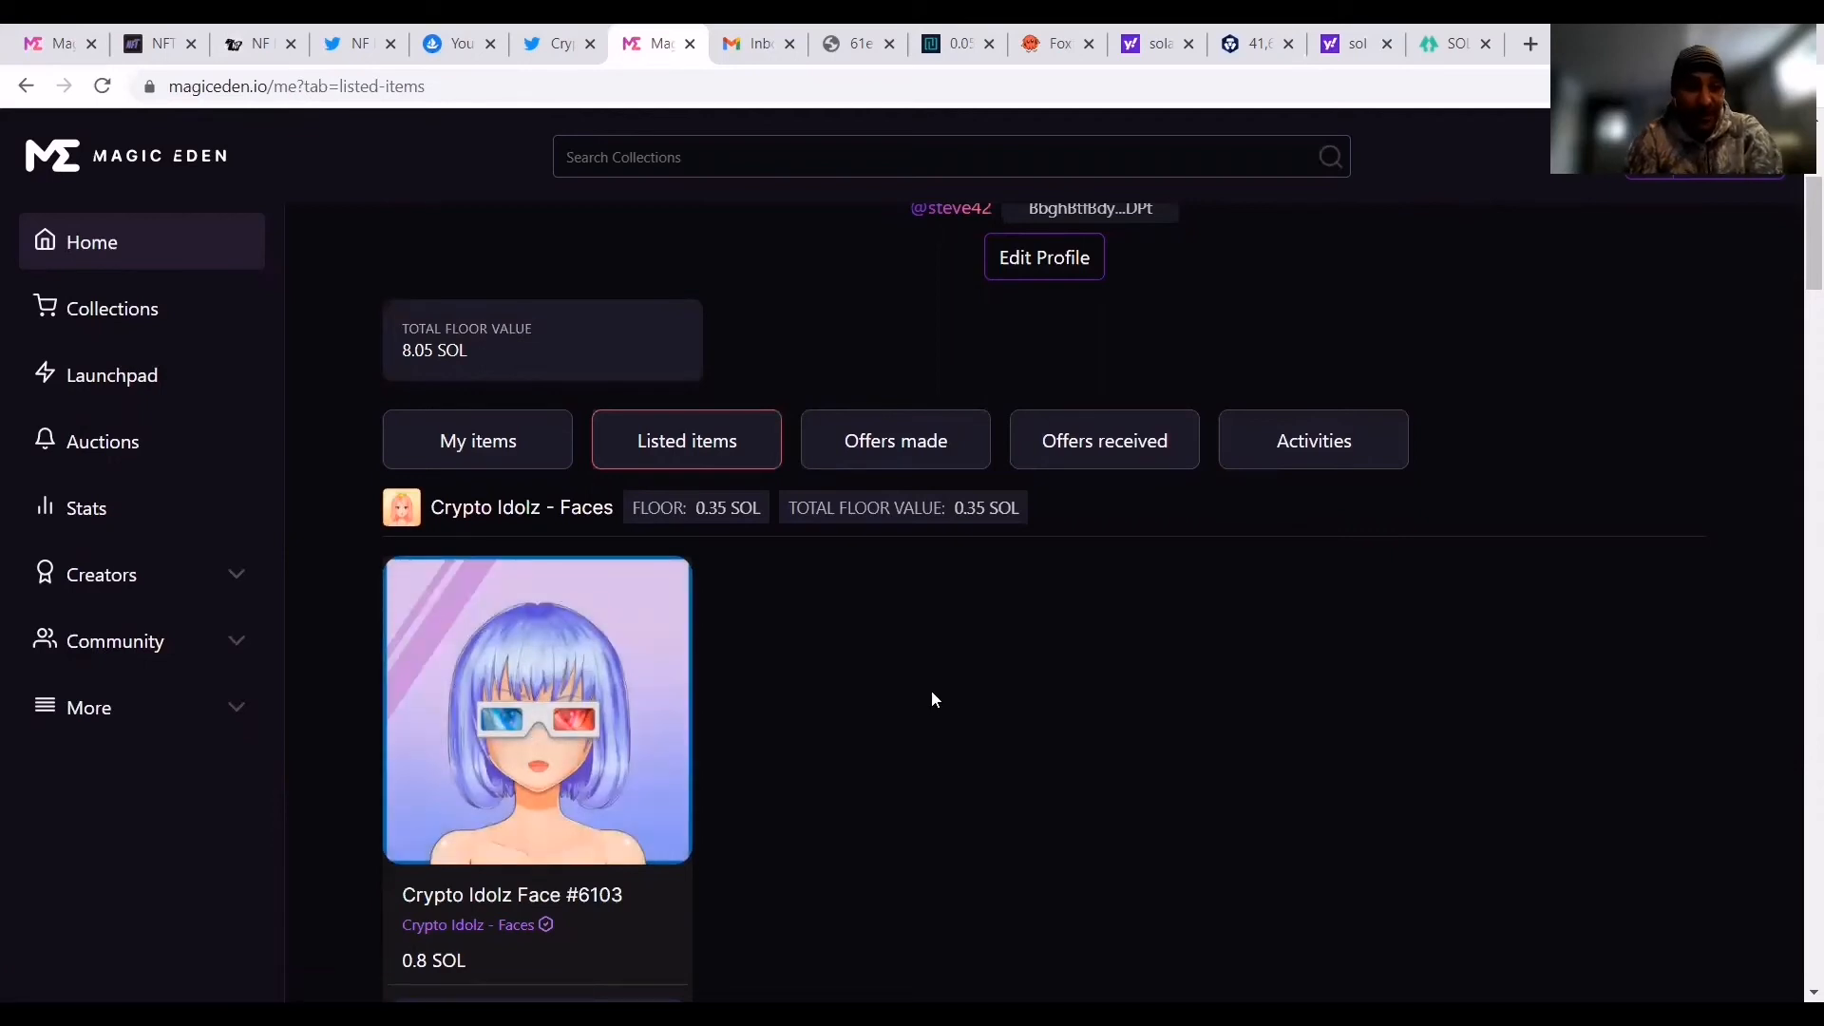
mouse_move(536, 709)
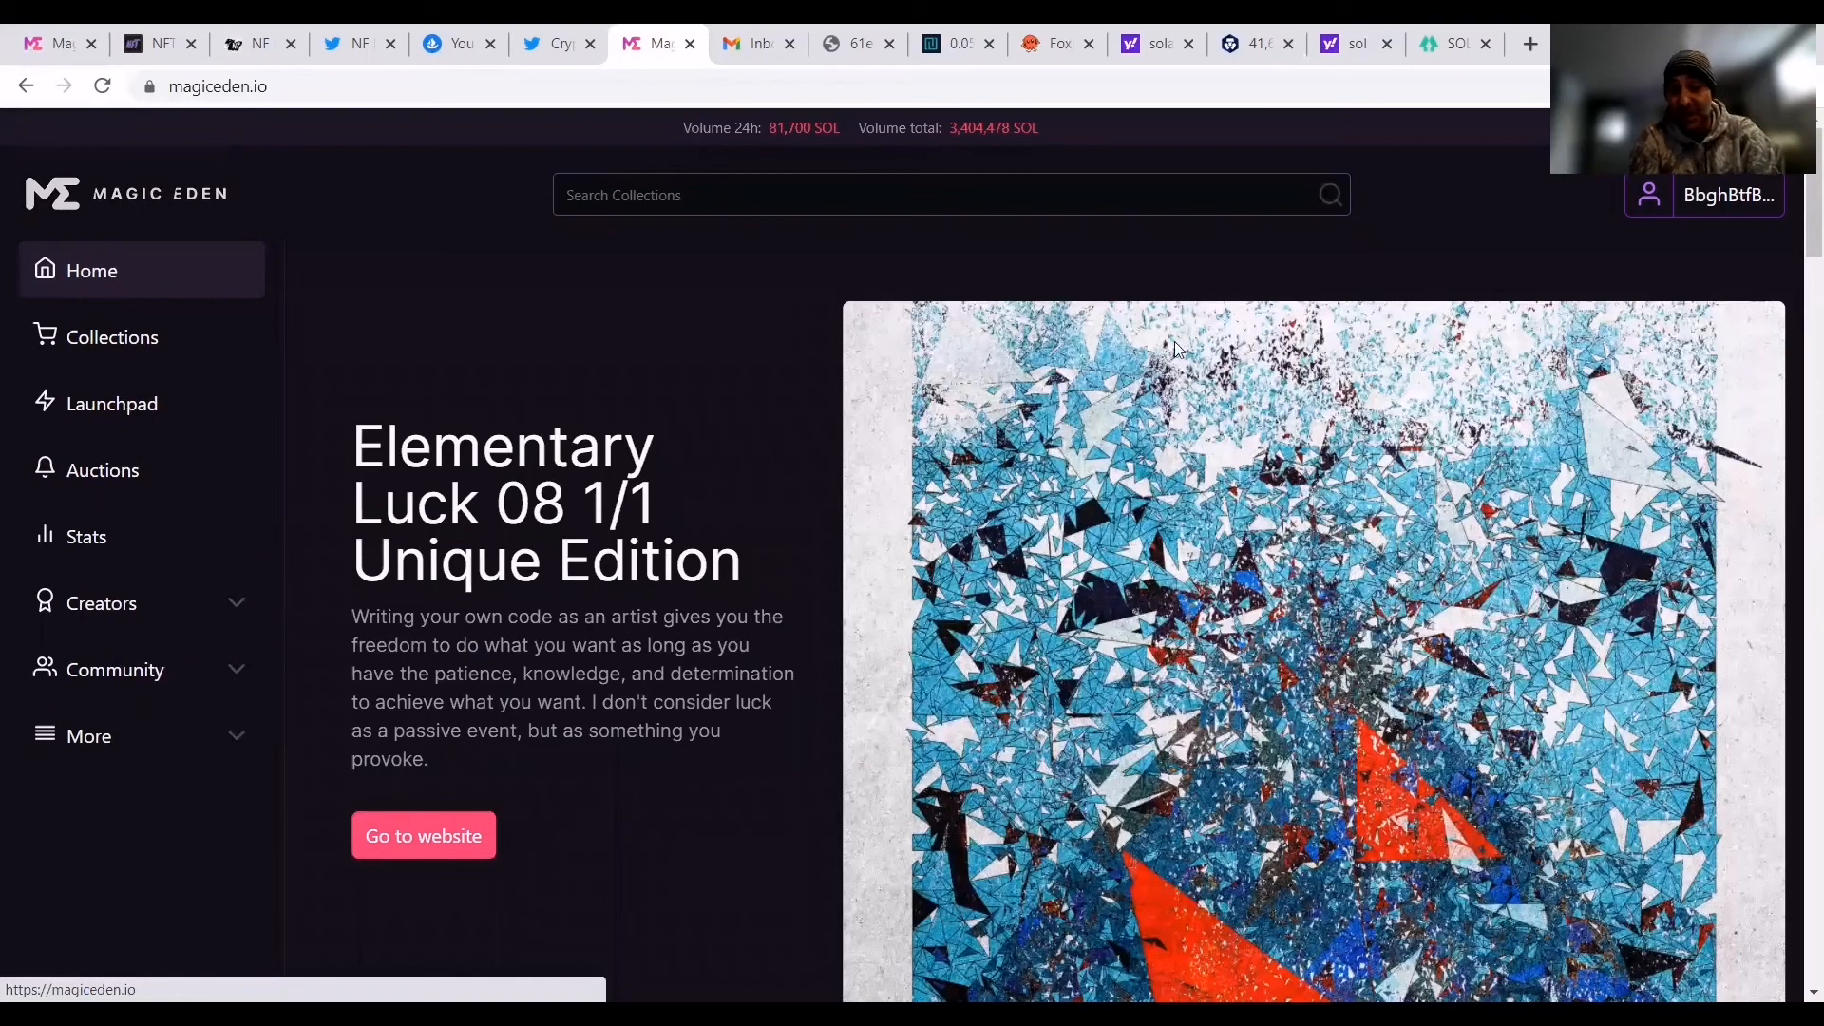
Open Launchpad, view the PixelBands launch, then scroll through Upcoming and sold-out Ended projects.
click(113, 402)
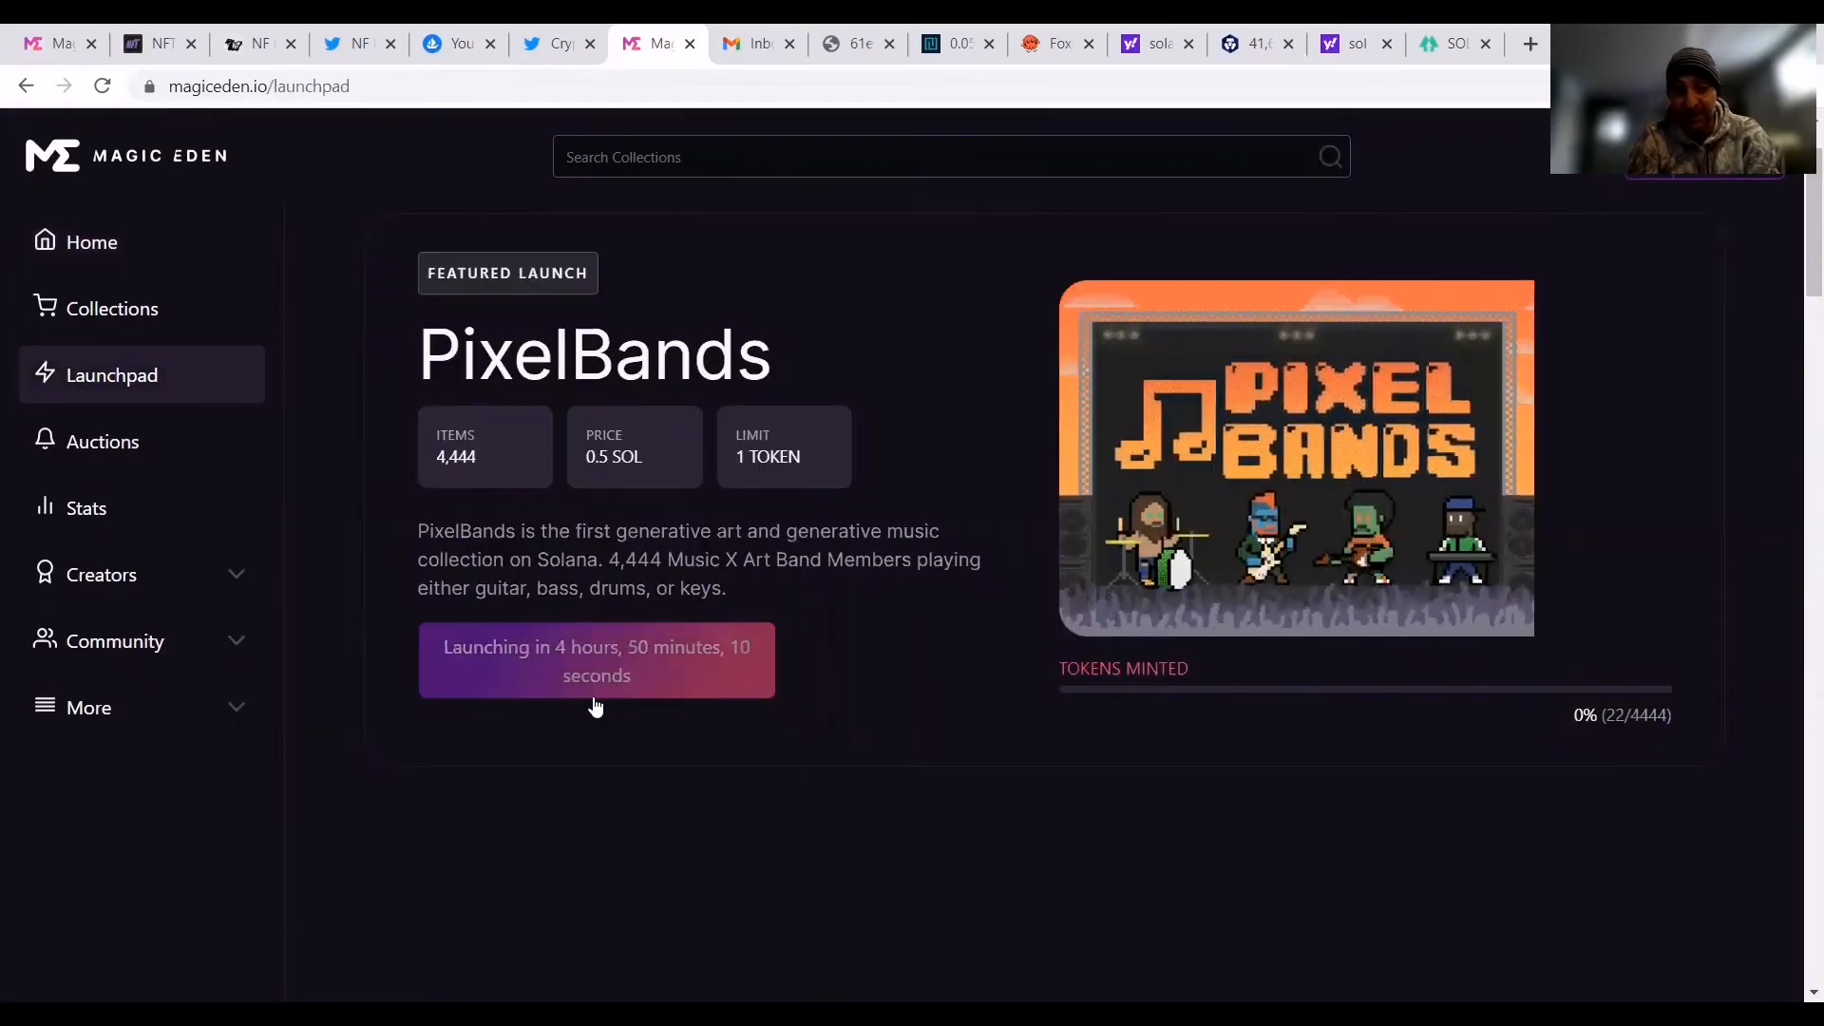
mouse_move(1643, 734)
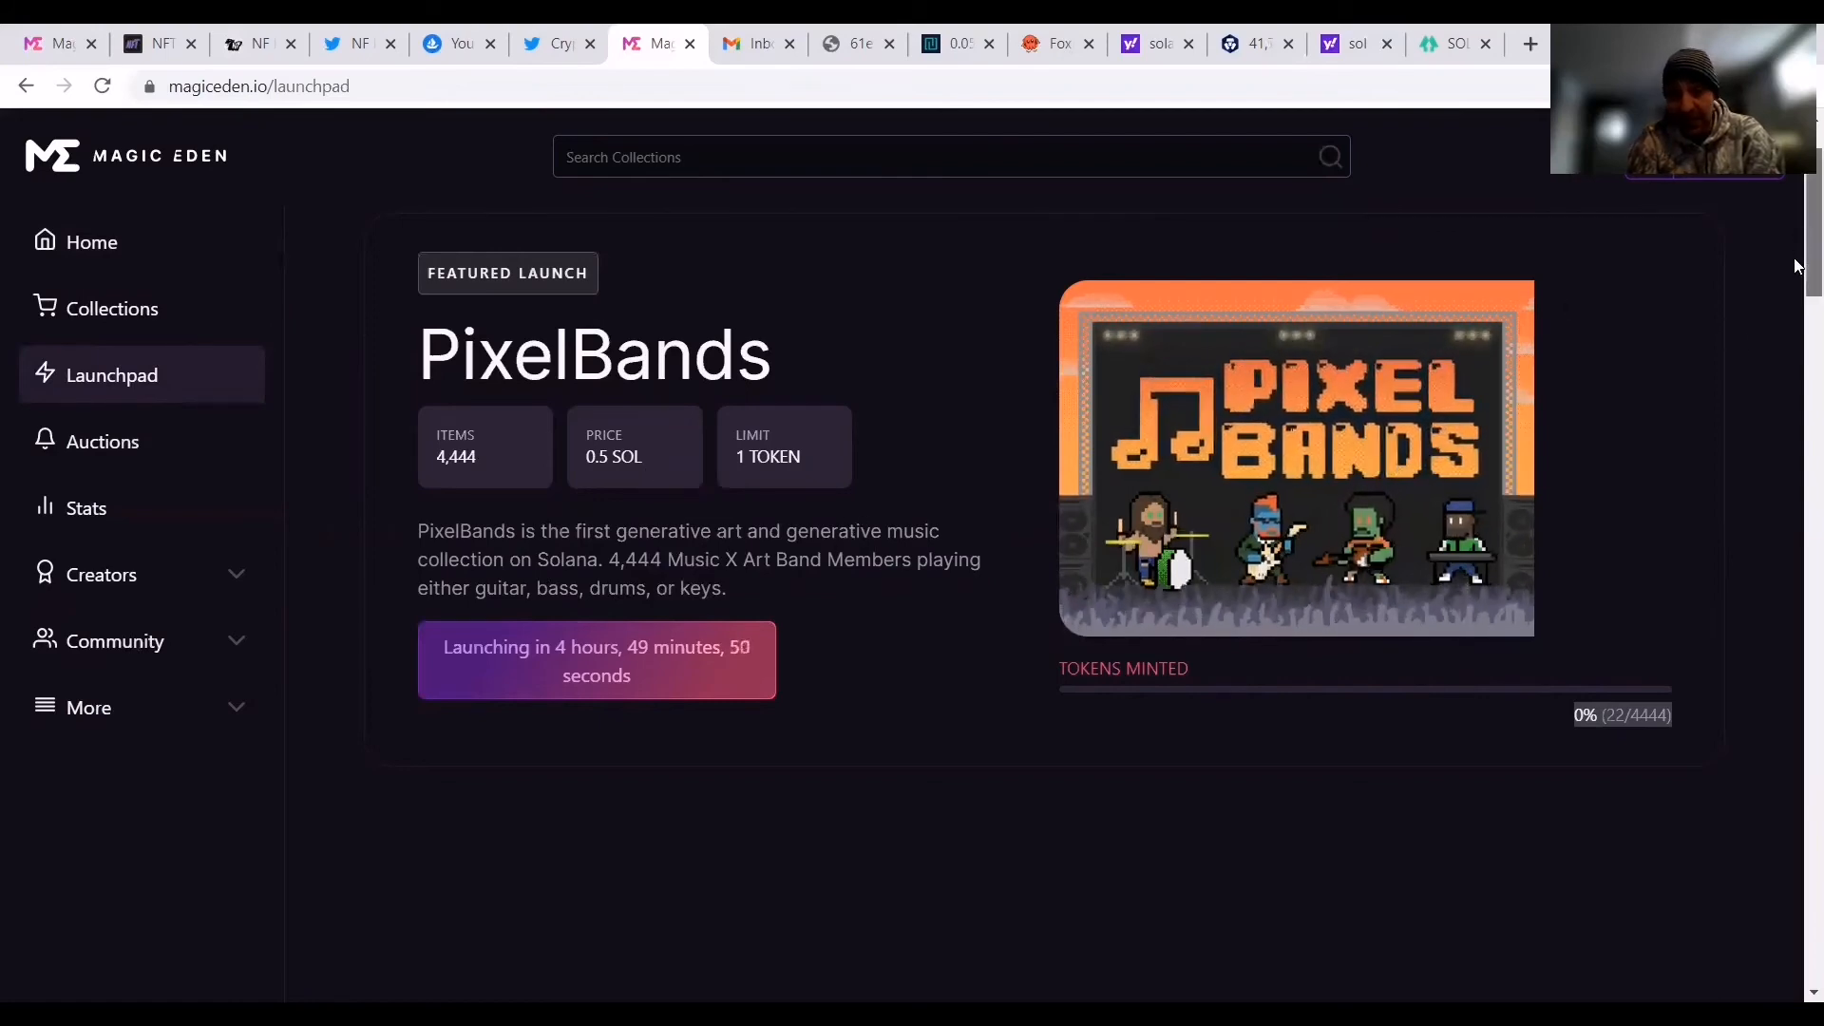
scroll(down, 3)
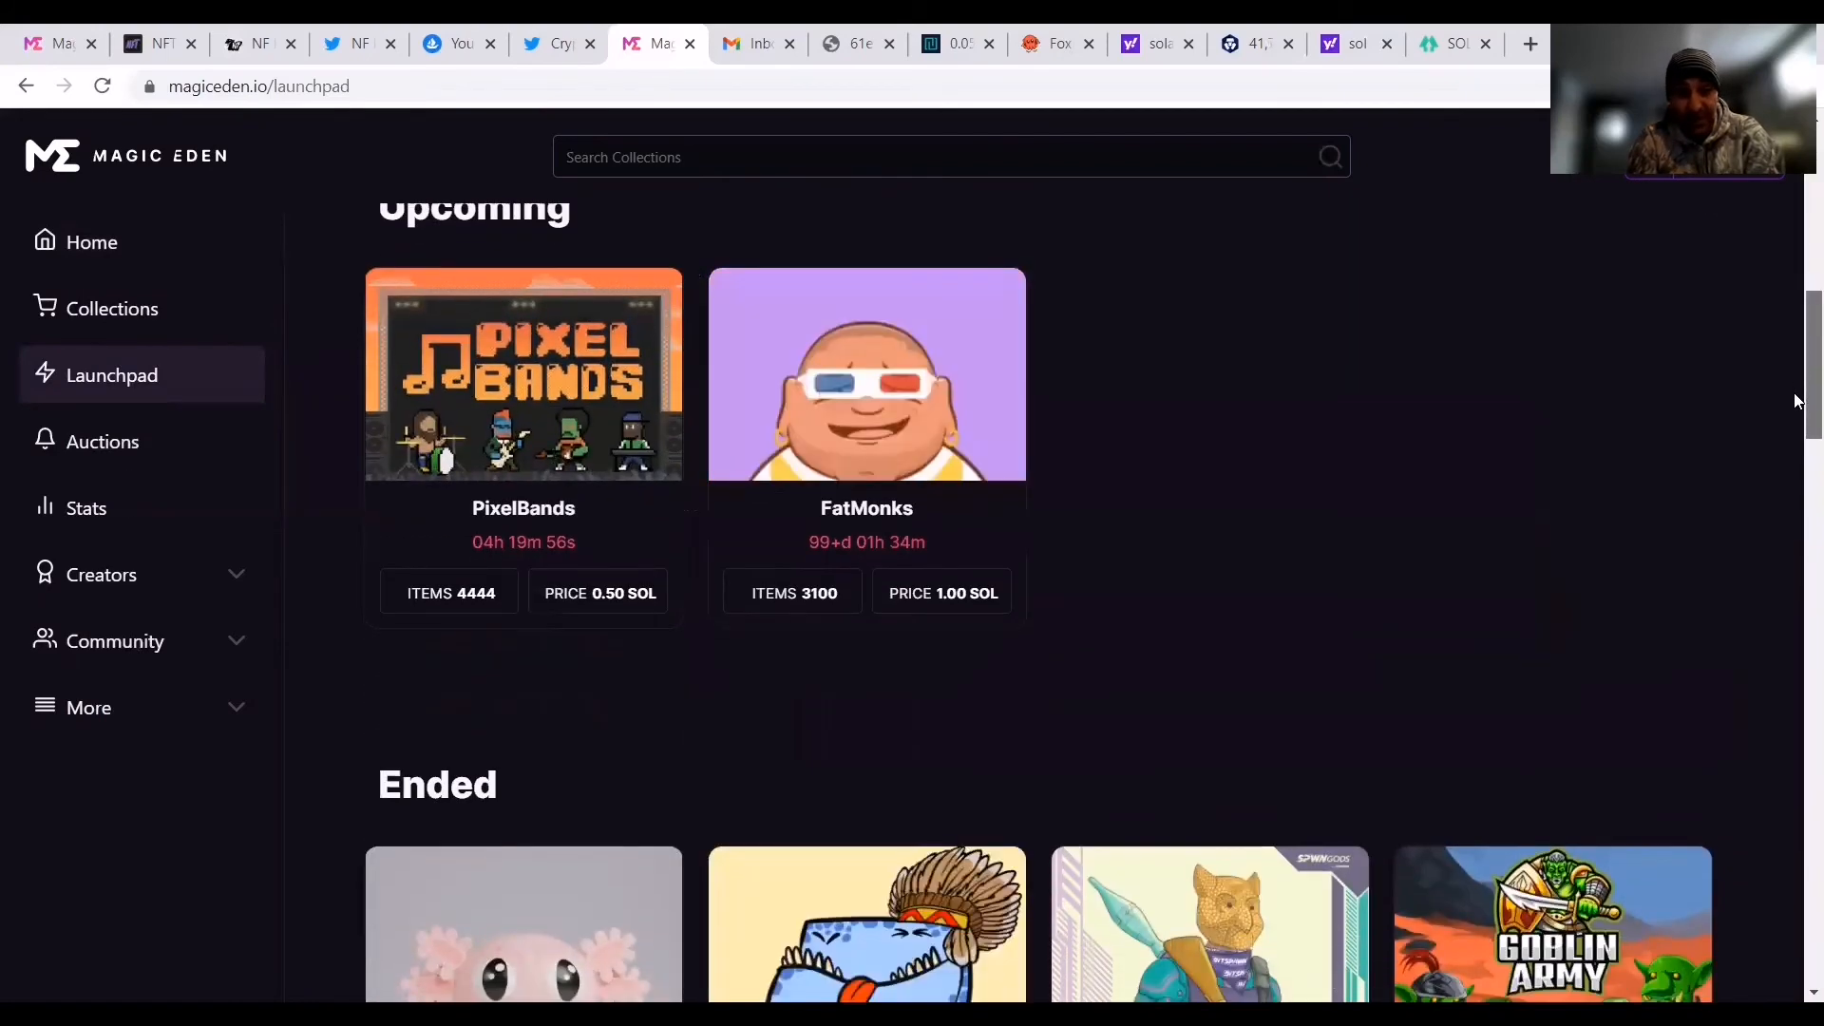
scroll(down, 3)
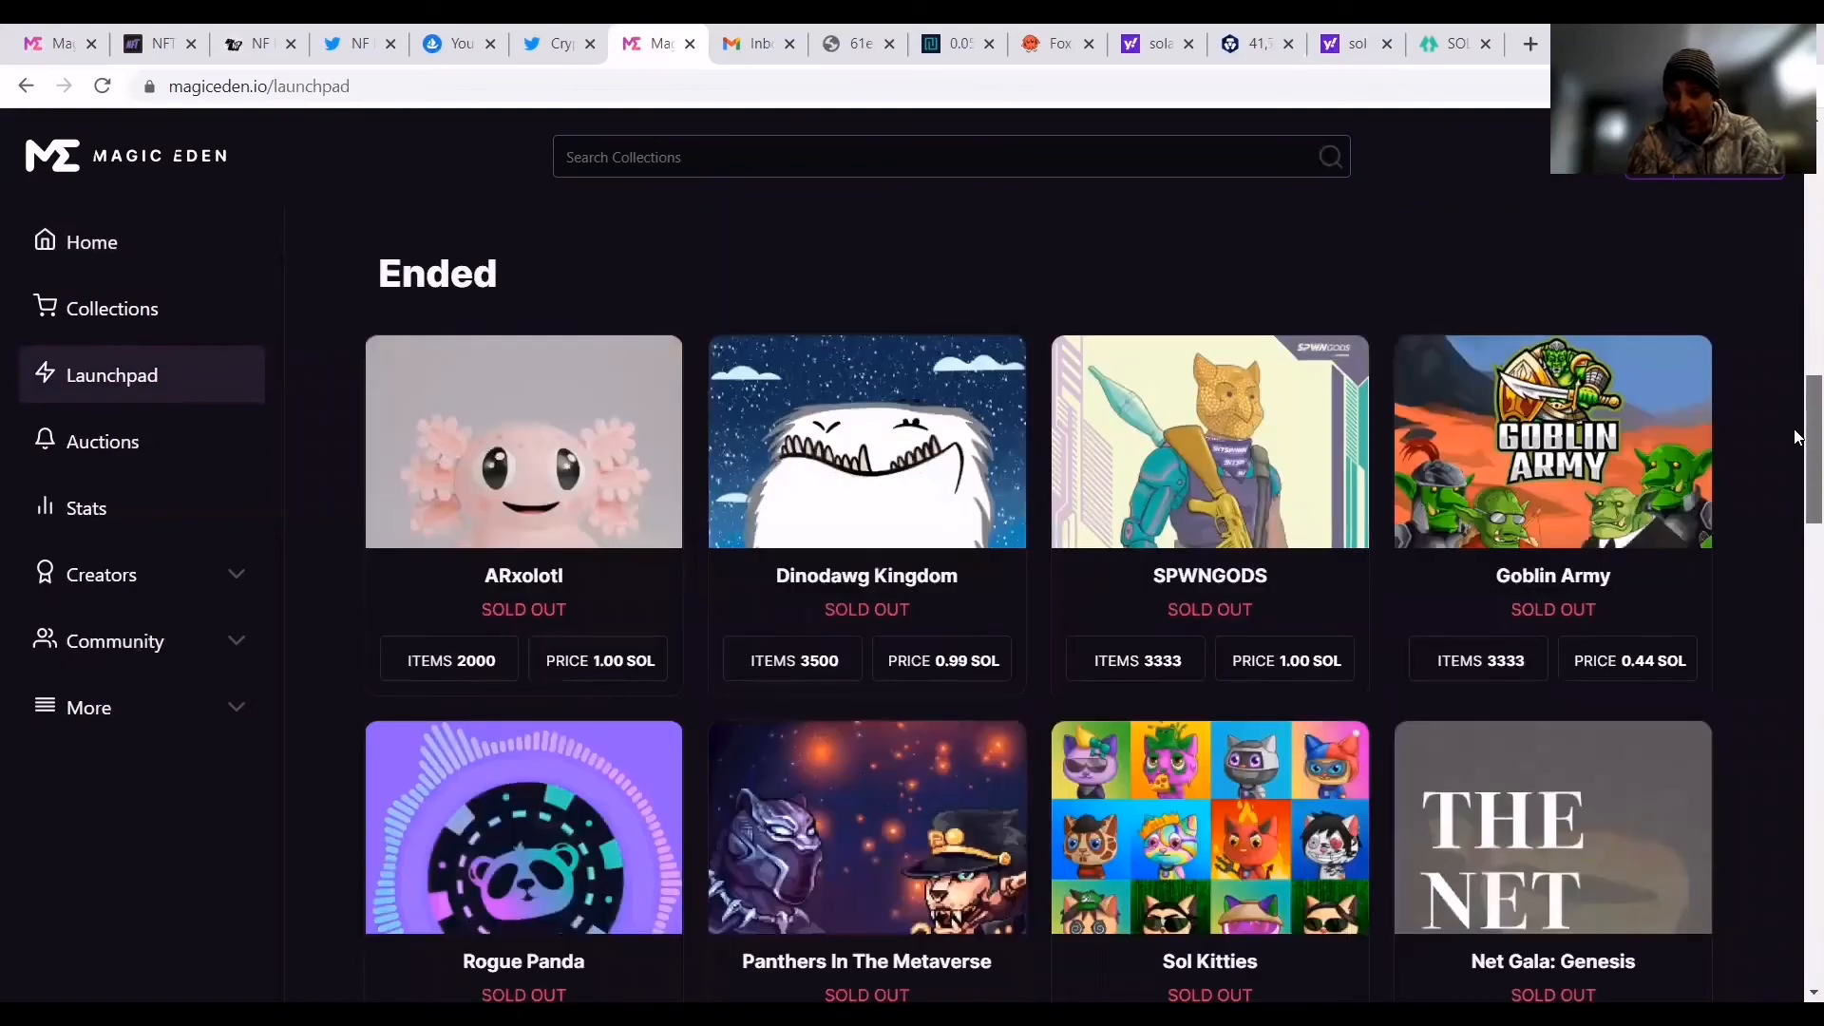
scroll(down, 3)
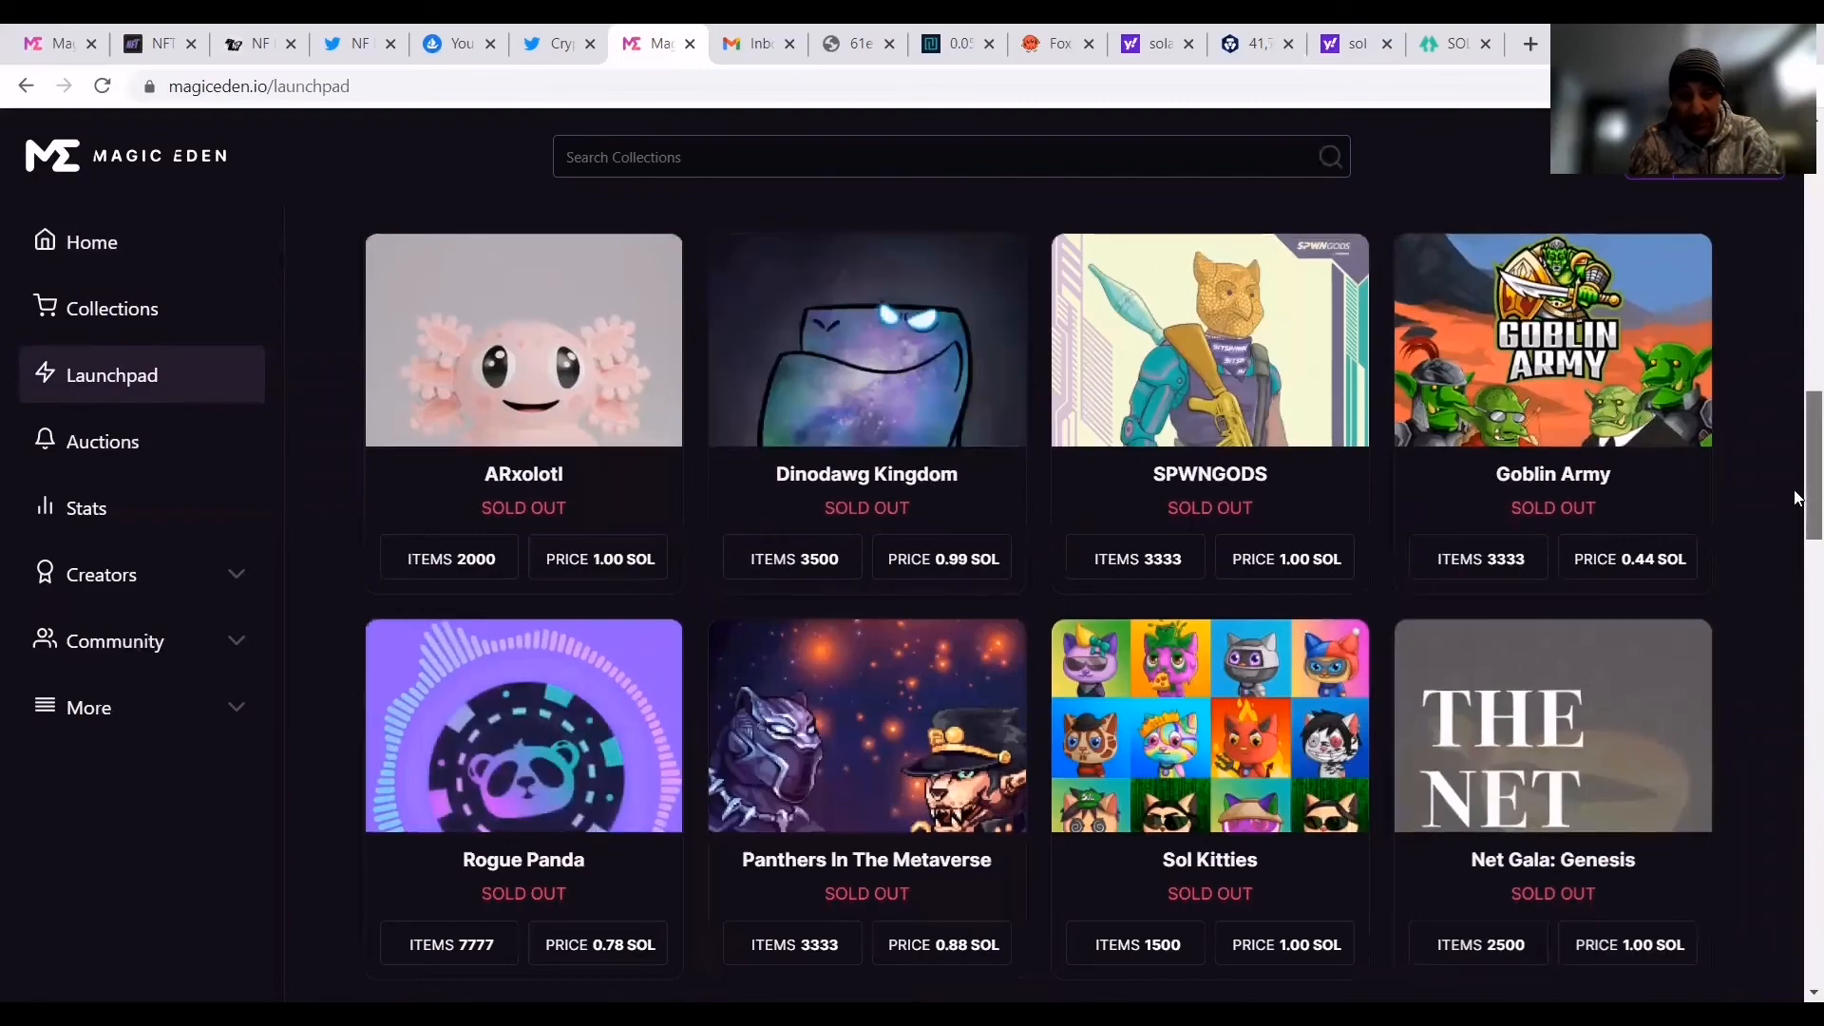
scroll(down, 3)
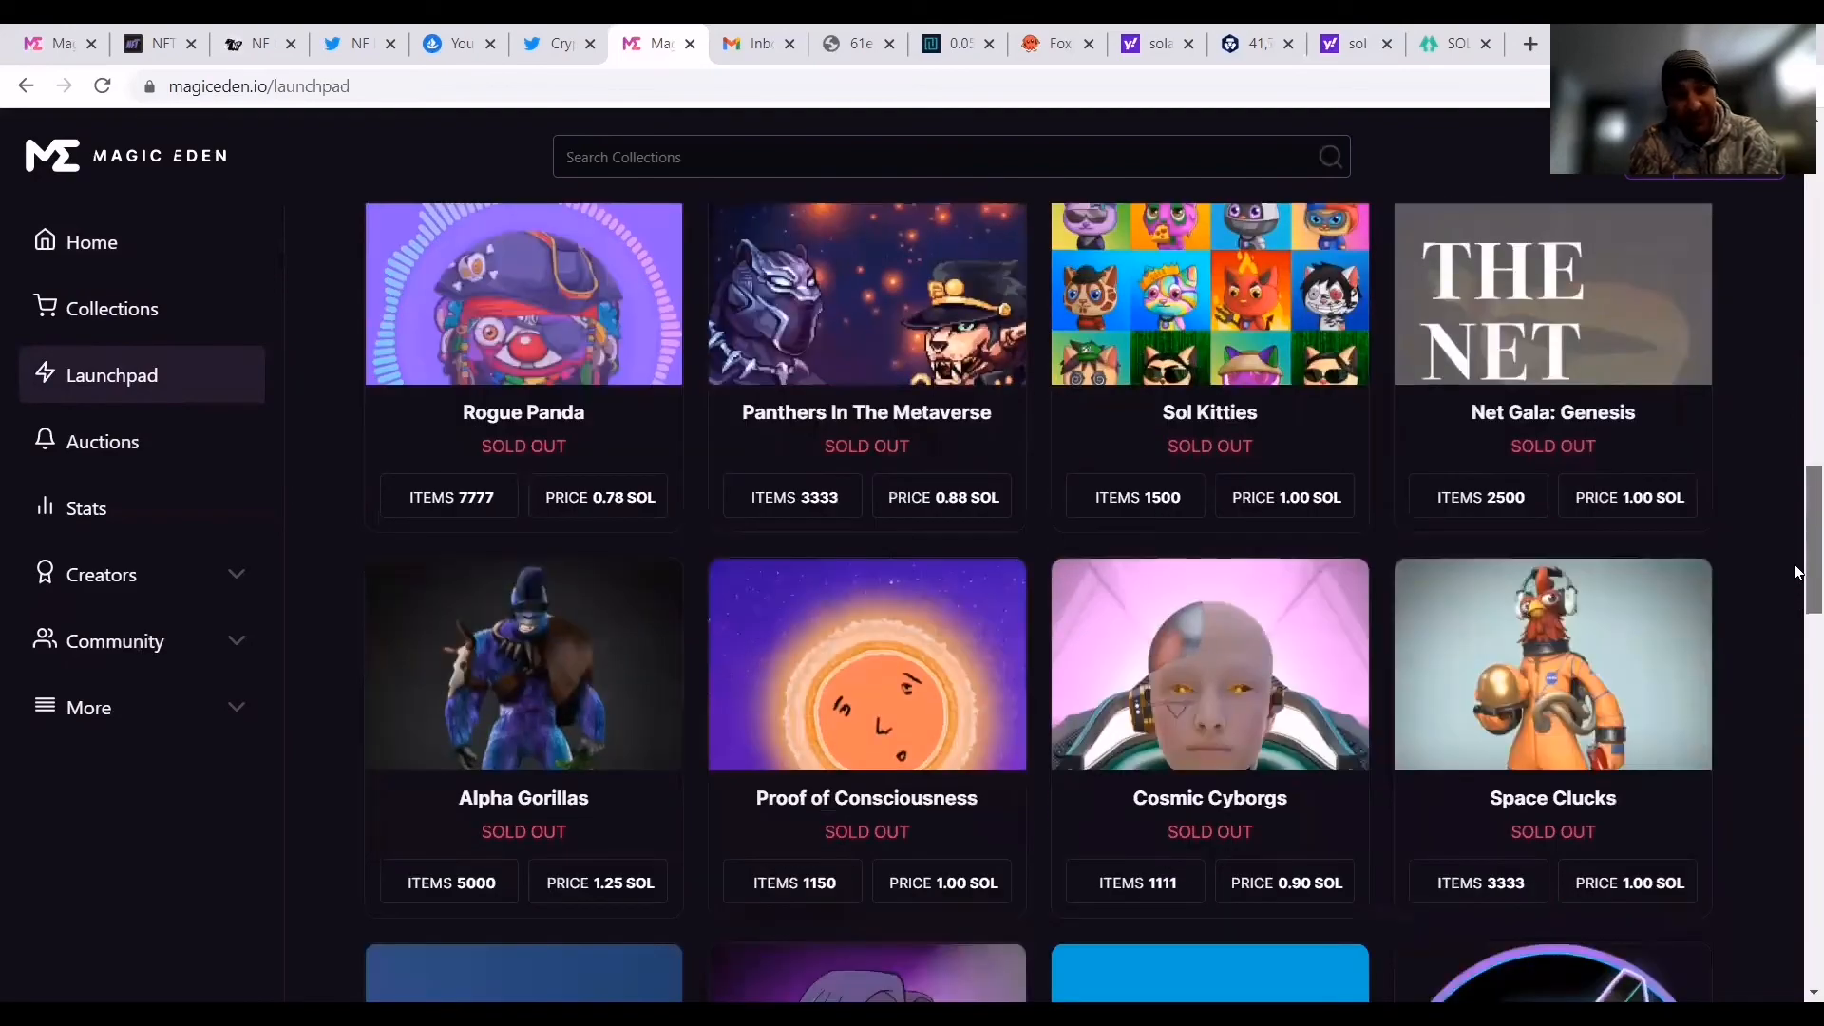
scroll(down, 3)
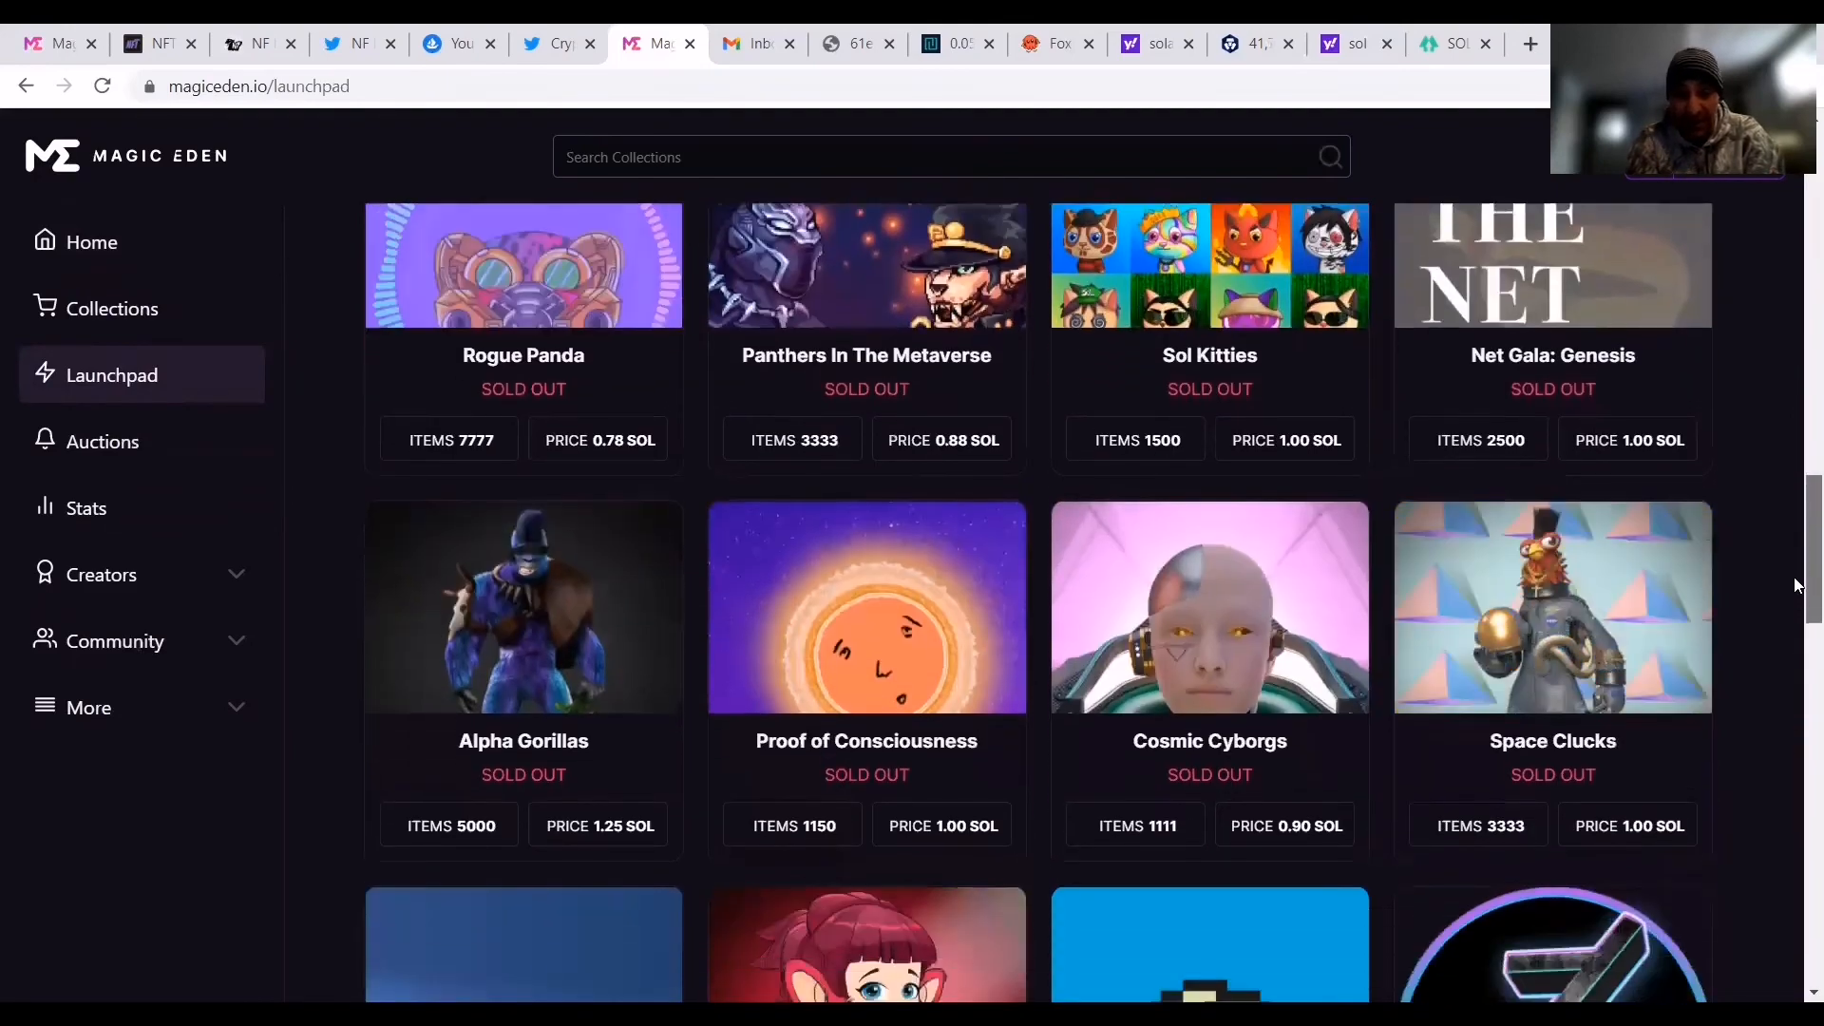
scroll(down, 3)
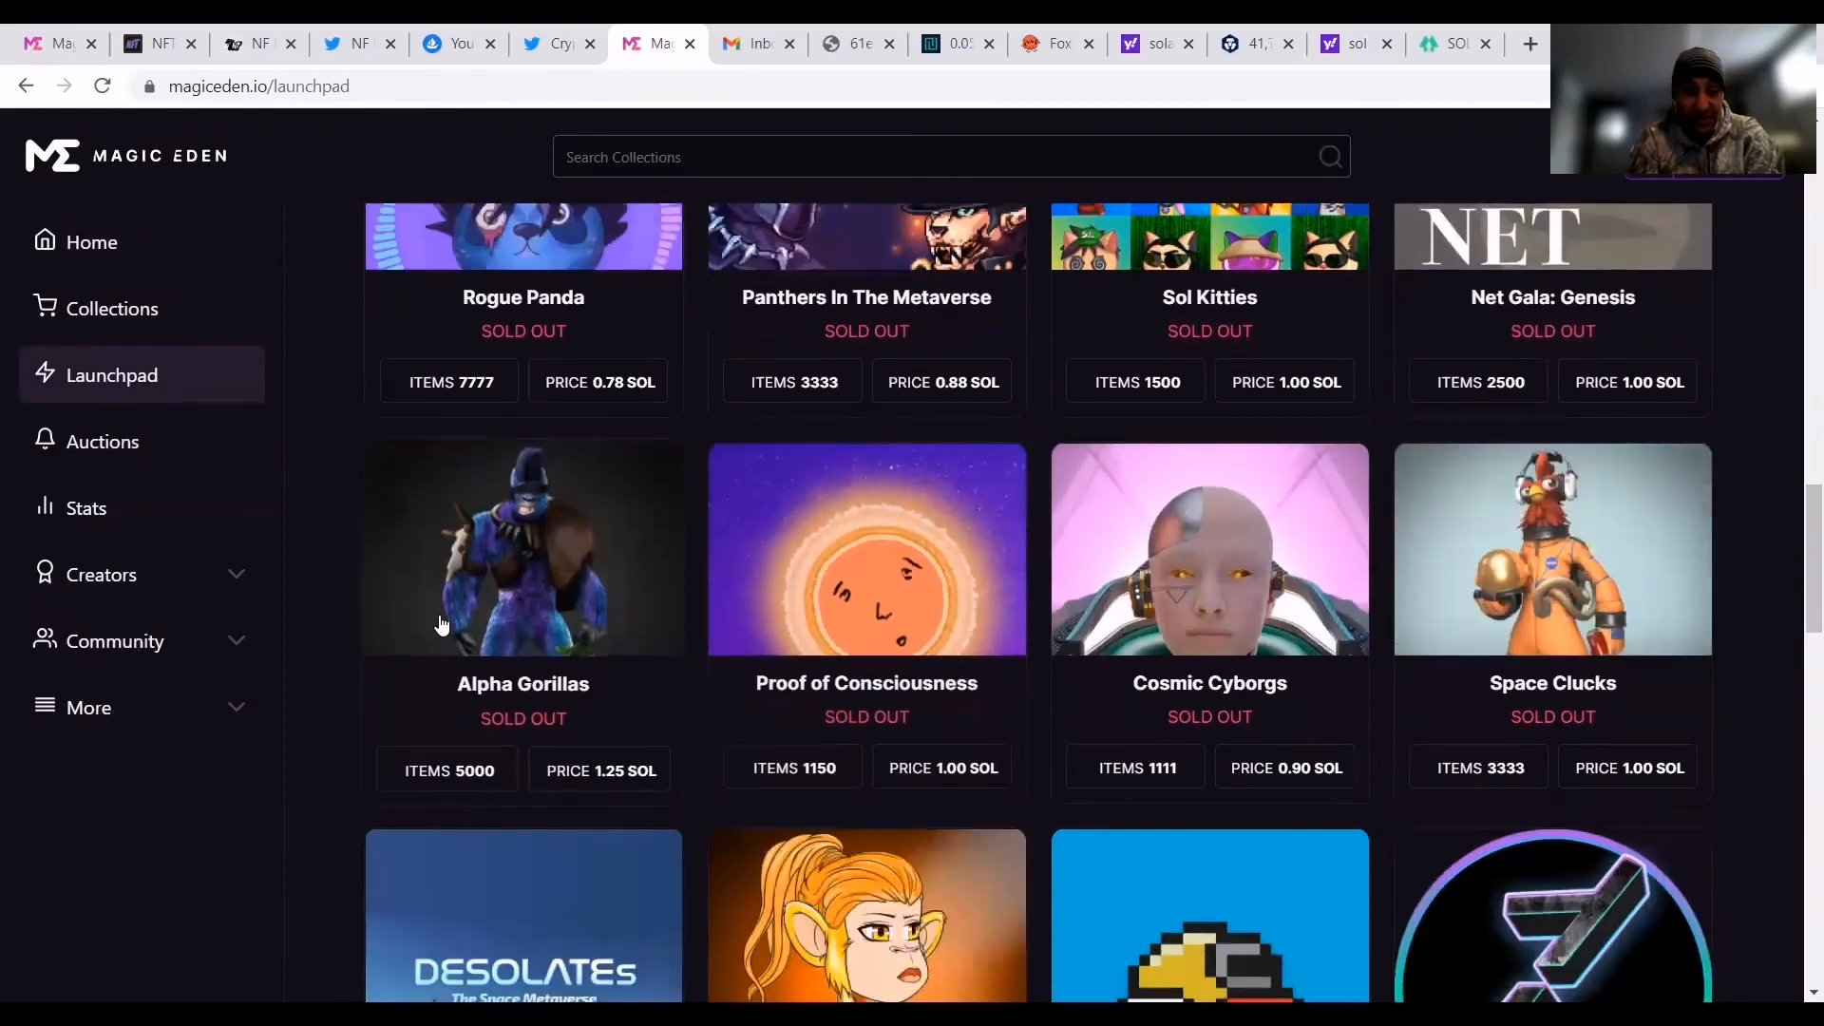
Open the sold-out Alpha Gorillas launch and scroll to its 5,000 items, 100% minted.
click(522, 547)
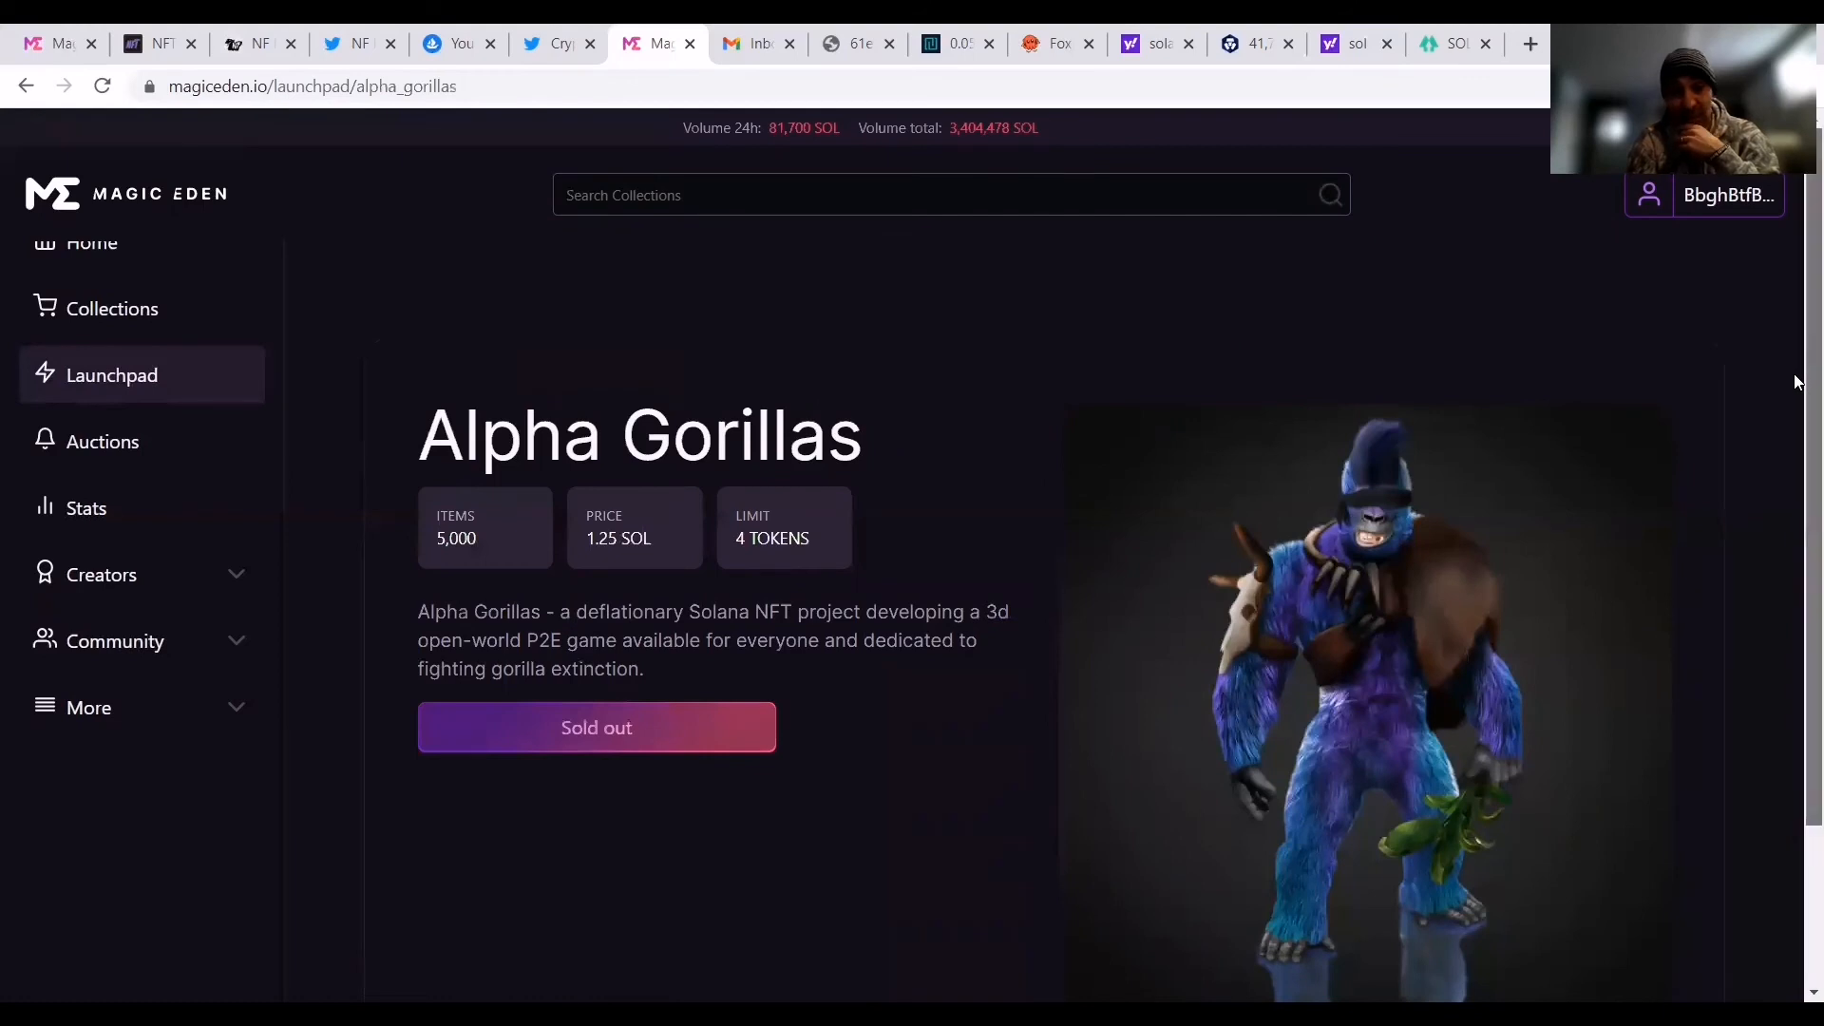
scroll(down, 3)
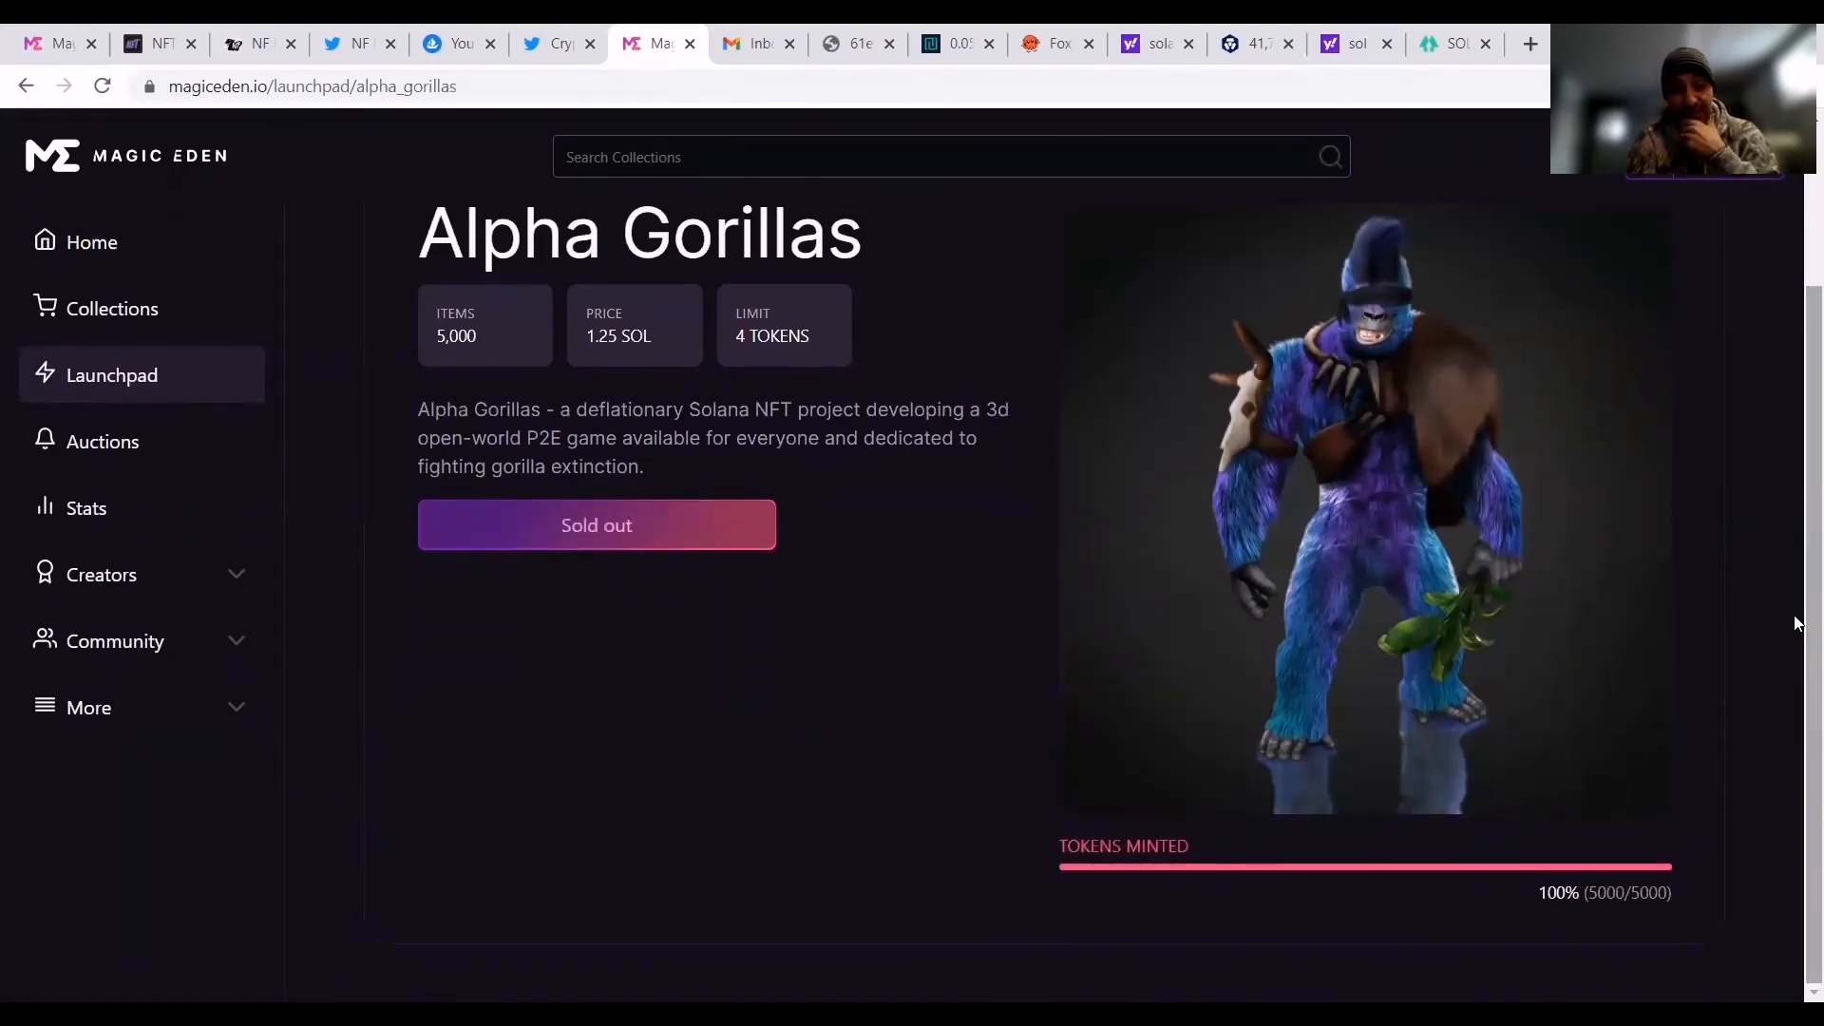
mouse_move(1644, 857)
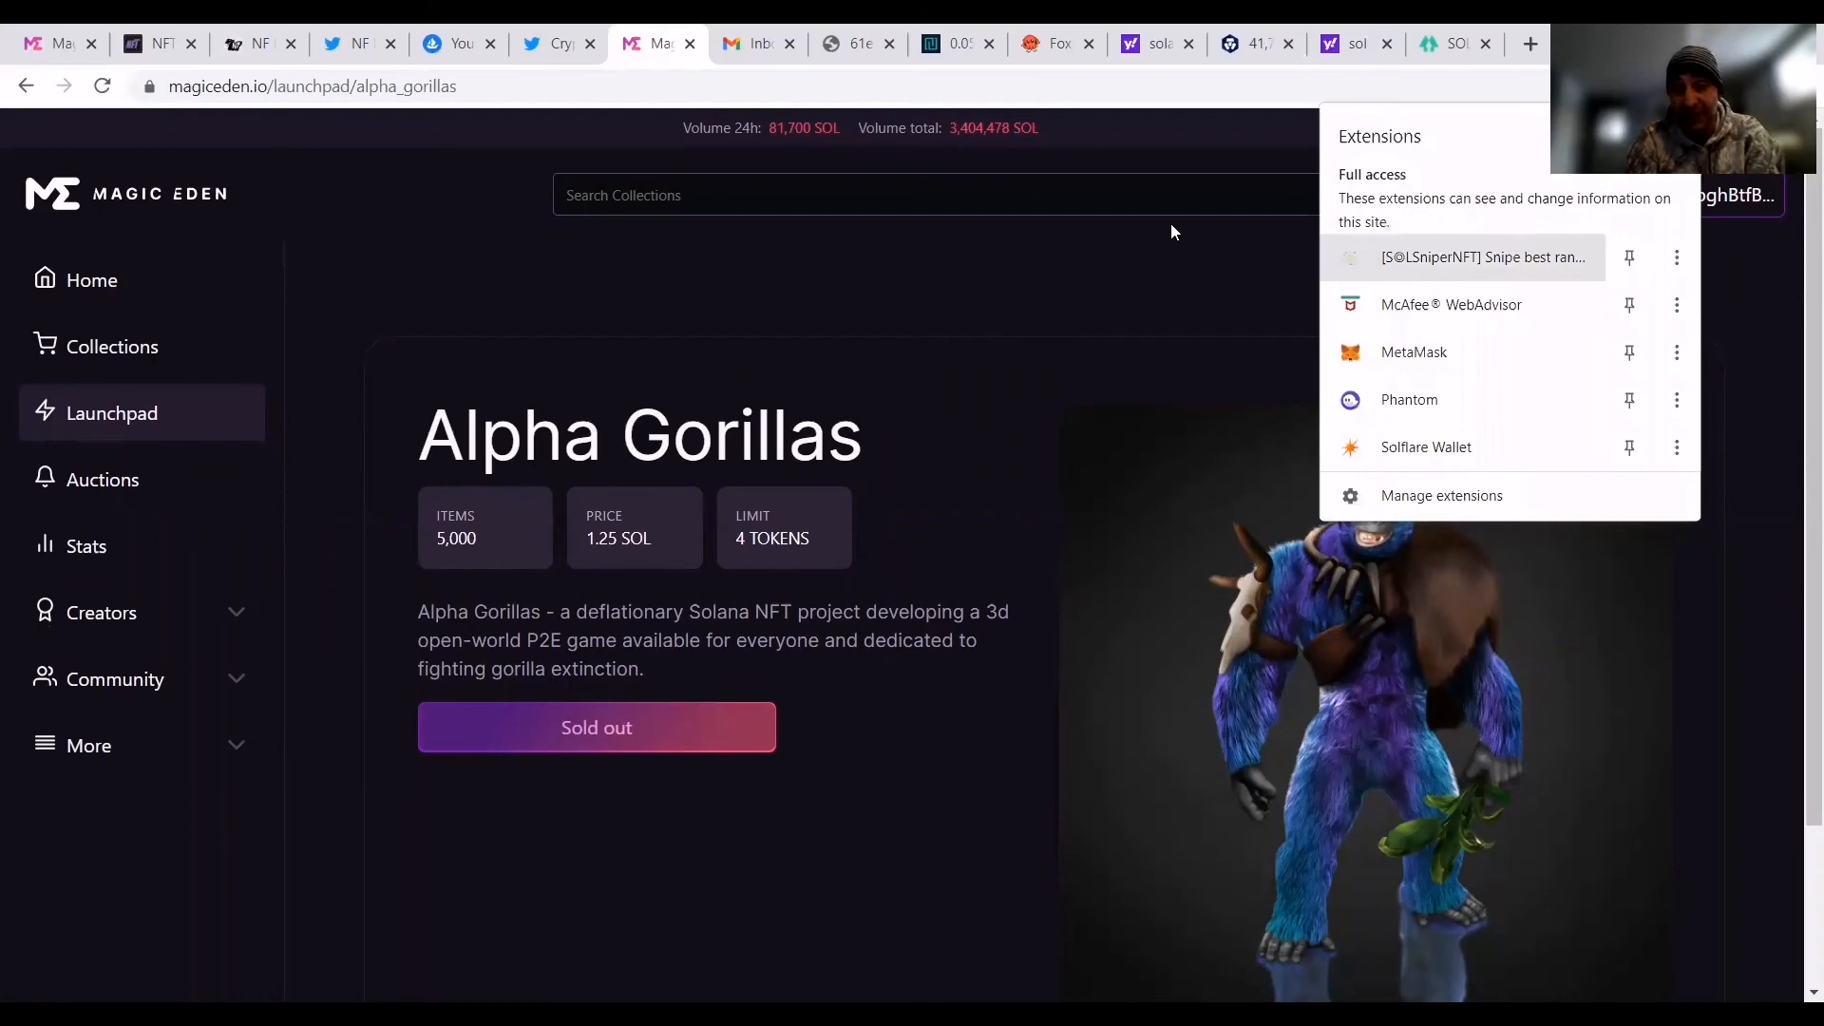
Run the SOLSniperNFT 'Snipe best rank' extension, bringing back the 'sol sniper' Yahoo results.
click(1353, 43)
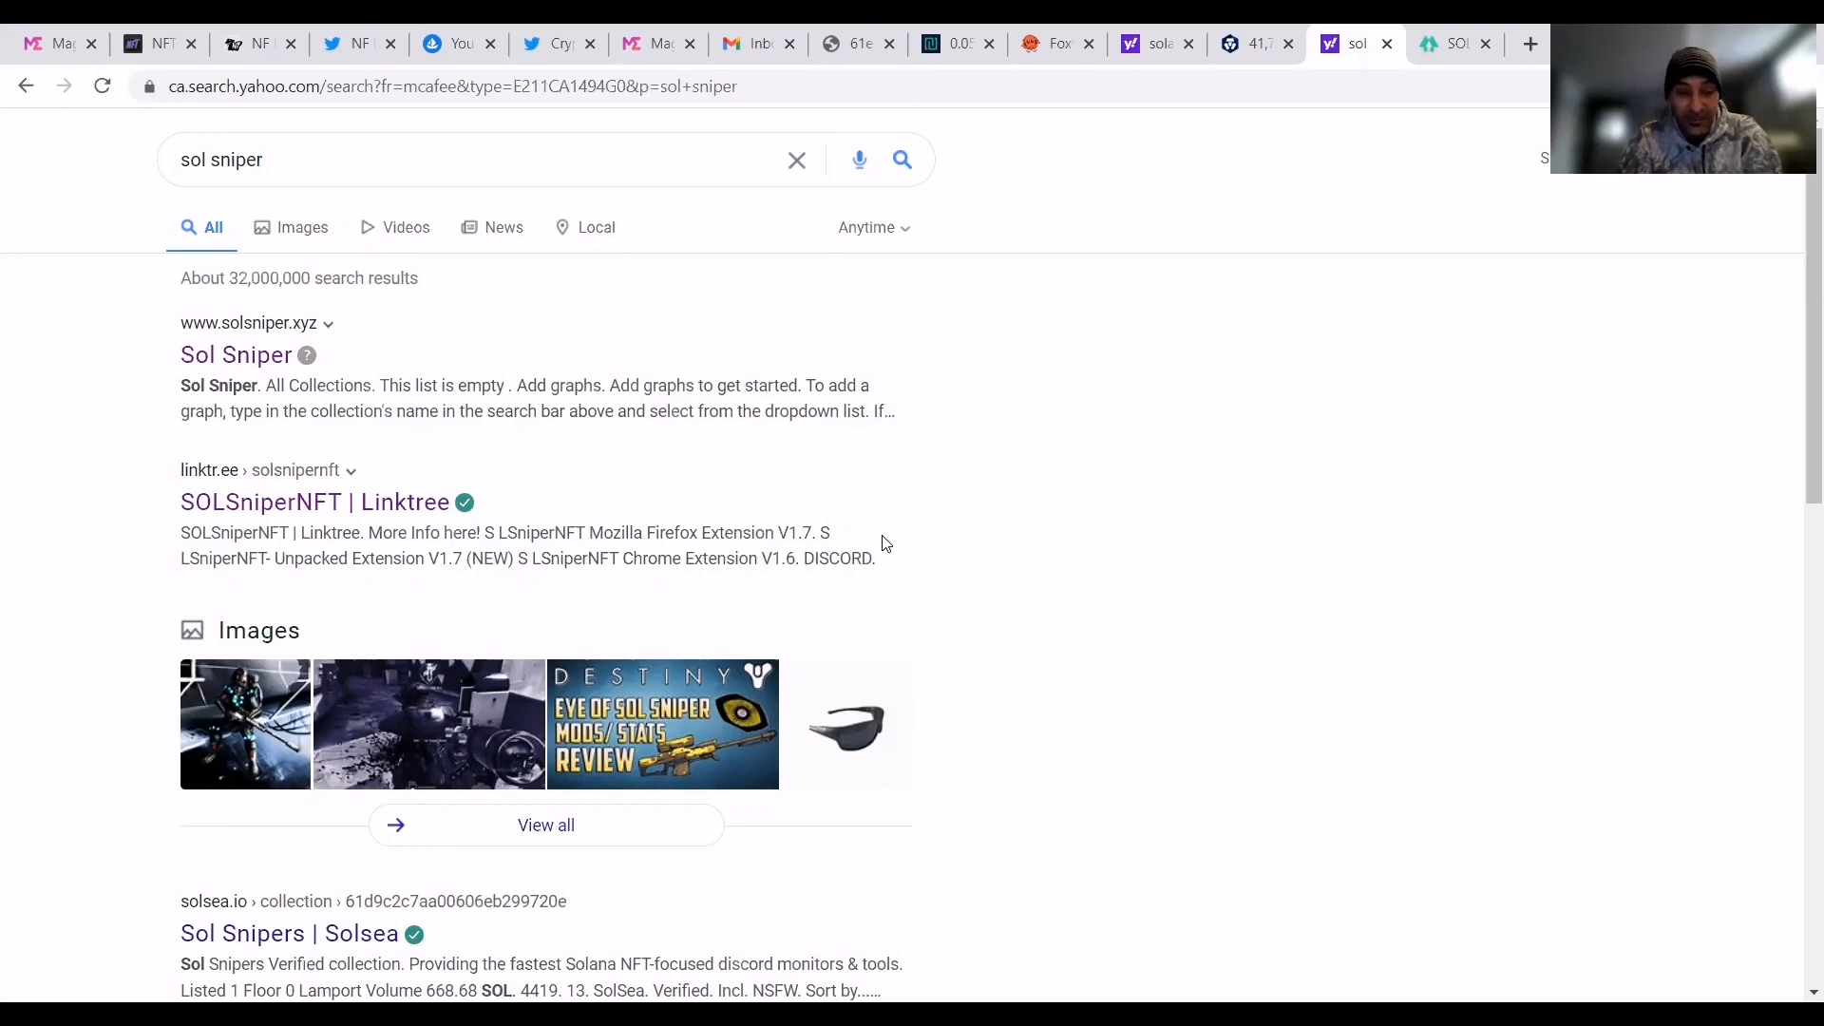
mouse_move(1590, 424)
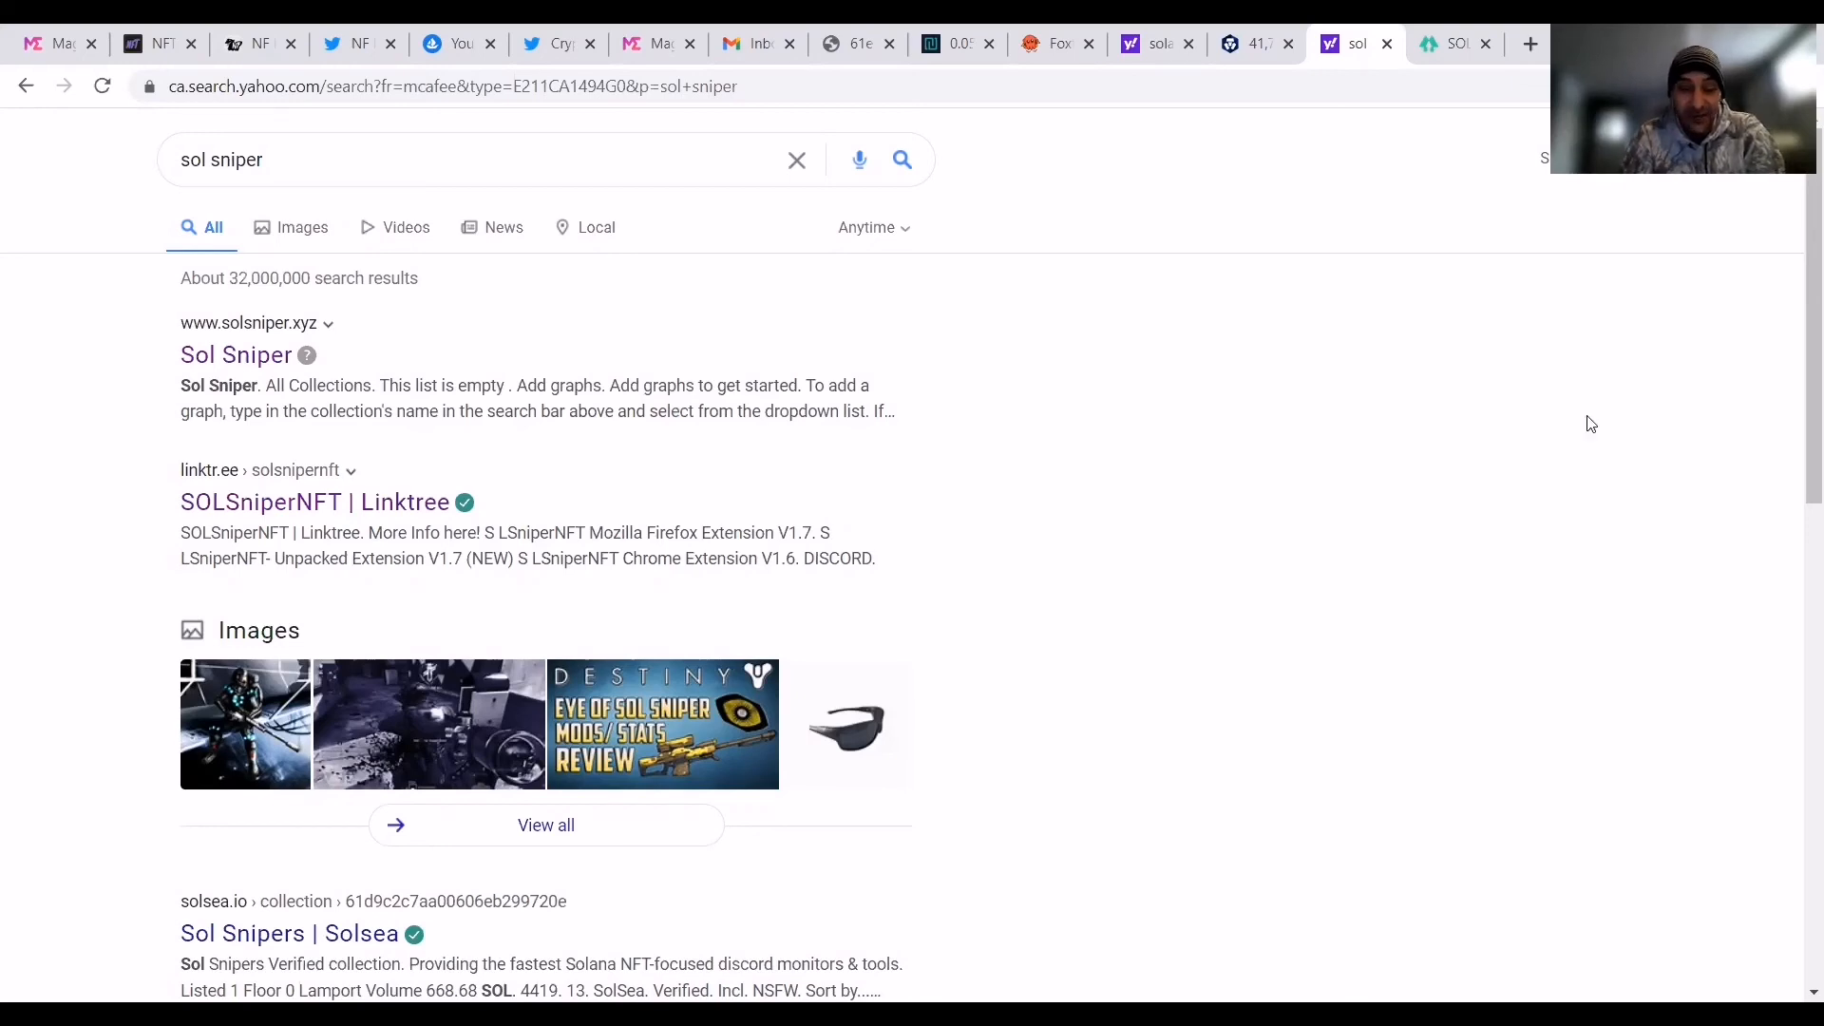